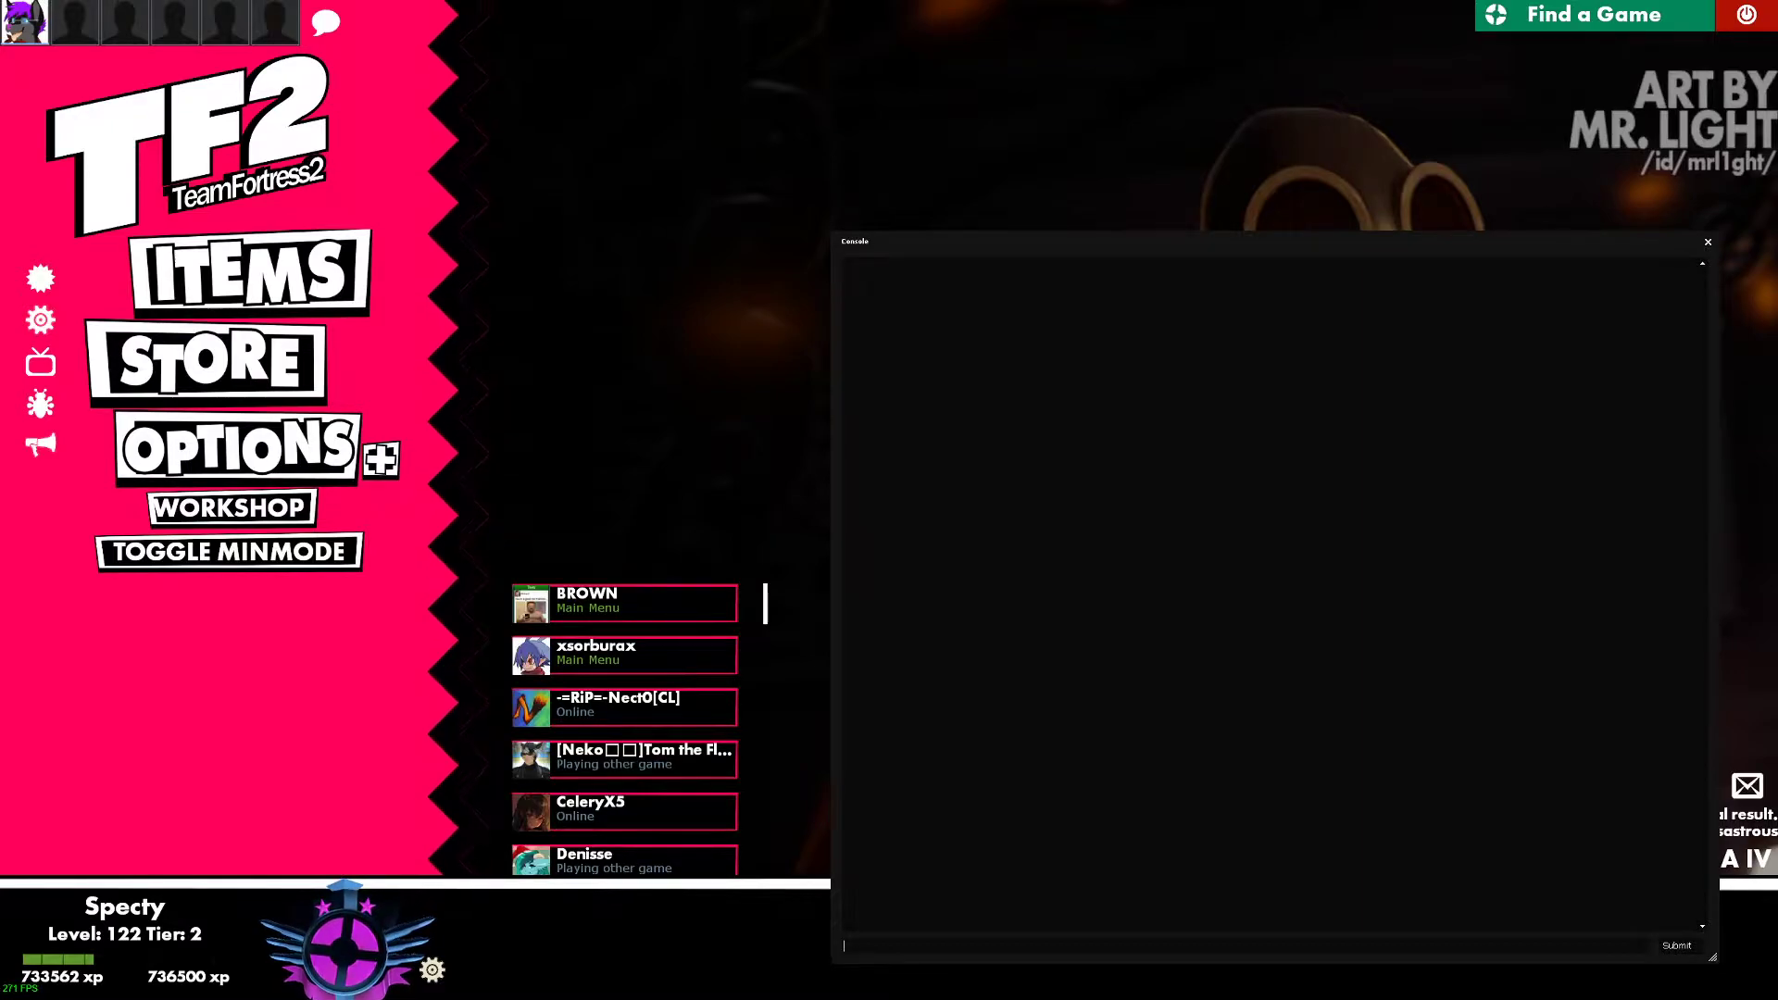
- Close the empty developer console window covering the ZeesHUD main menu
left_click(1707, 242)
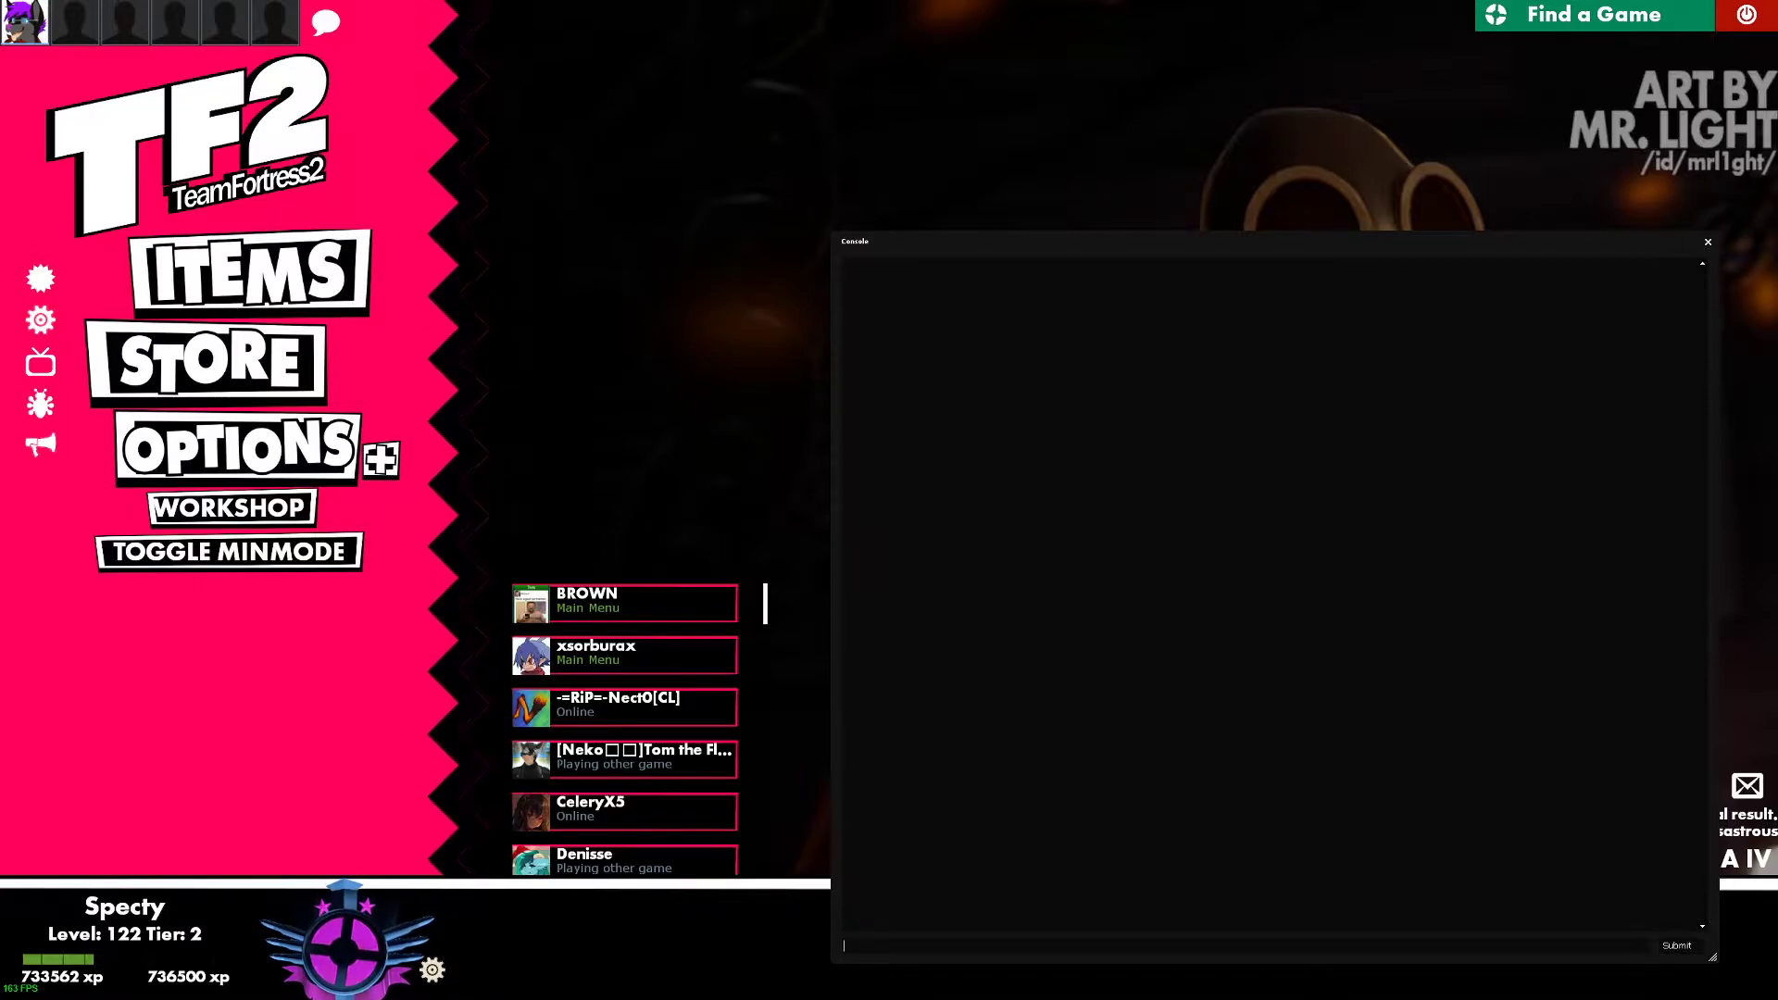
left_click(1705, 242)
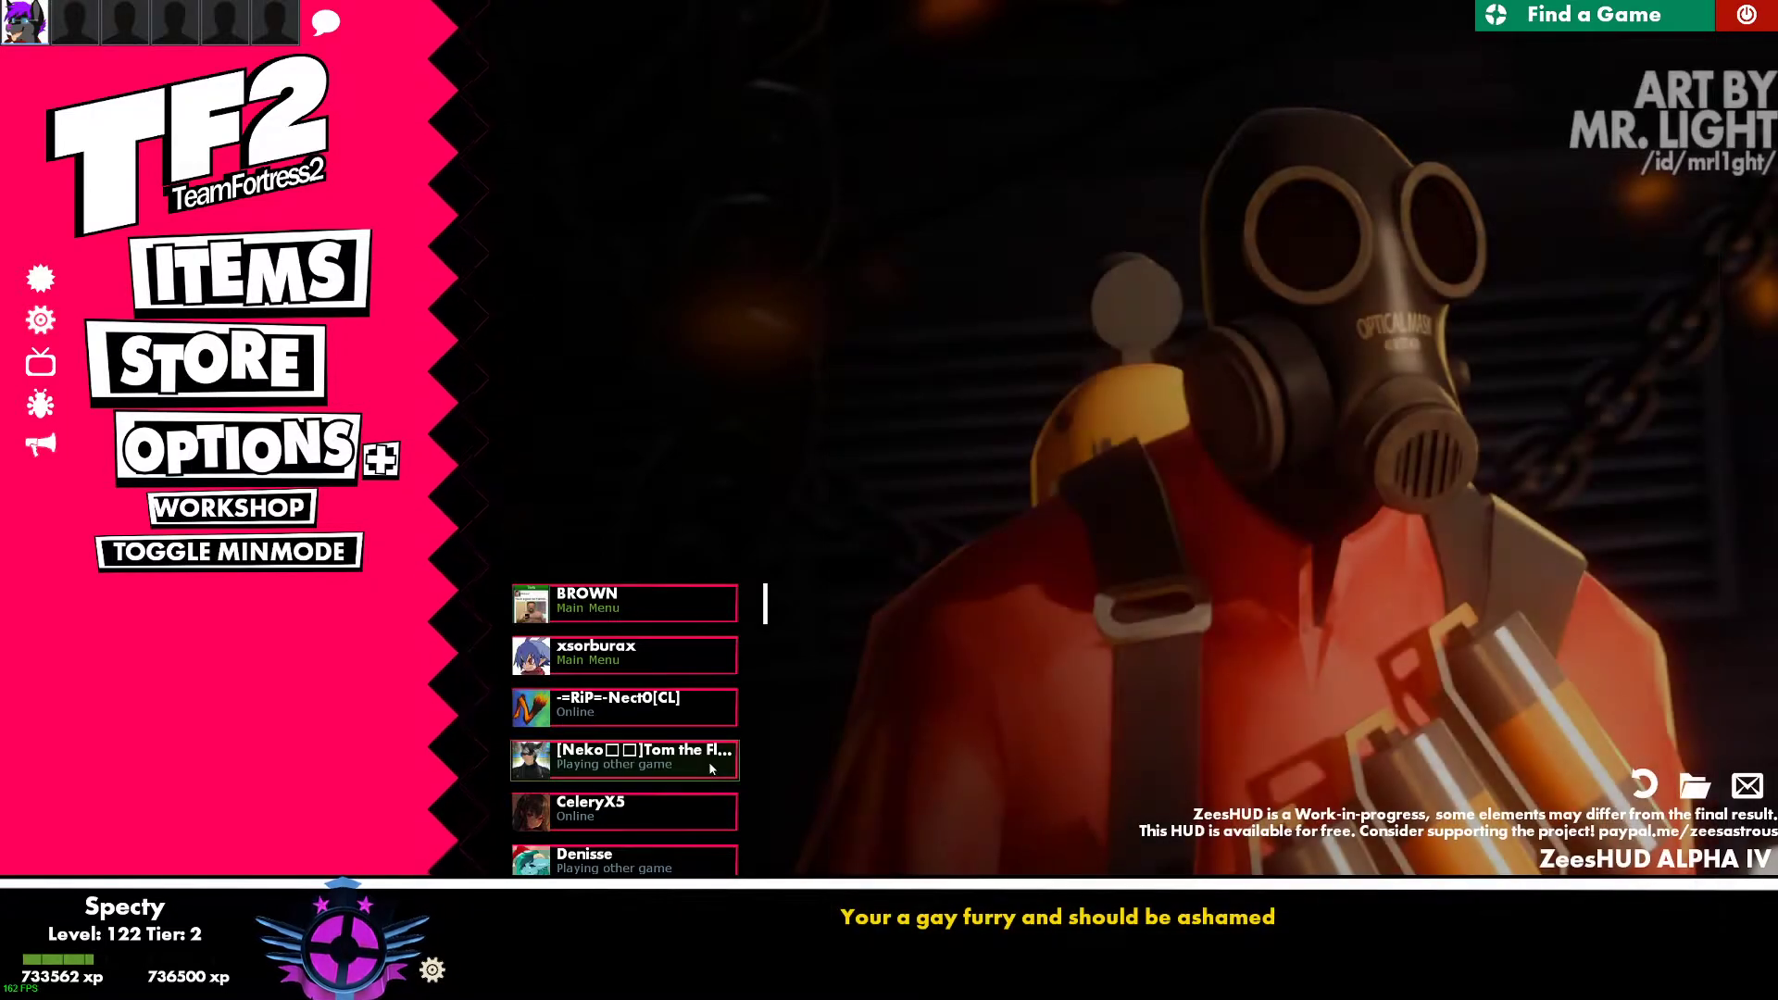
- Enable the developer console in advanced keyboard options and select the Toggle developer console binding
left_click(227, 443)
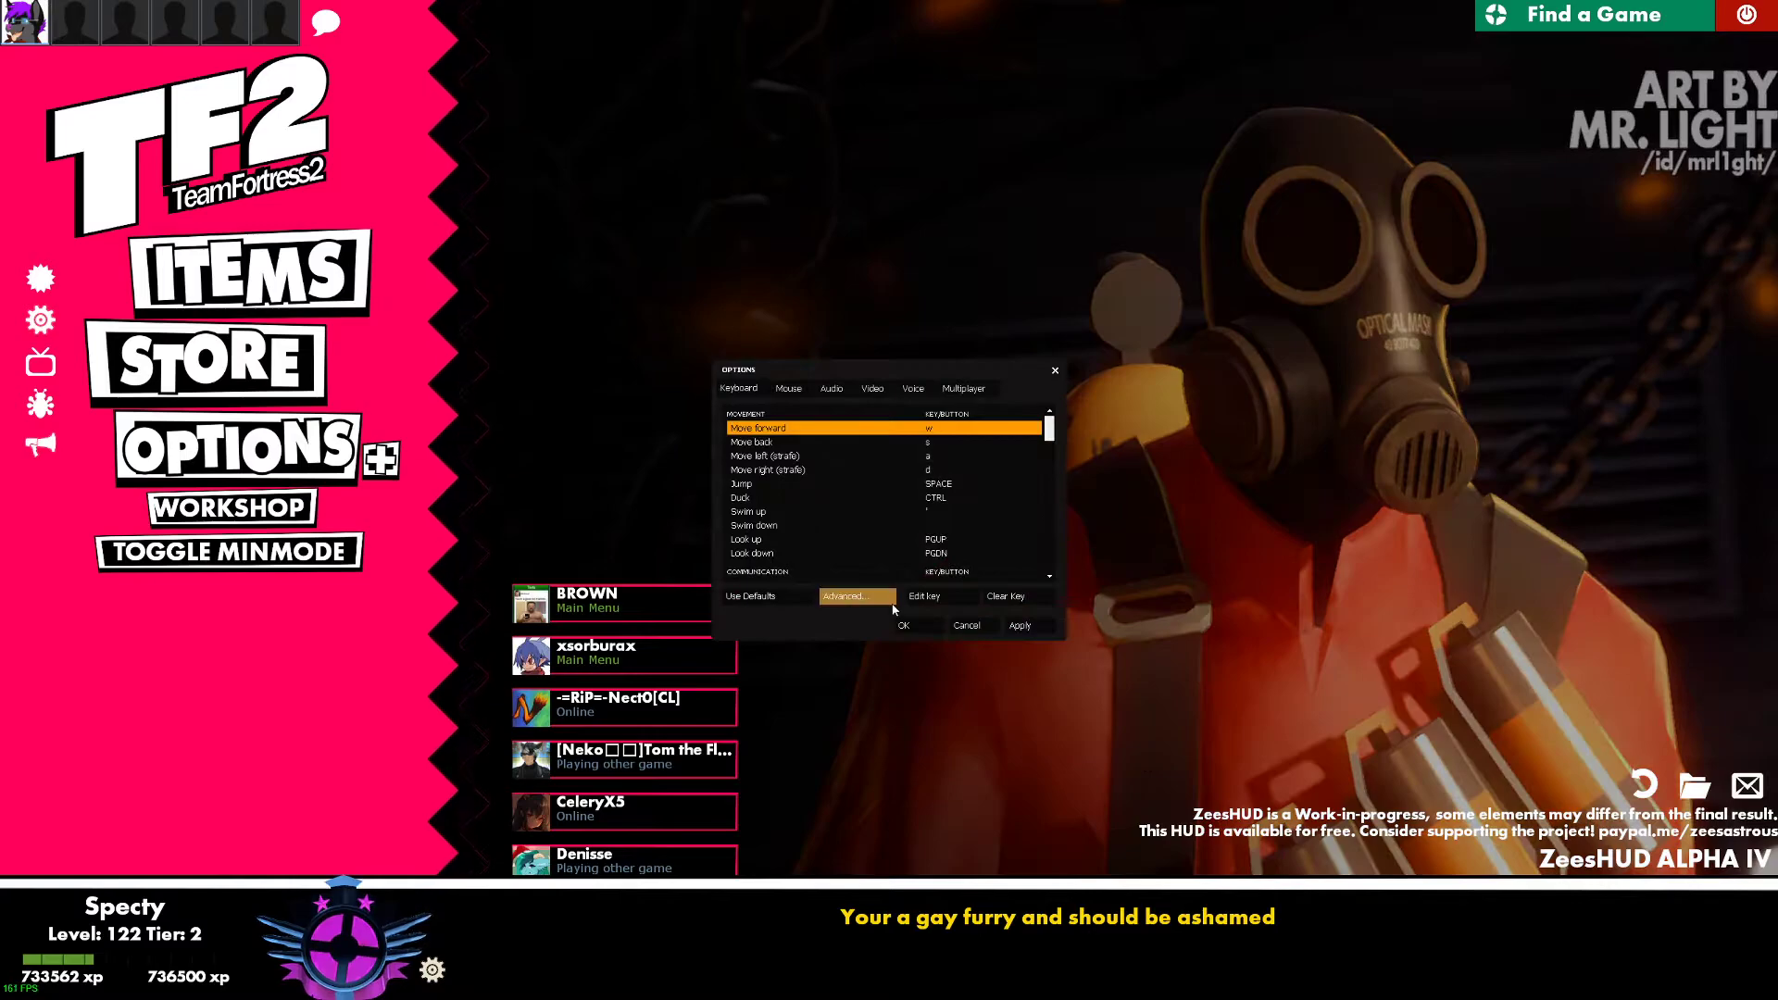
left_click(853, 596)
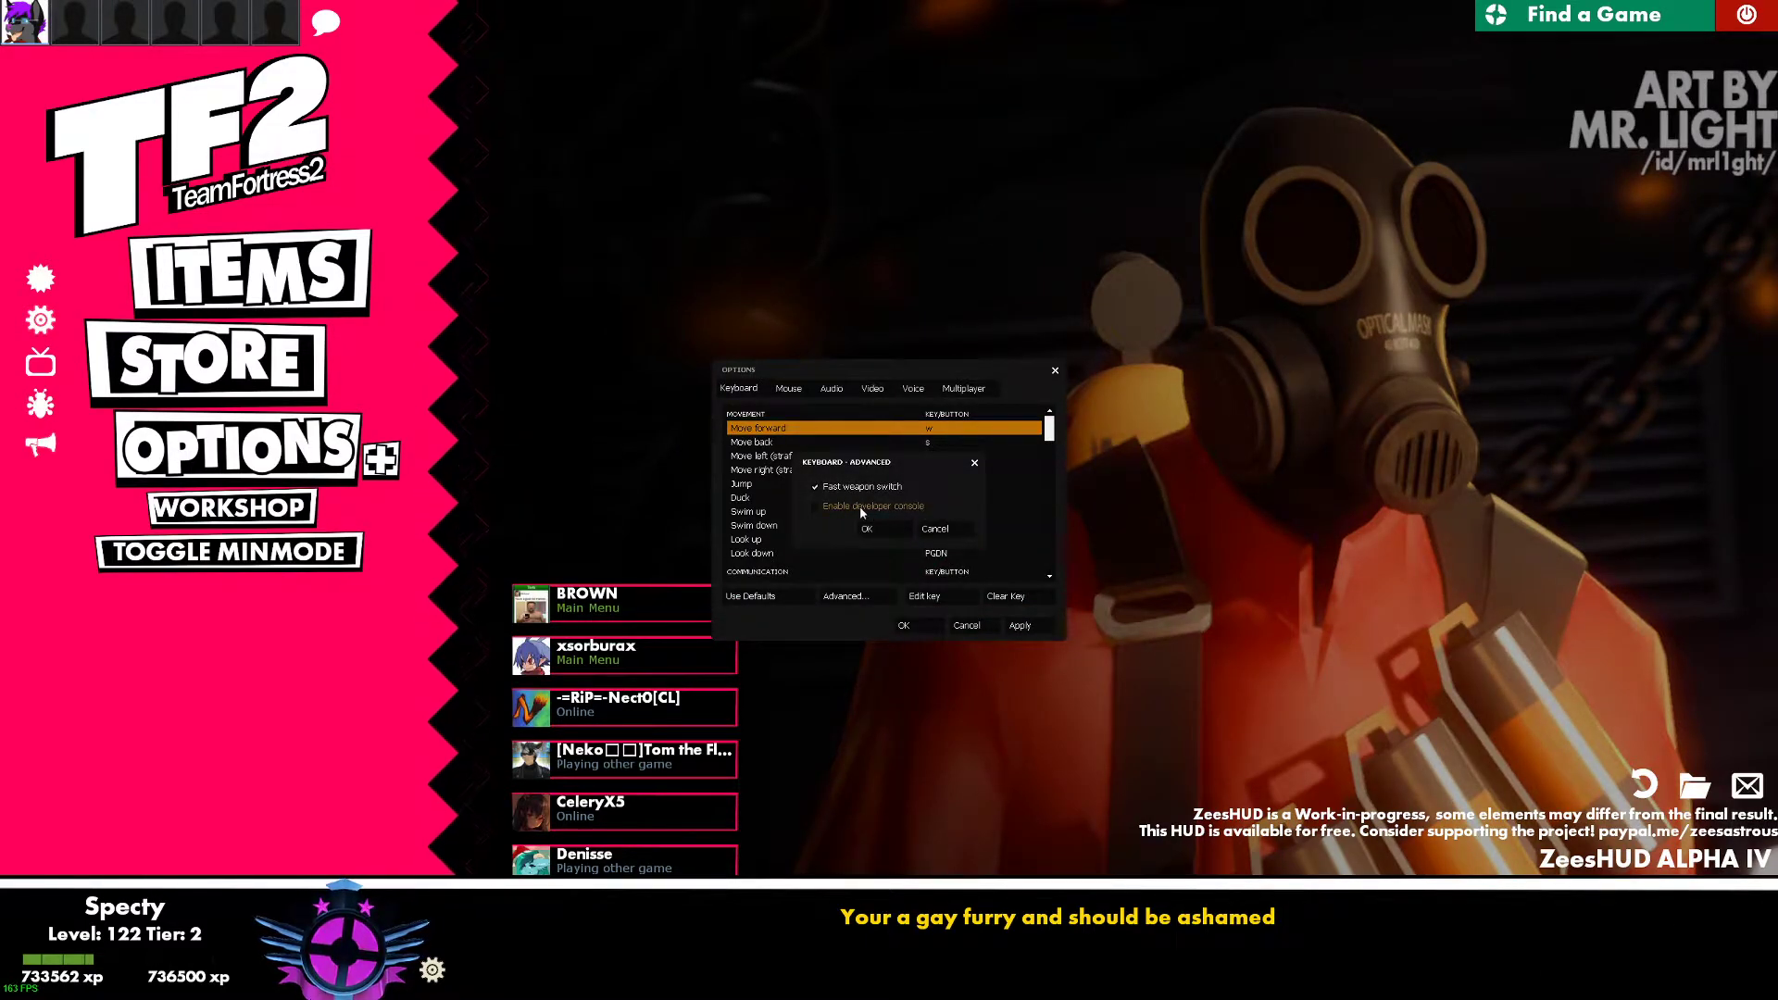
left_click(818, 506)
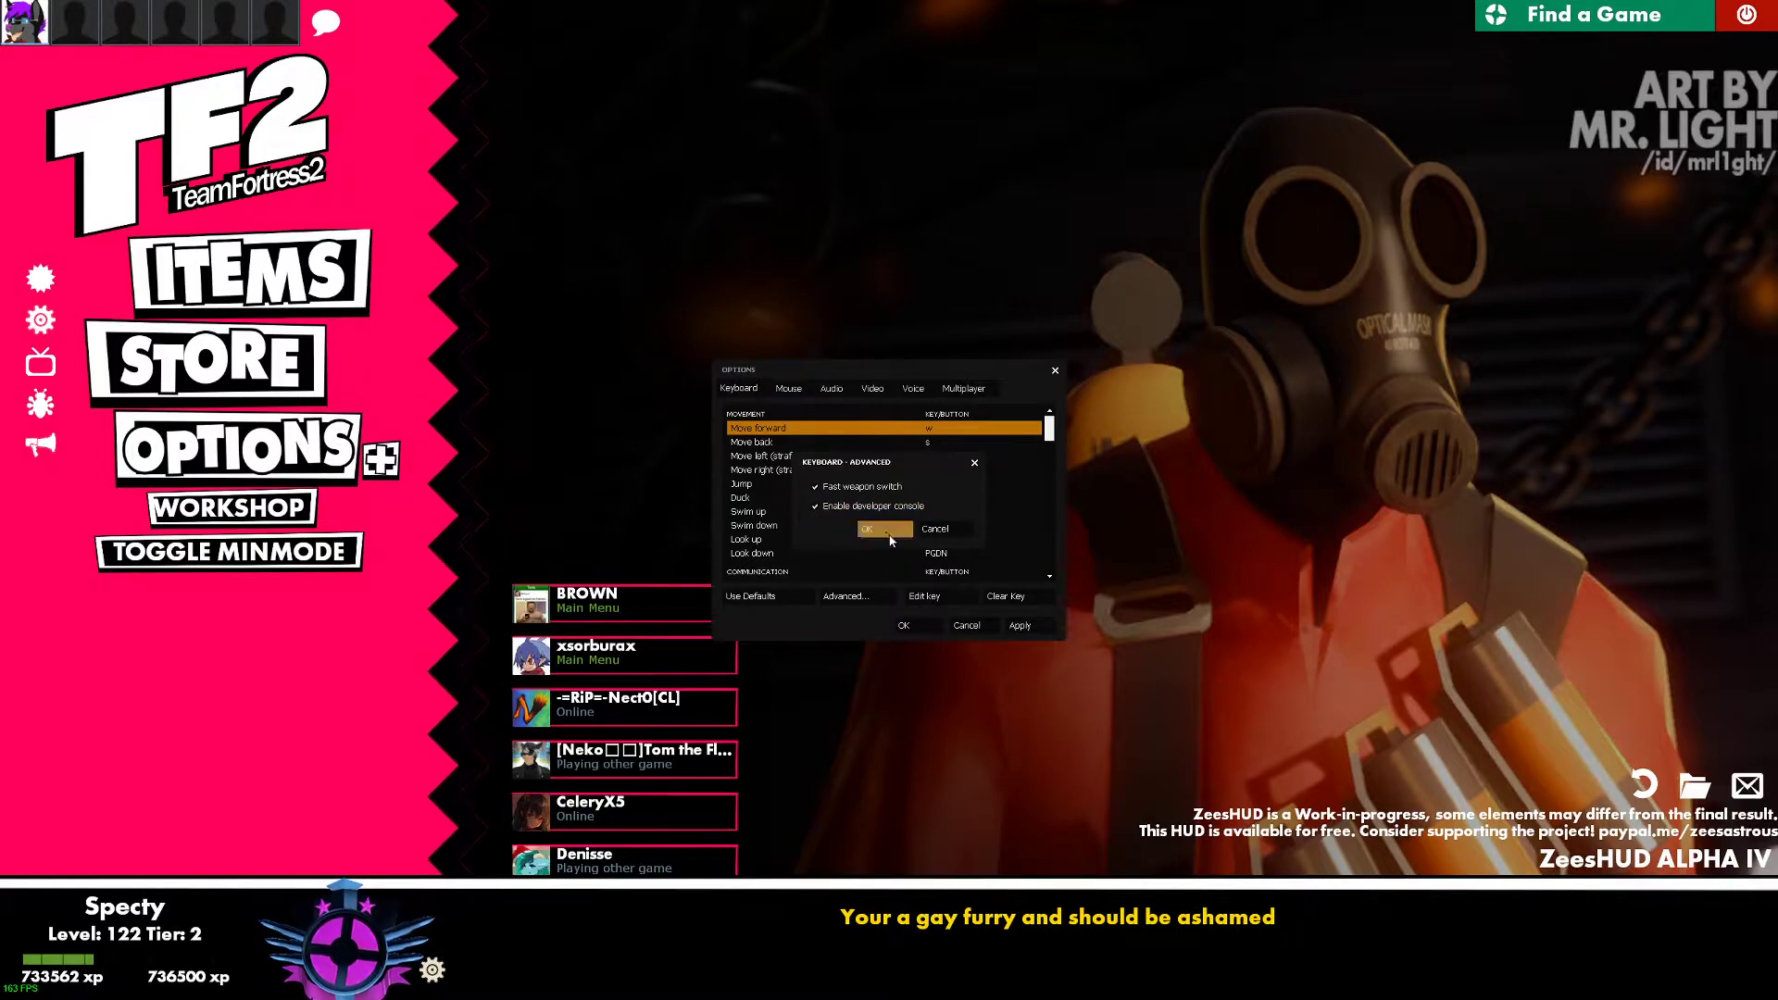
left_click(875, 529)
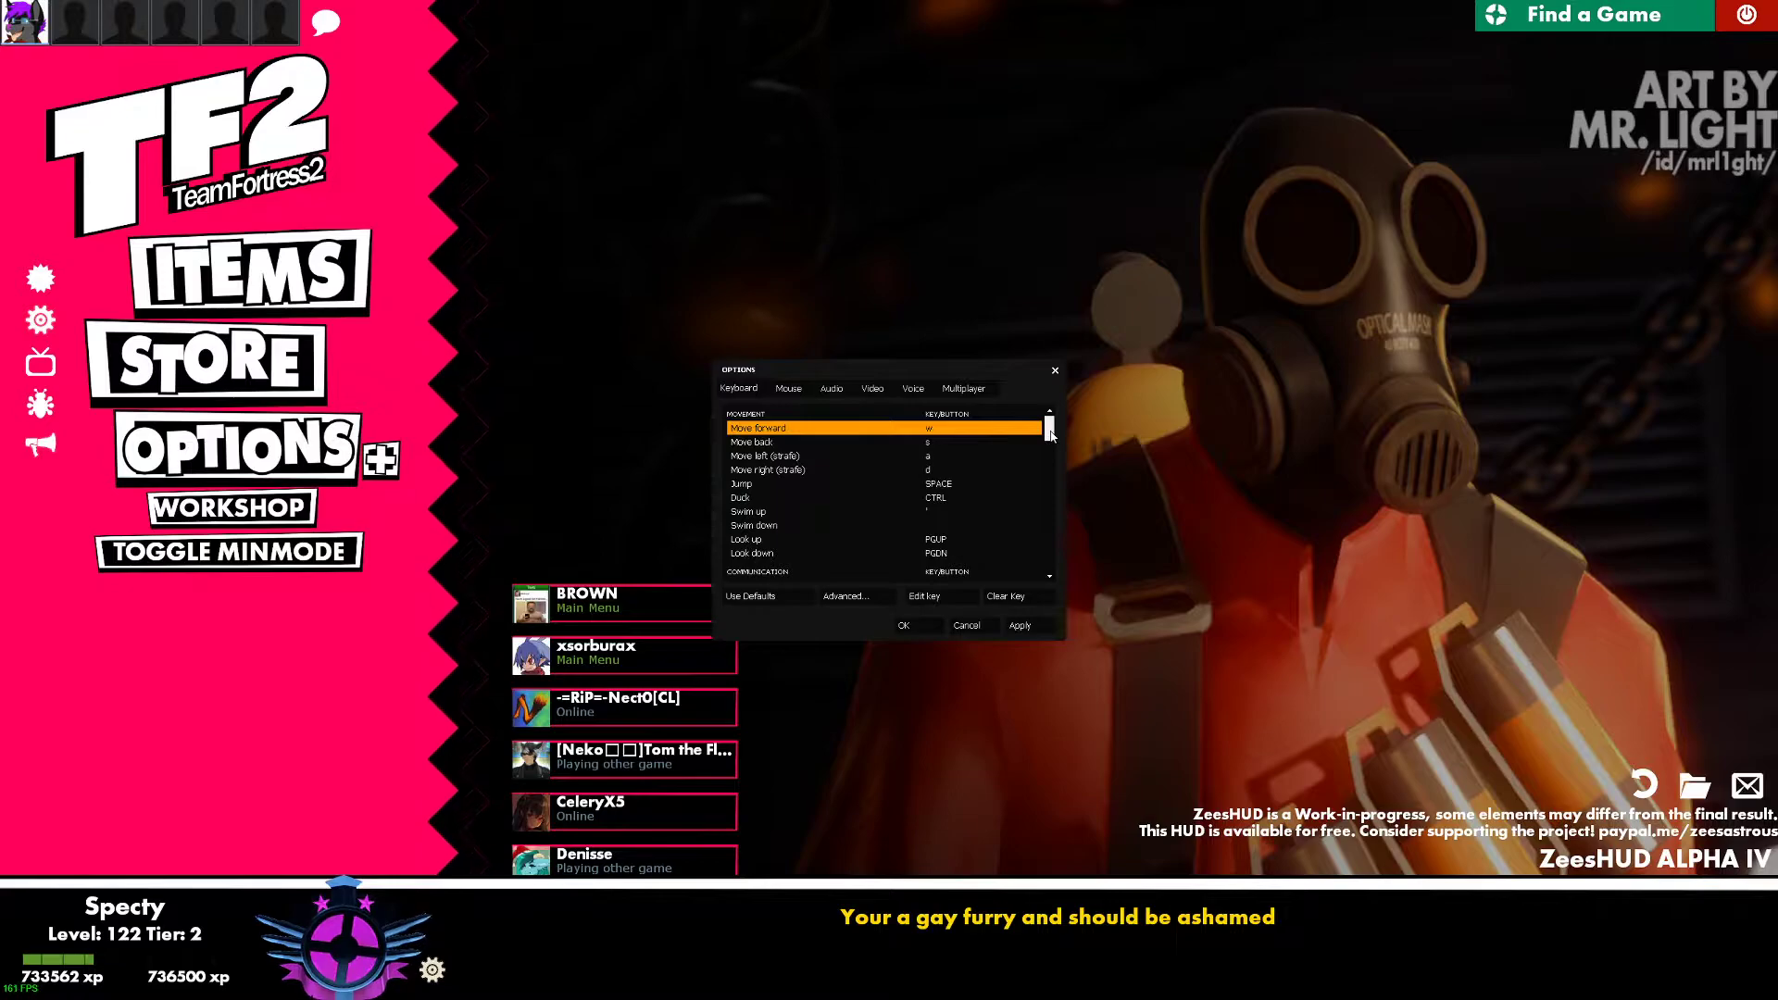
scroll("down", 3)
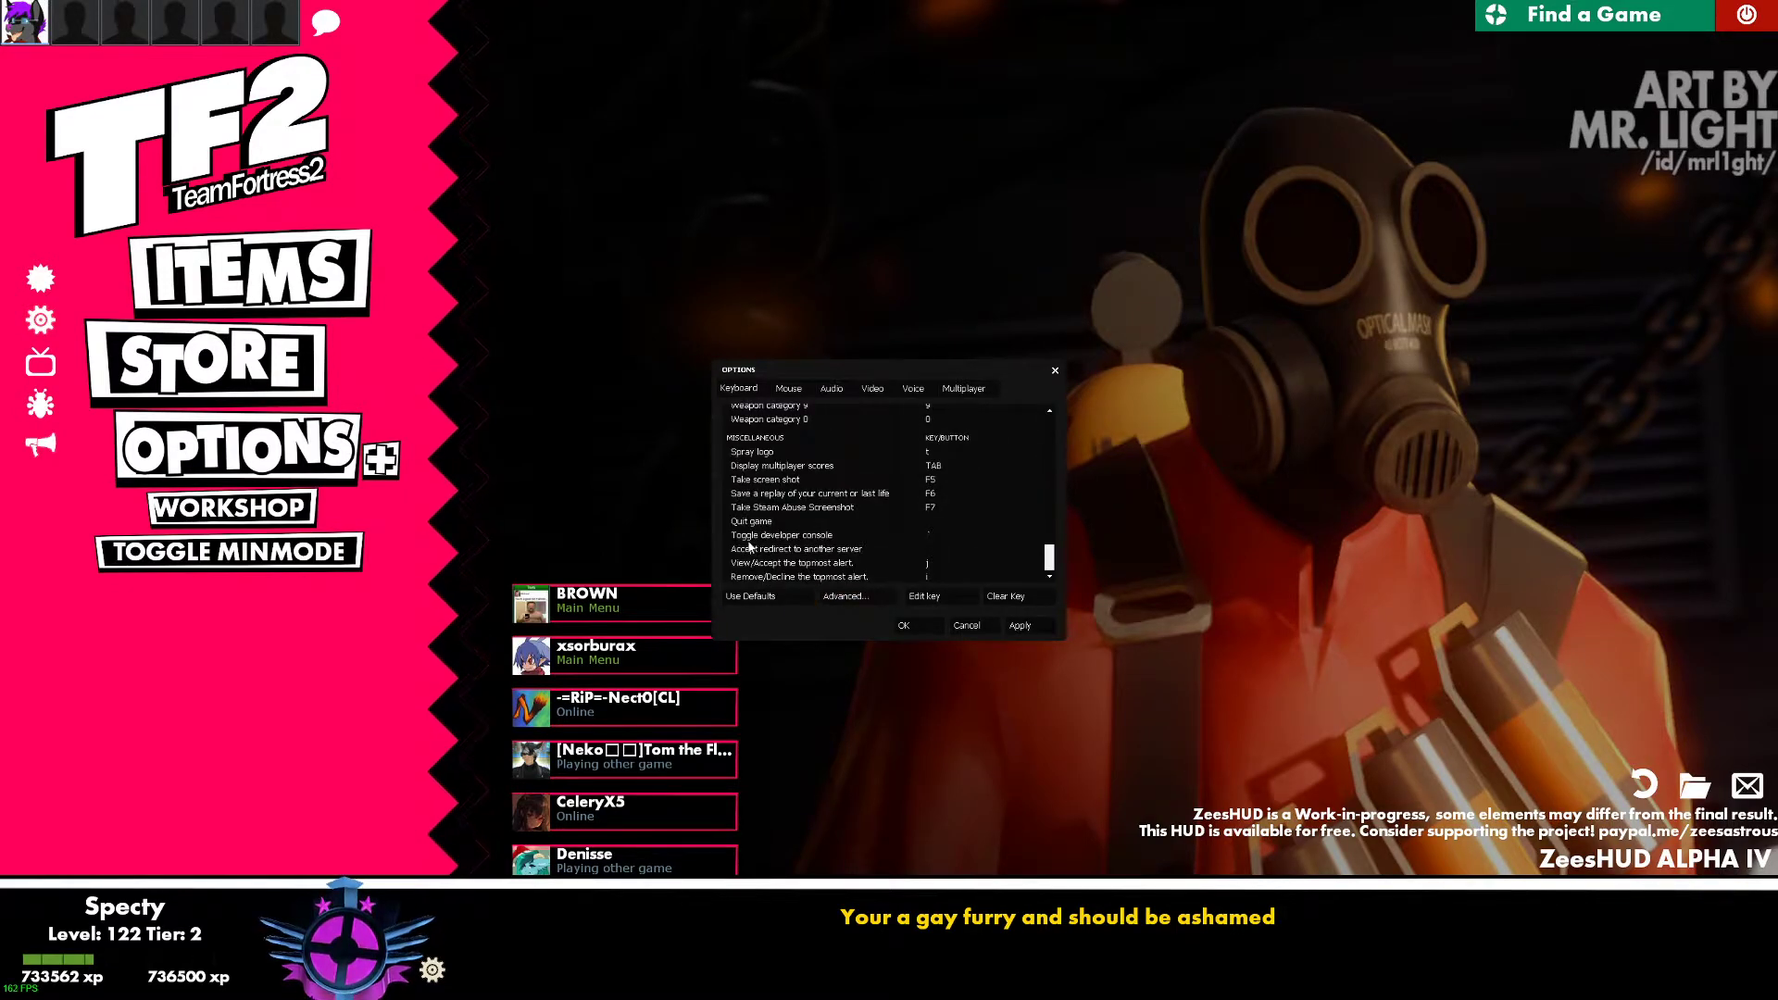
left_click(782, 534)
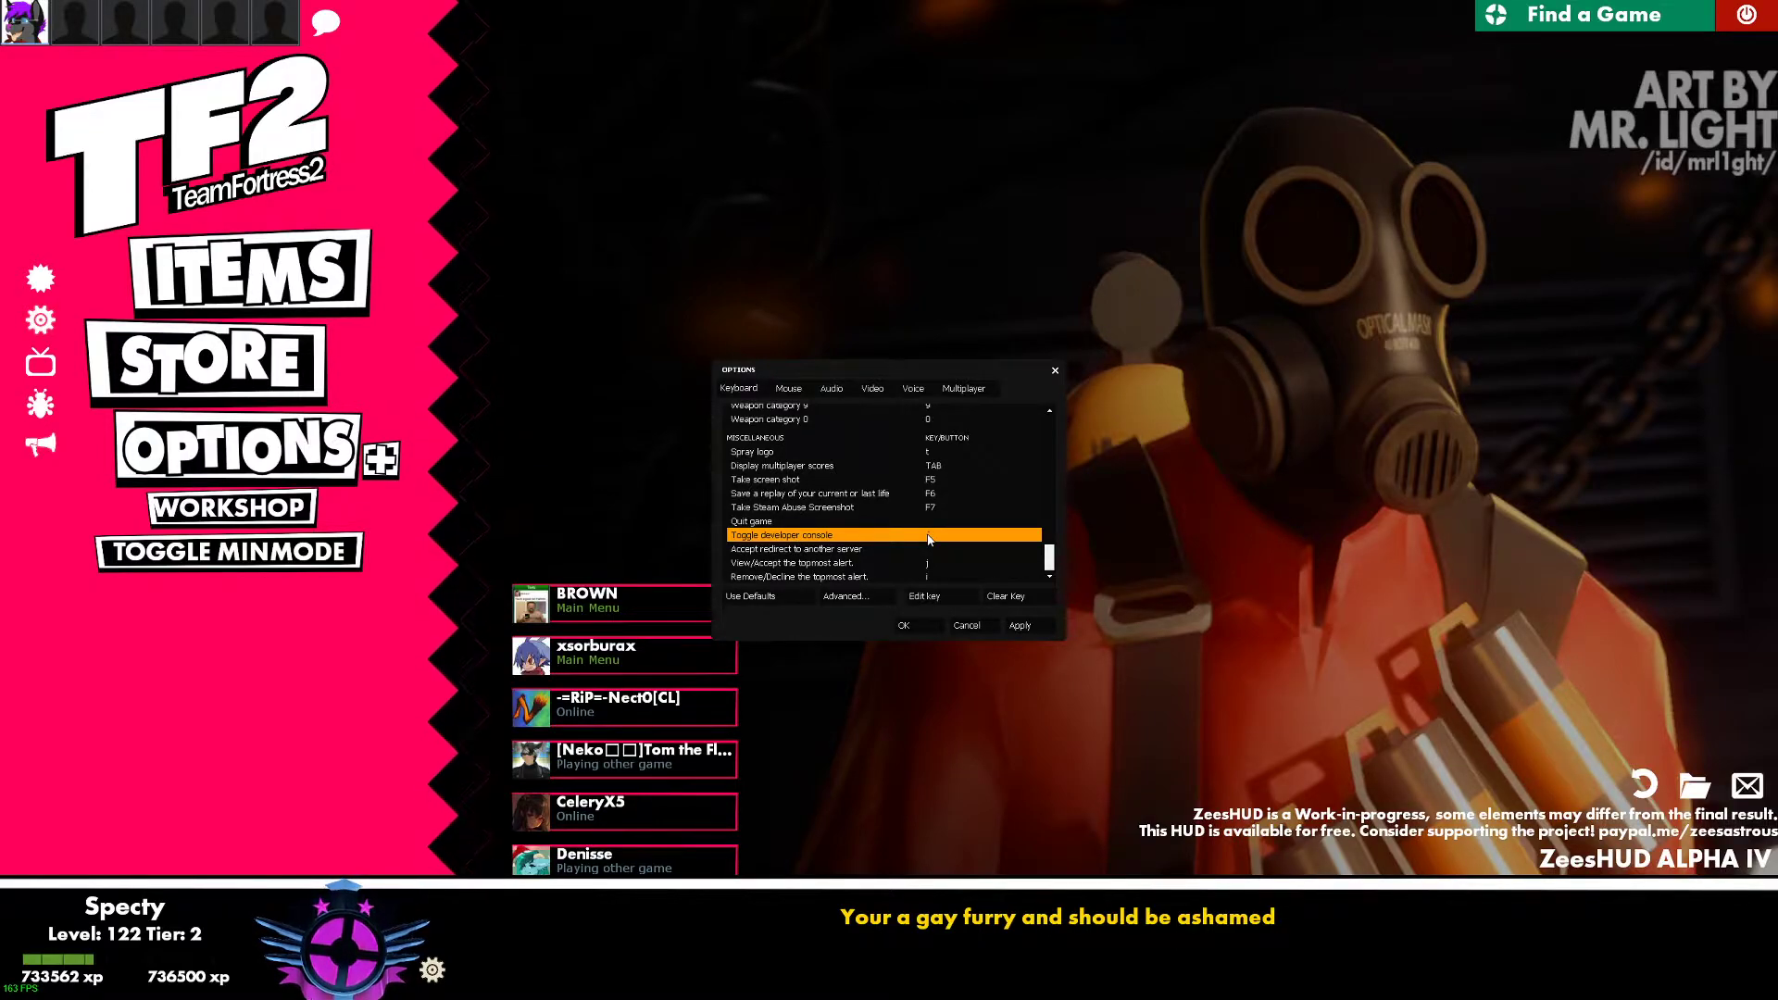
mouse_move(1012, 556)
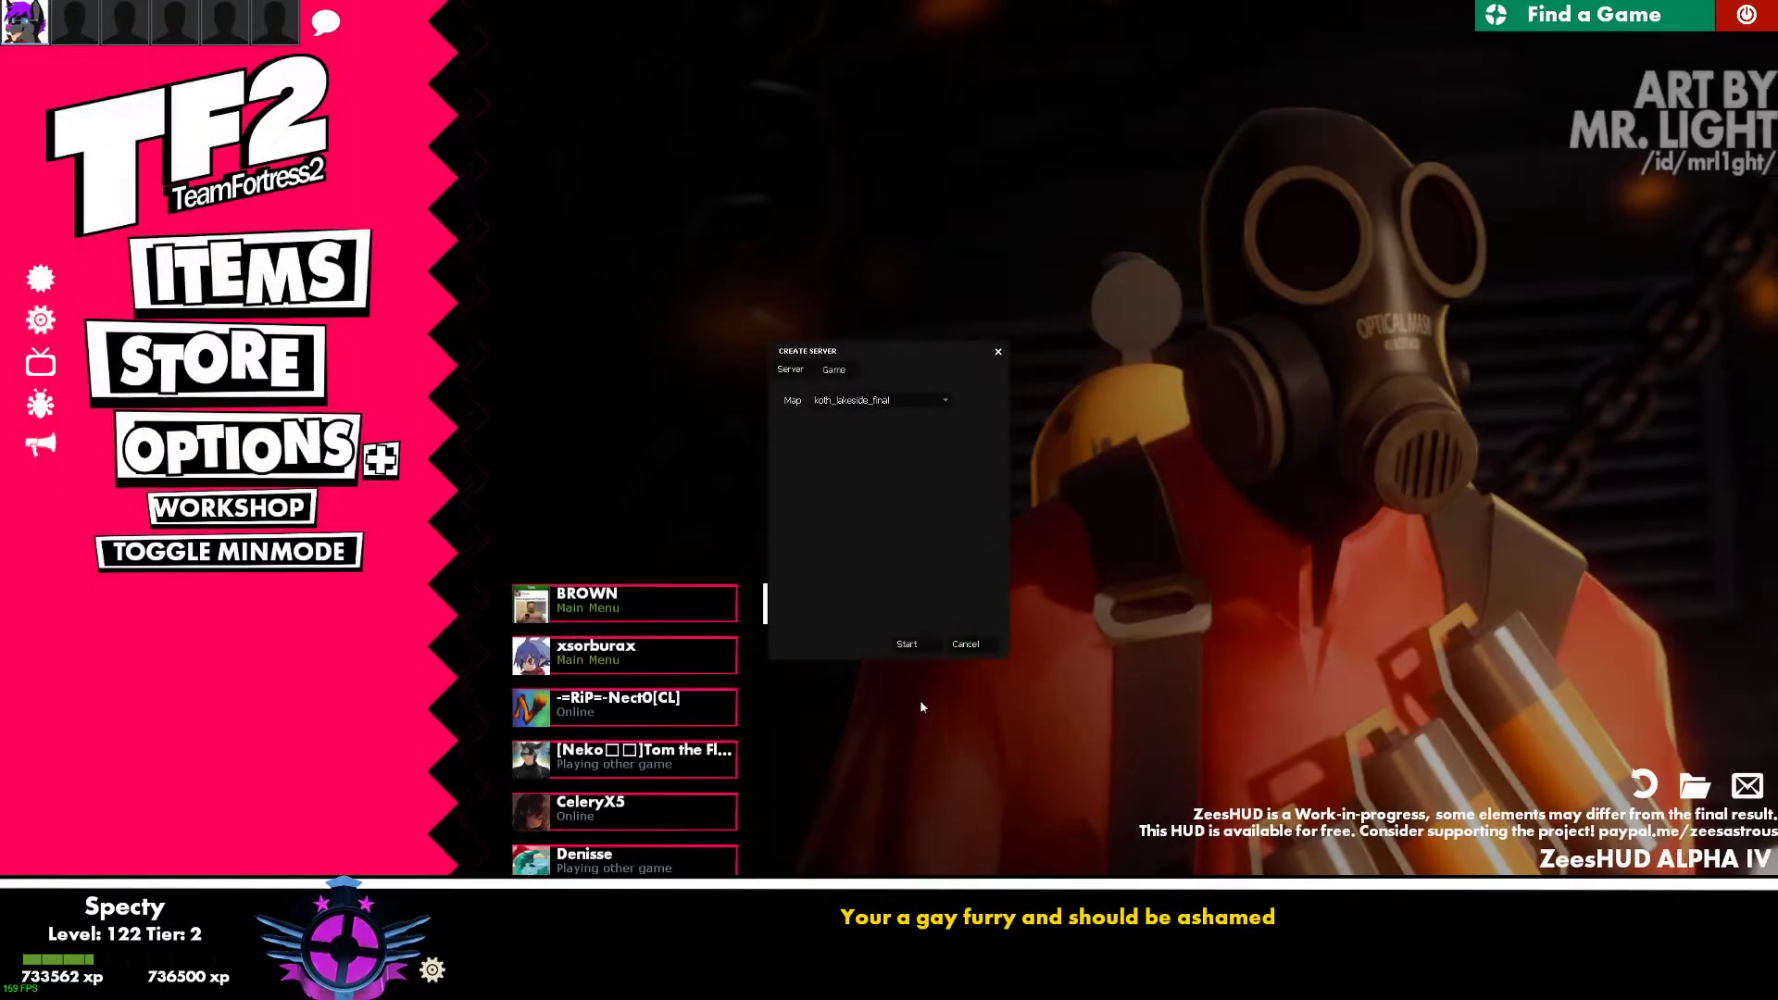
- Launch the koth_lakeside_final server and continue past the welcome message and map overview
left_click(906, 644)
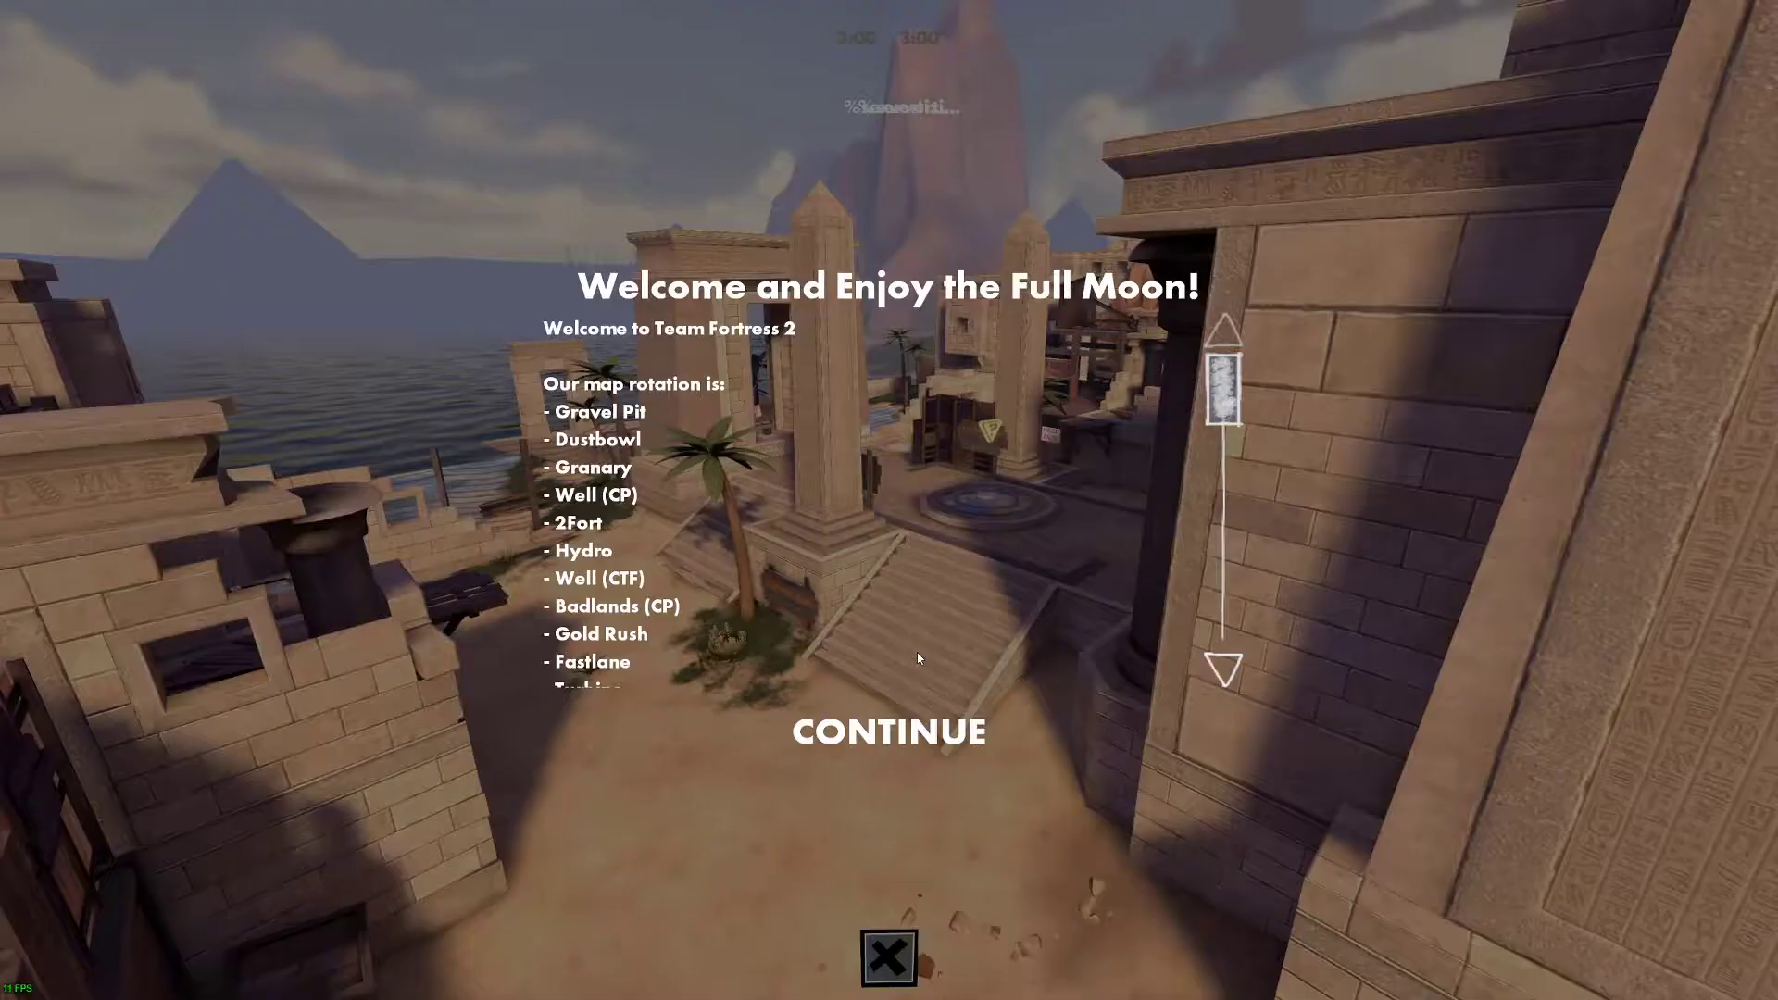
left_click(888, 731)
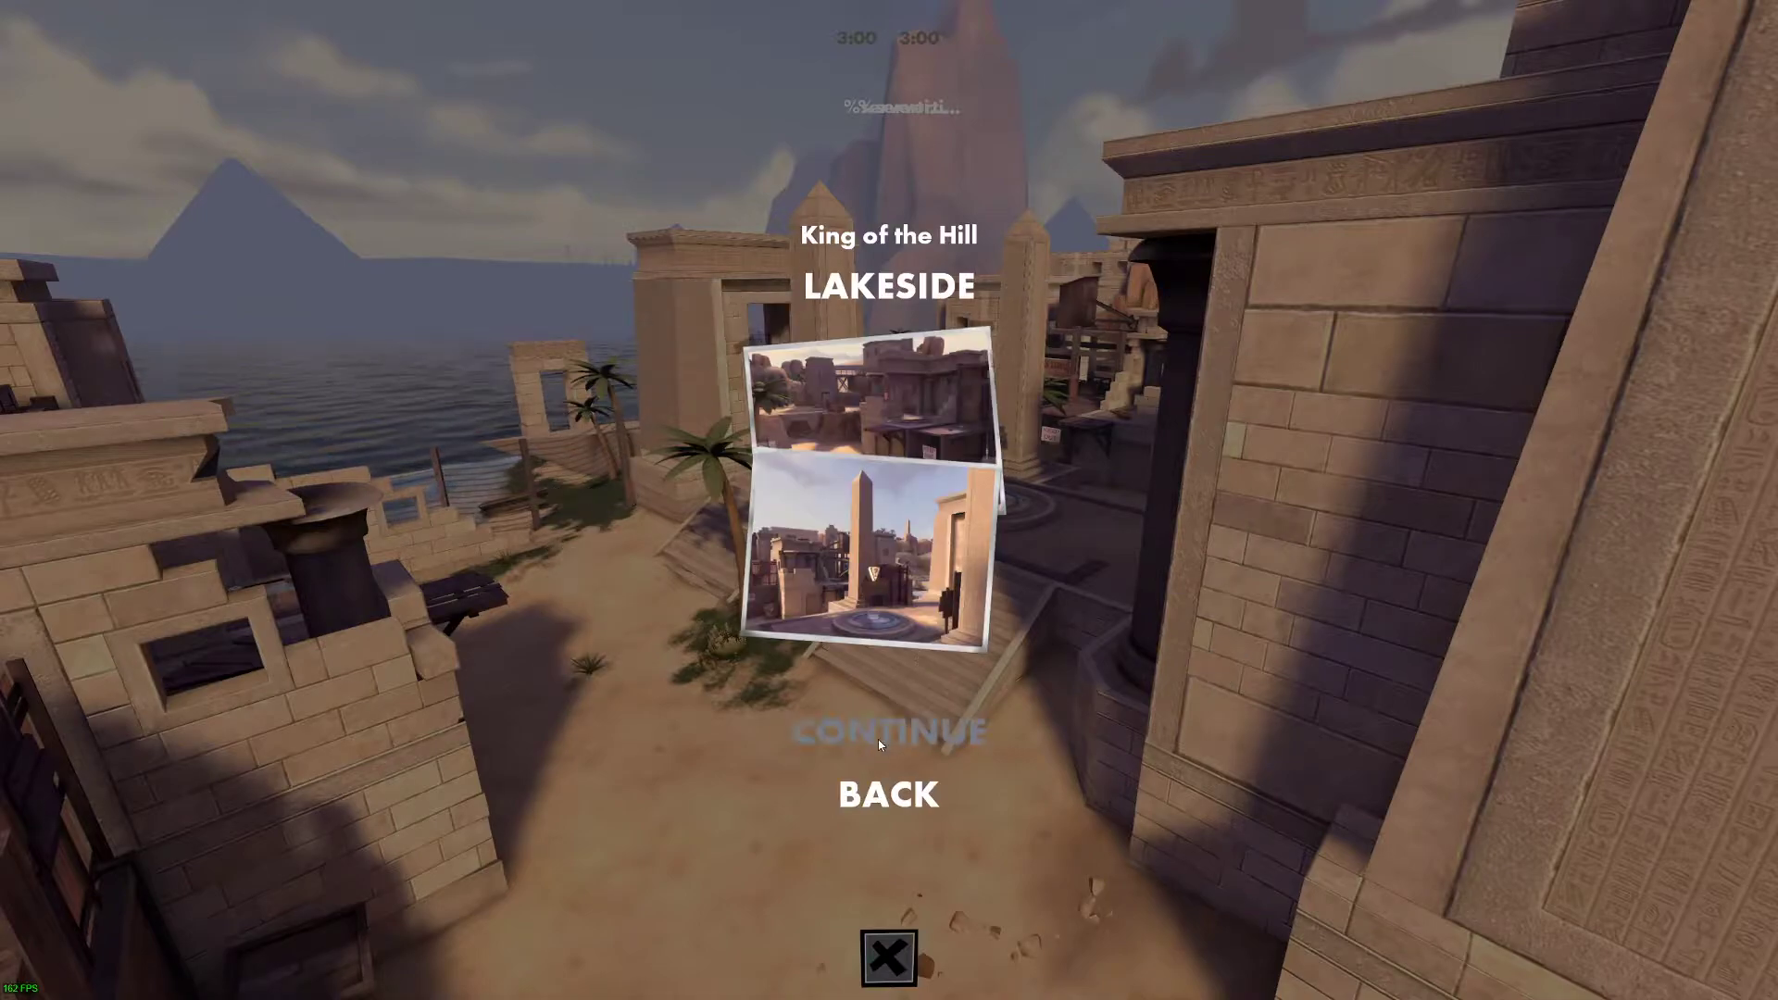
left_click(888, 732)
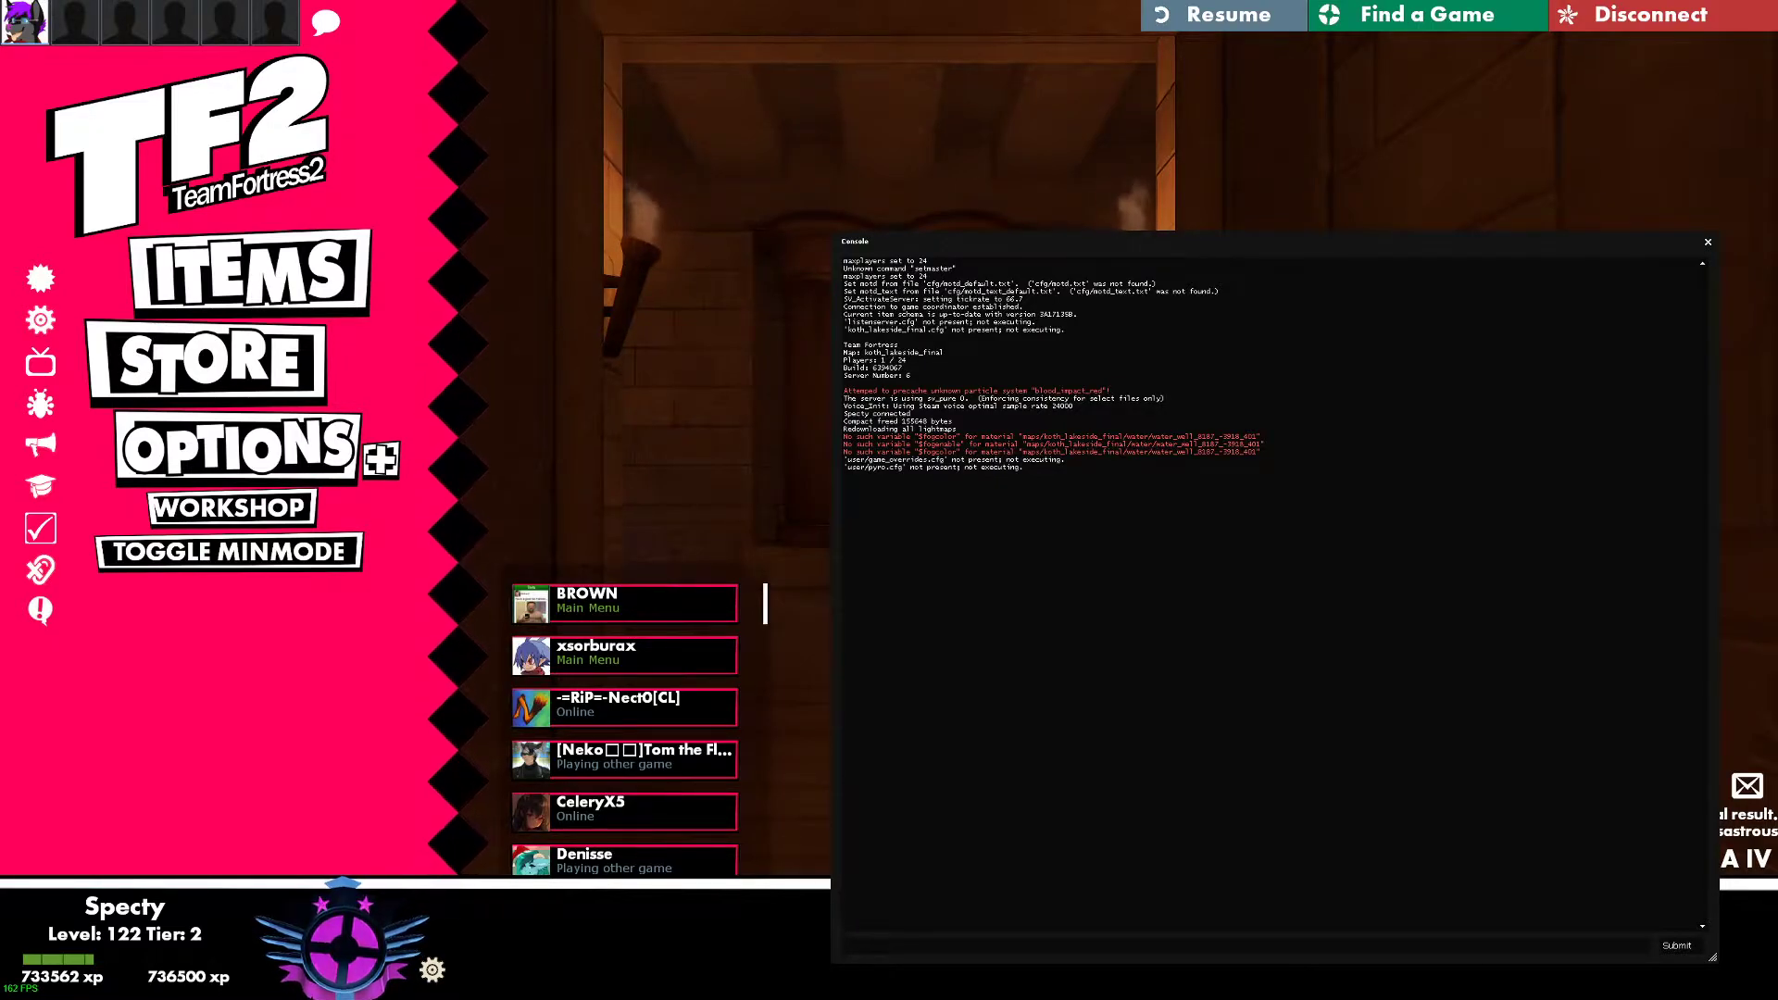
- Record roughly 31 seconds of gameplay to a demo named testdemo, then stop recording
type("record")
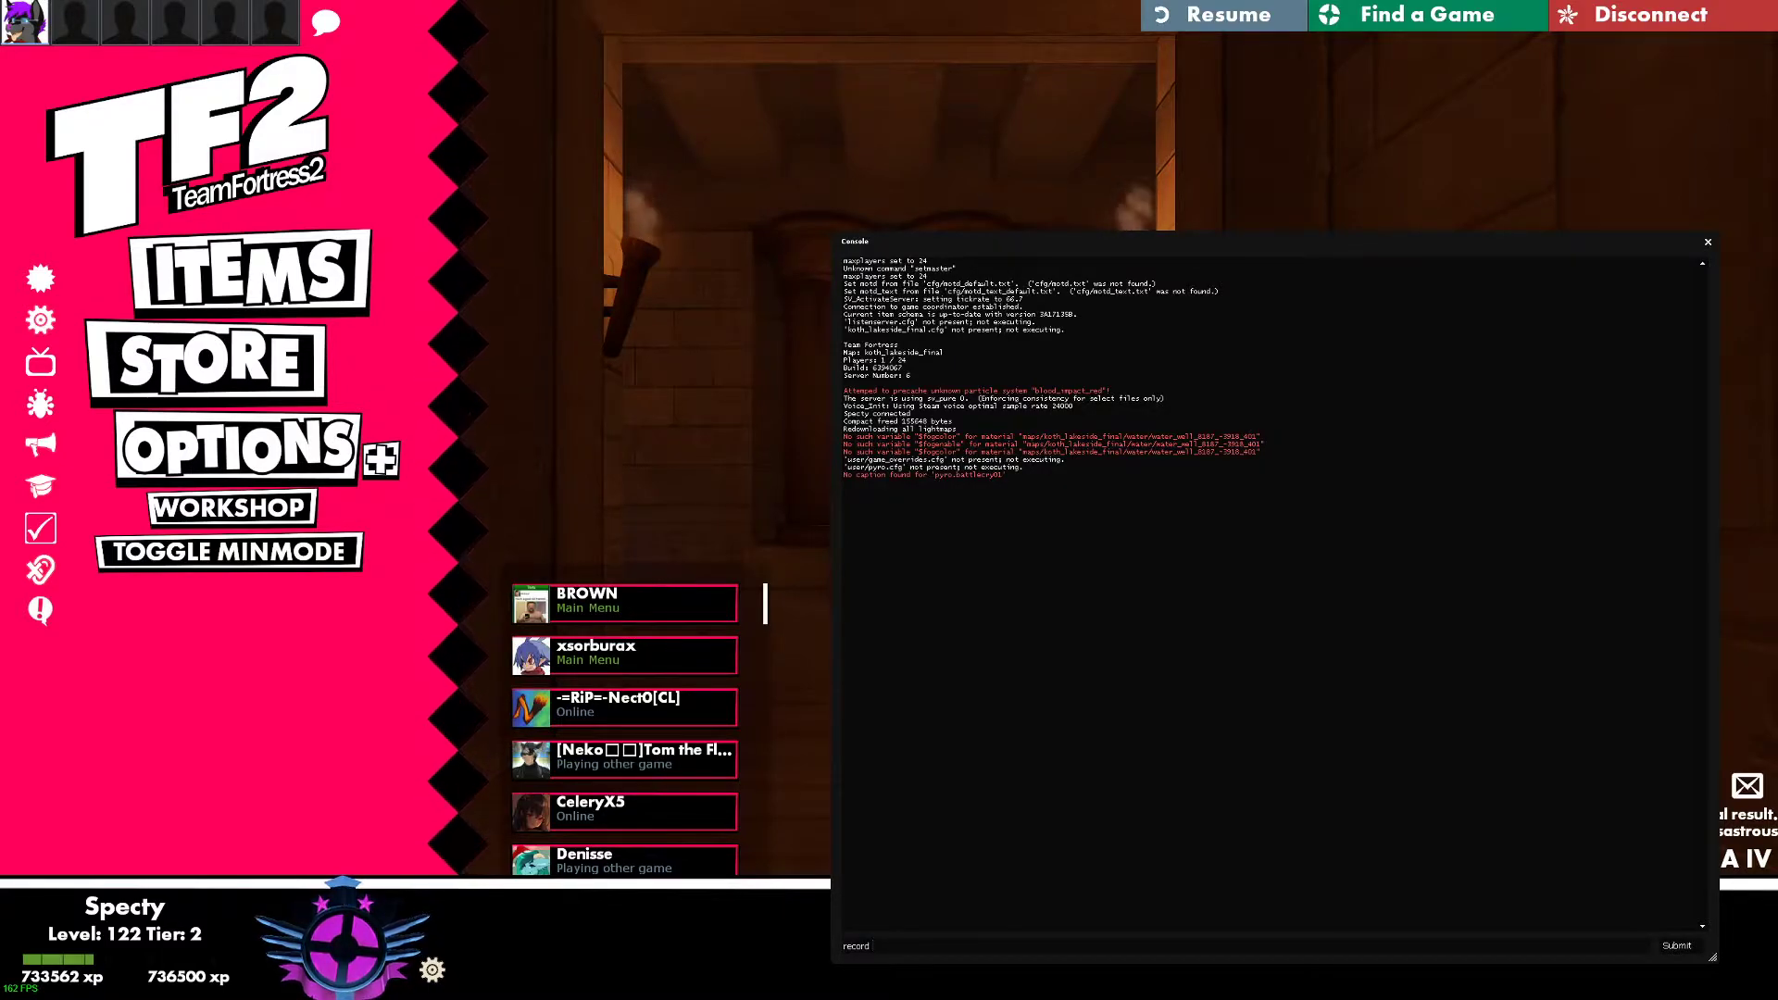
type("testdemo")
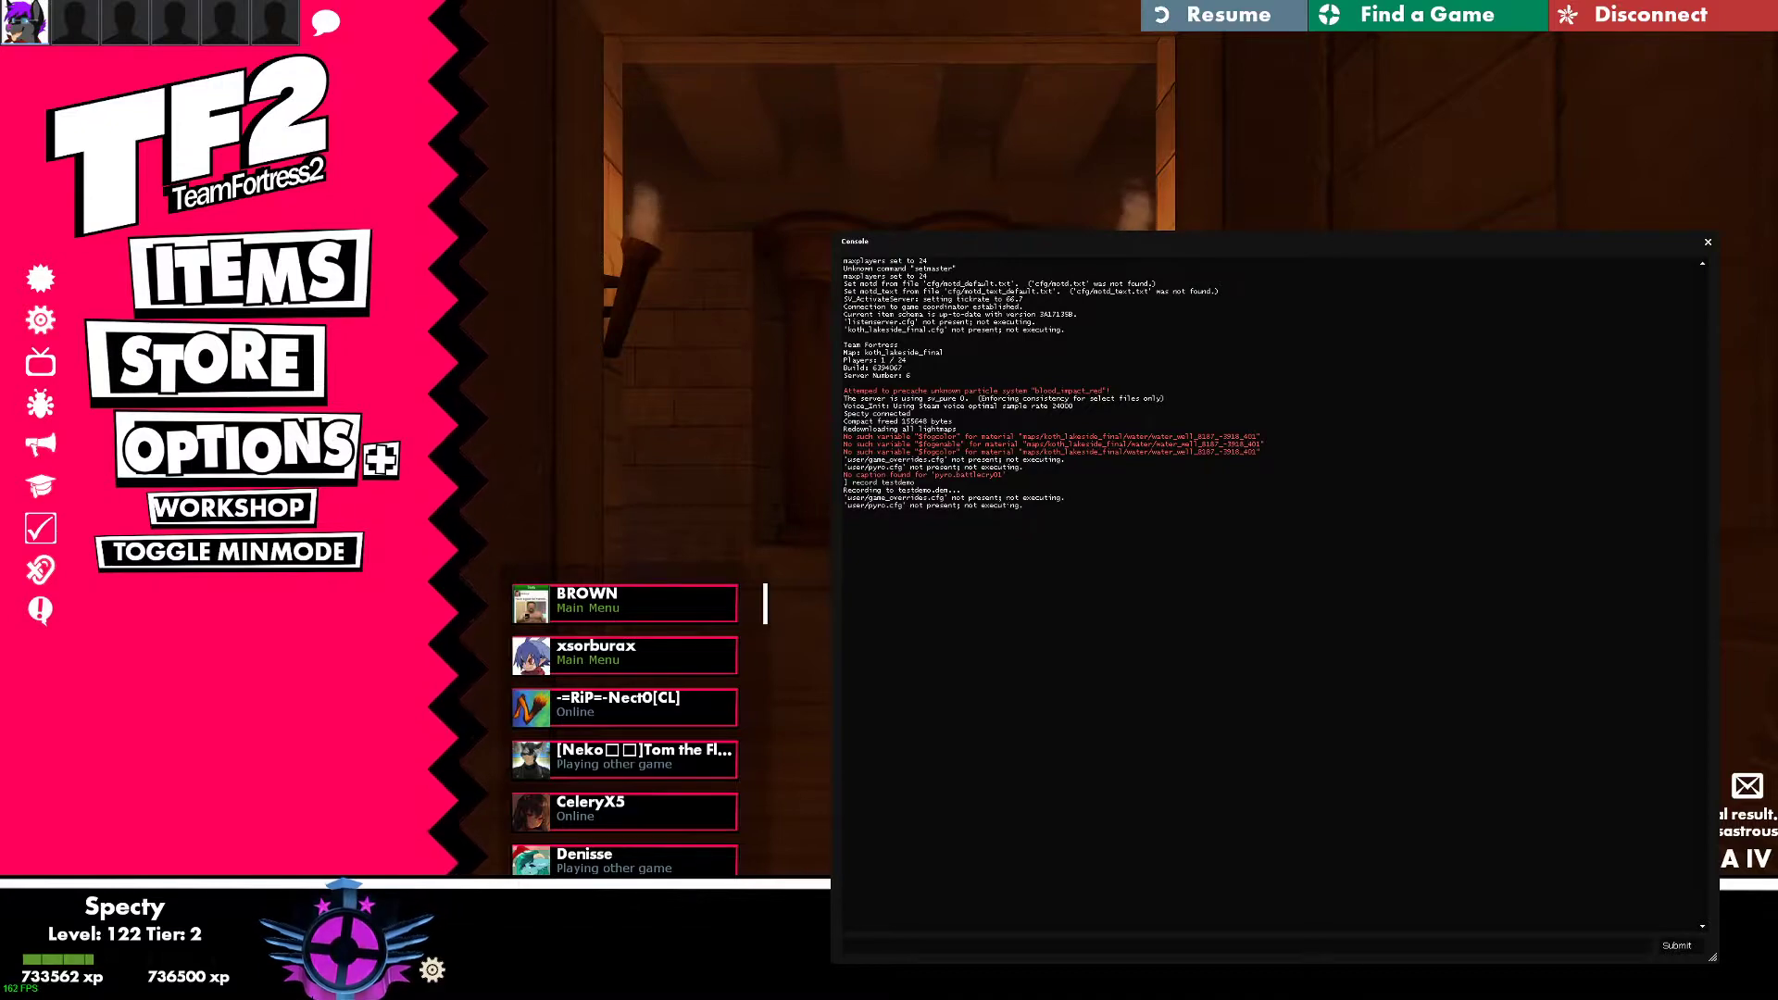
left_click(1222, 14)
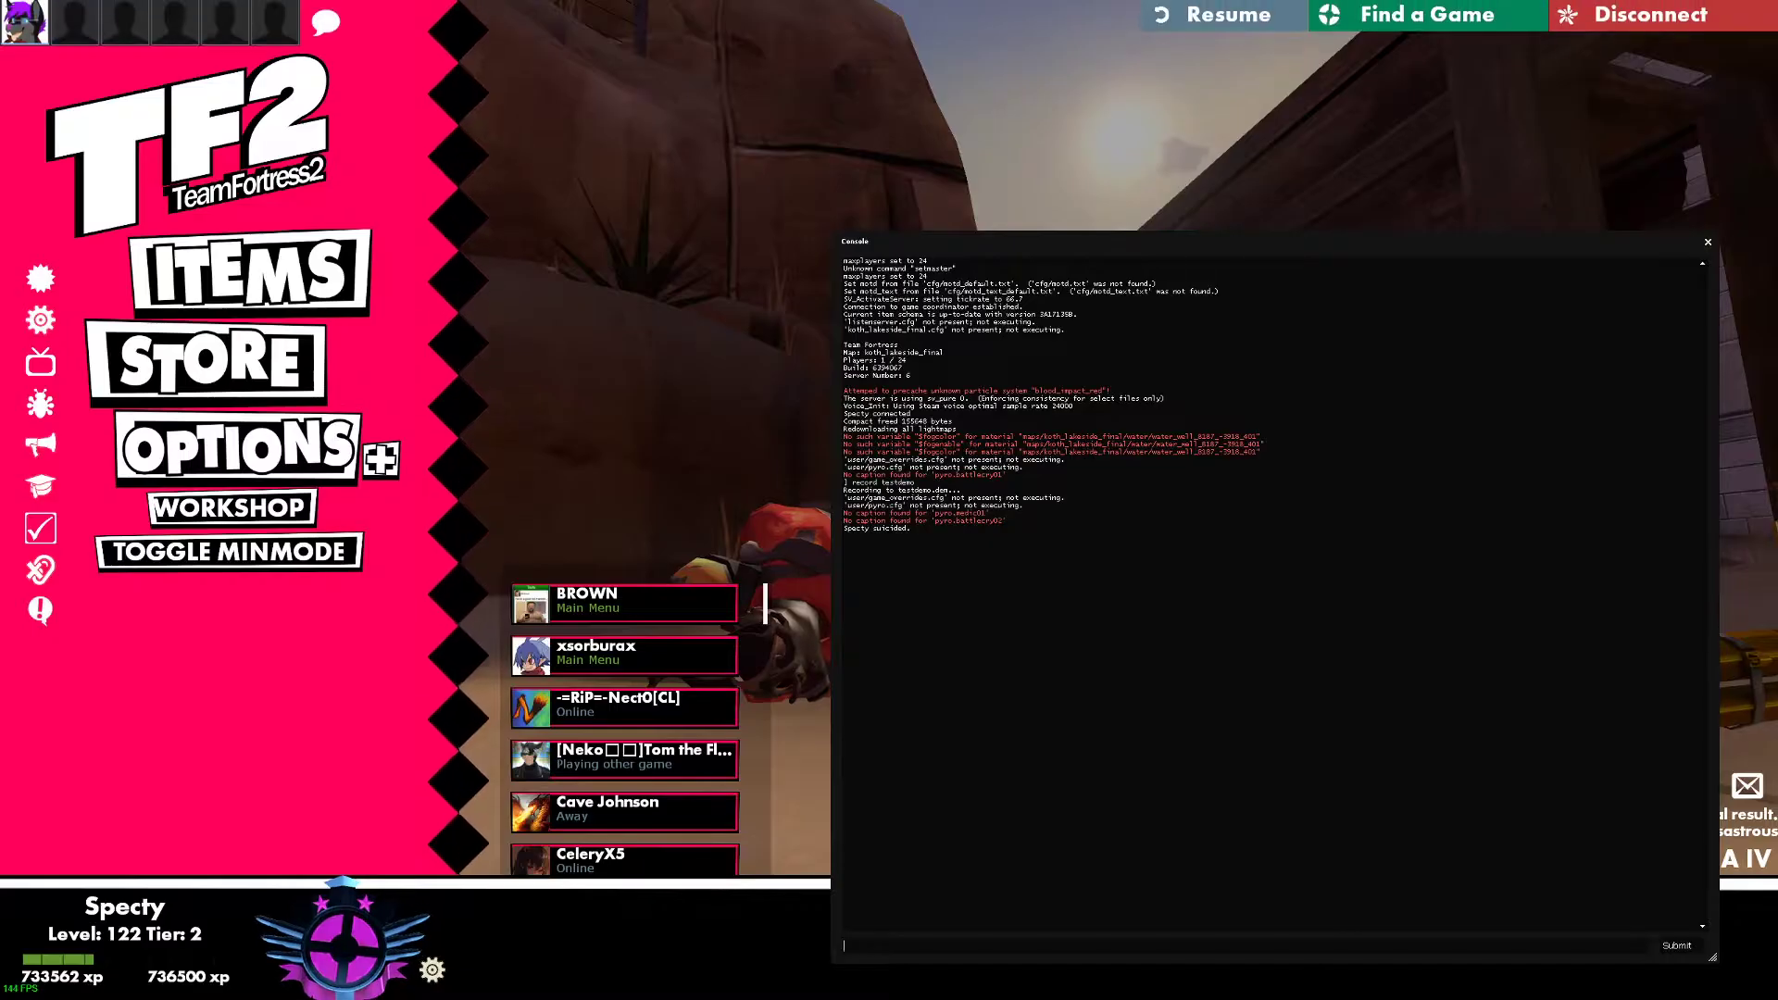
type("s")
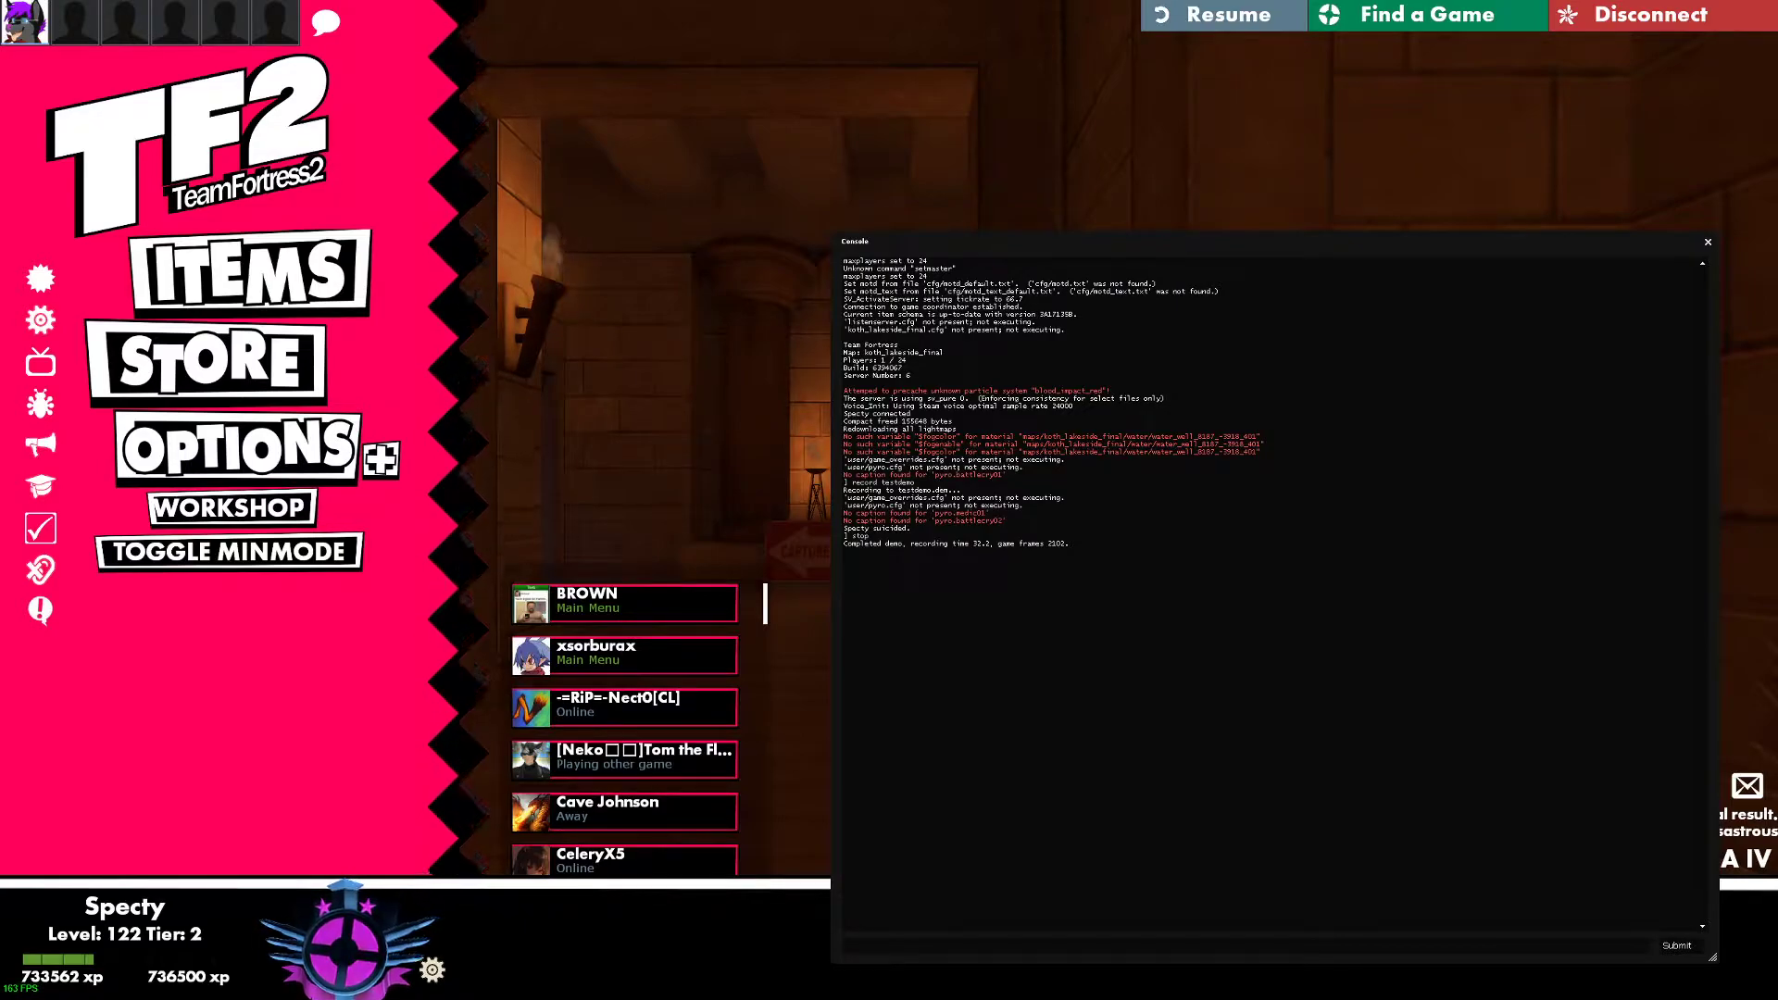
- Run 'playdemo testdemo' in the console to start playing back the recording
type("playdemo testdemo")
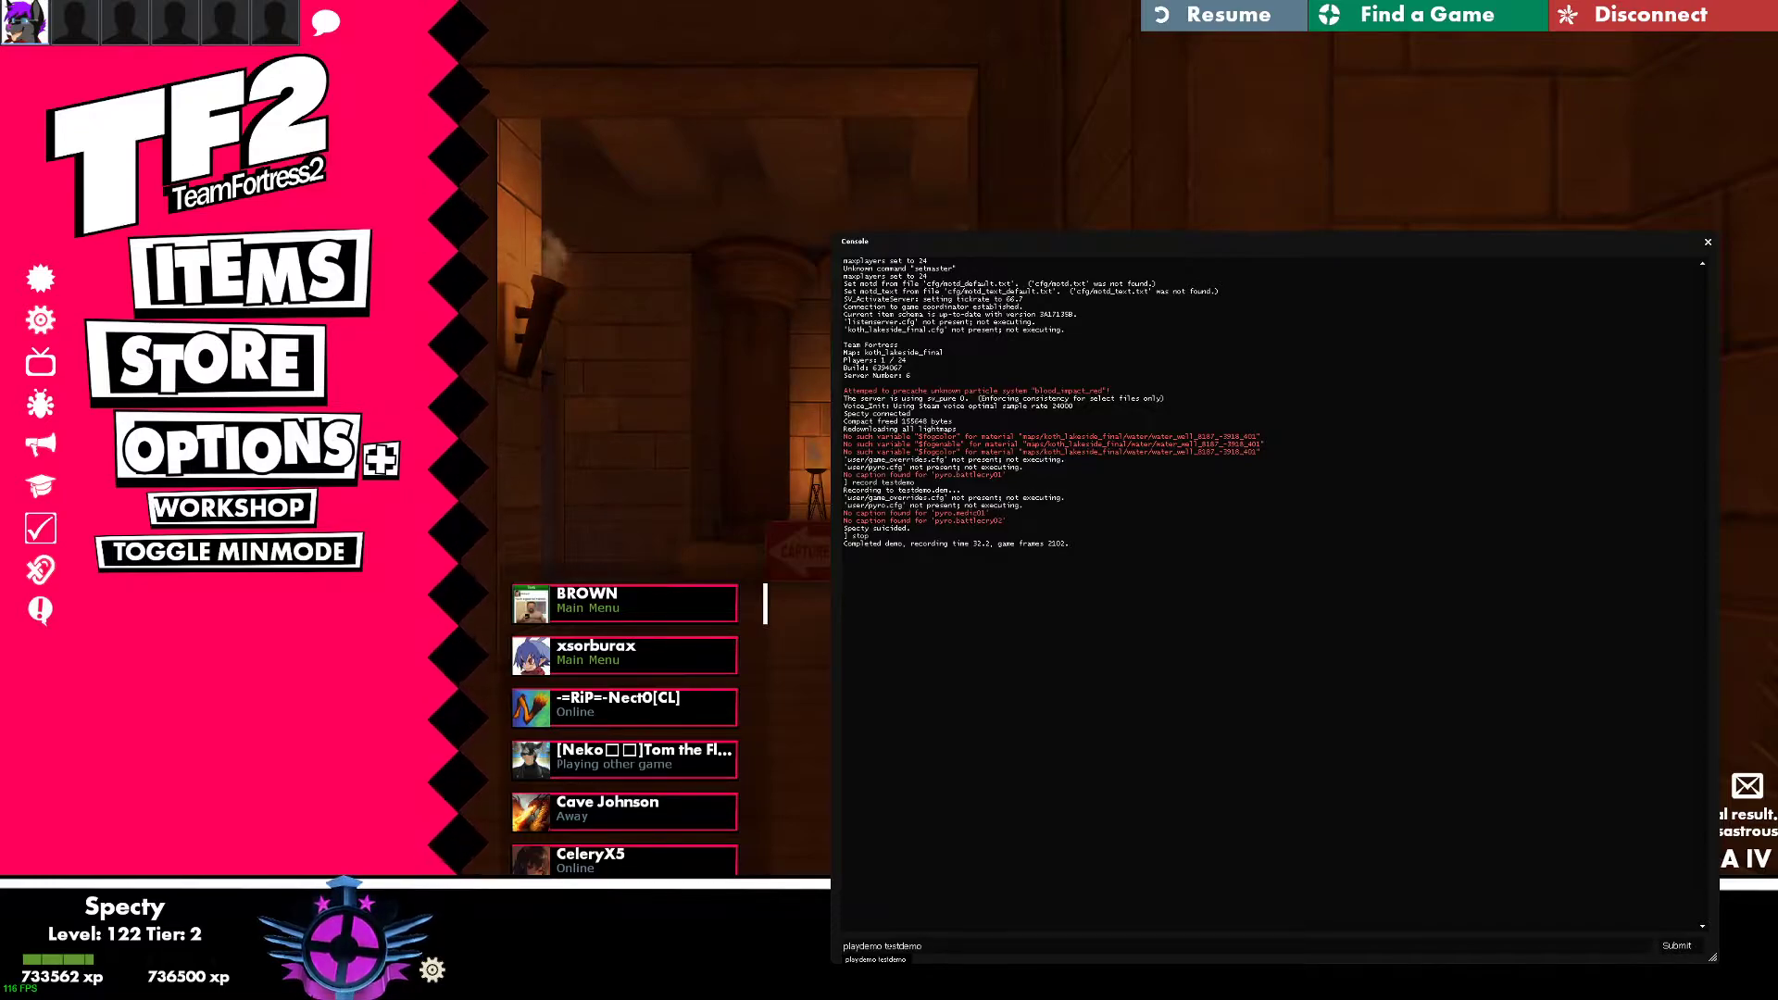
key("Return")
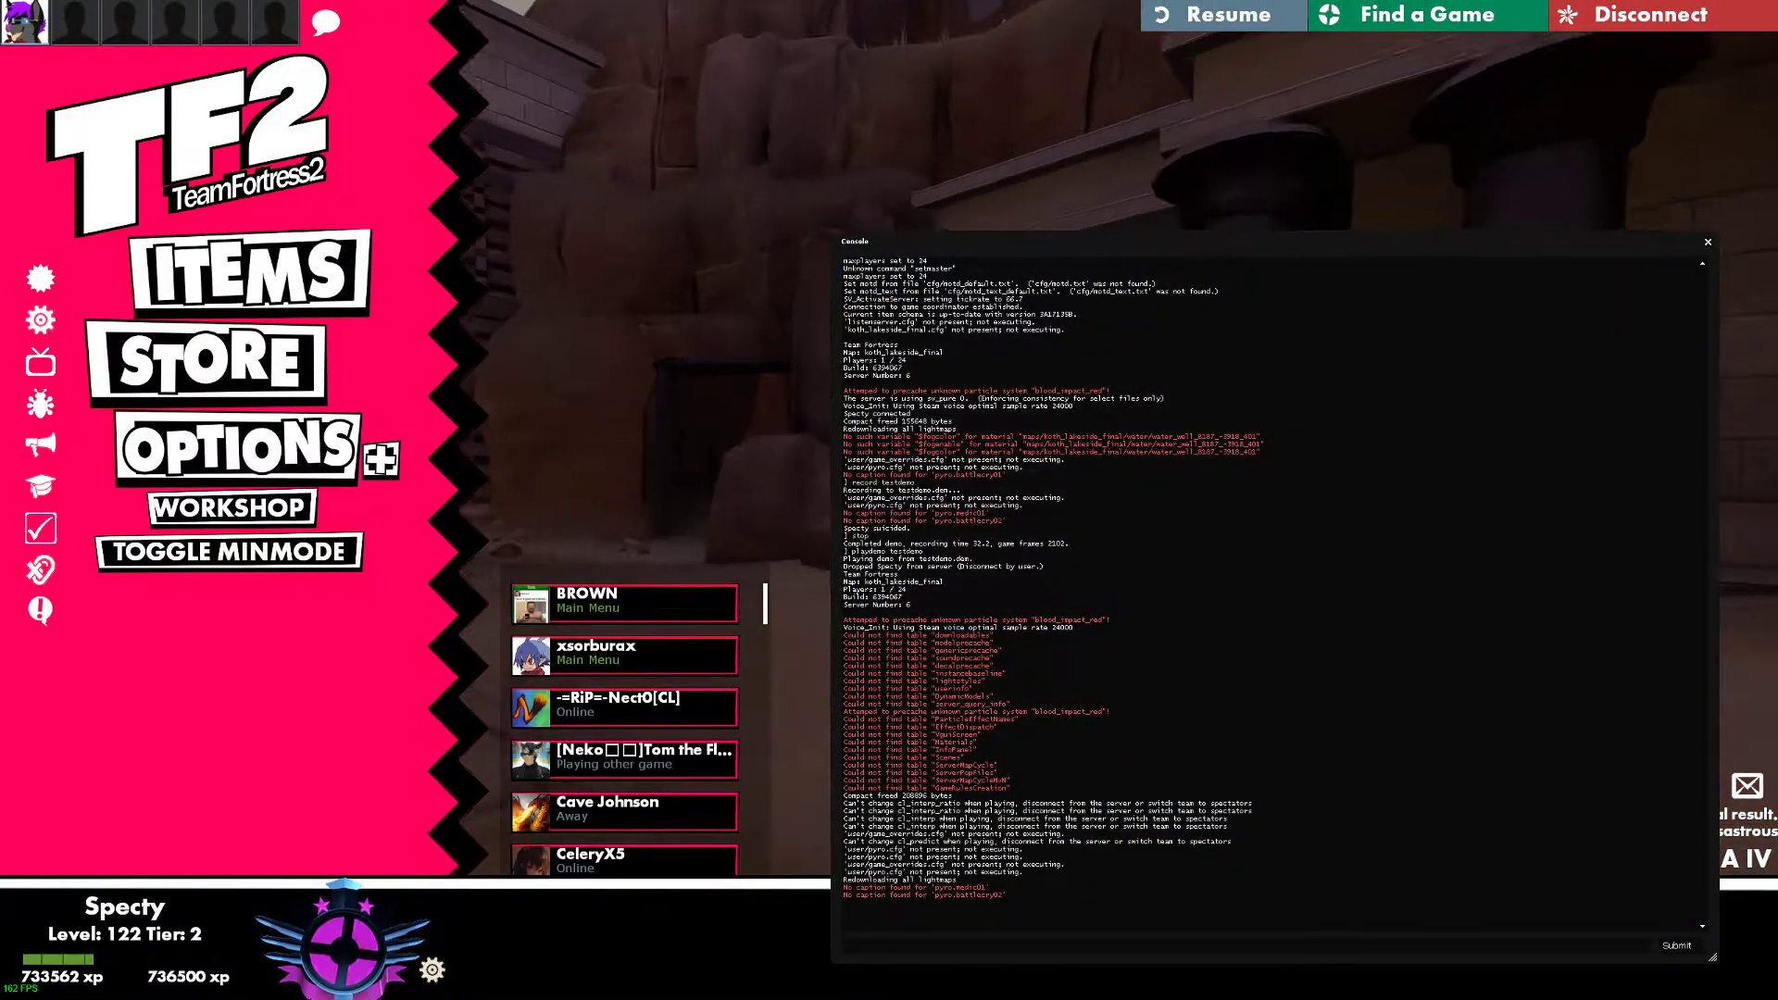
- Open the demoui playback controls and pause testdemo around 24 seconds in
type("demoui")
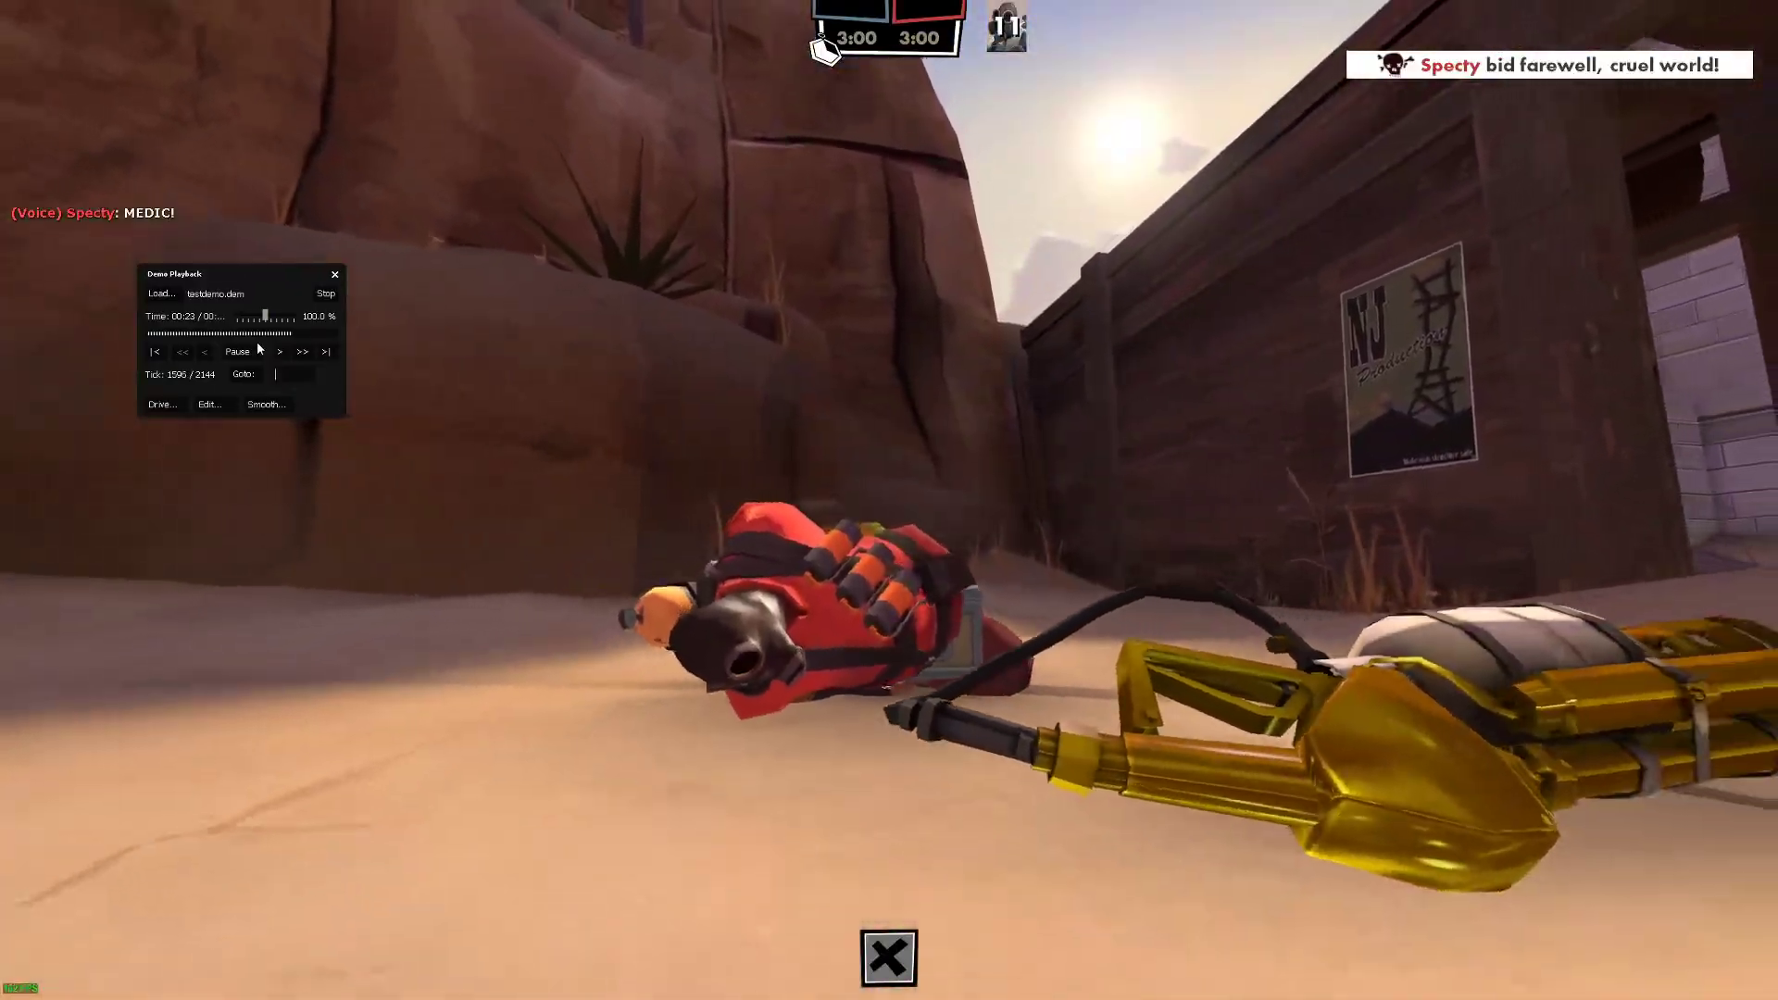
left_click(237, 352)
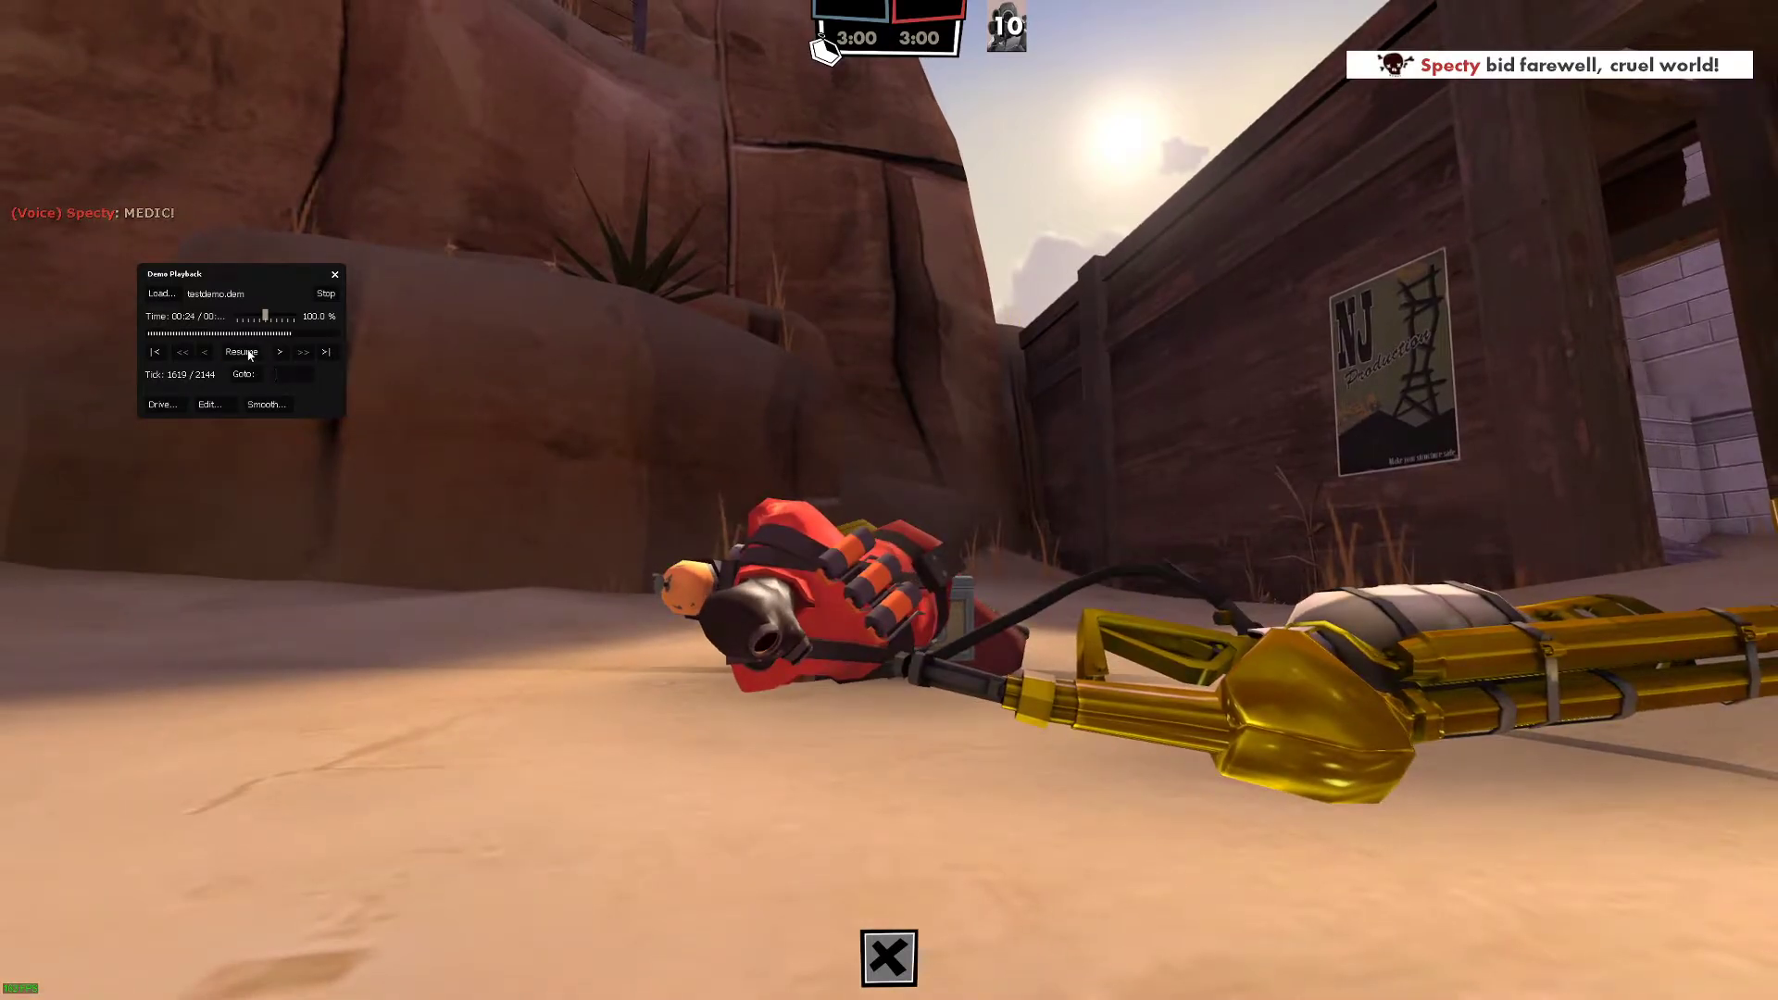
left_click(300, 374)
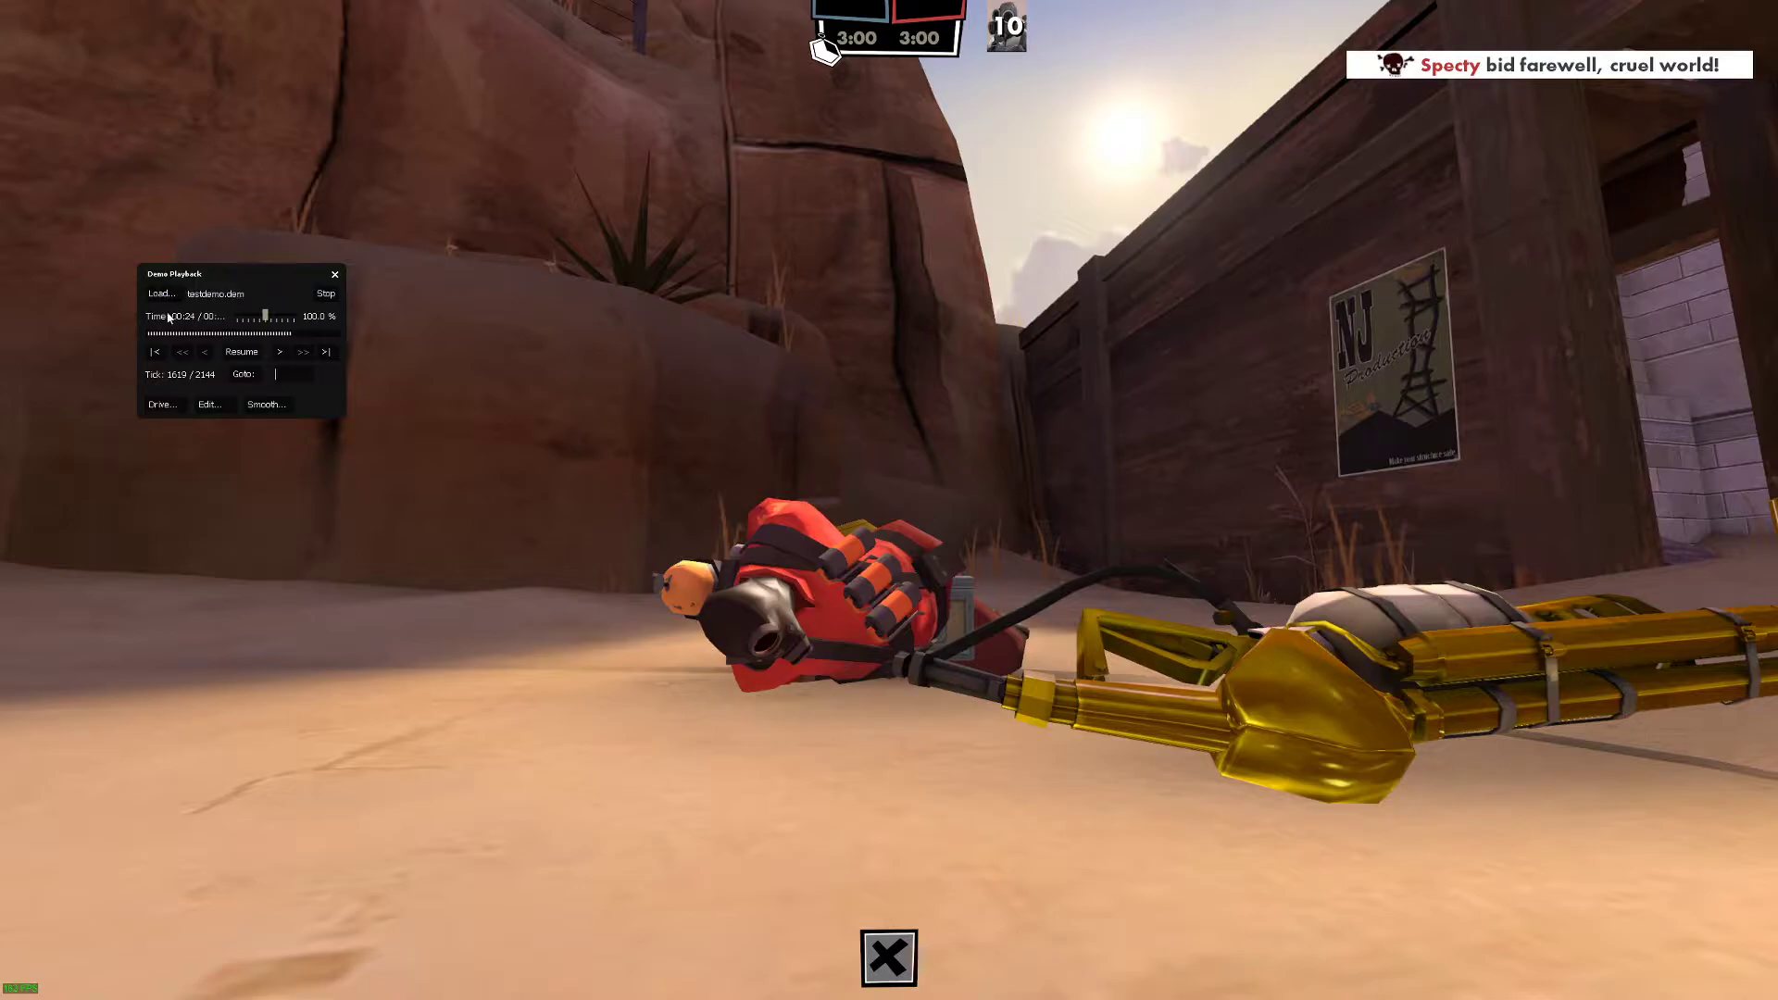
- Browse the tf/demos folder's .dem files, then close the chooser without loading anything
left_click(158, 292)
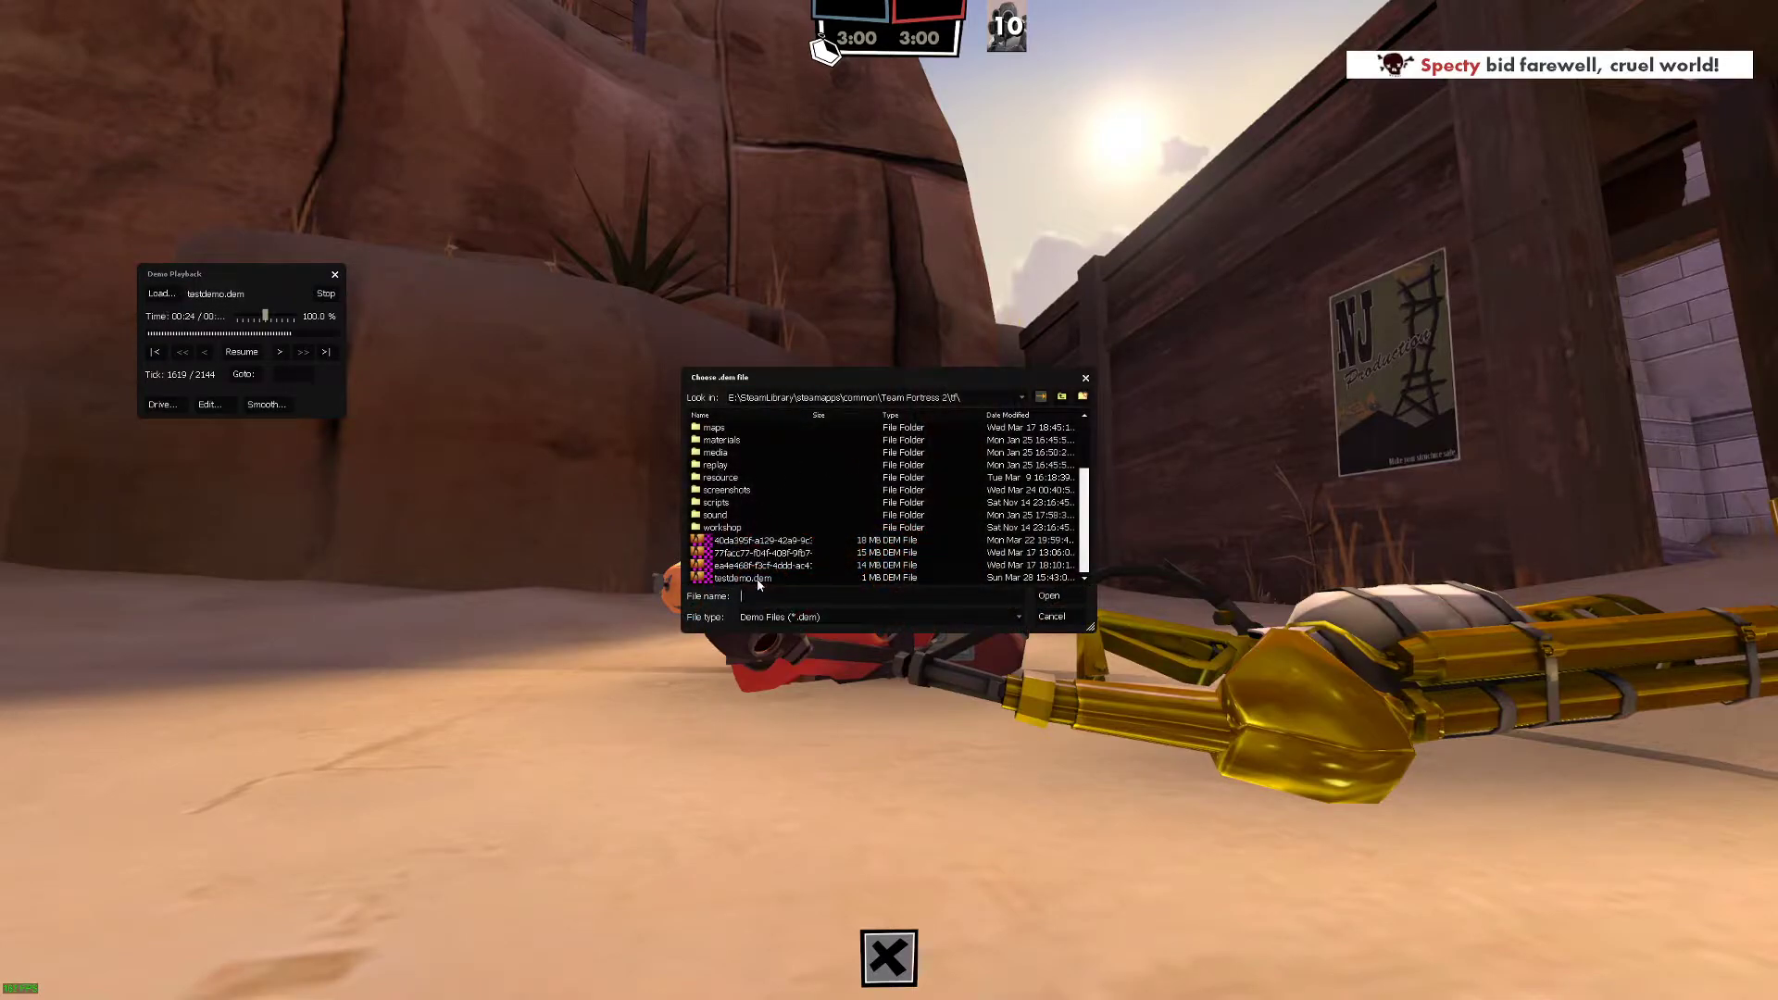
left_click(737, 578)
type("demos")
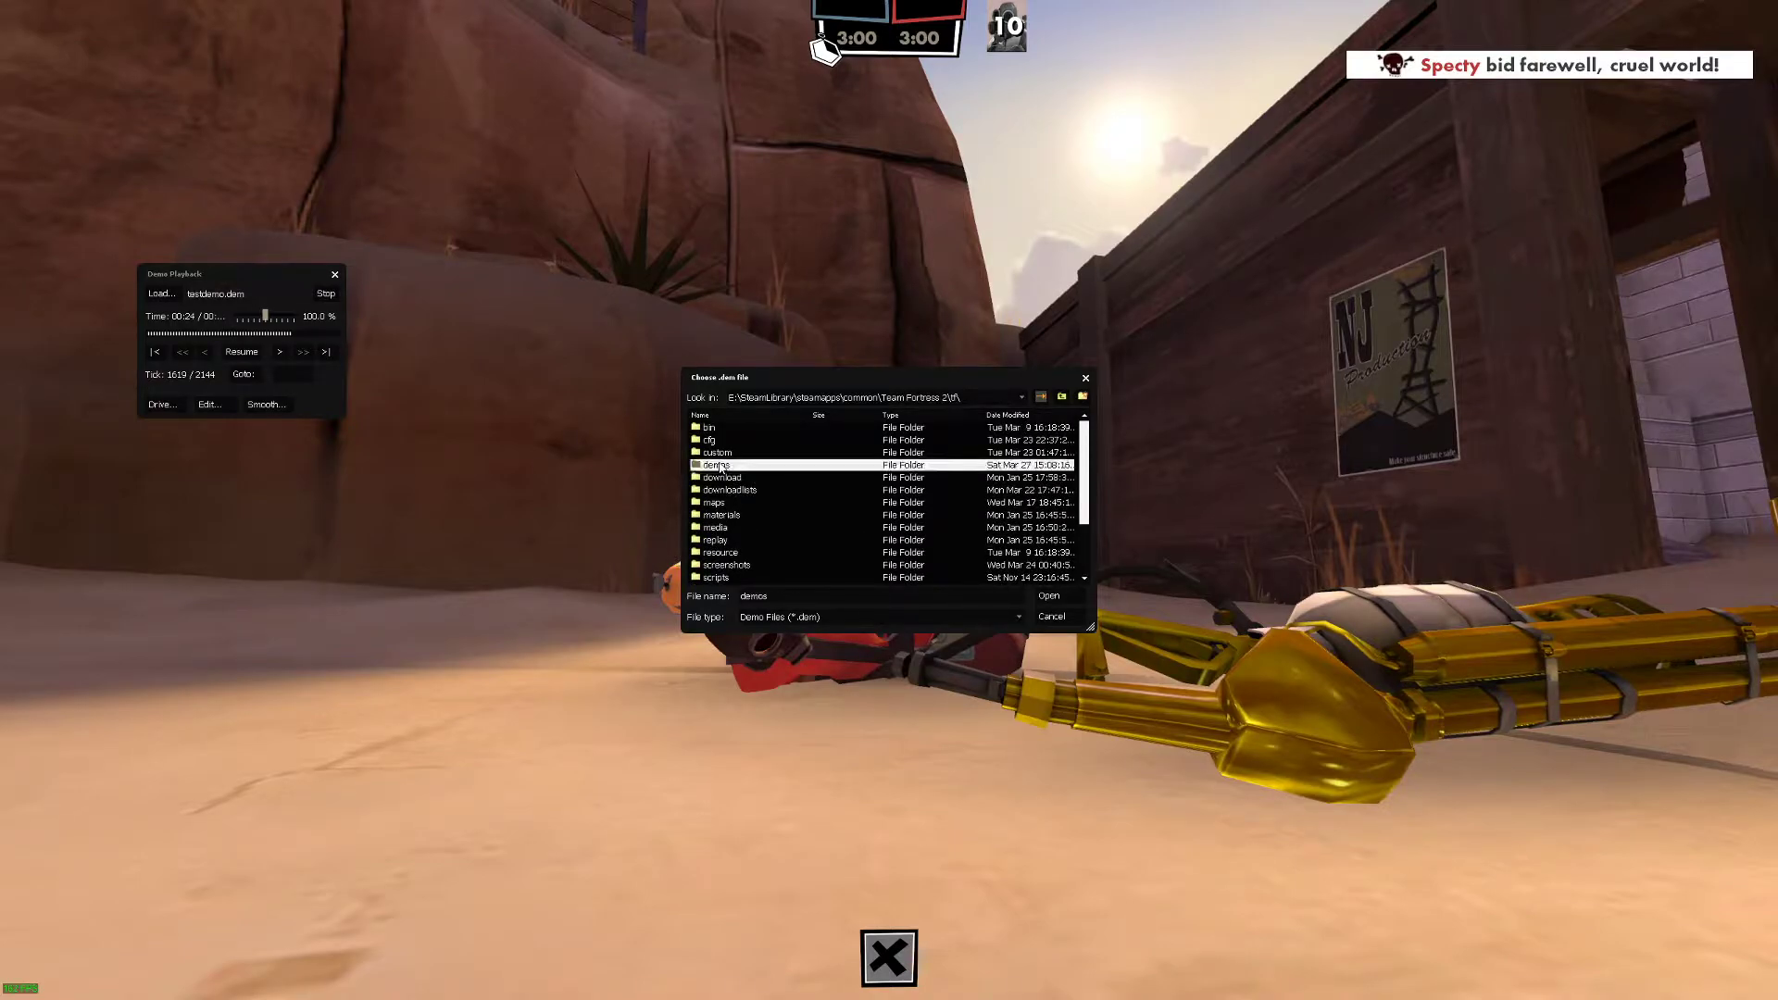
double_click(716, 465)
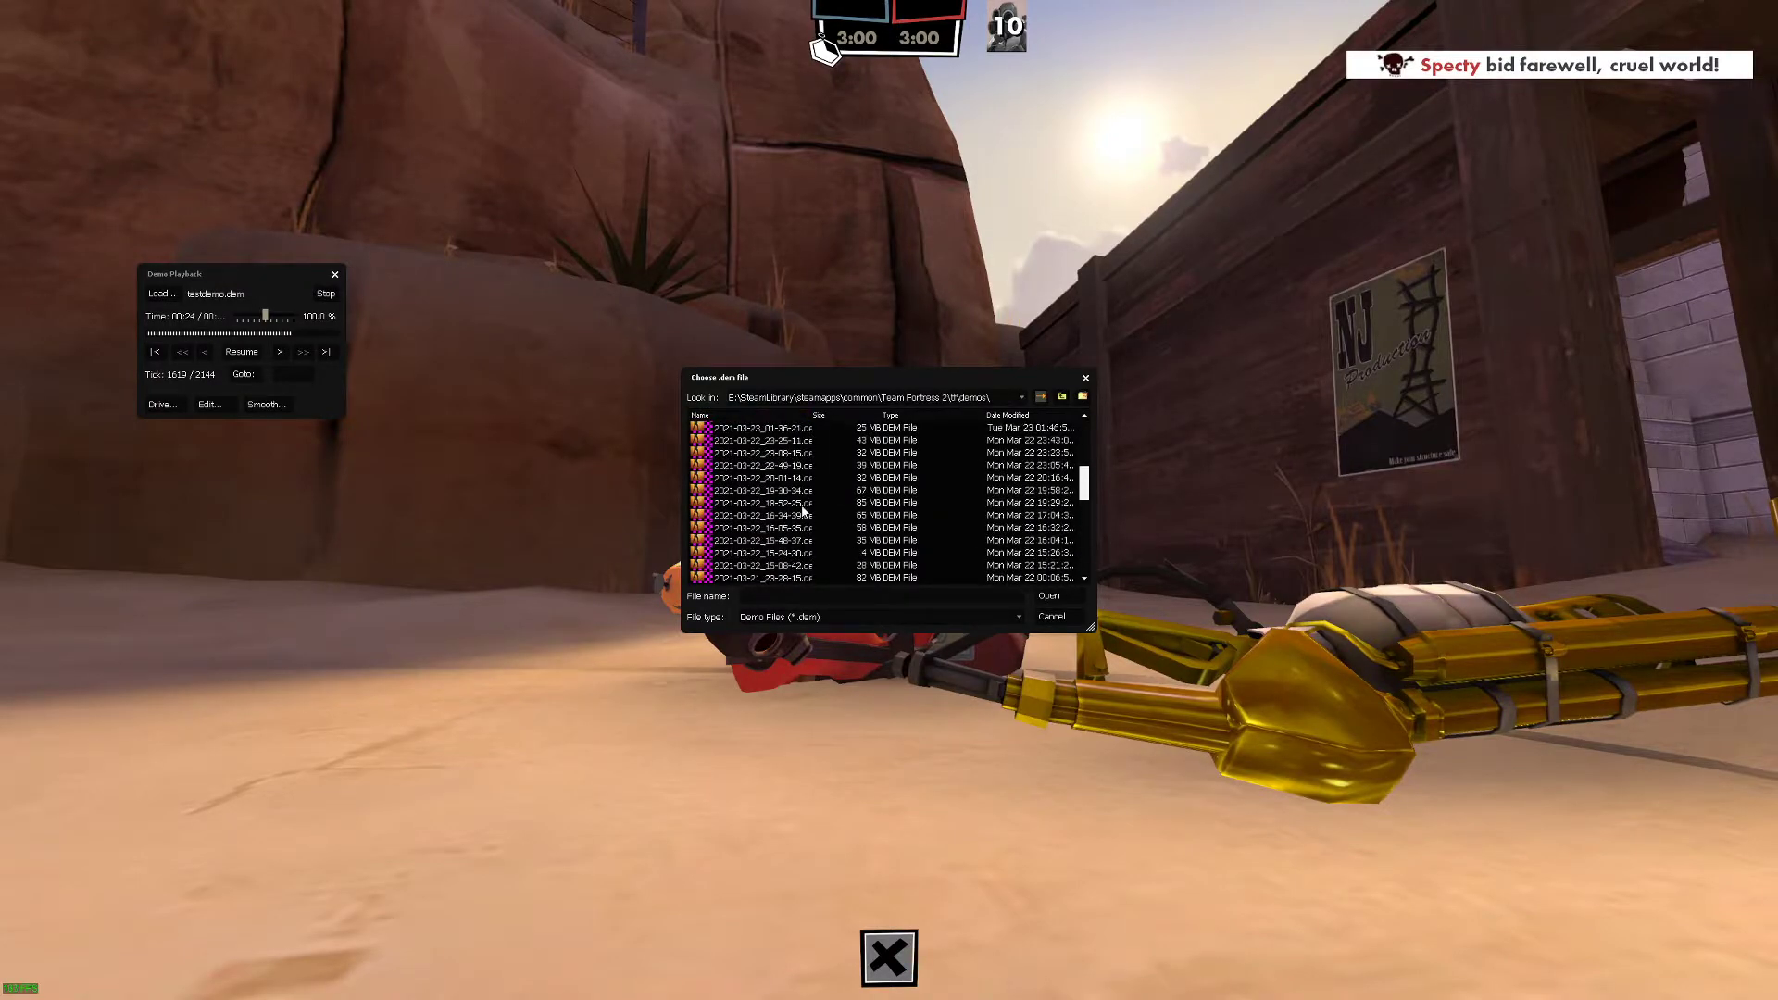
scroll("up", 3)
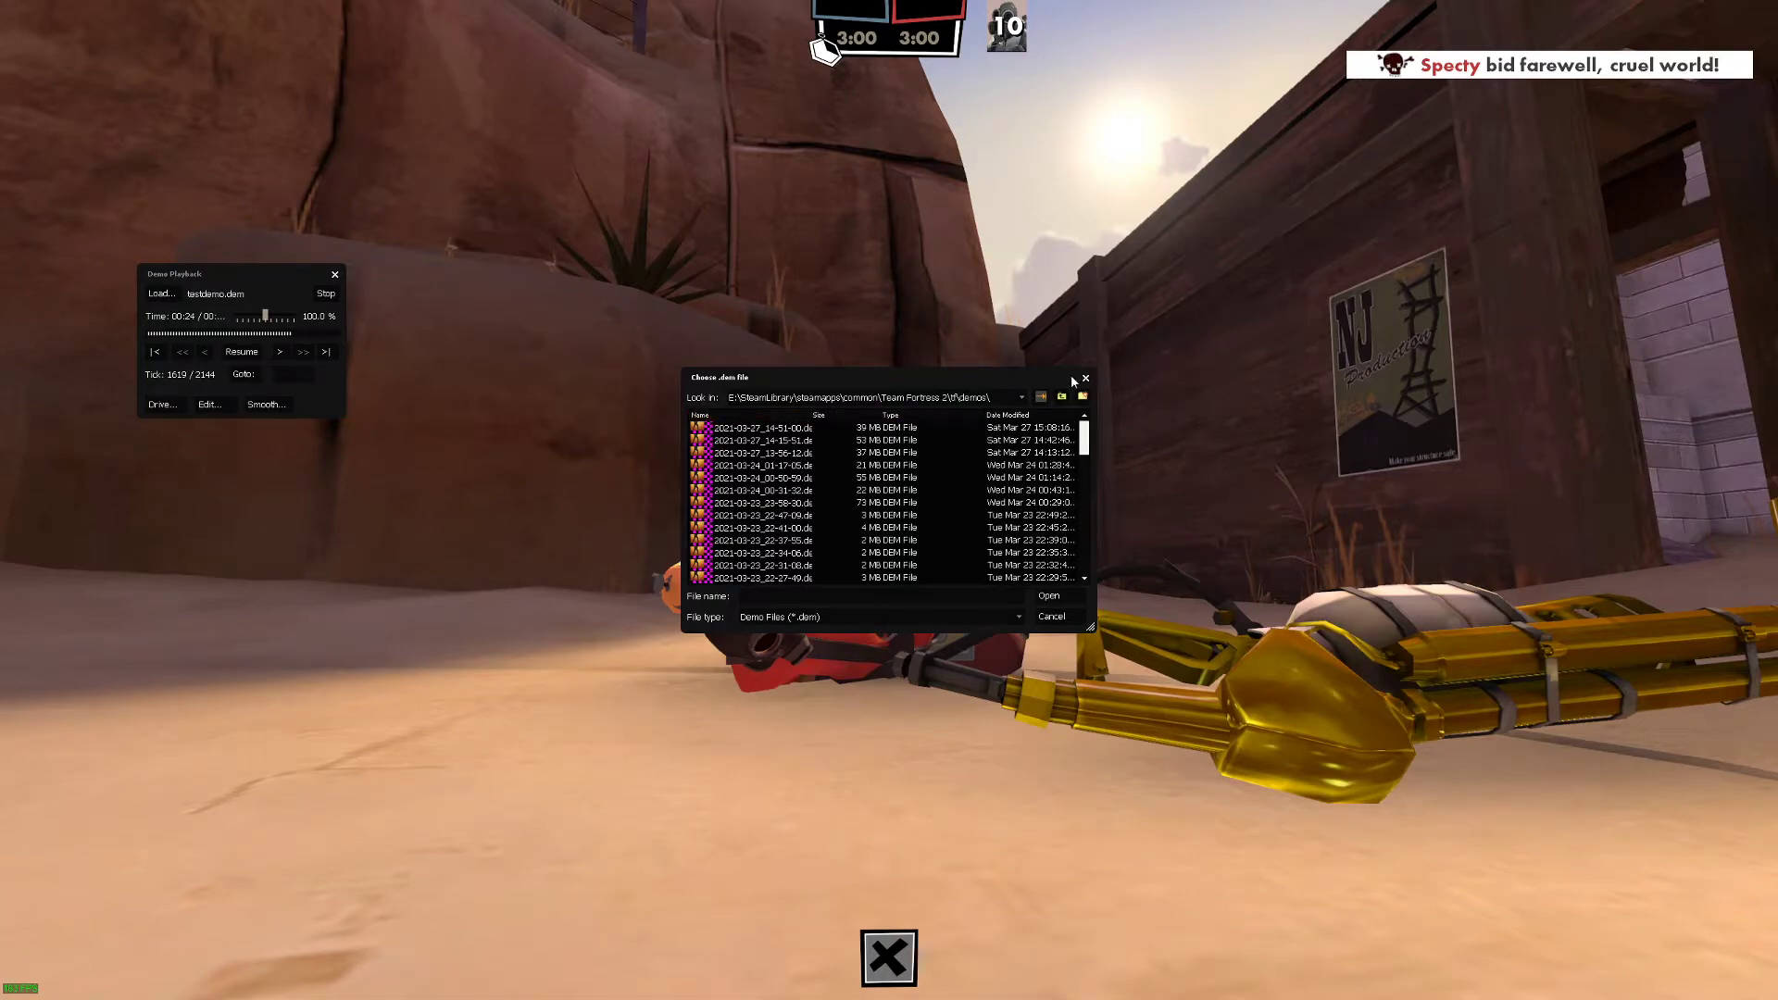
left_click(1051, 616)
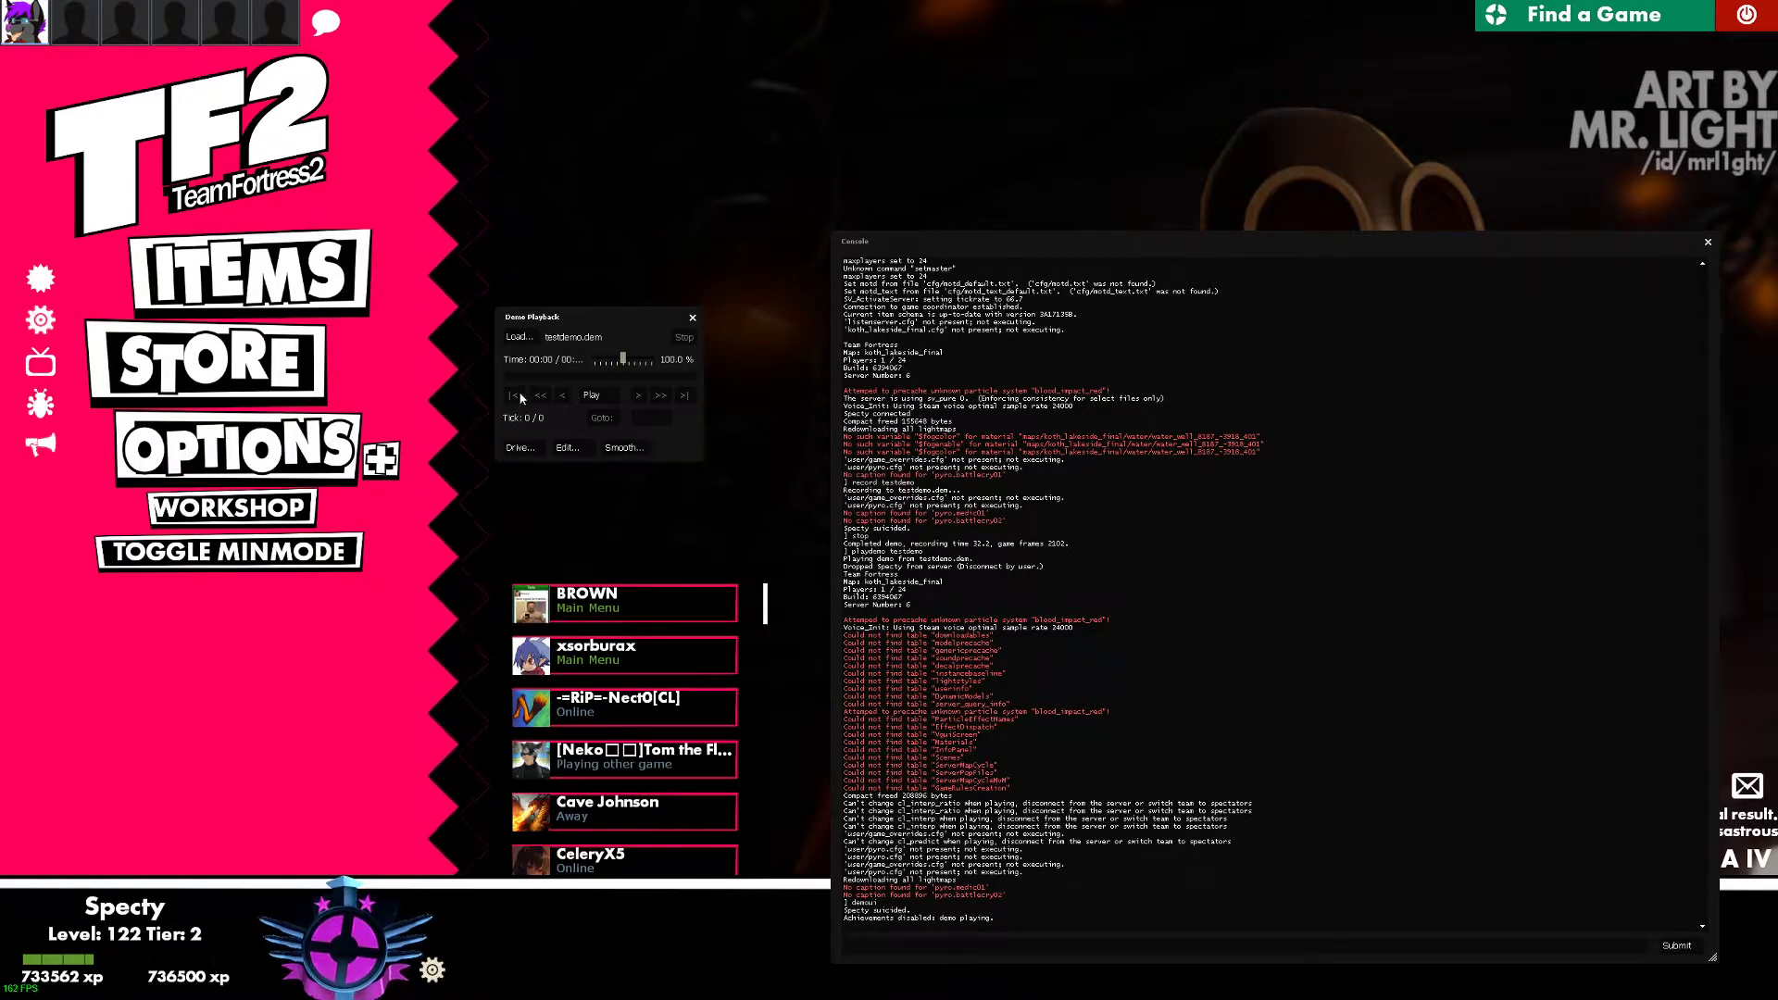
- Press Play on testdemo and enter 31 in the Goto field
left_click(591, 394)
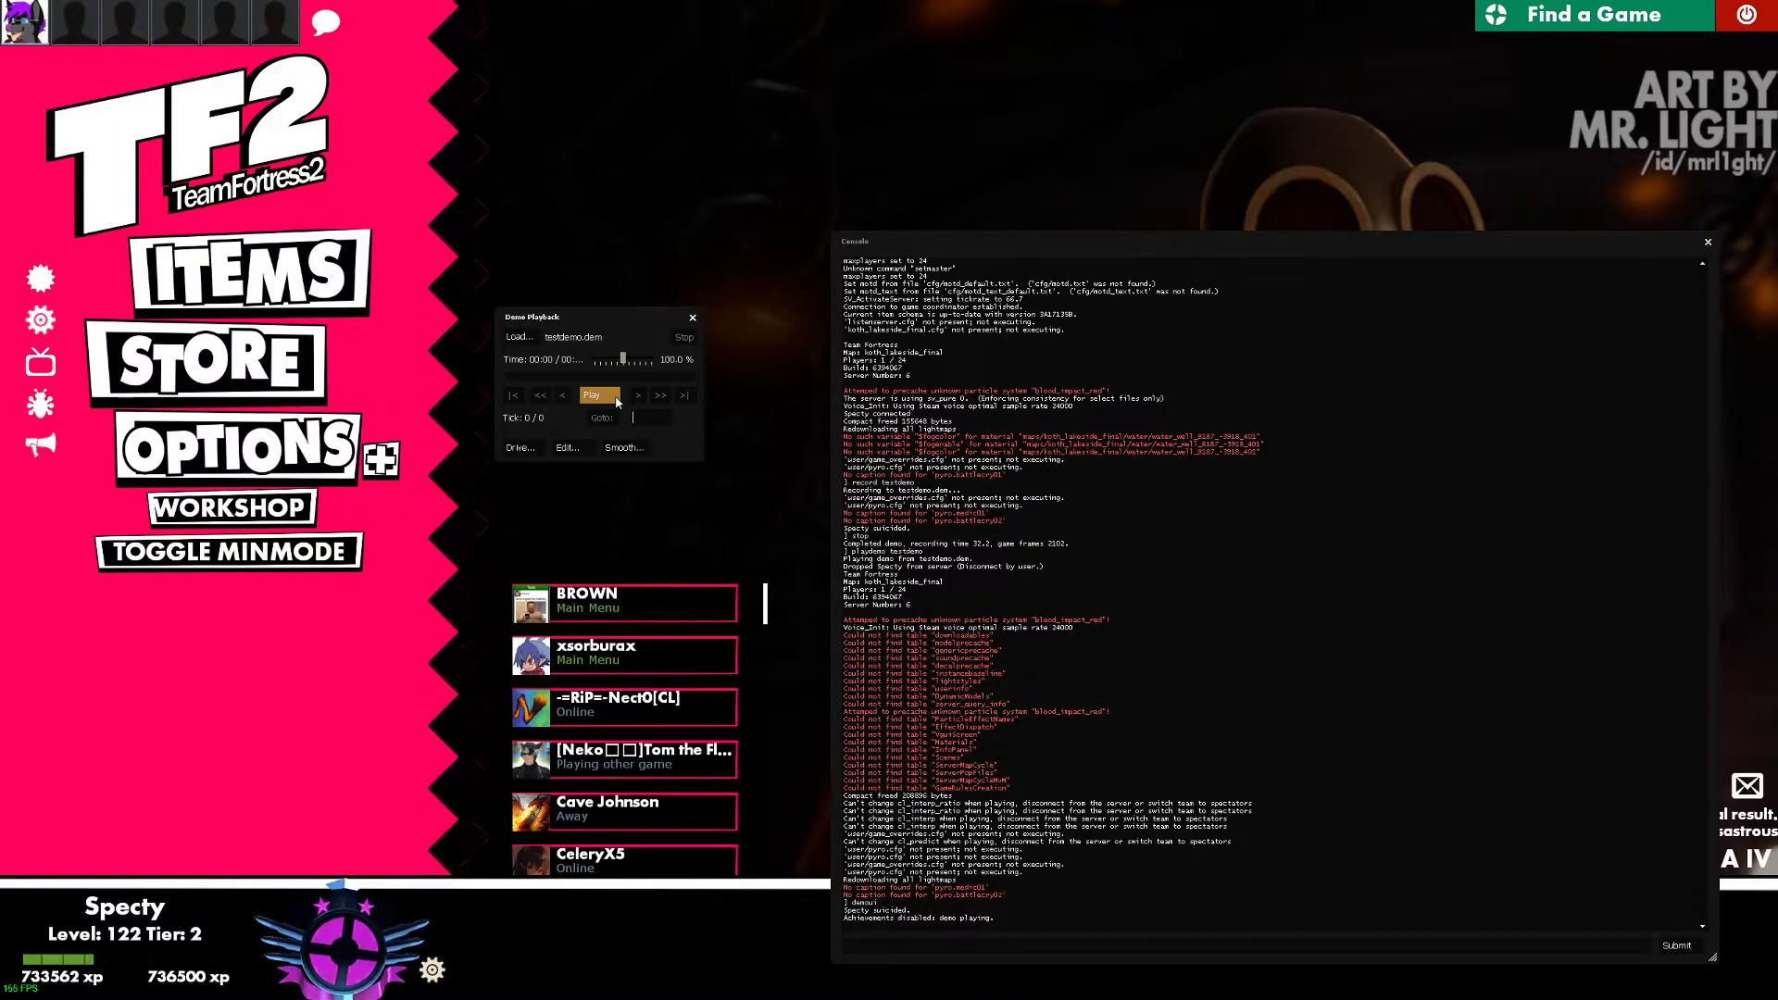
mouse_move(512, 422)
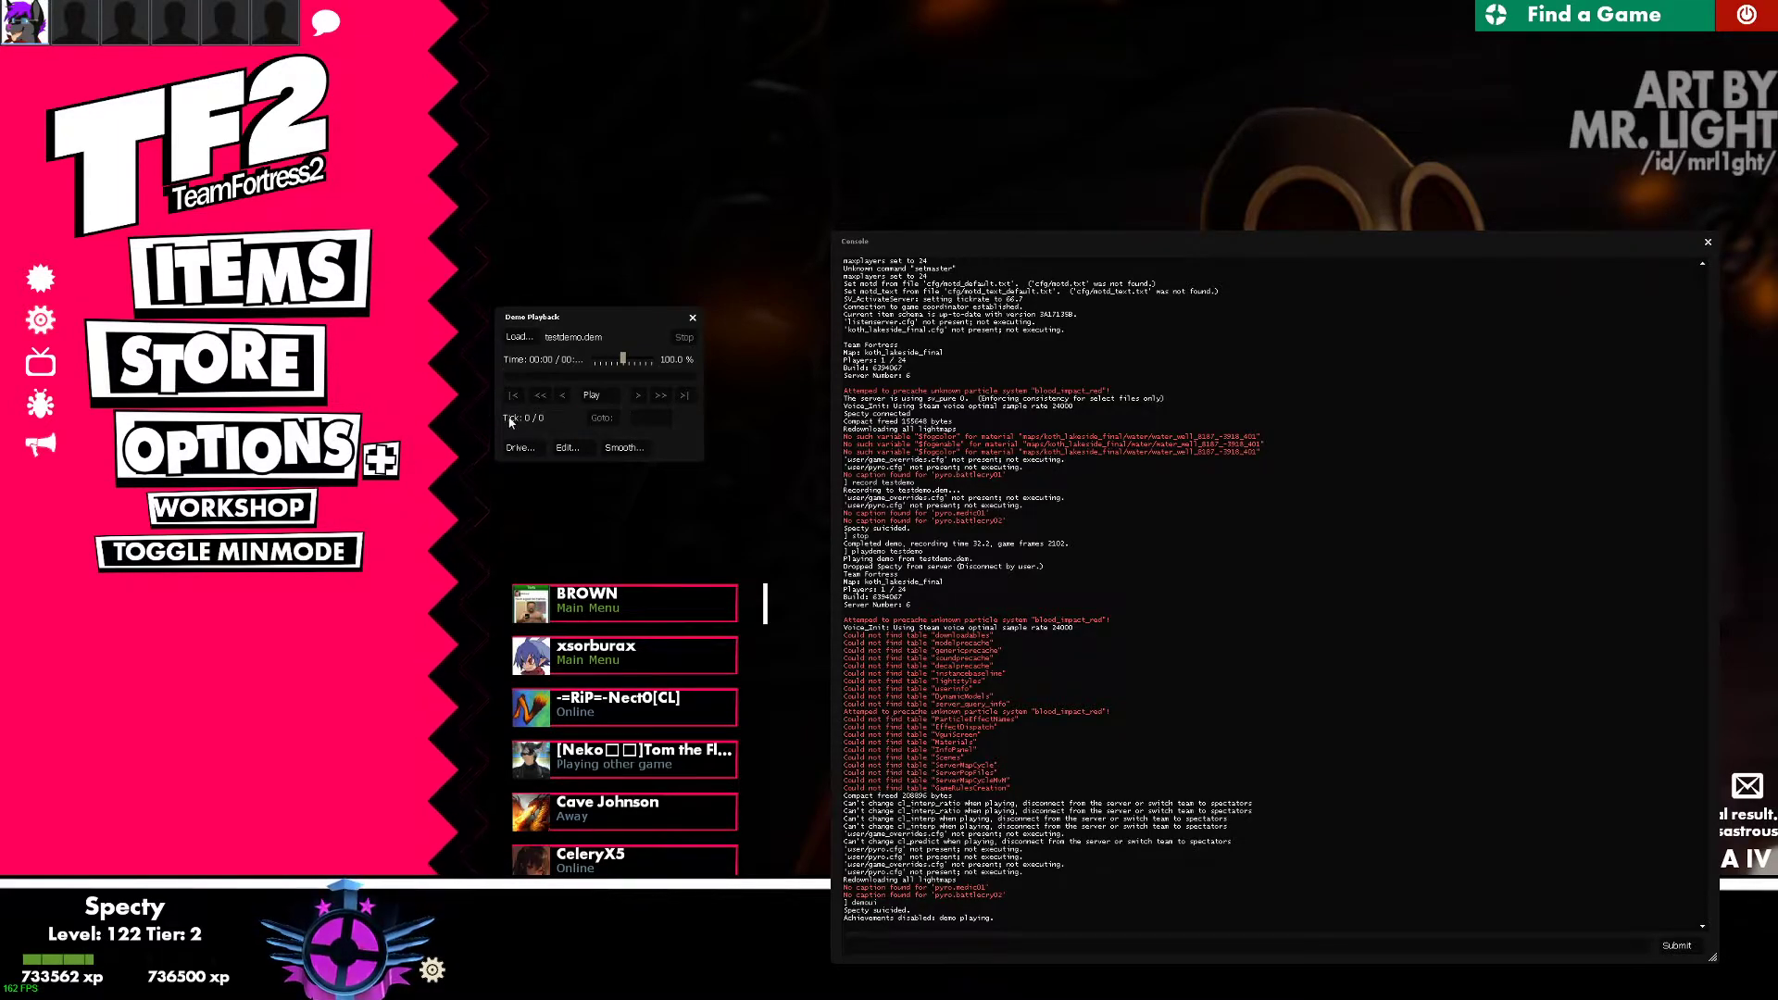
left_click(647, 418)
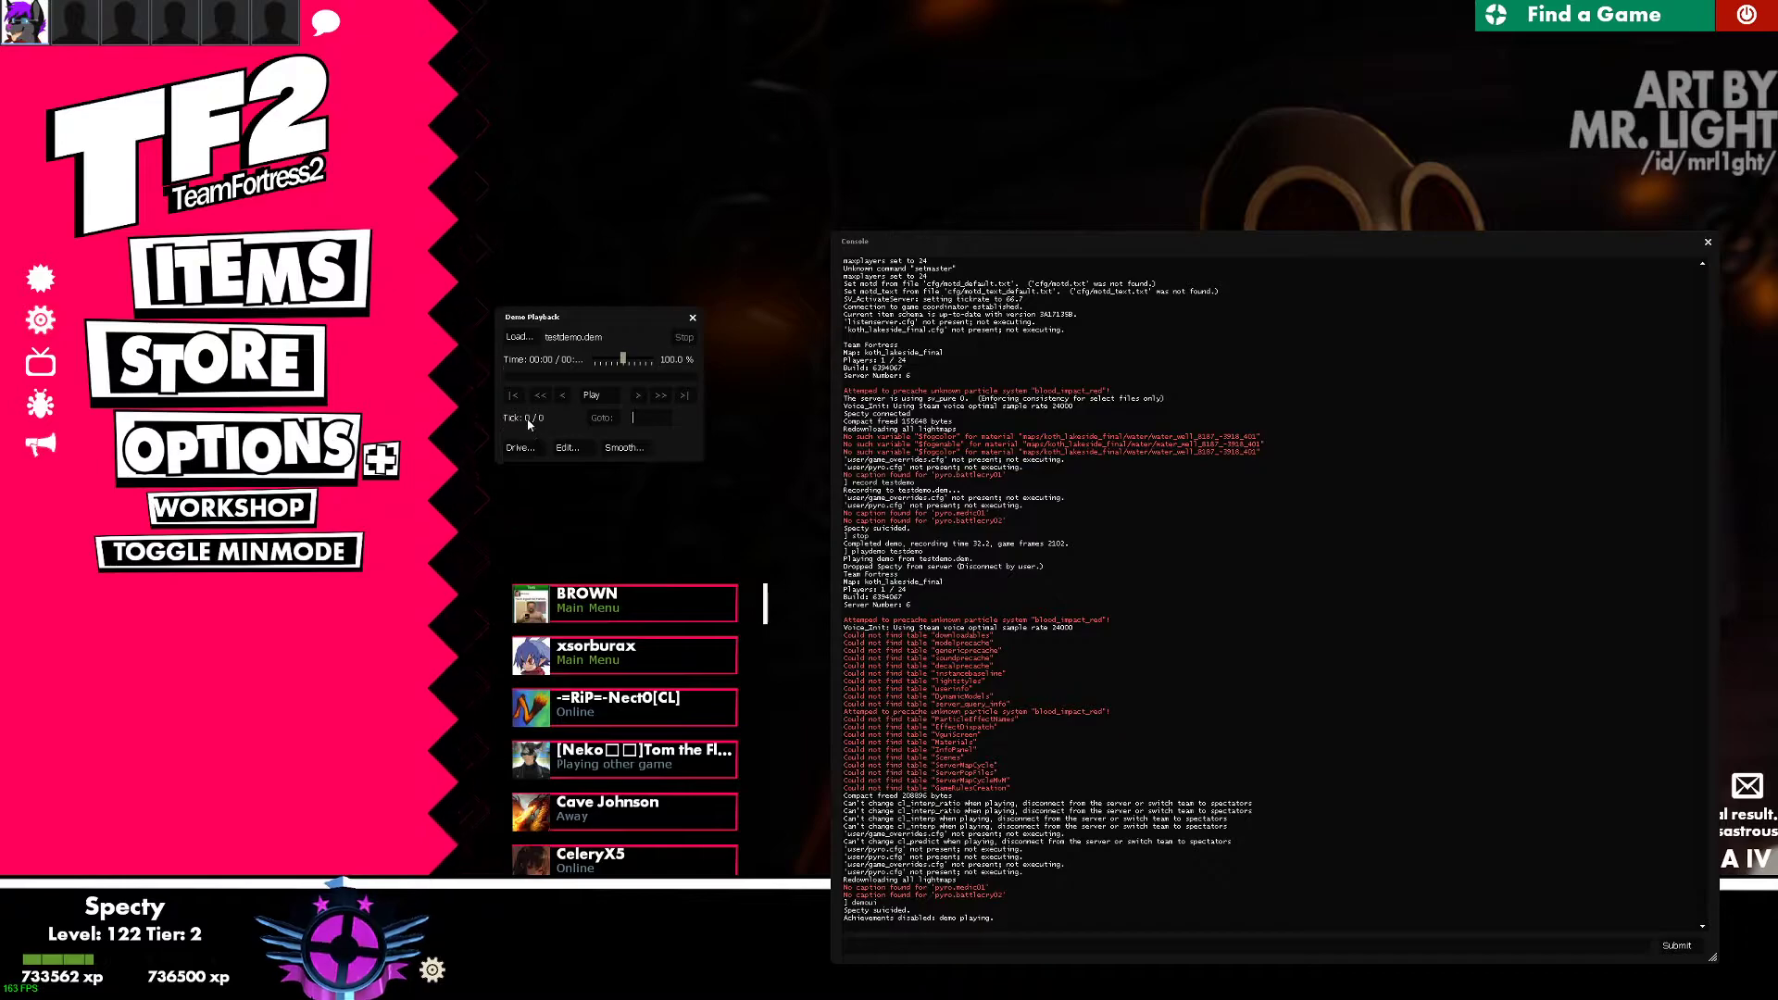
mouse_move(542, 433)
type("31")
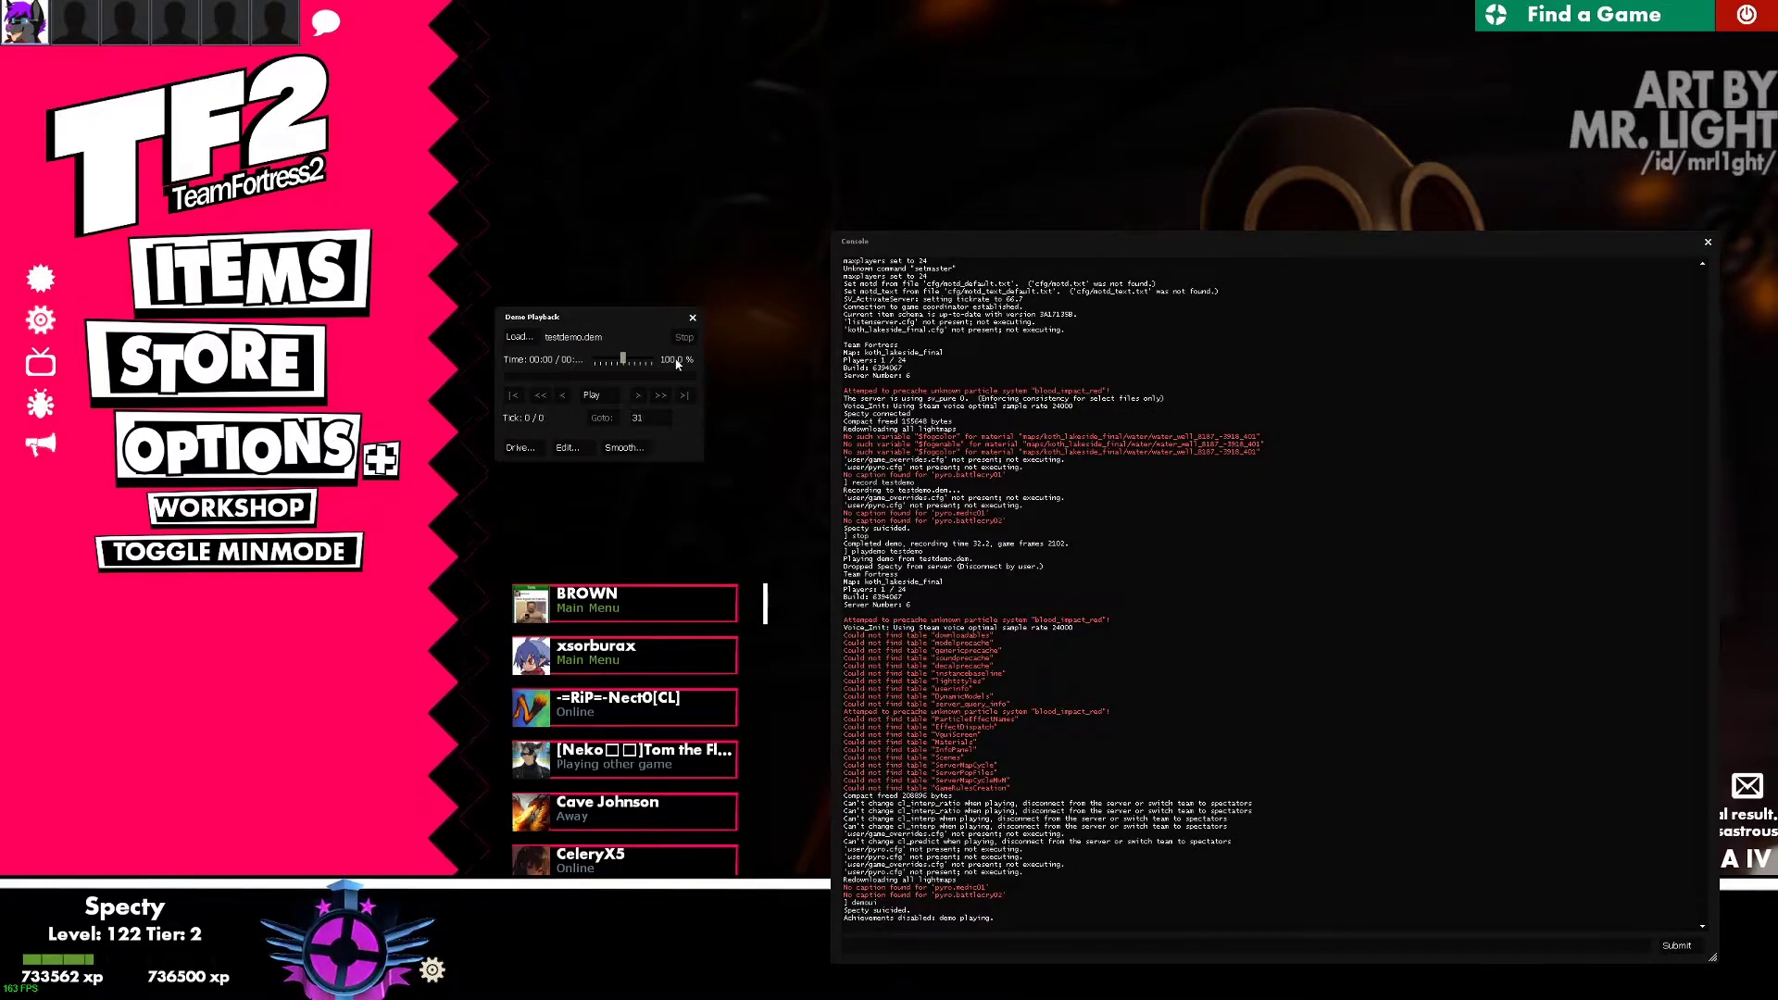
left_click(690, 317)
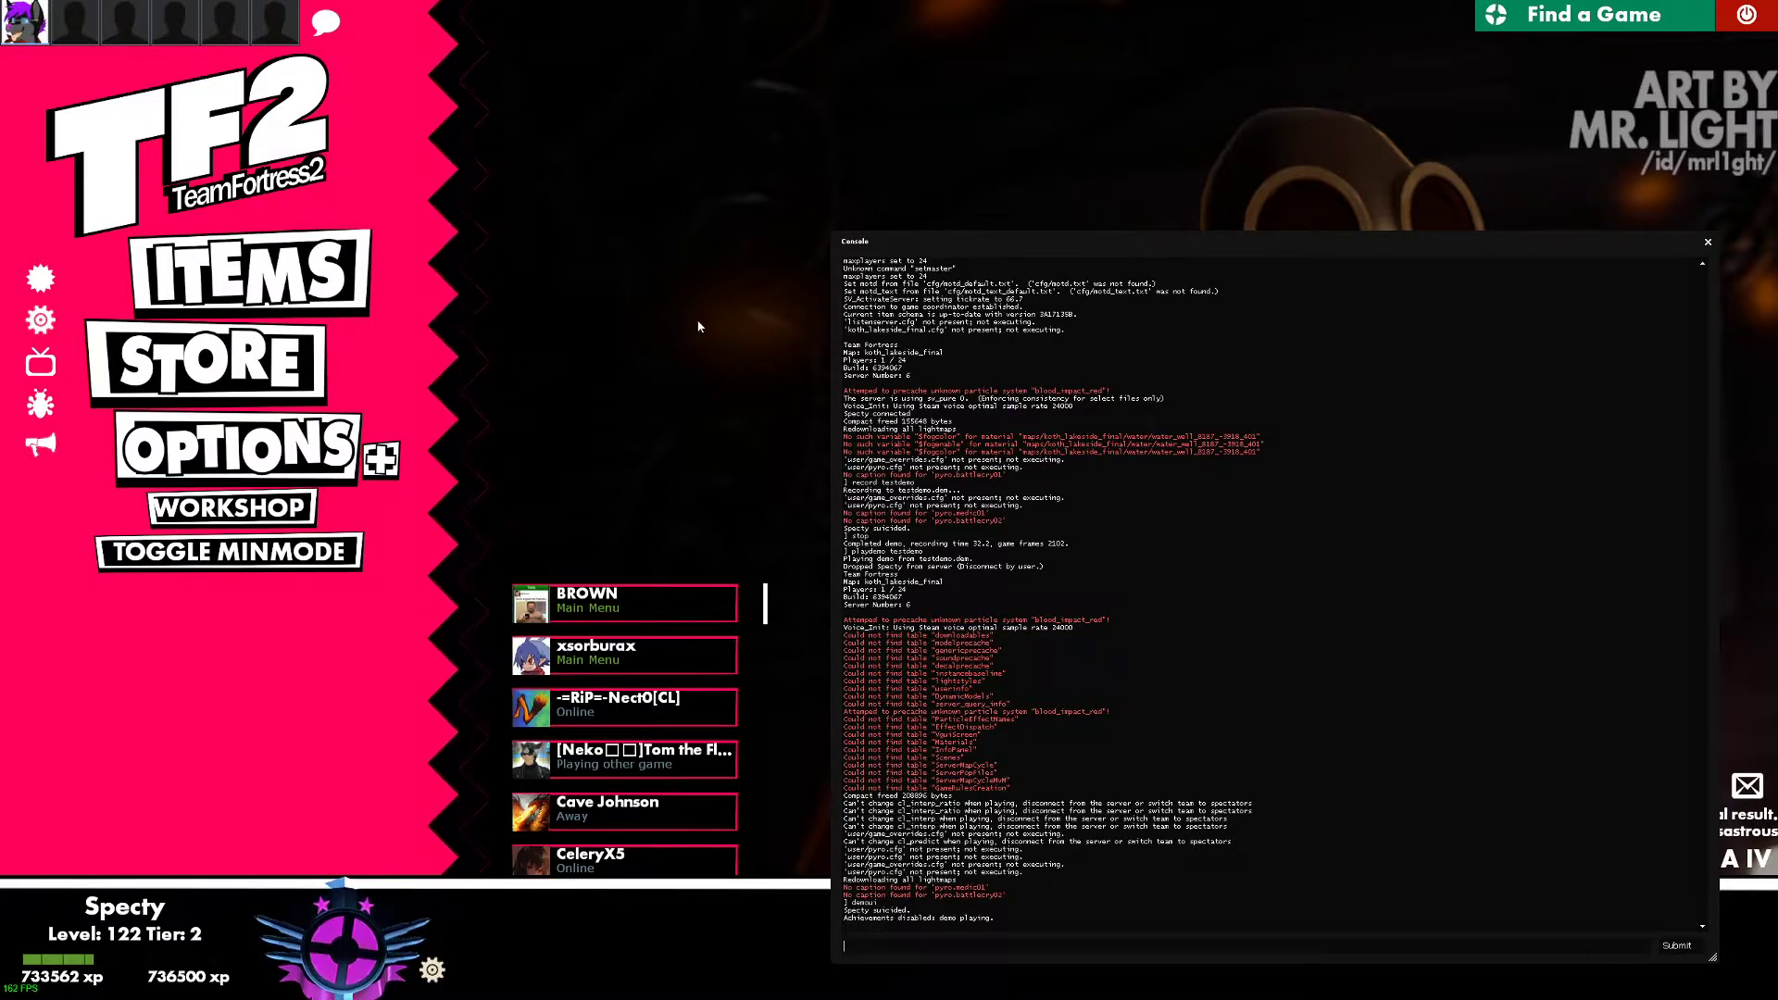
mouse_move(627, 294)
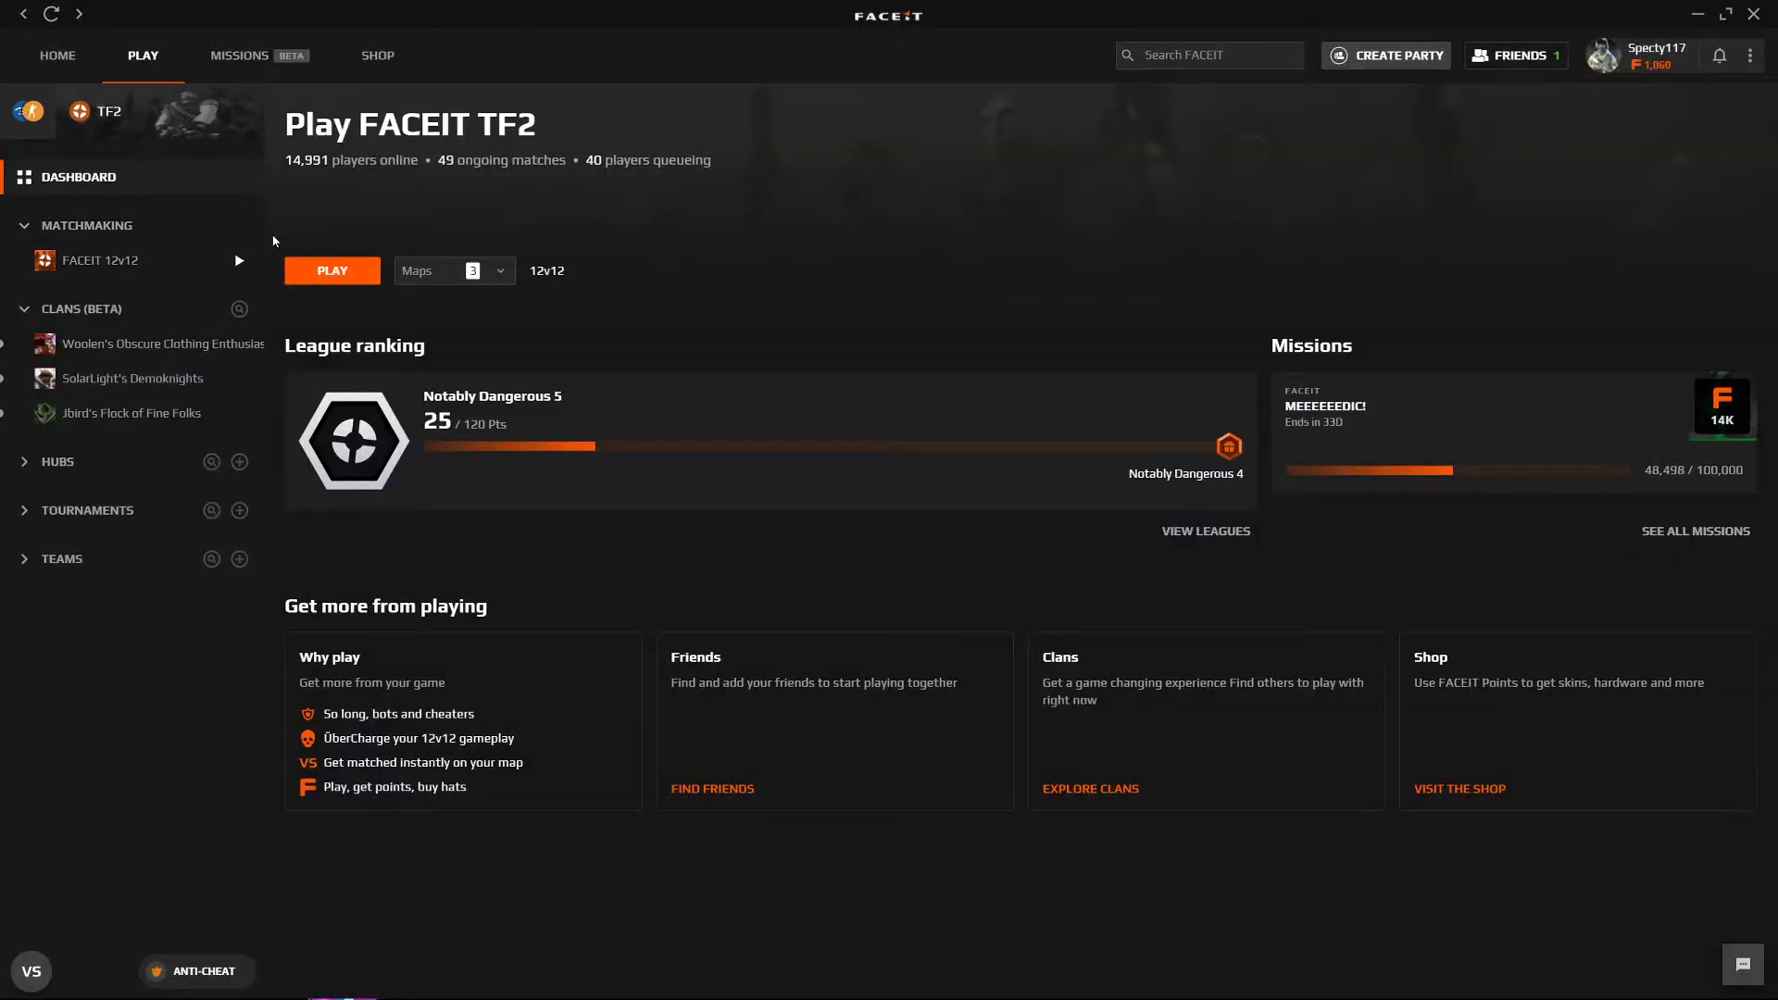
mouse_move(698, 243)
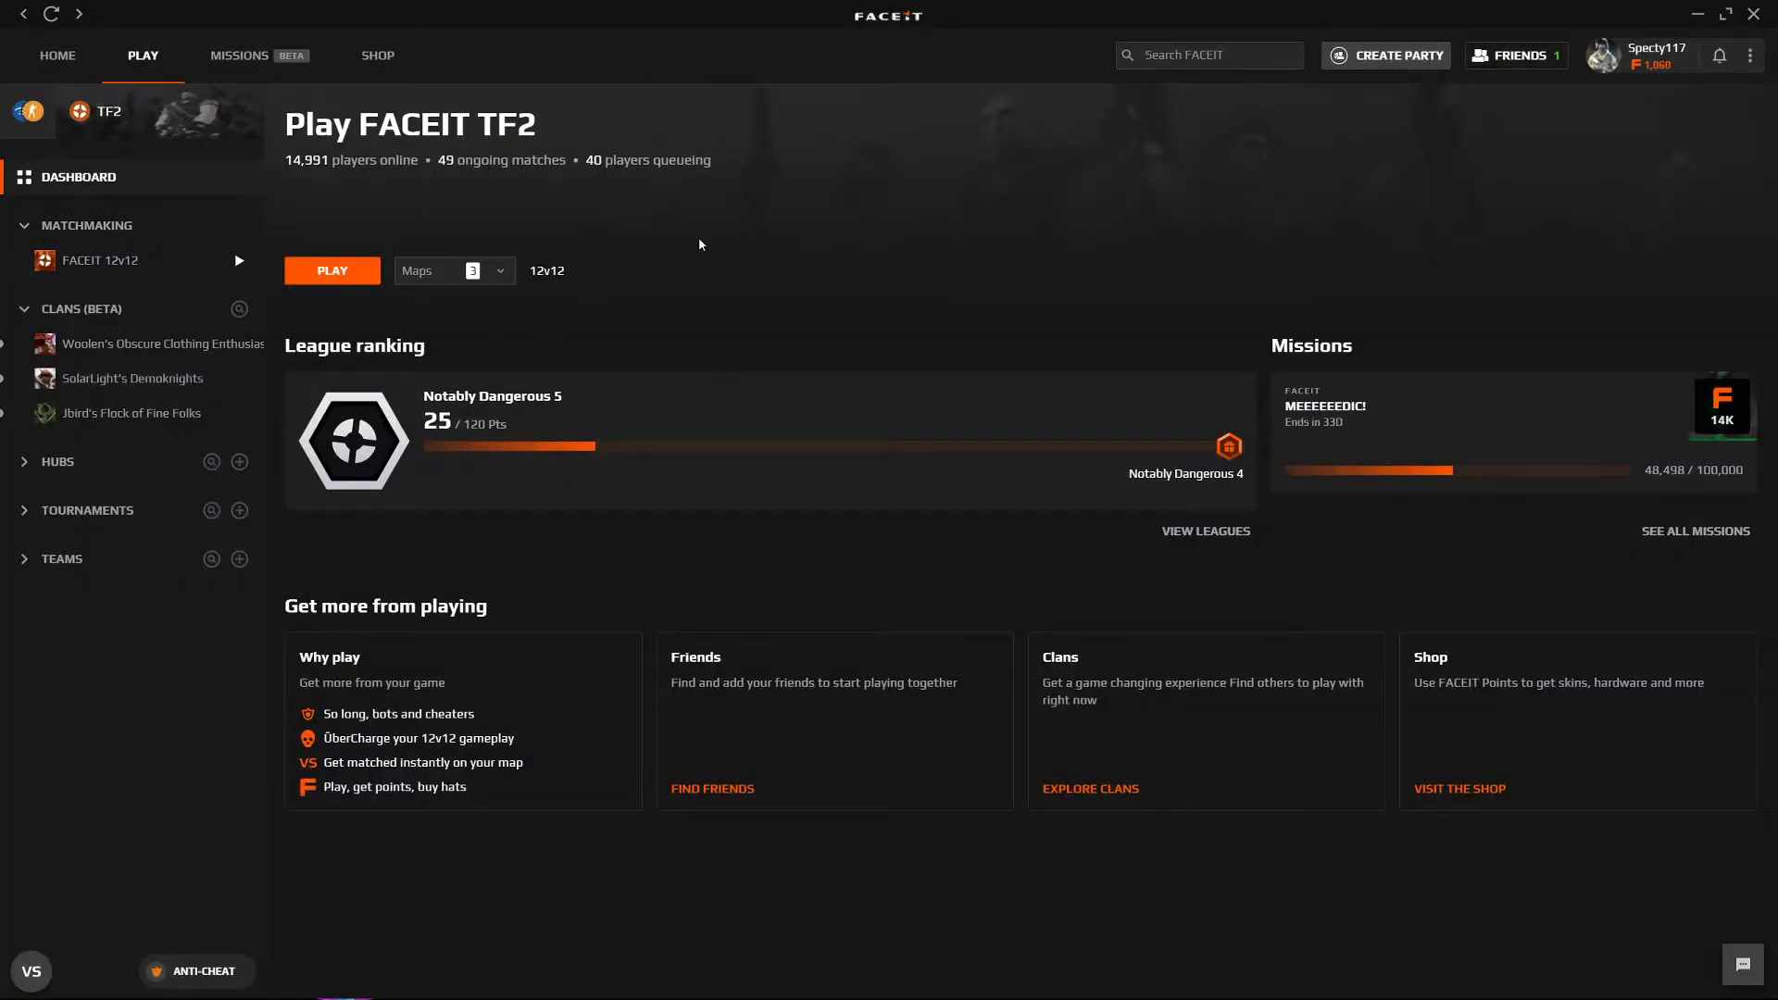
mouse_move(489, 127)
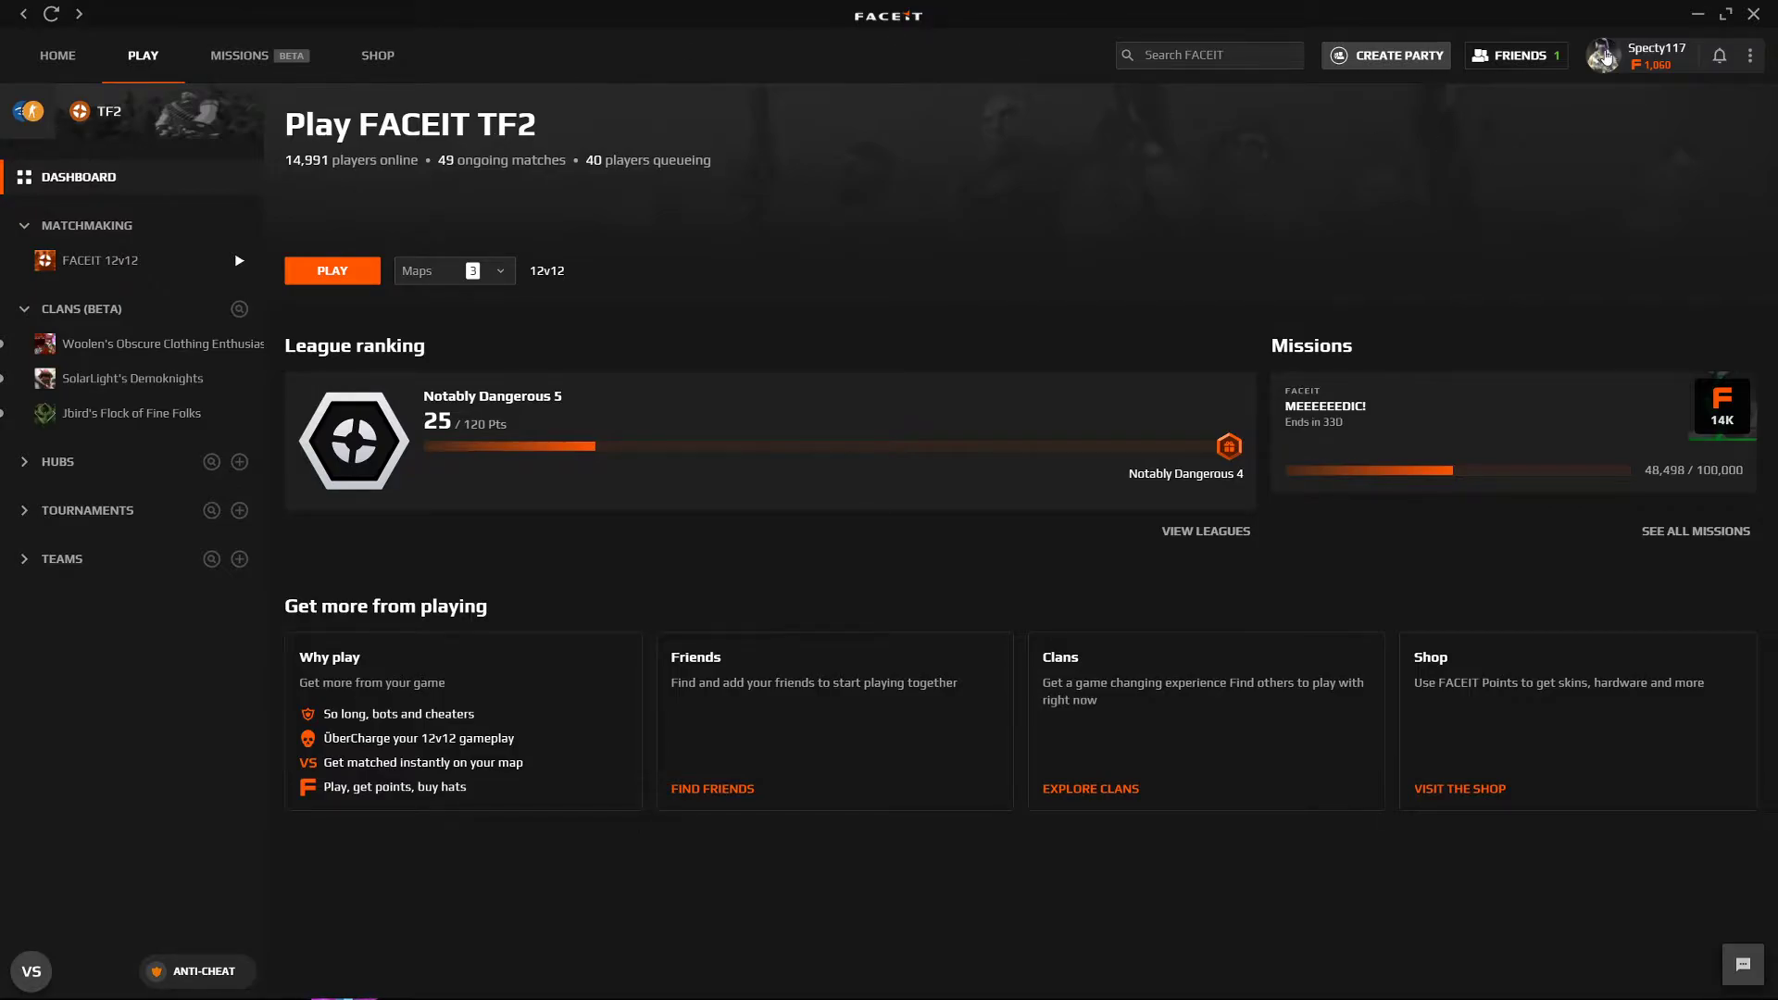
left_click(1657, 49)
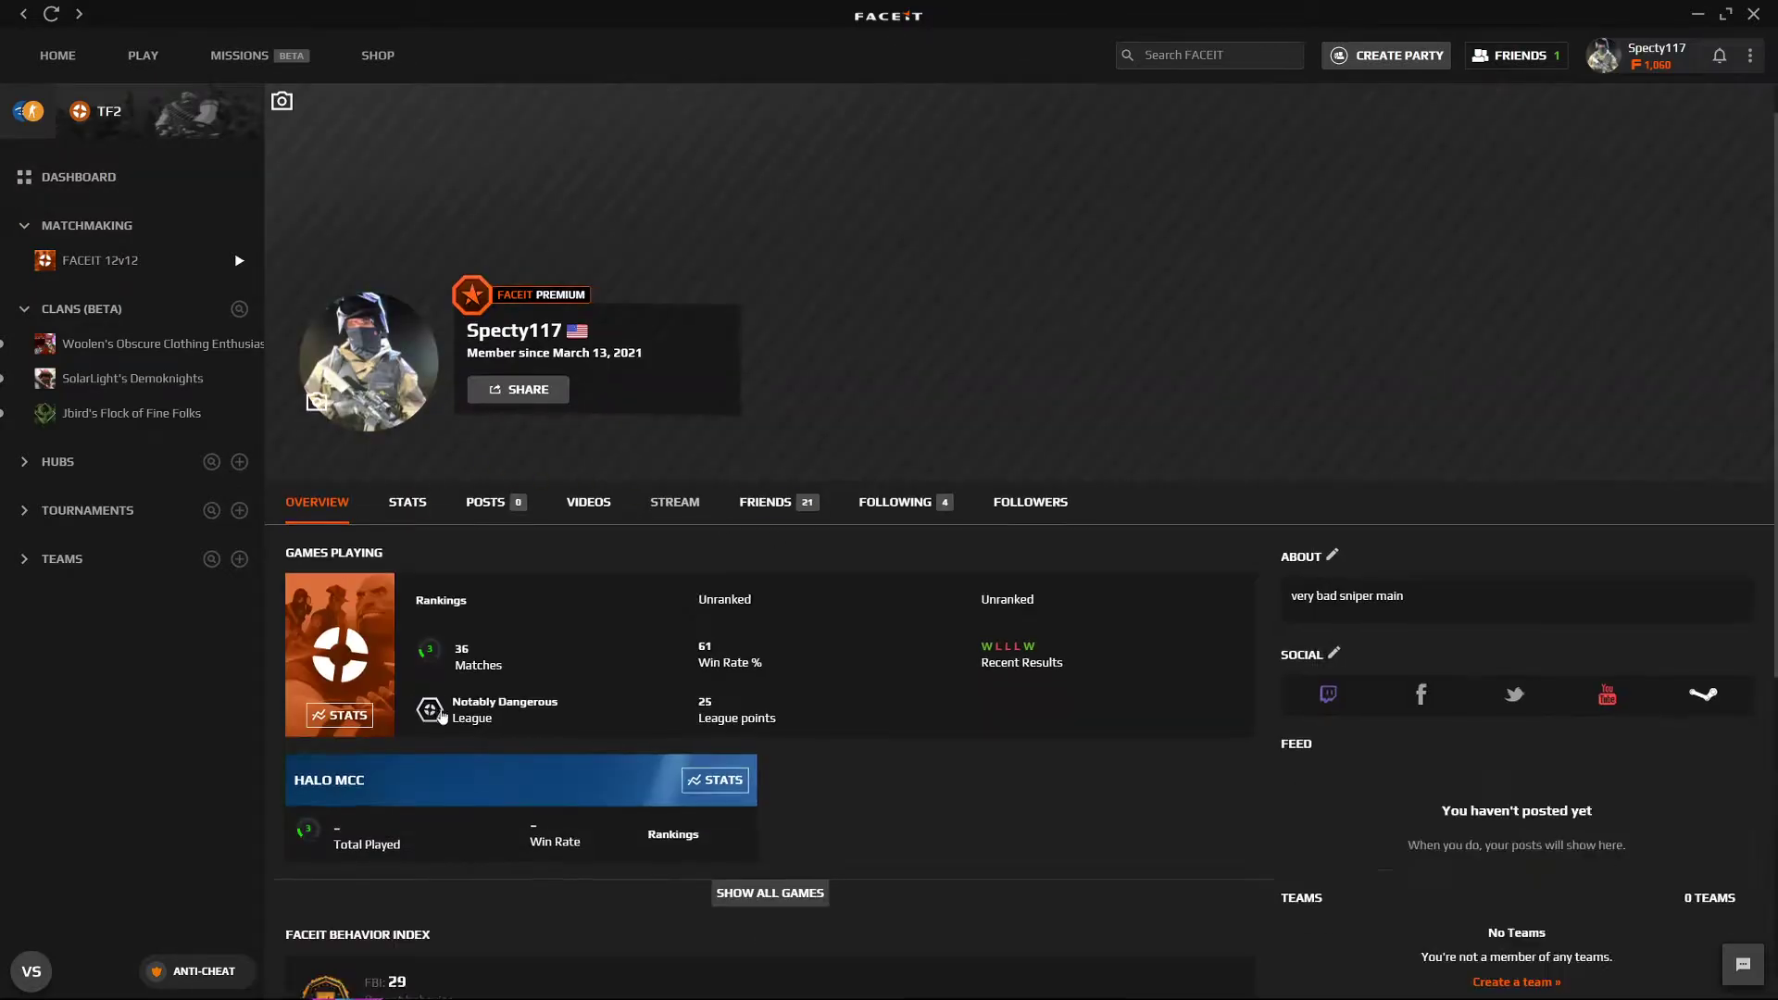
left_click(405, 501)
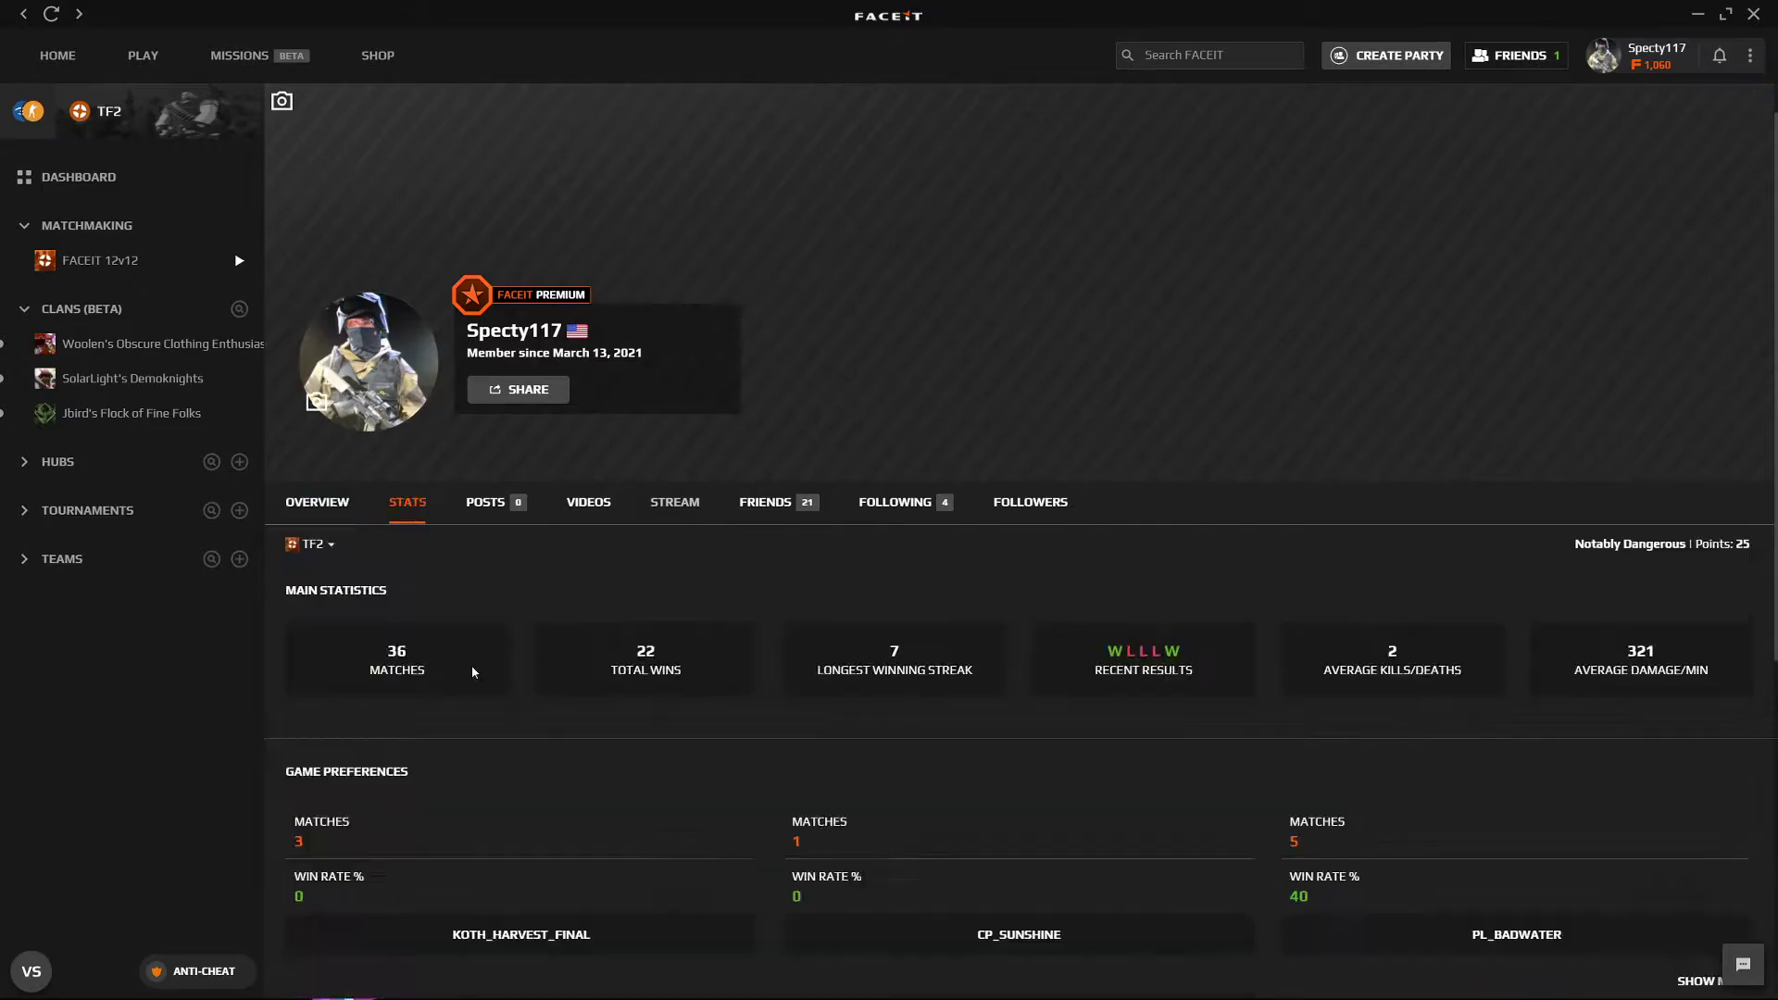
scroll("down", 3)
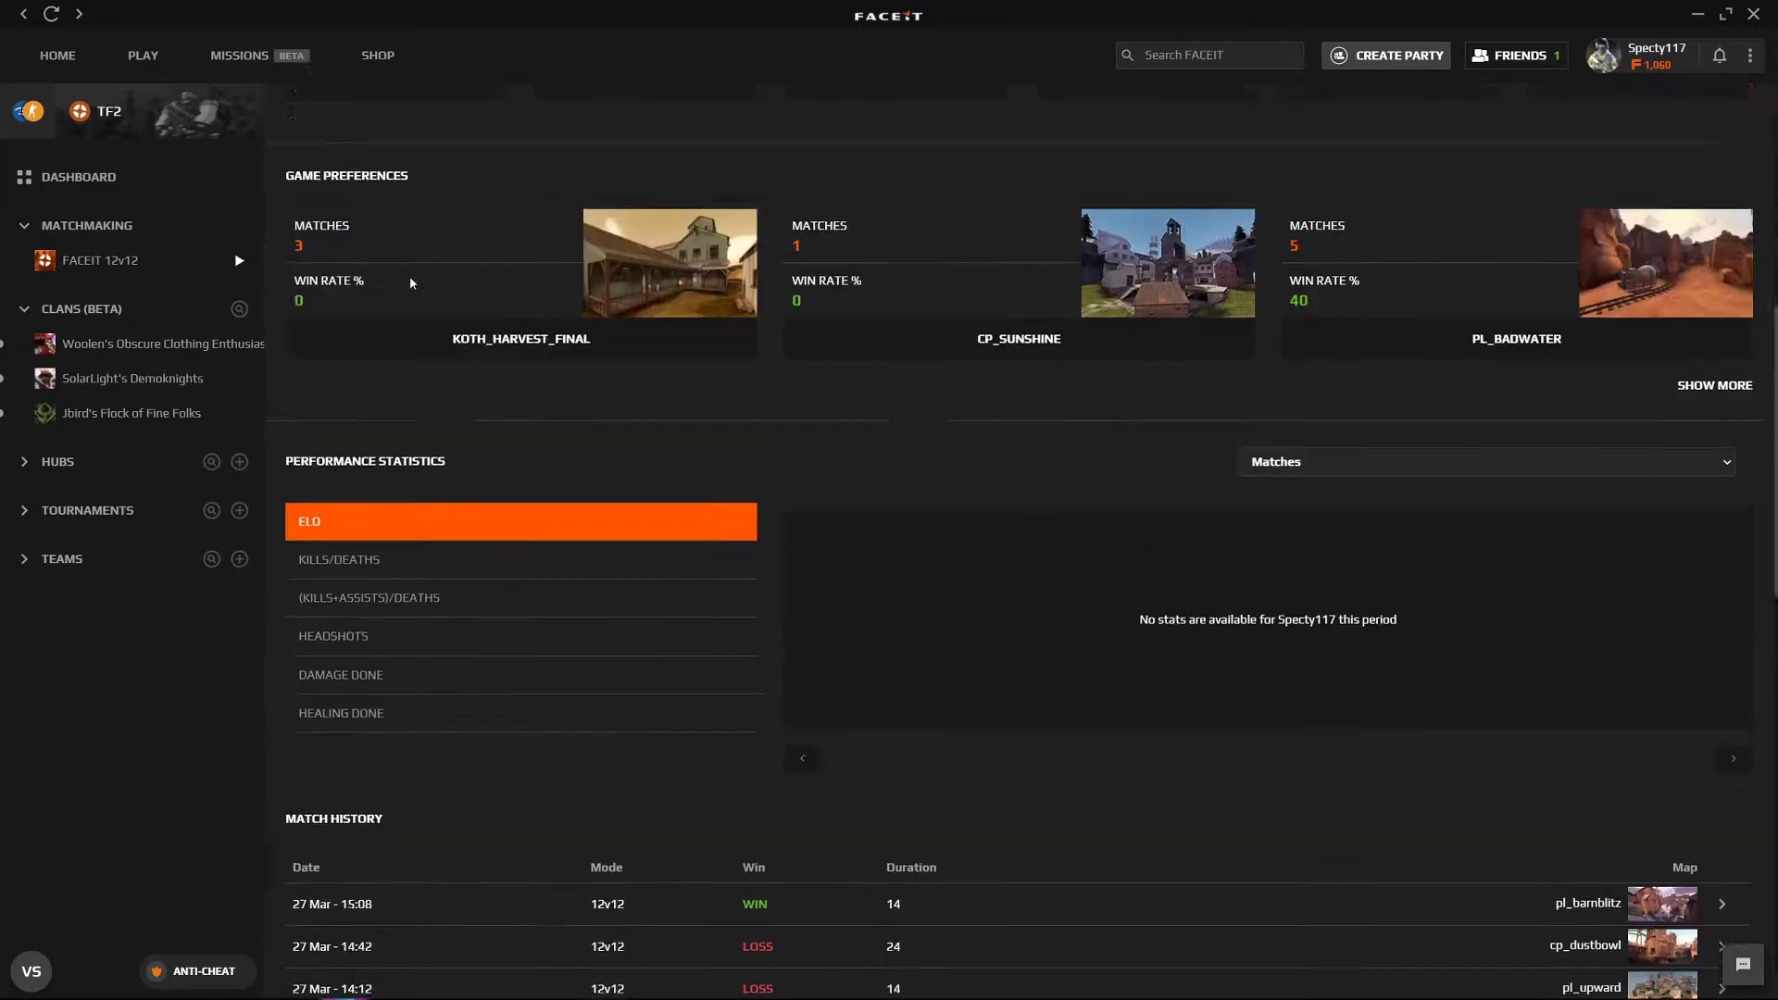
scroll("down", 3)
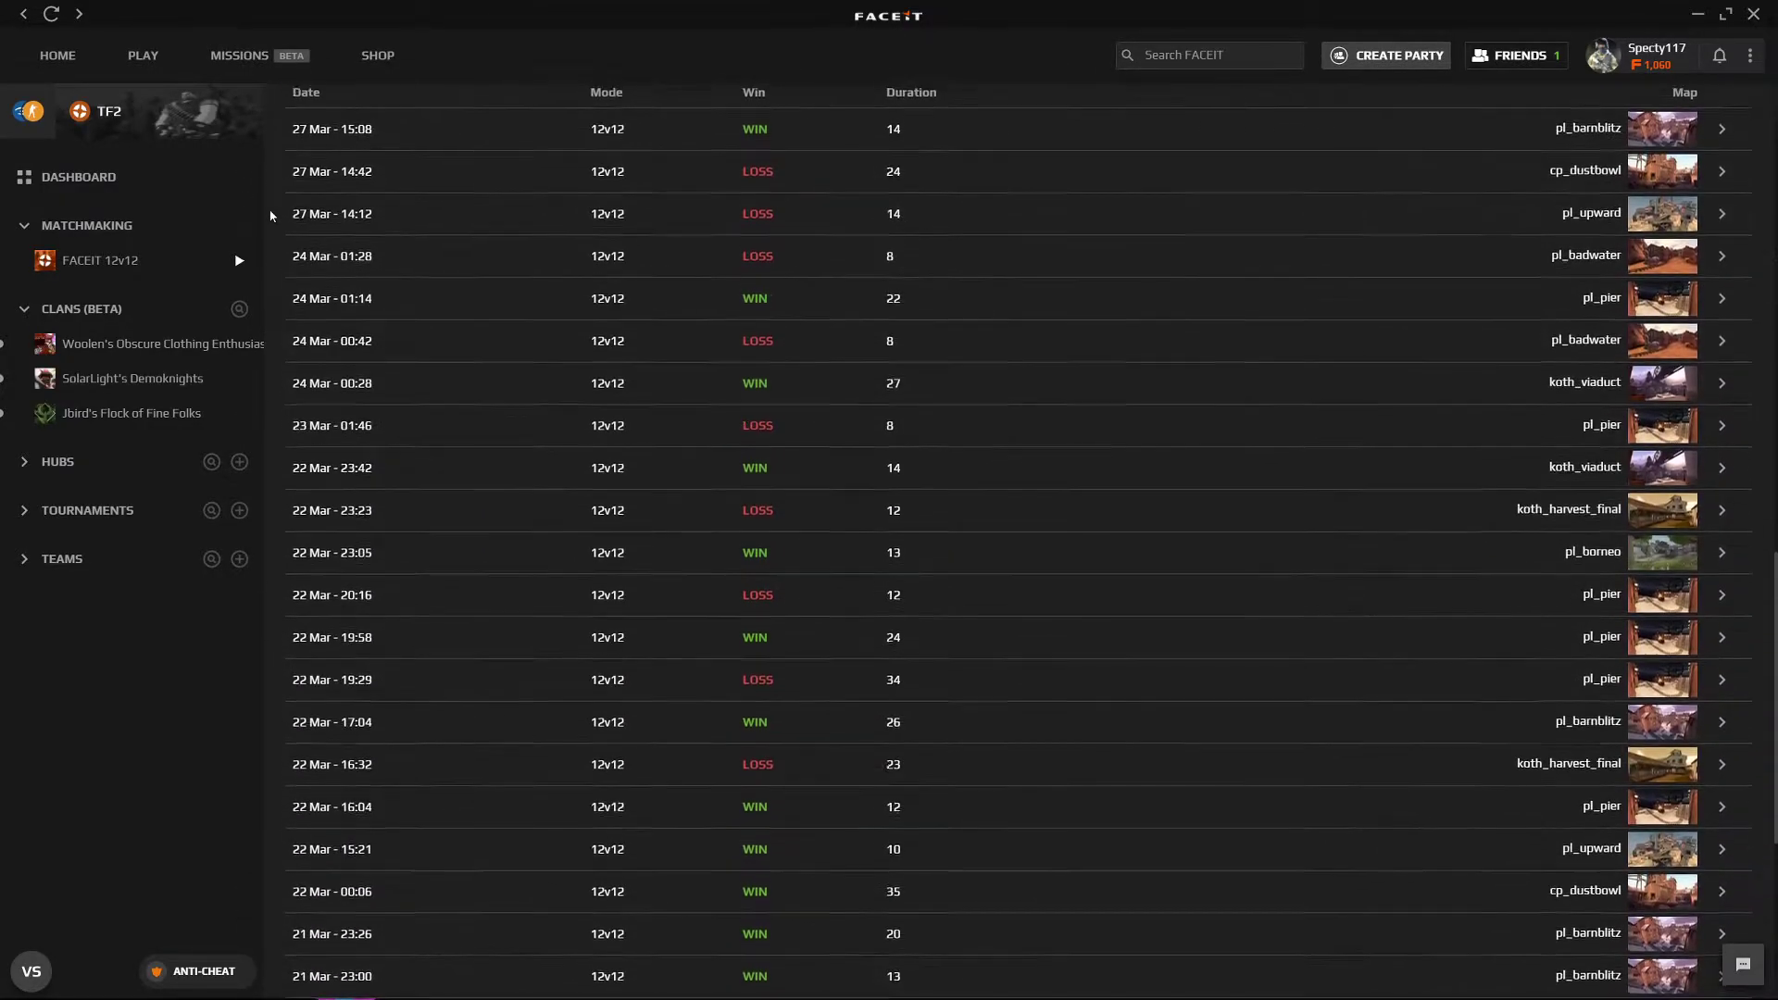
scroll("up", 3)
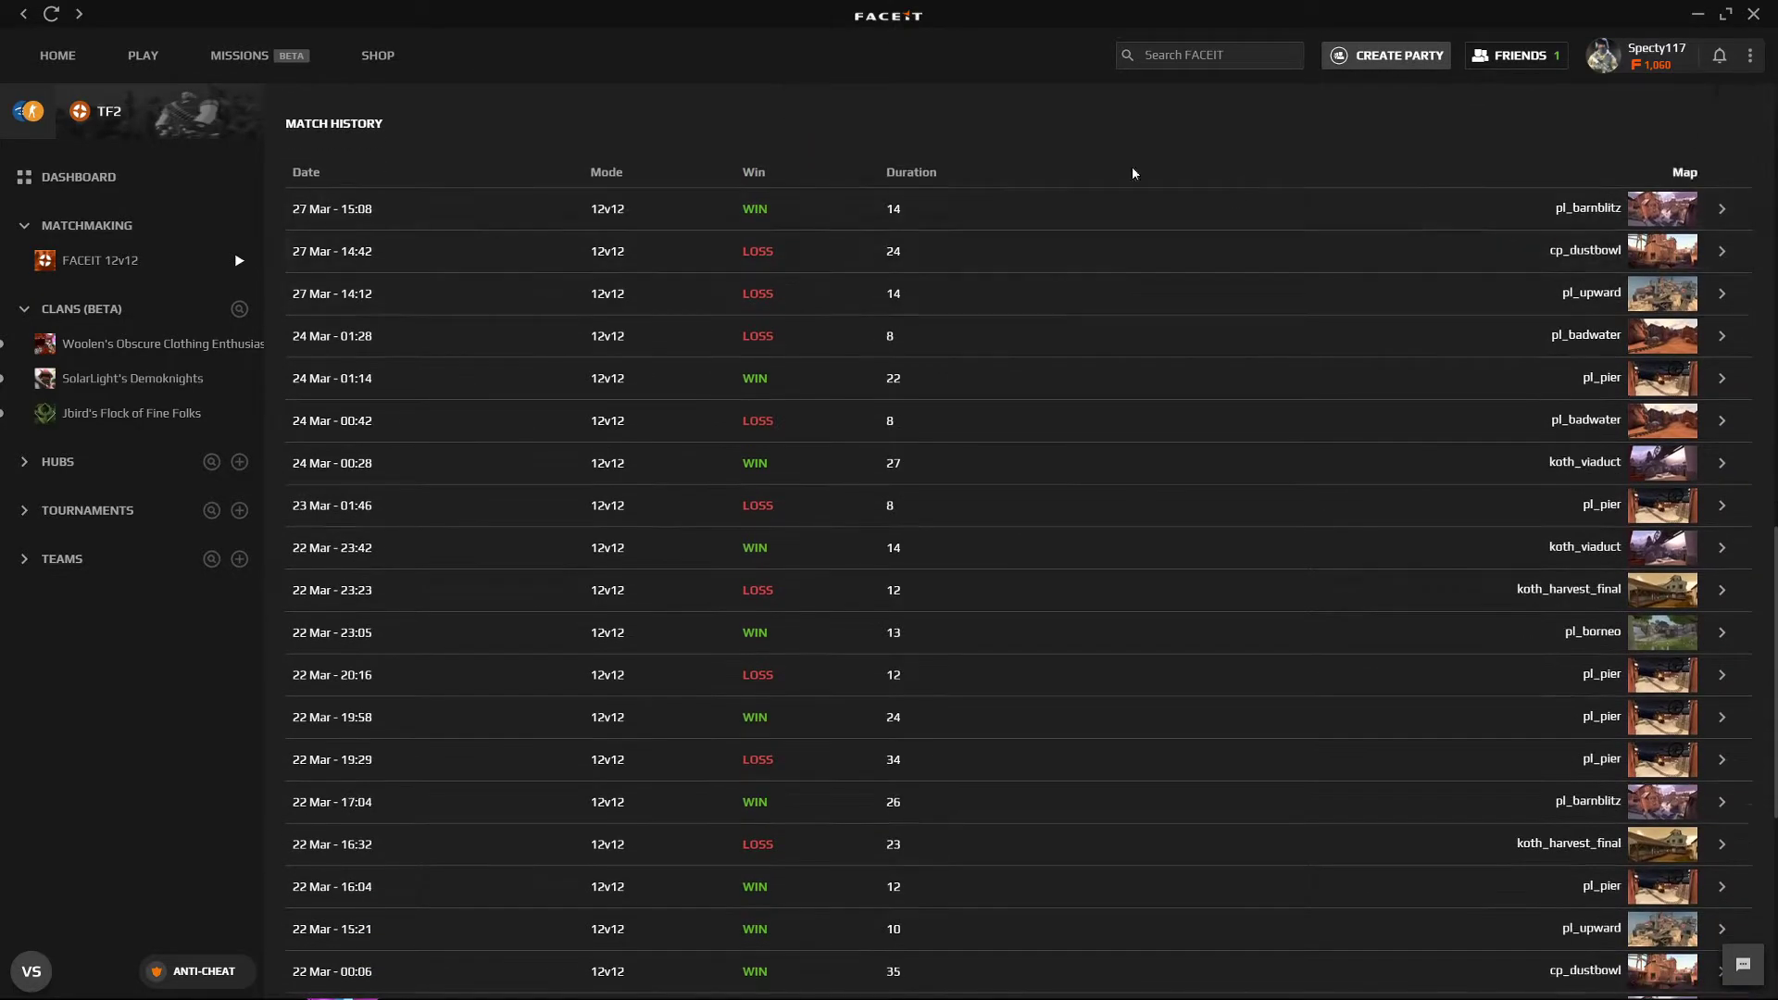
scroll("down", 3)
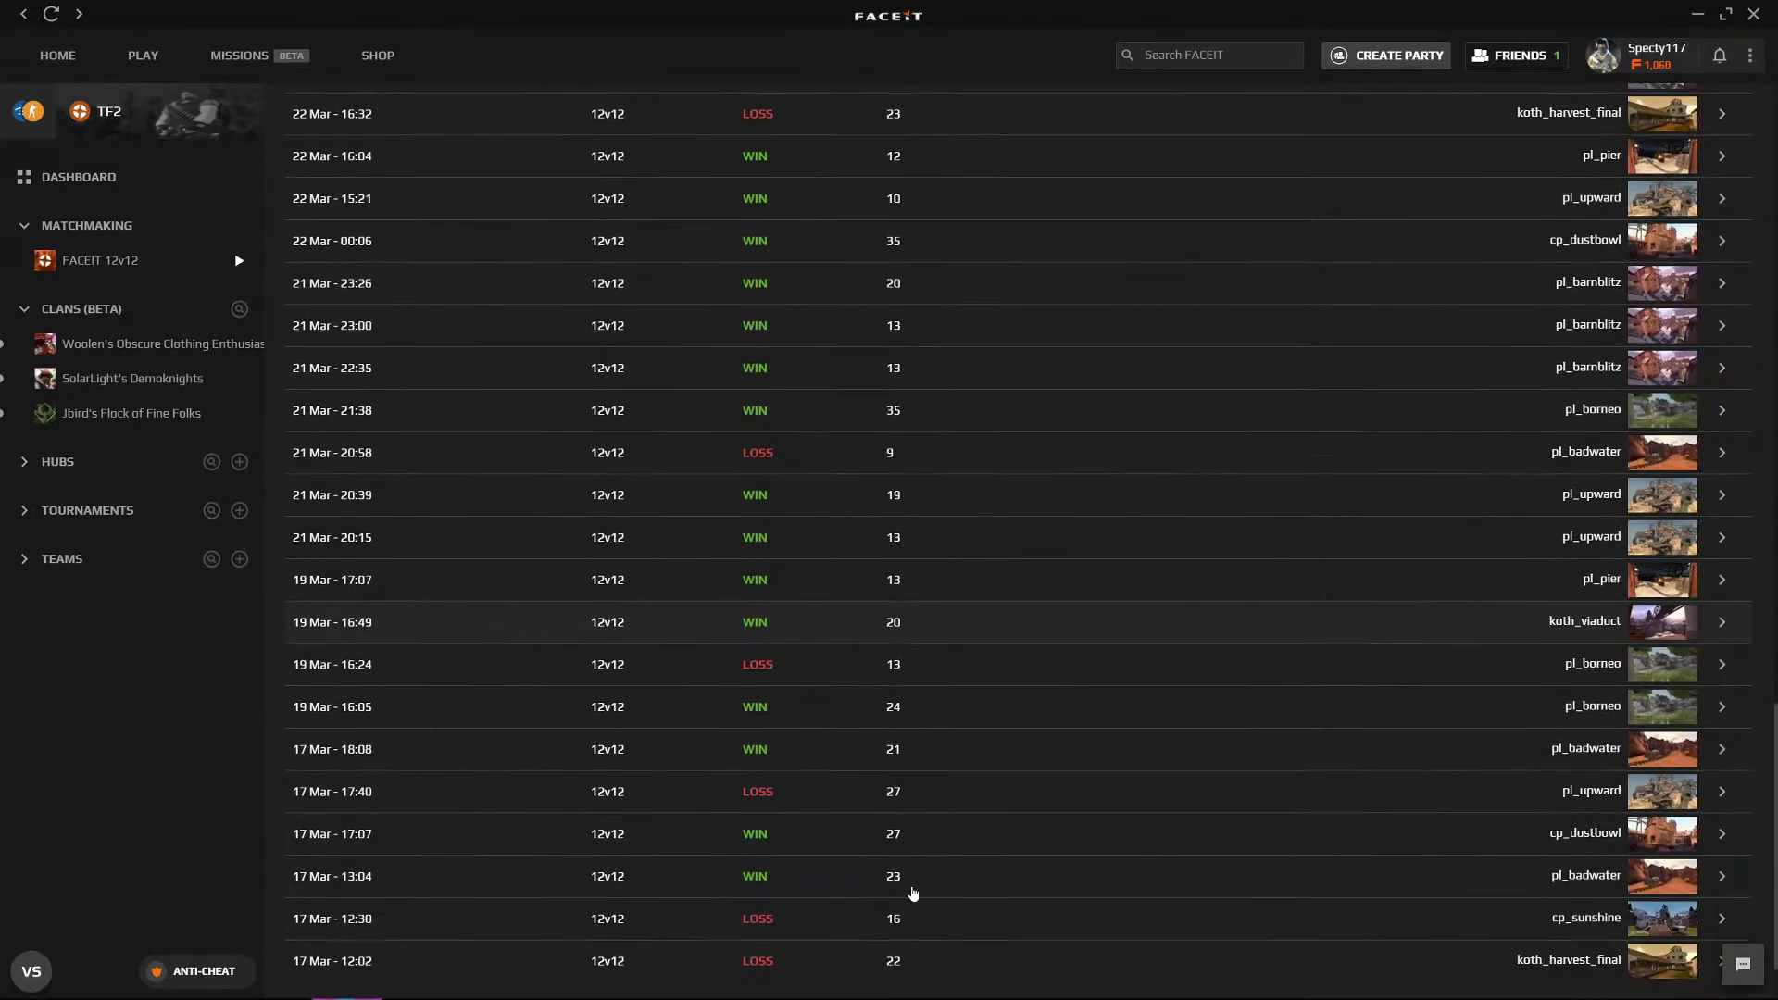
scroll("up", 3)
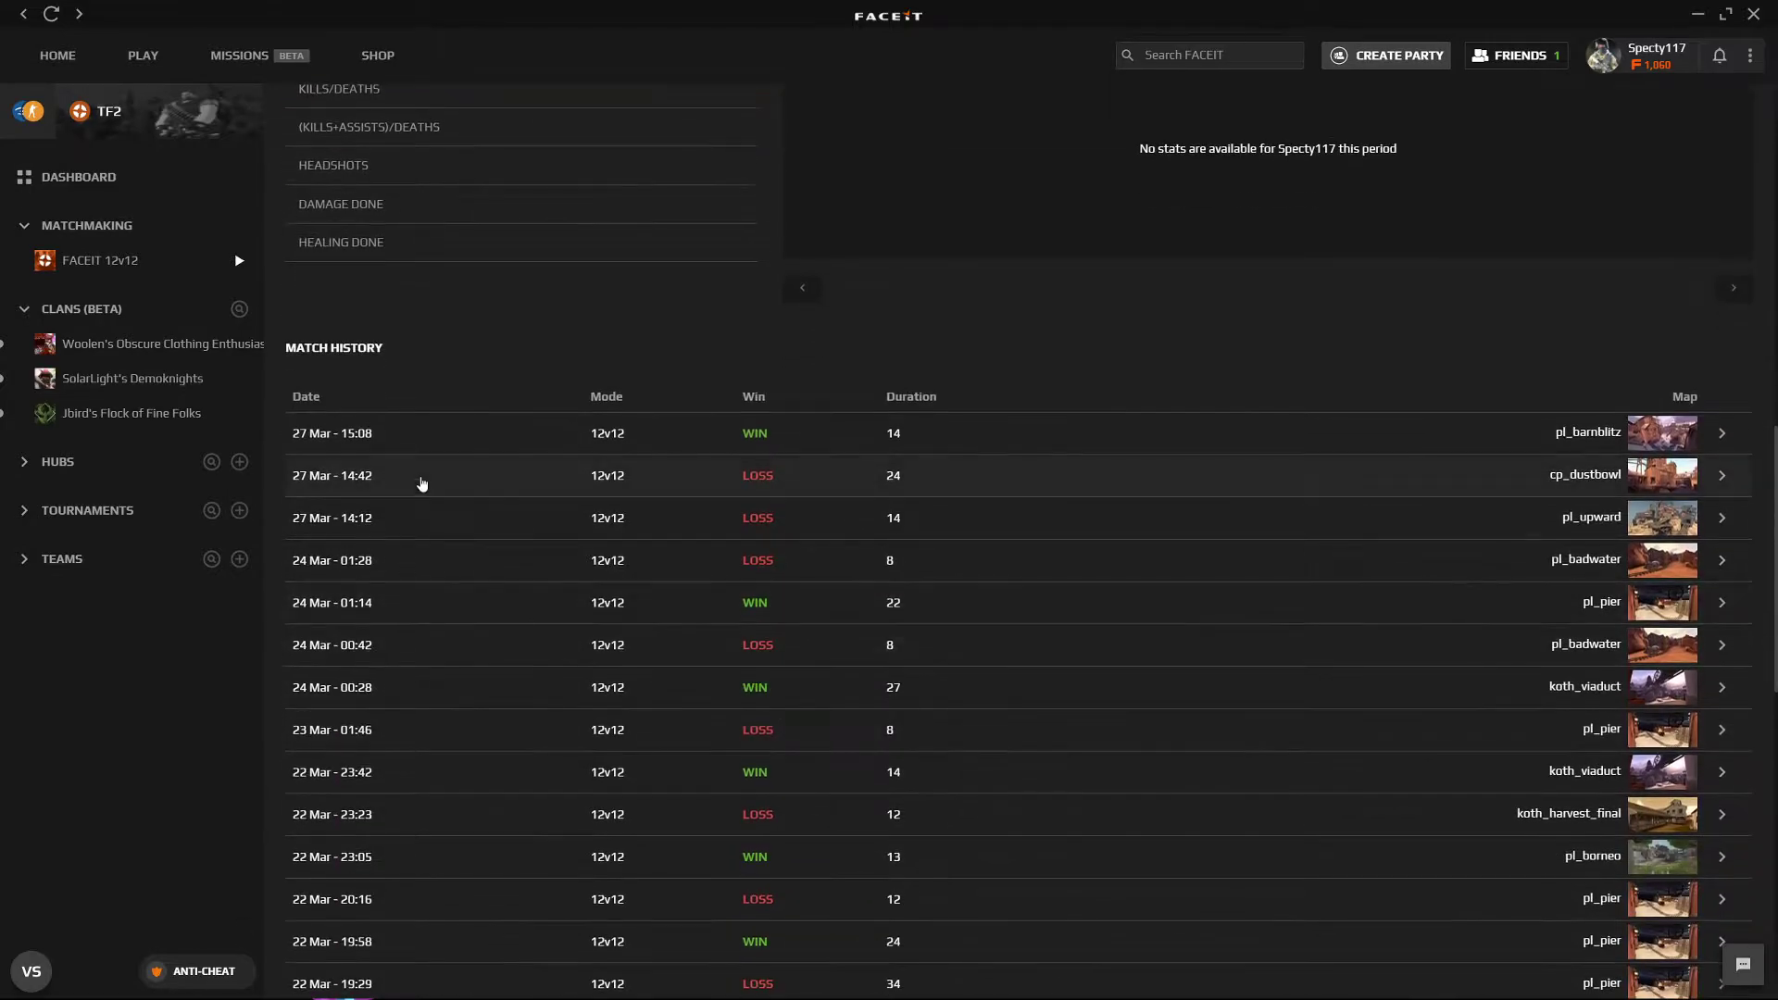
mouse_move(1014, 438)
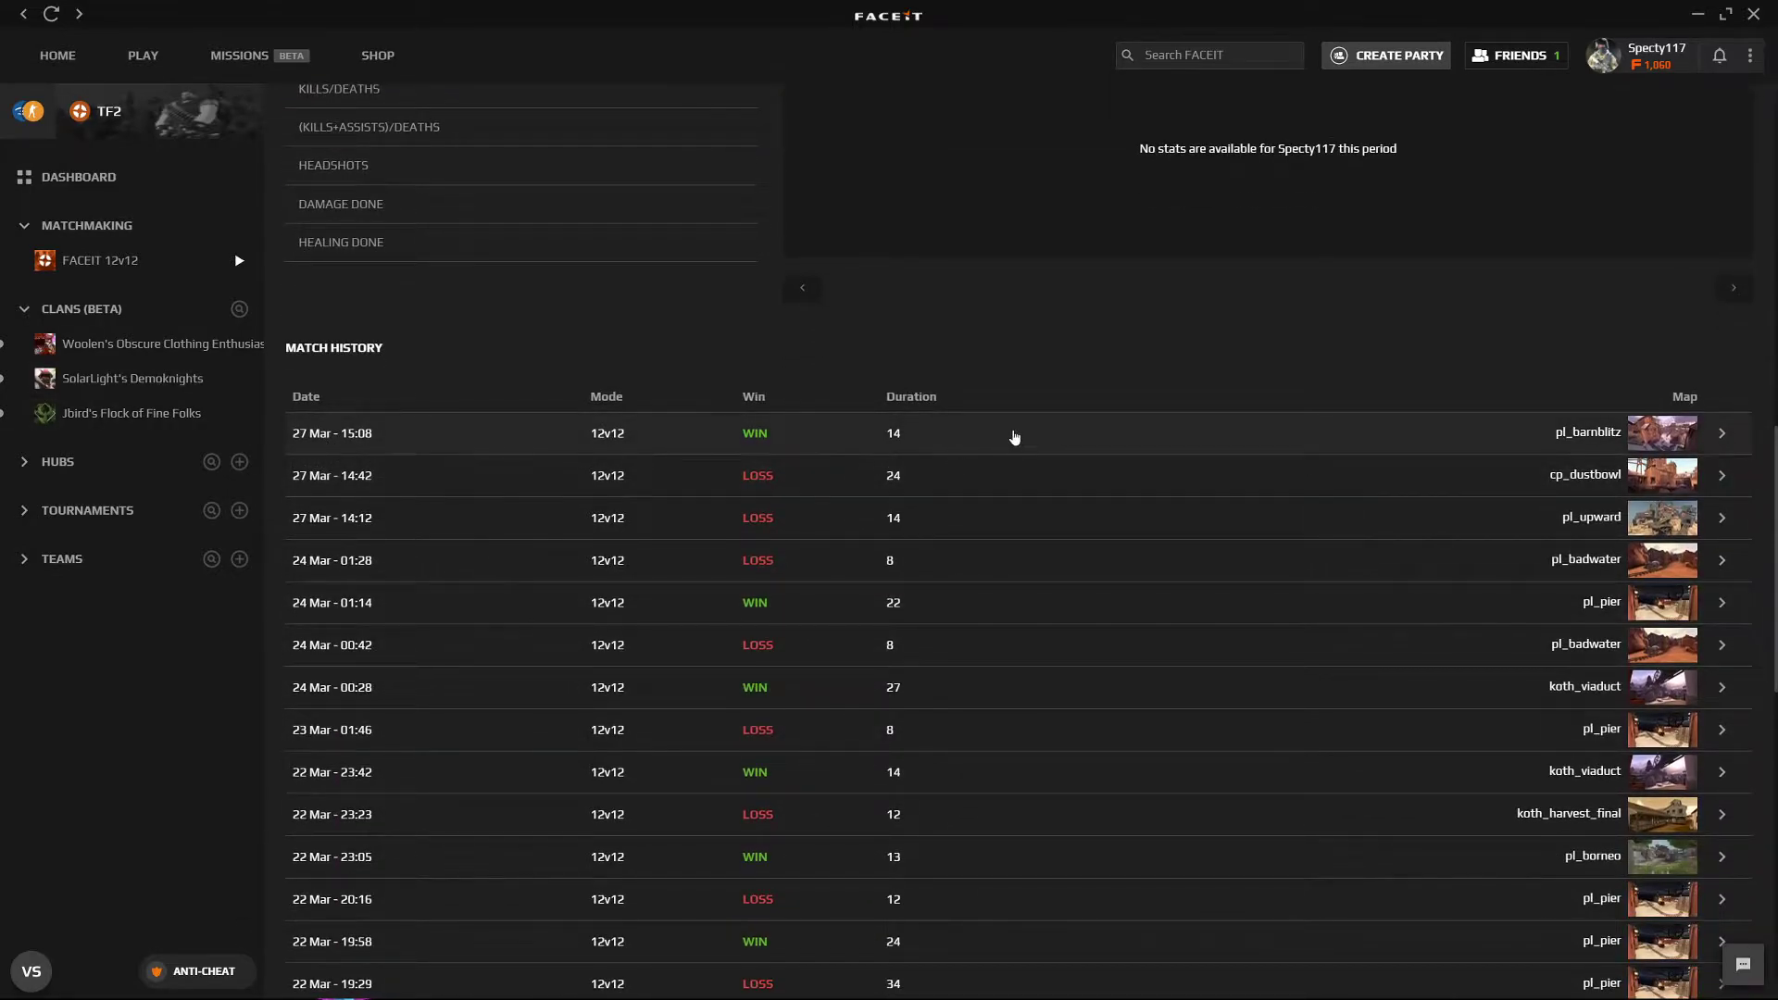
left_click(1721, 432)
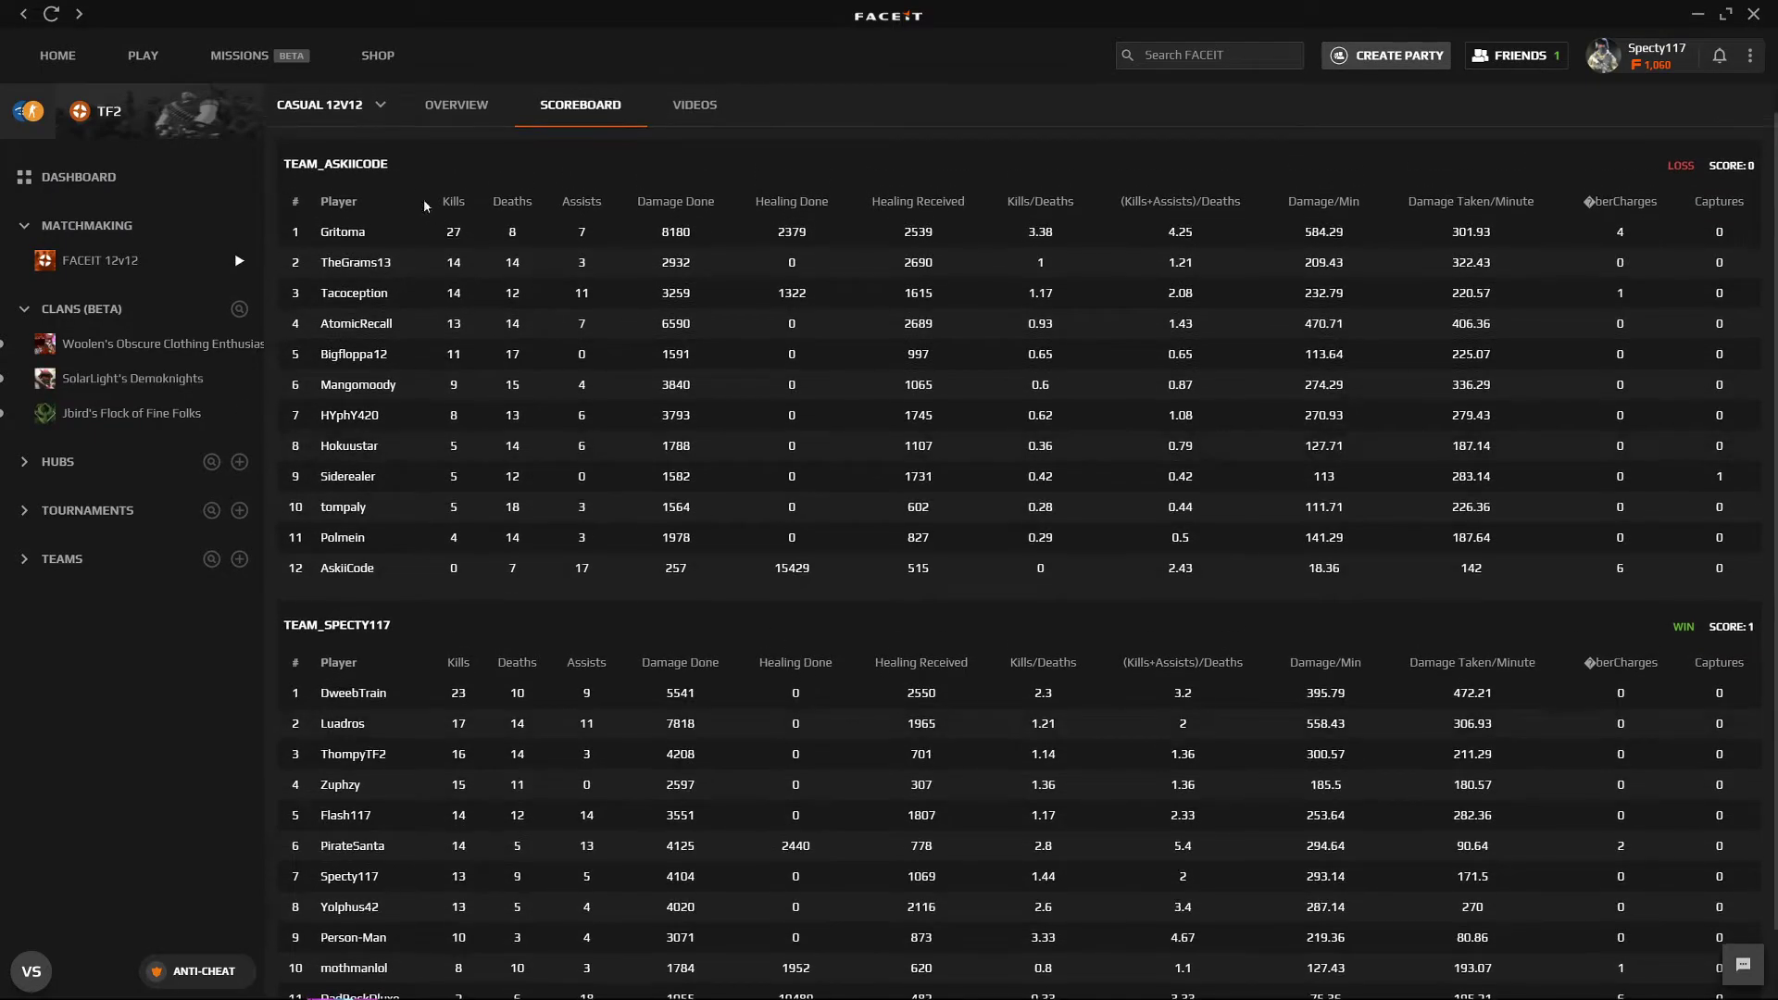
- Switch the Barn Blitz match from SCOREBOARD to OVERVIEW, revealing the Watch Demo button
left_click(456, 105)
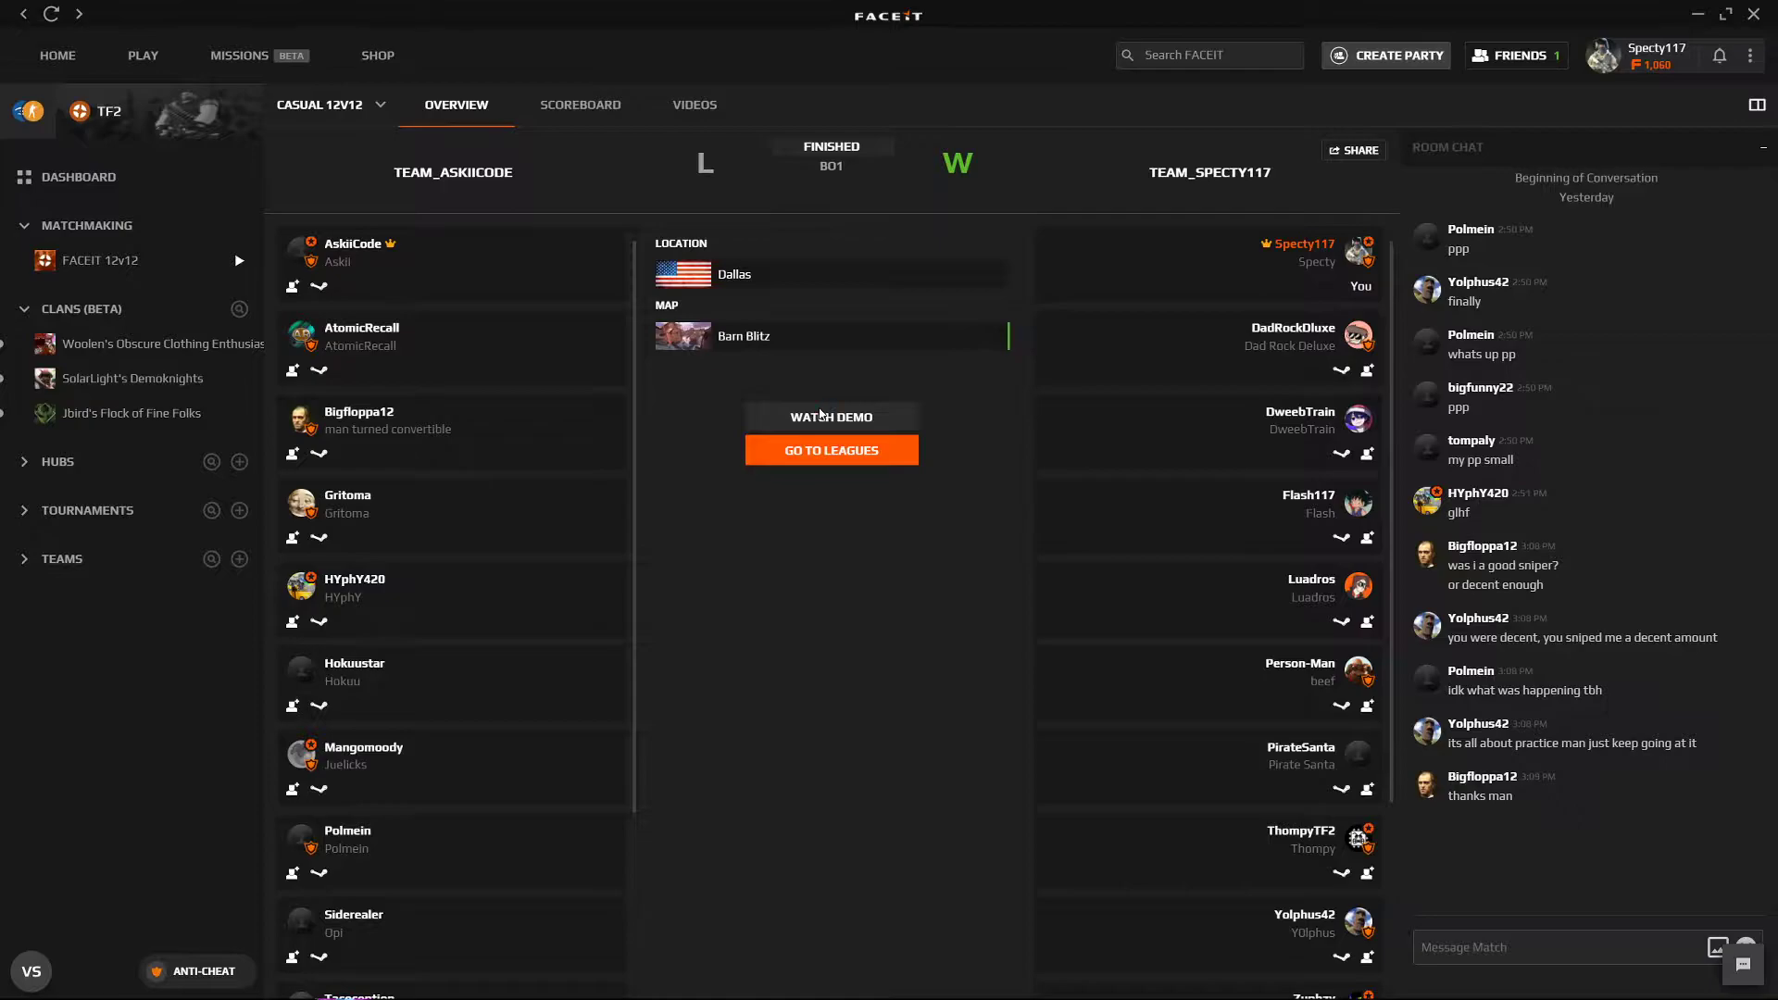
mouse_move(824, 404)
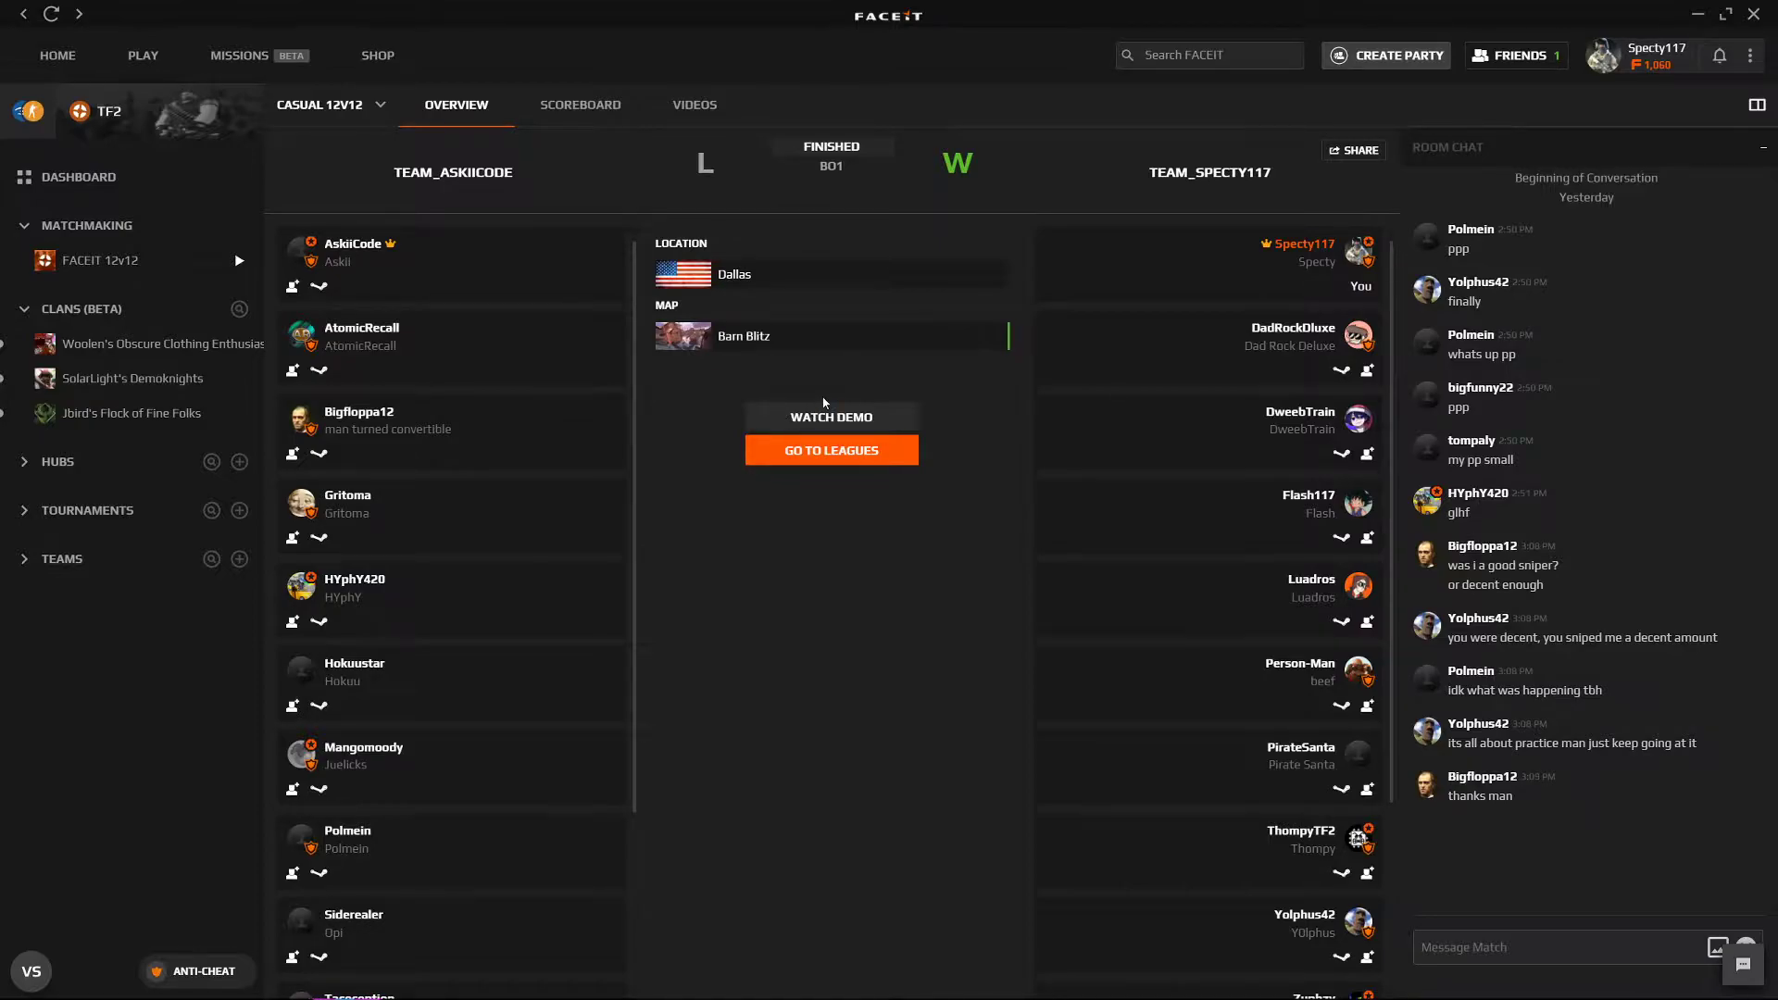
mouse_move(136, 984)
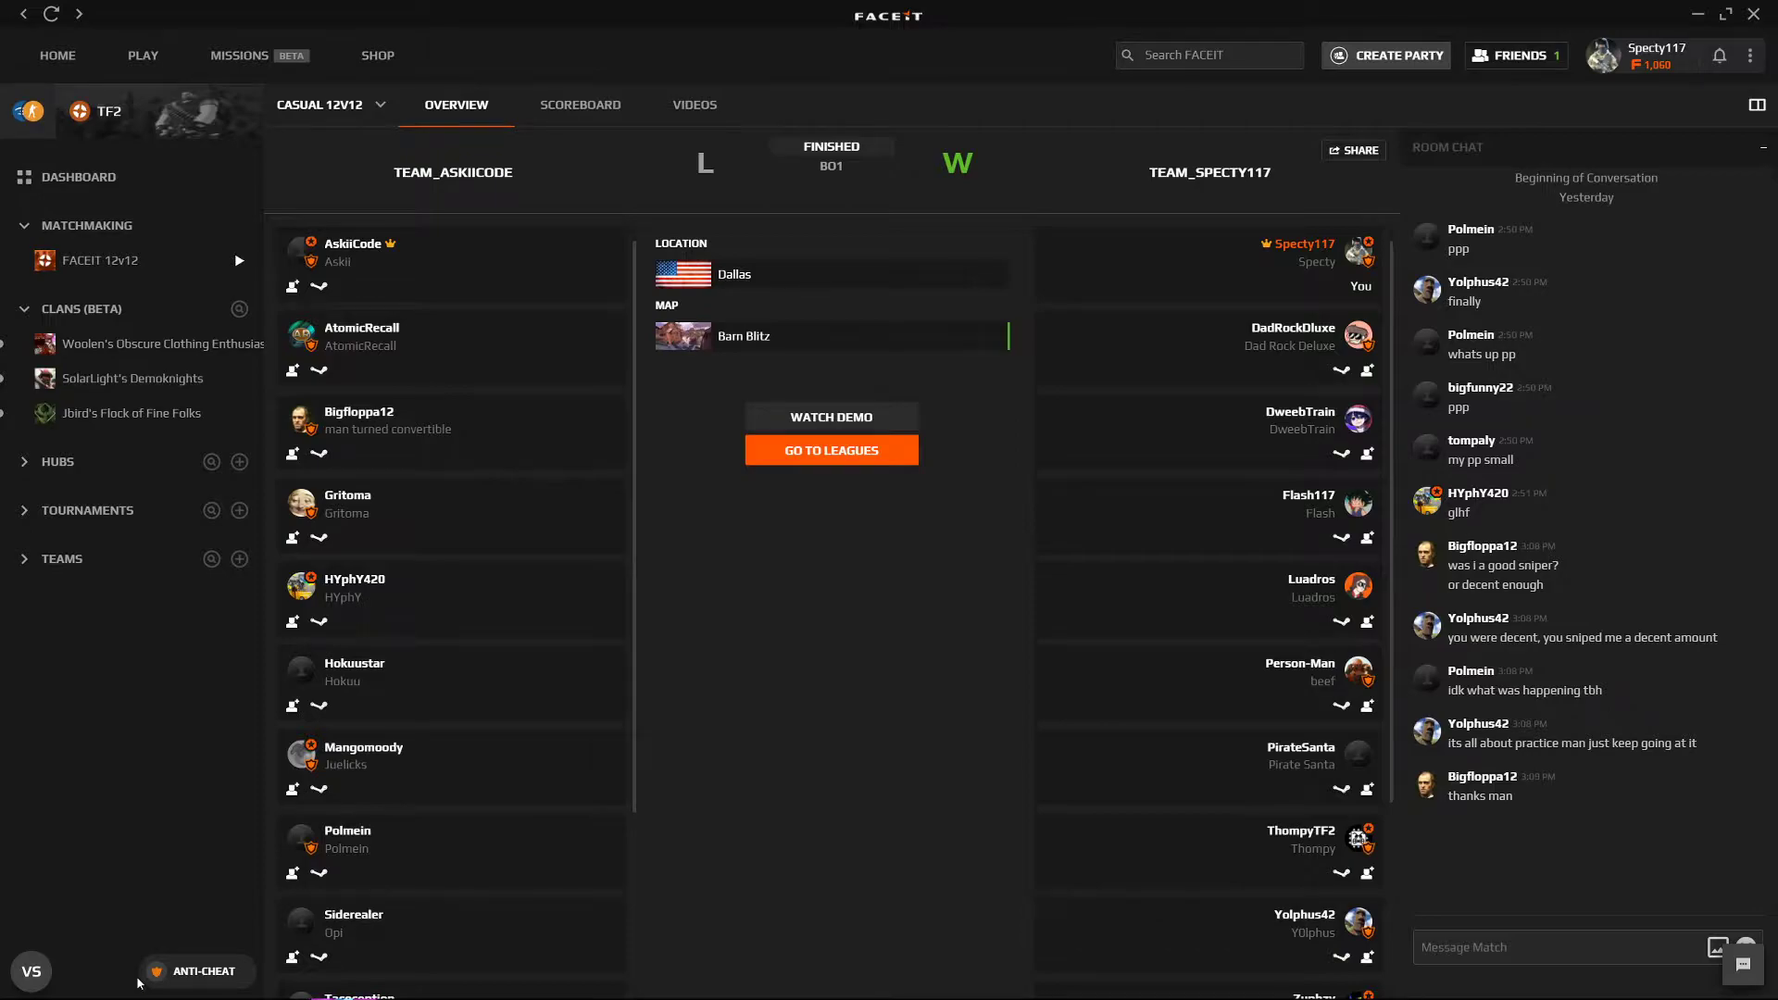
mouse_move(1701, 19)
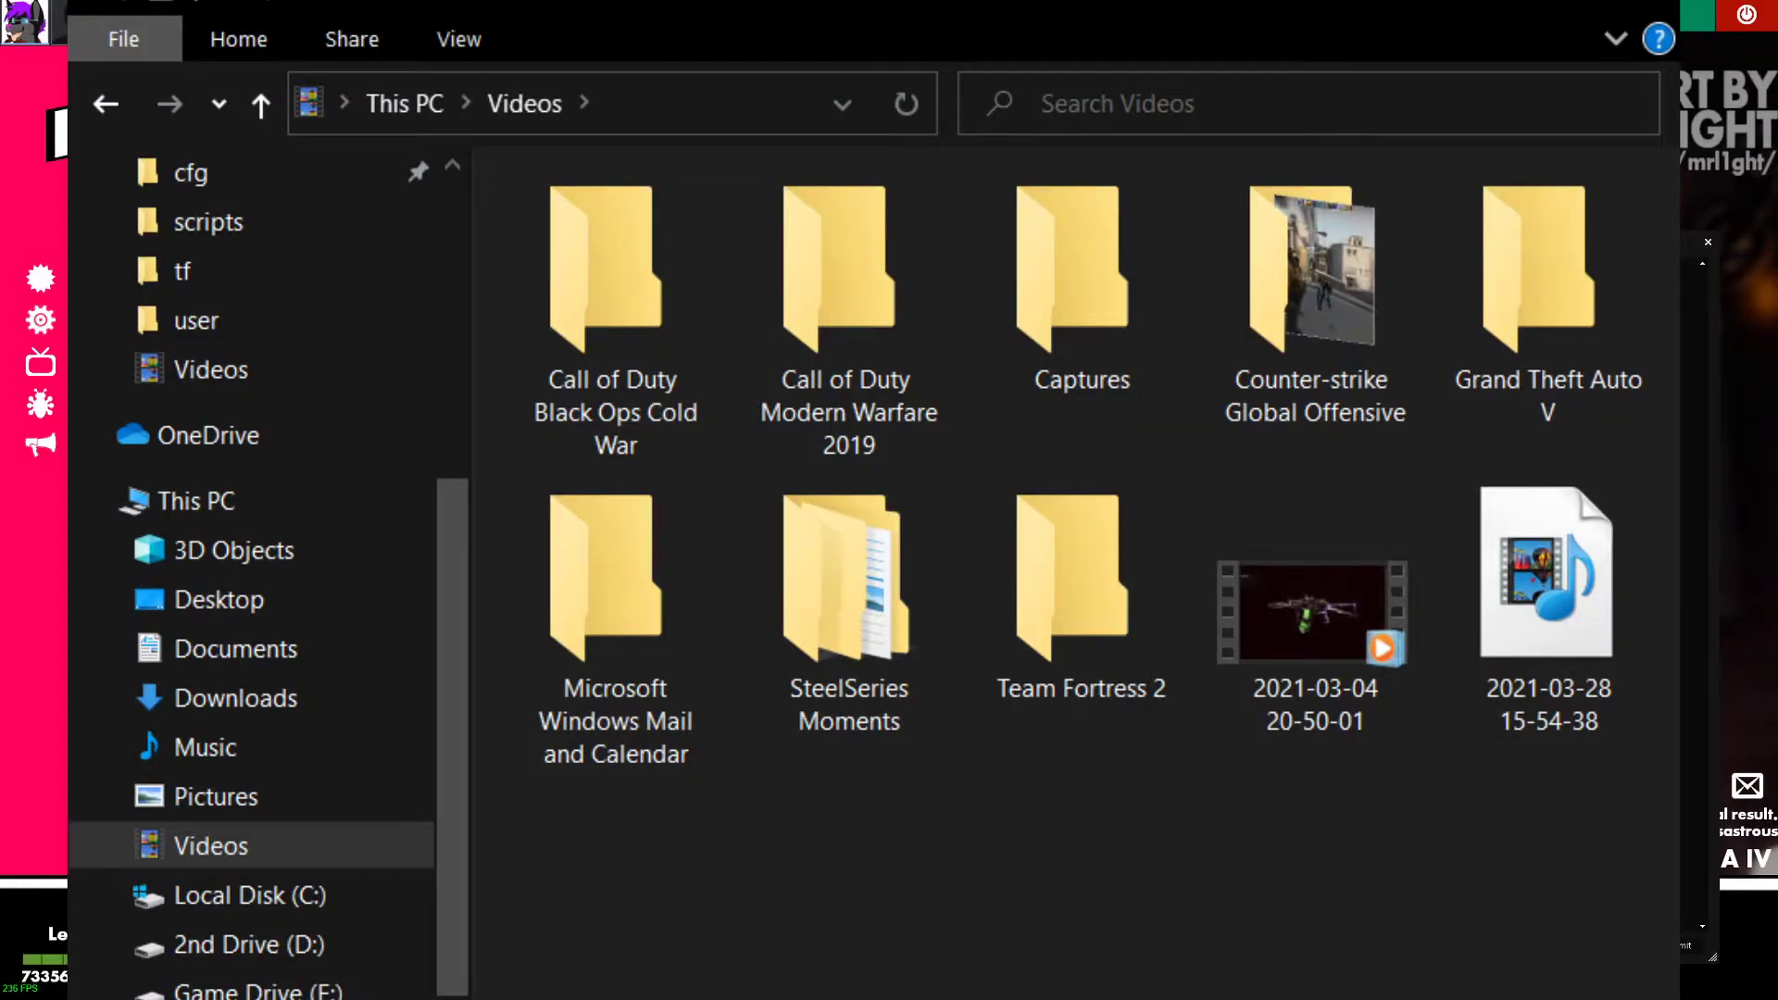
mouse_move(365, 800)
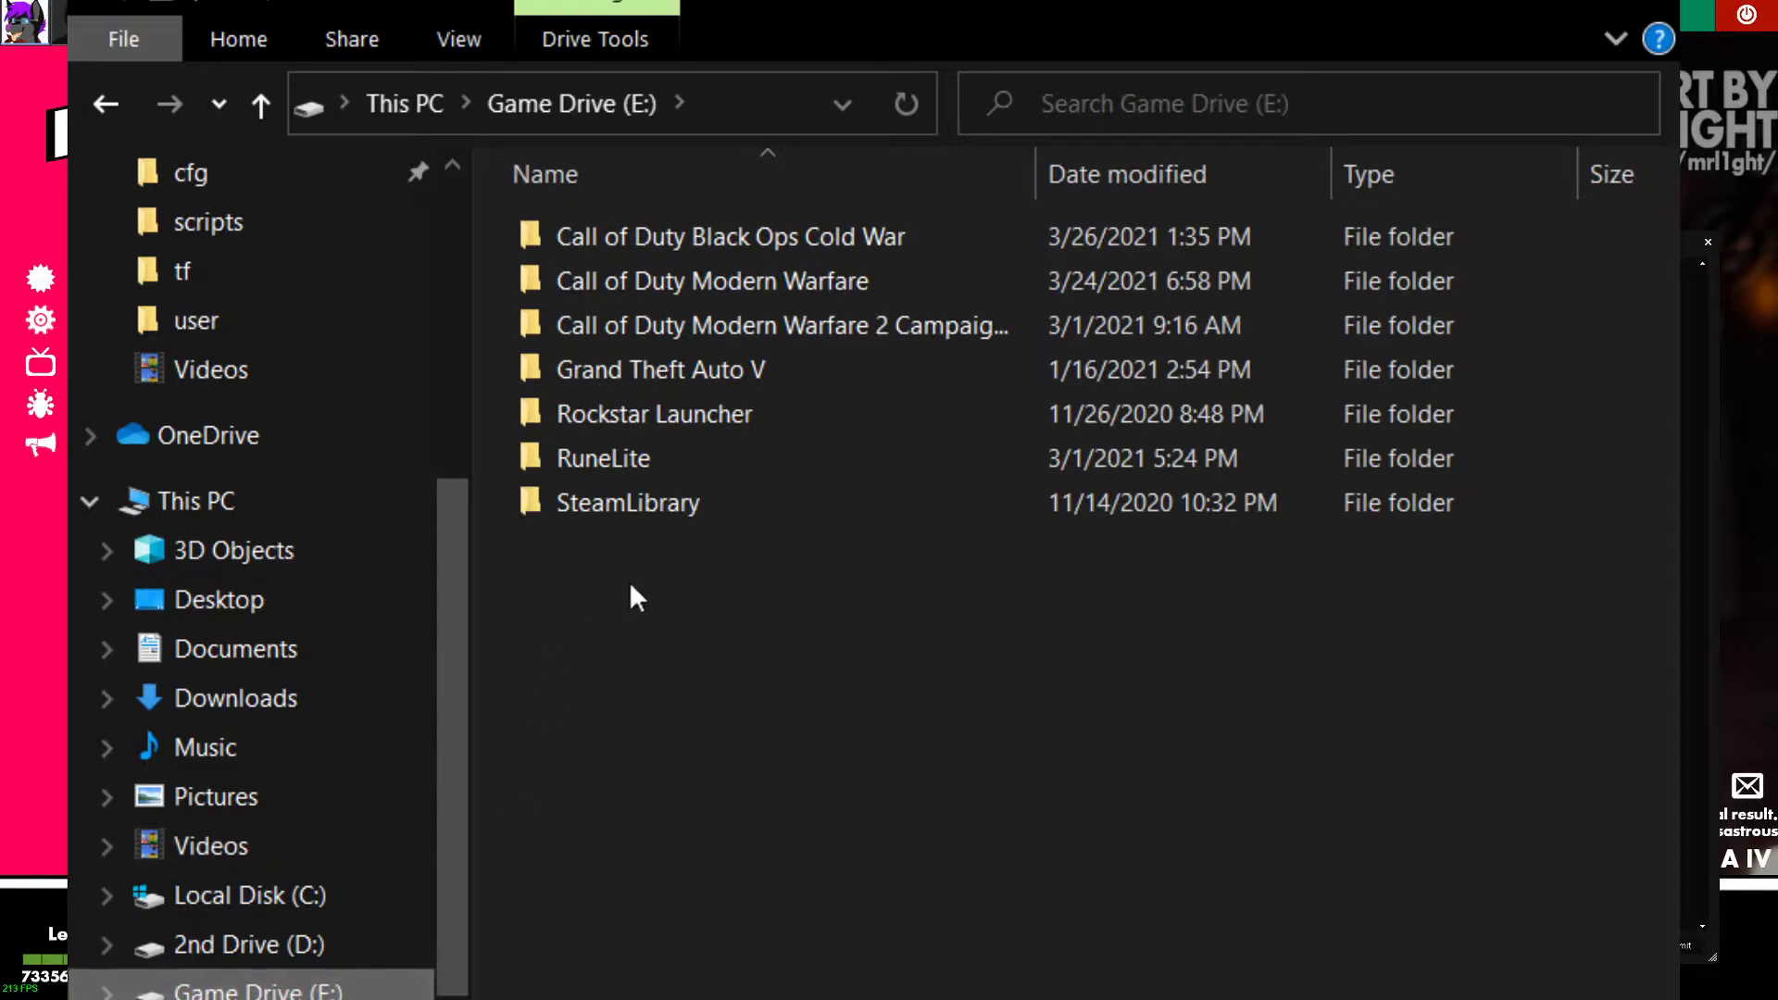
- Browse E: through SteamLibrary and steamapps into the Team Fortress 2 tf folder, scrolling to the demos
double_click(627, 502)
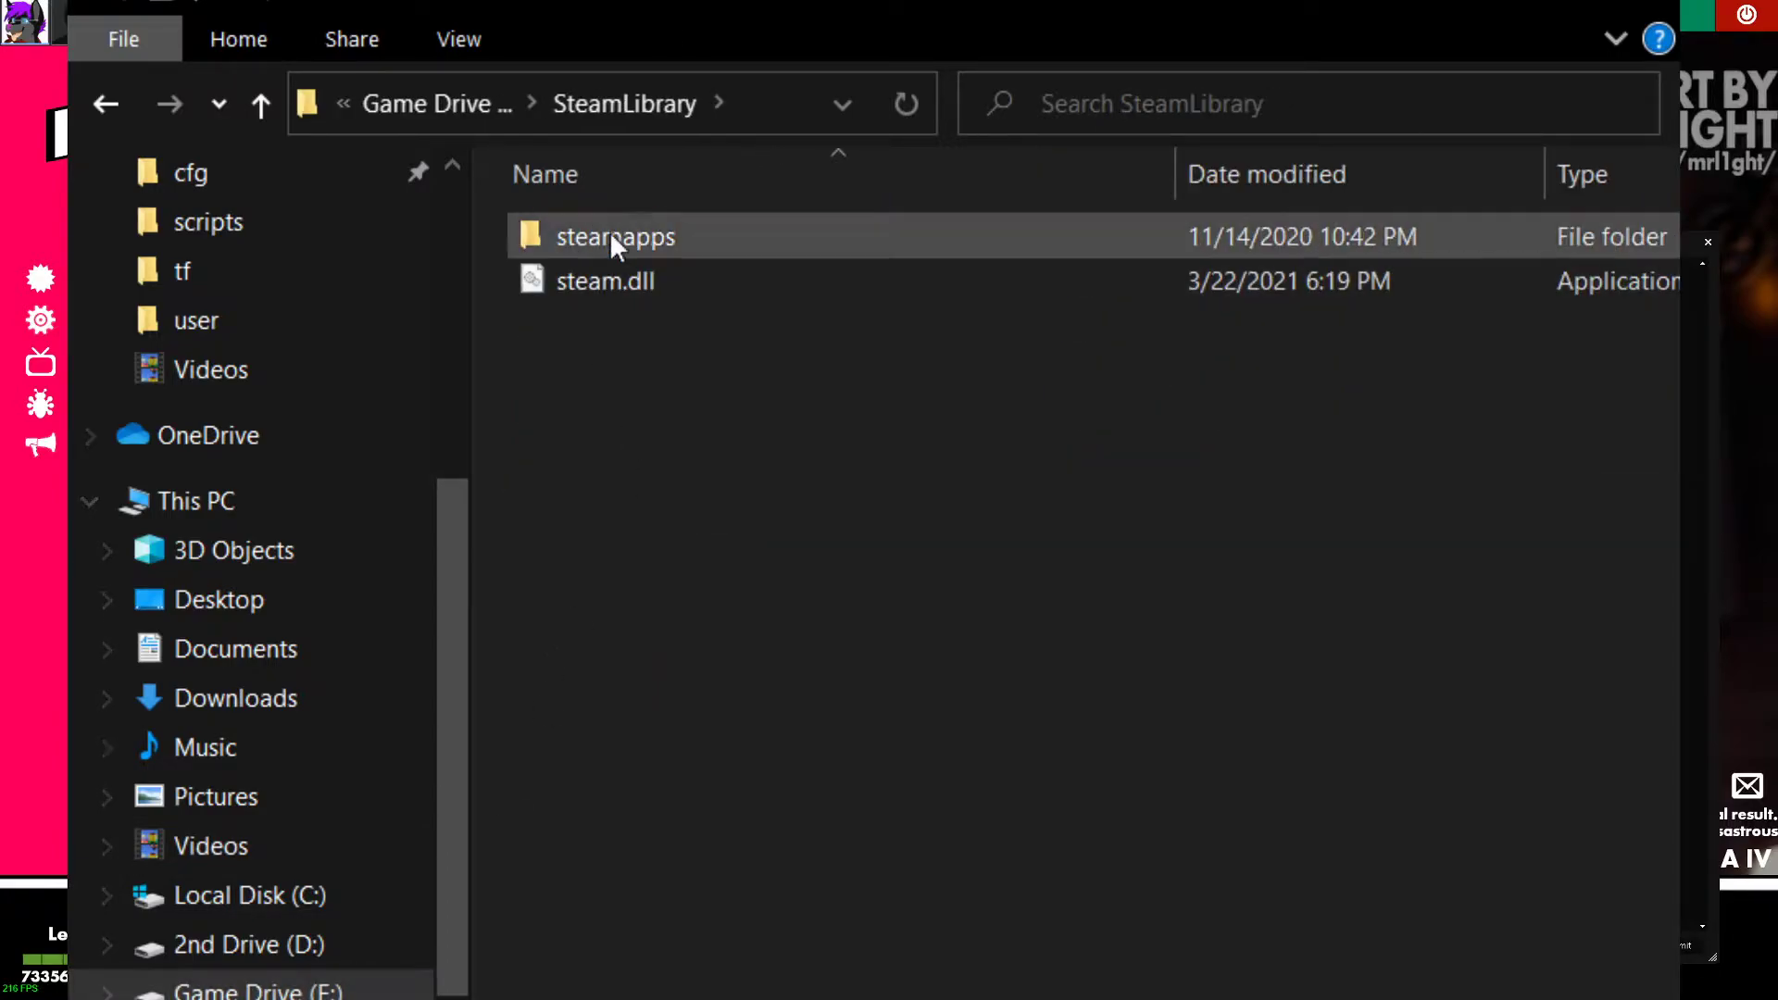
left_click(613, 236)
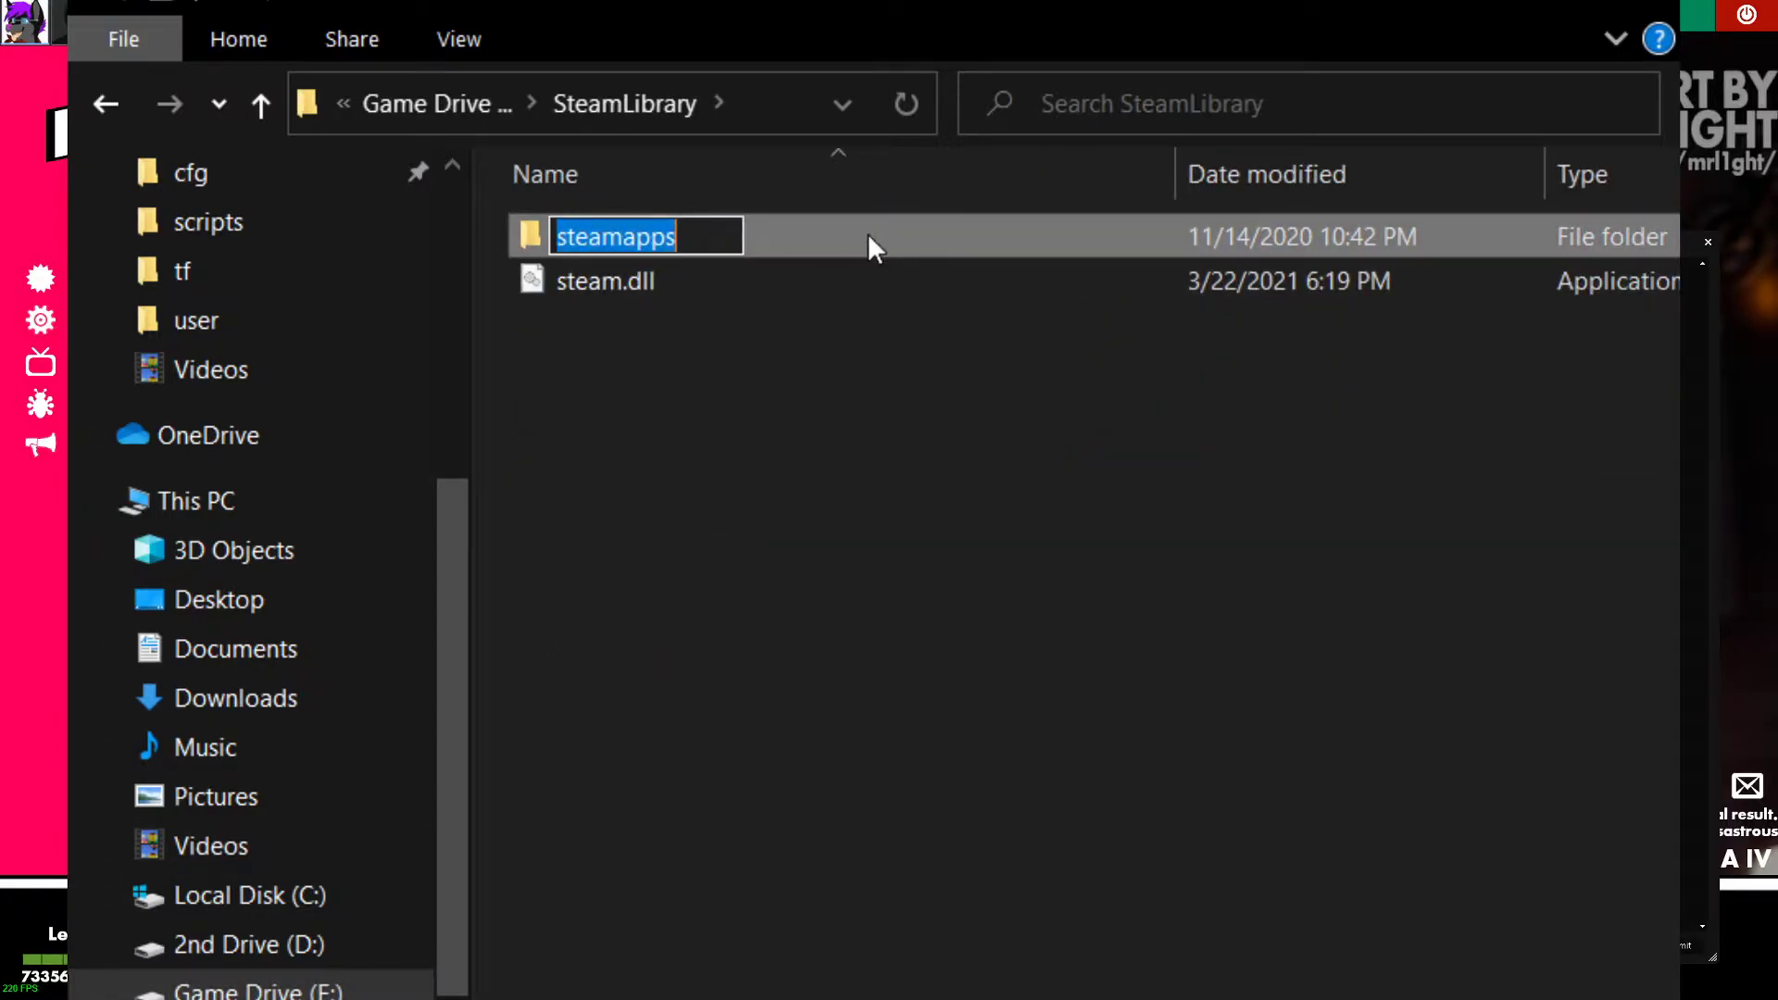
double_click(615, 237)
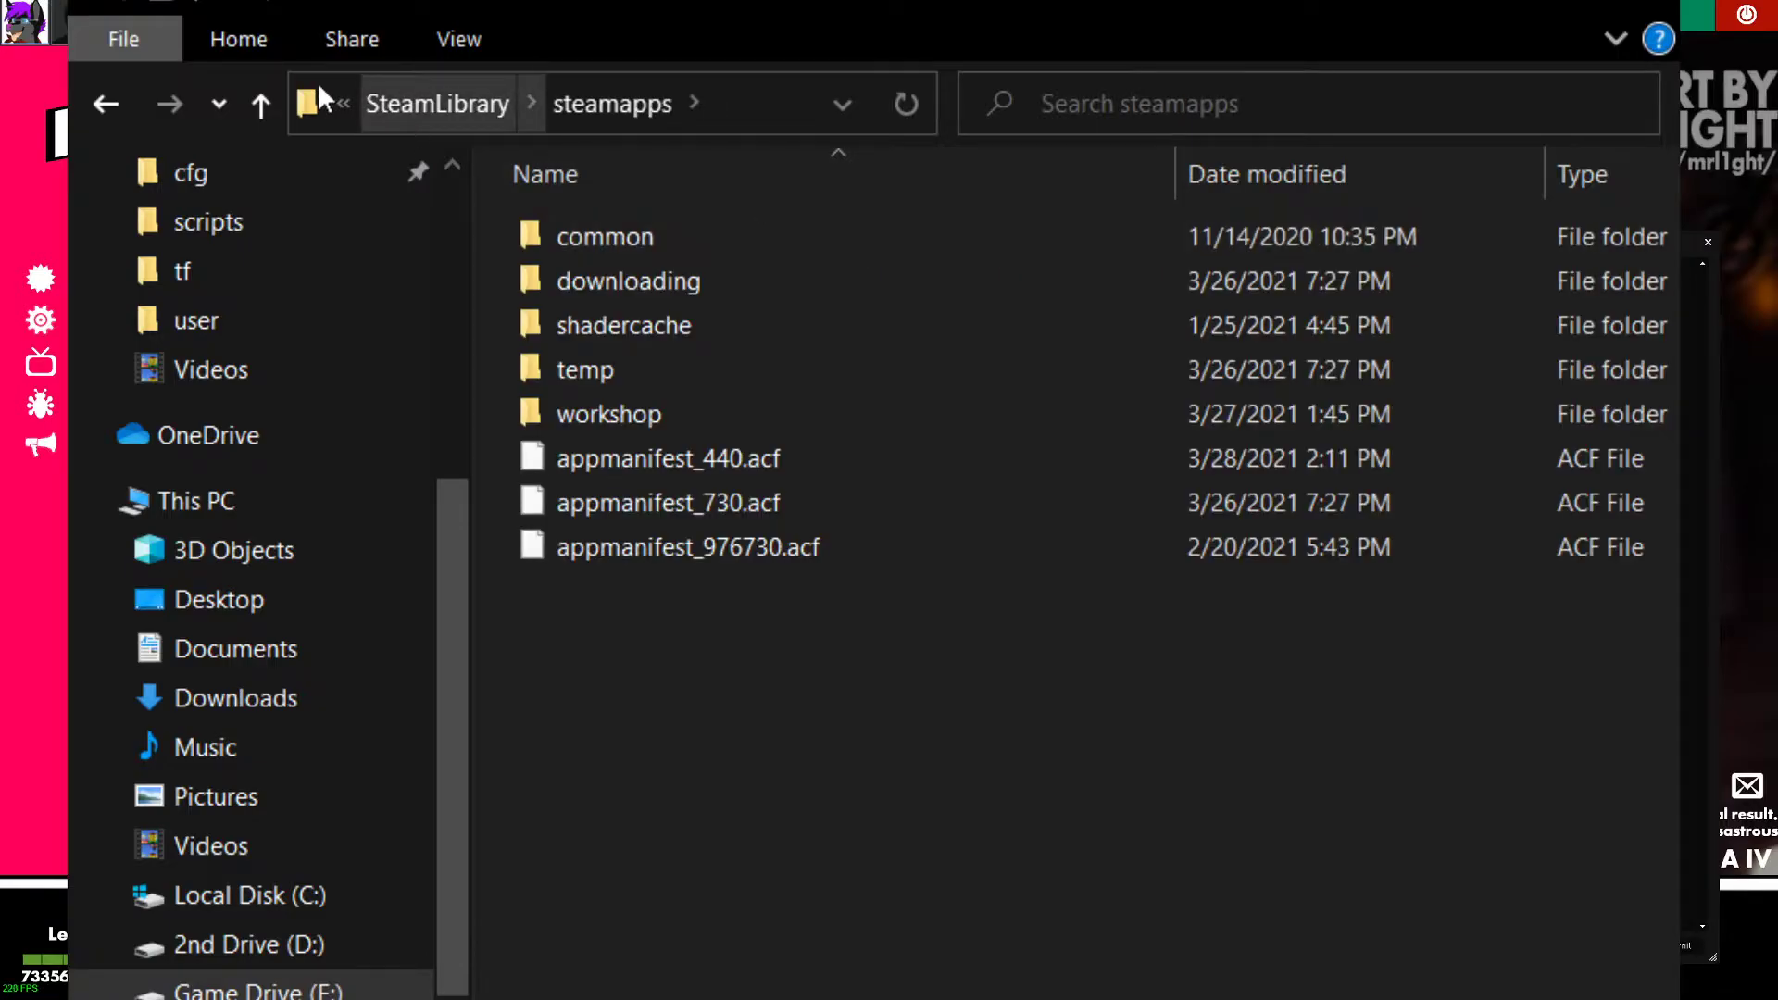
left_click(260, 103)
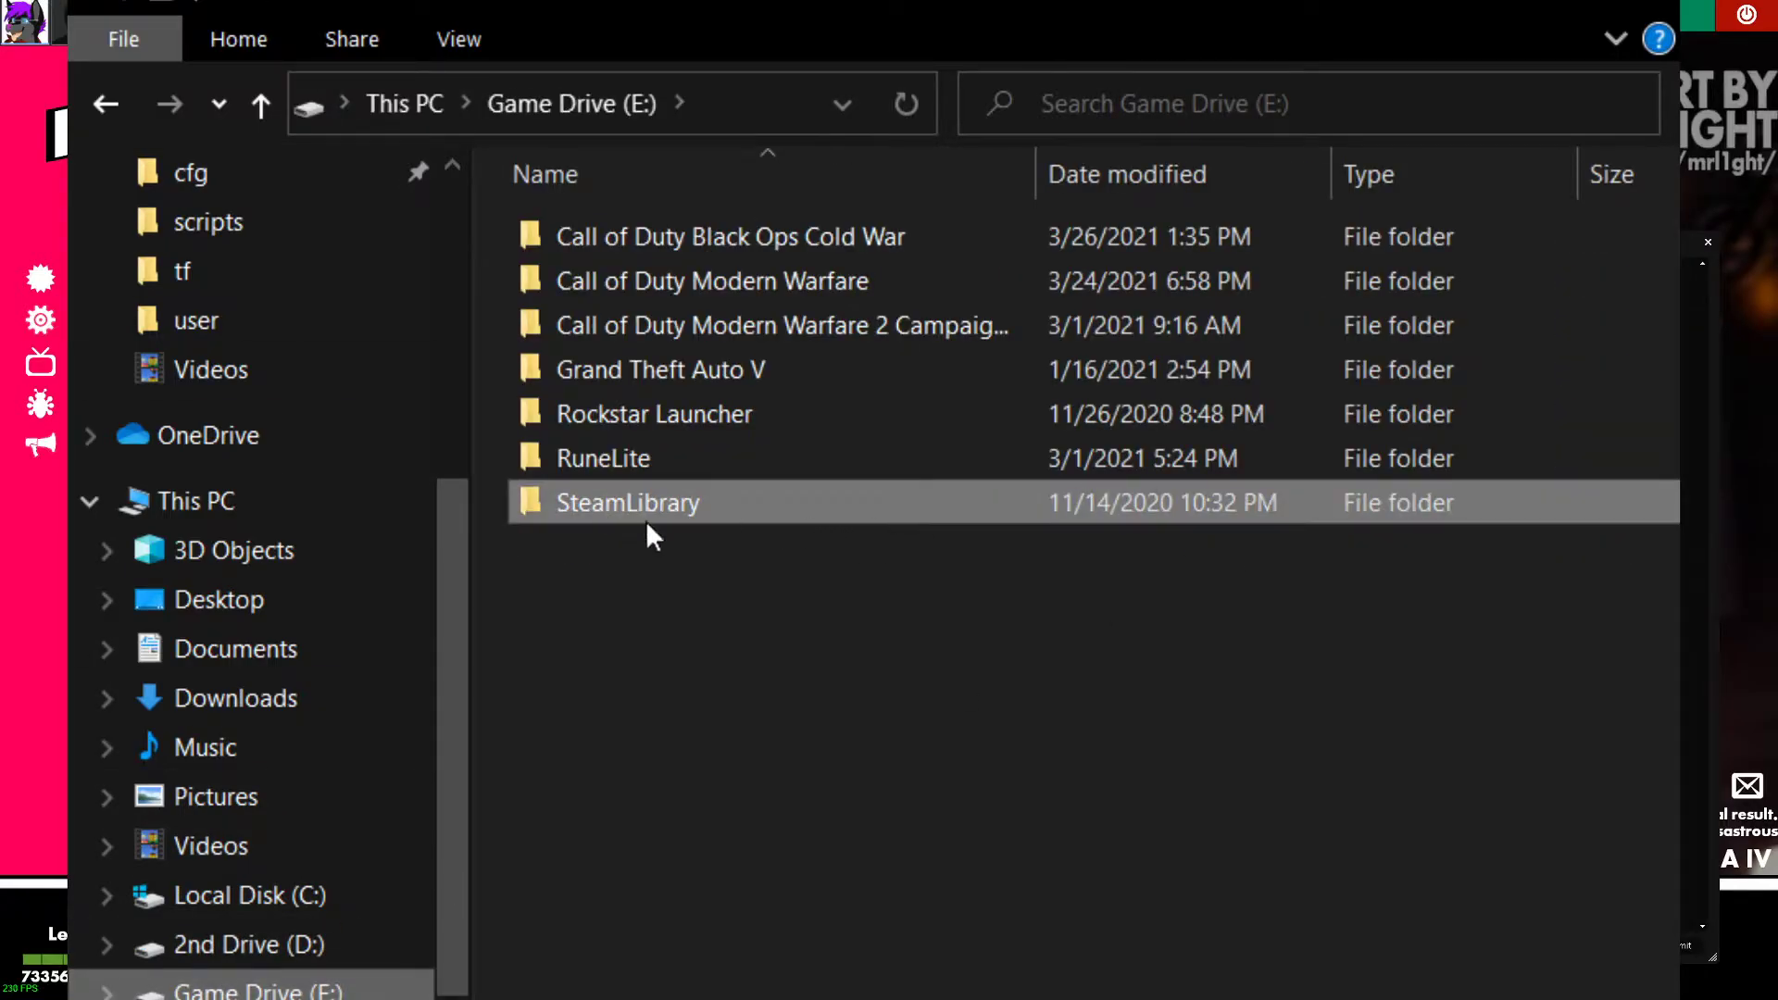
double_click(626, 502)
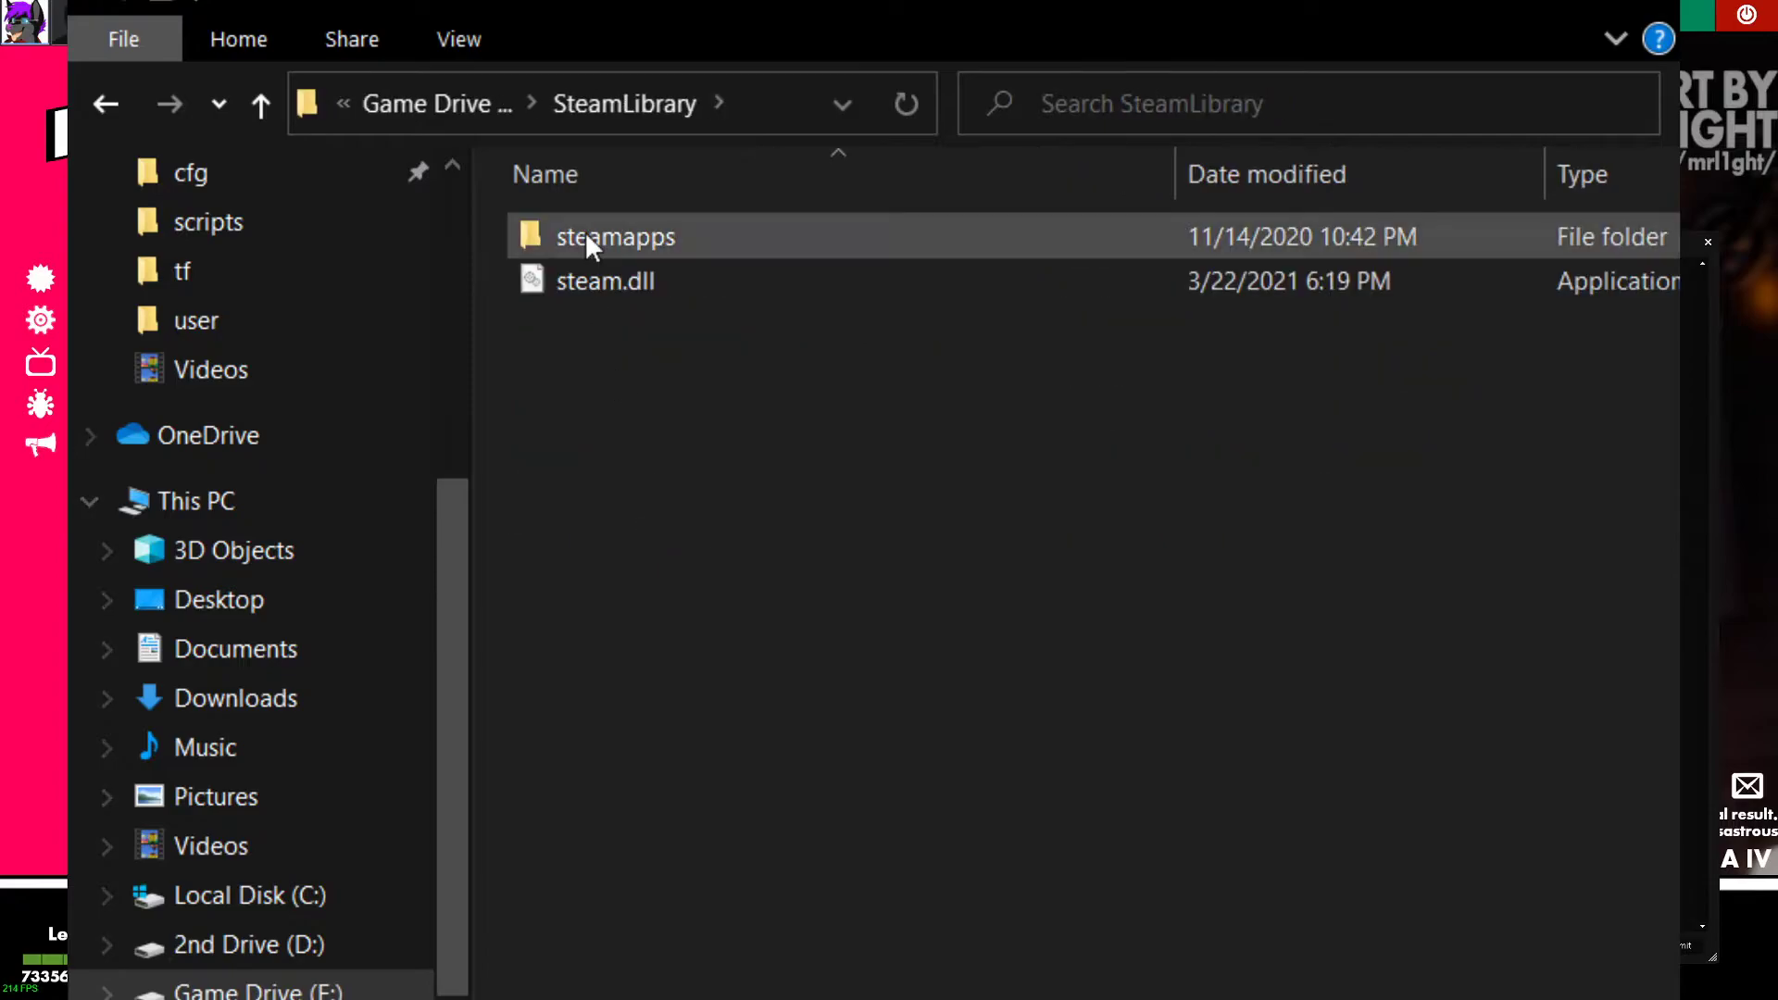
double_click(615, 237)
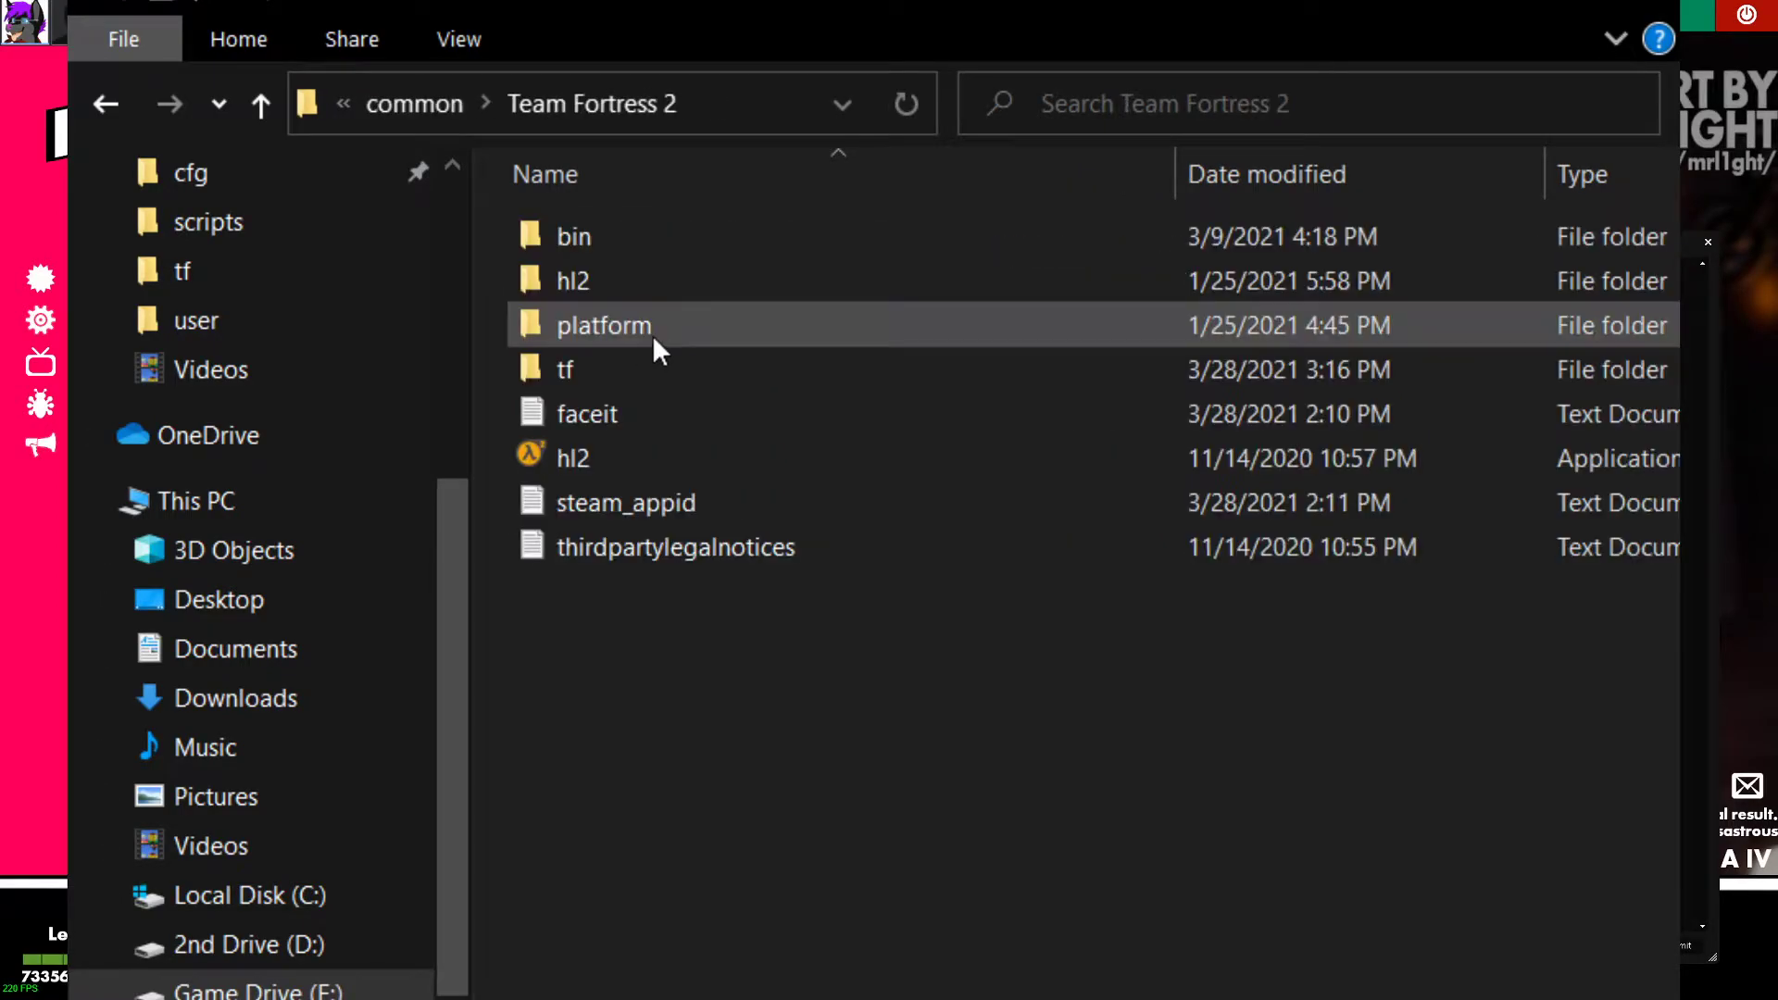
double_click(565, 369)
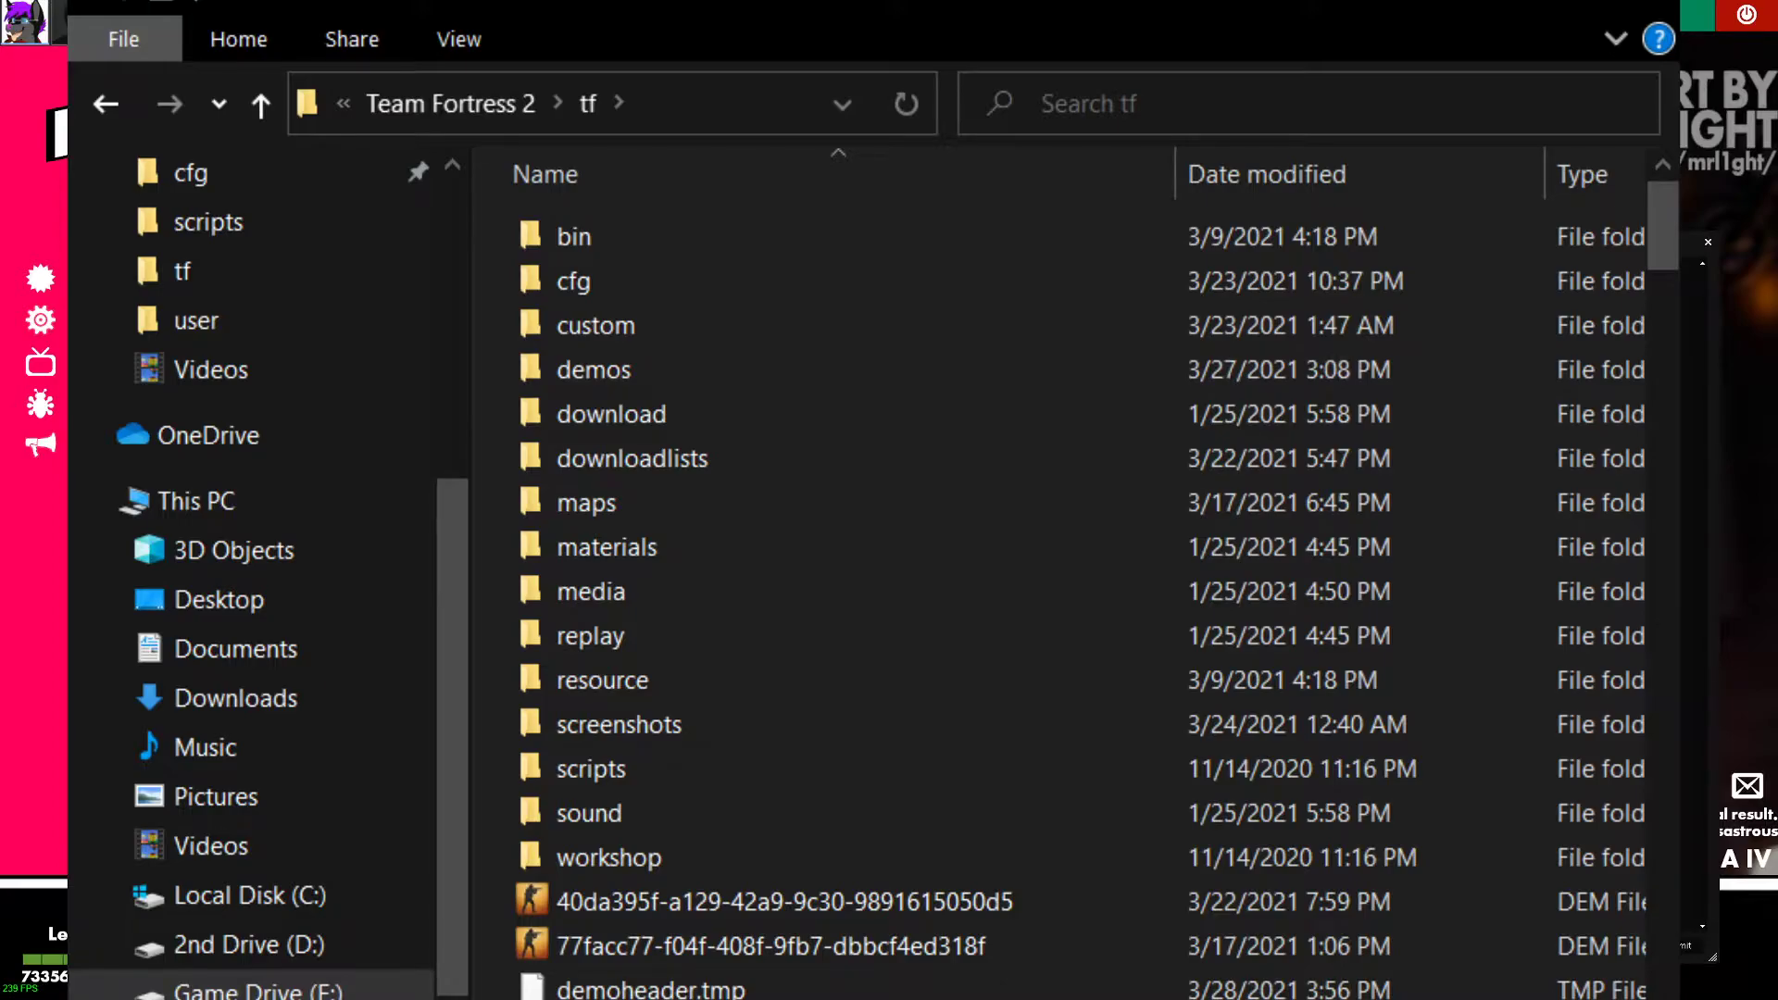
scroll("down", 3)
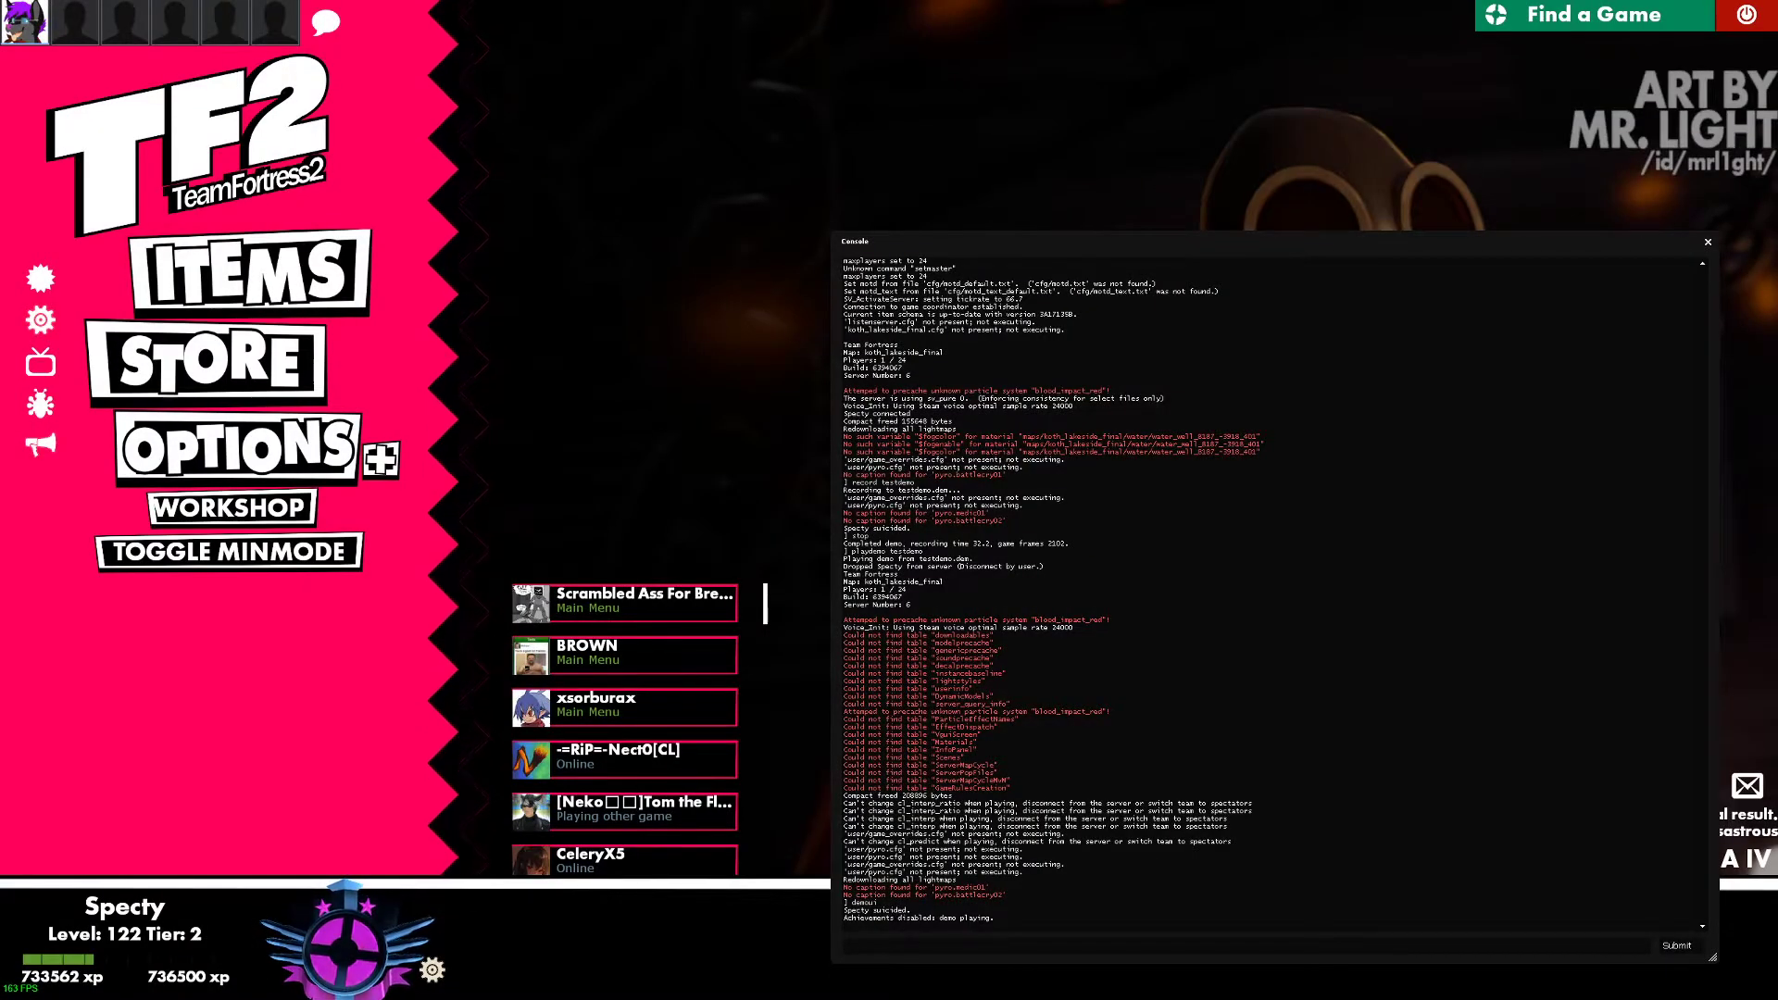
- Type the playdemo command into the TF2 console
type("playdem")
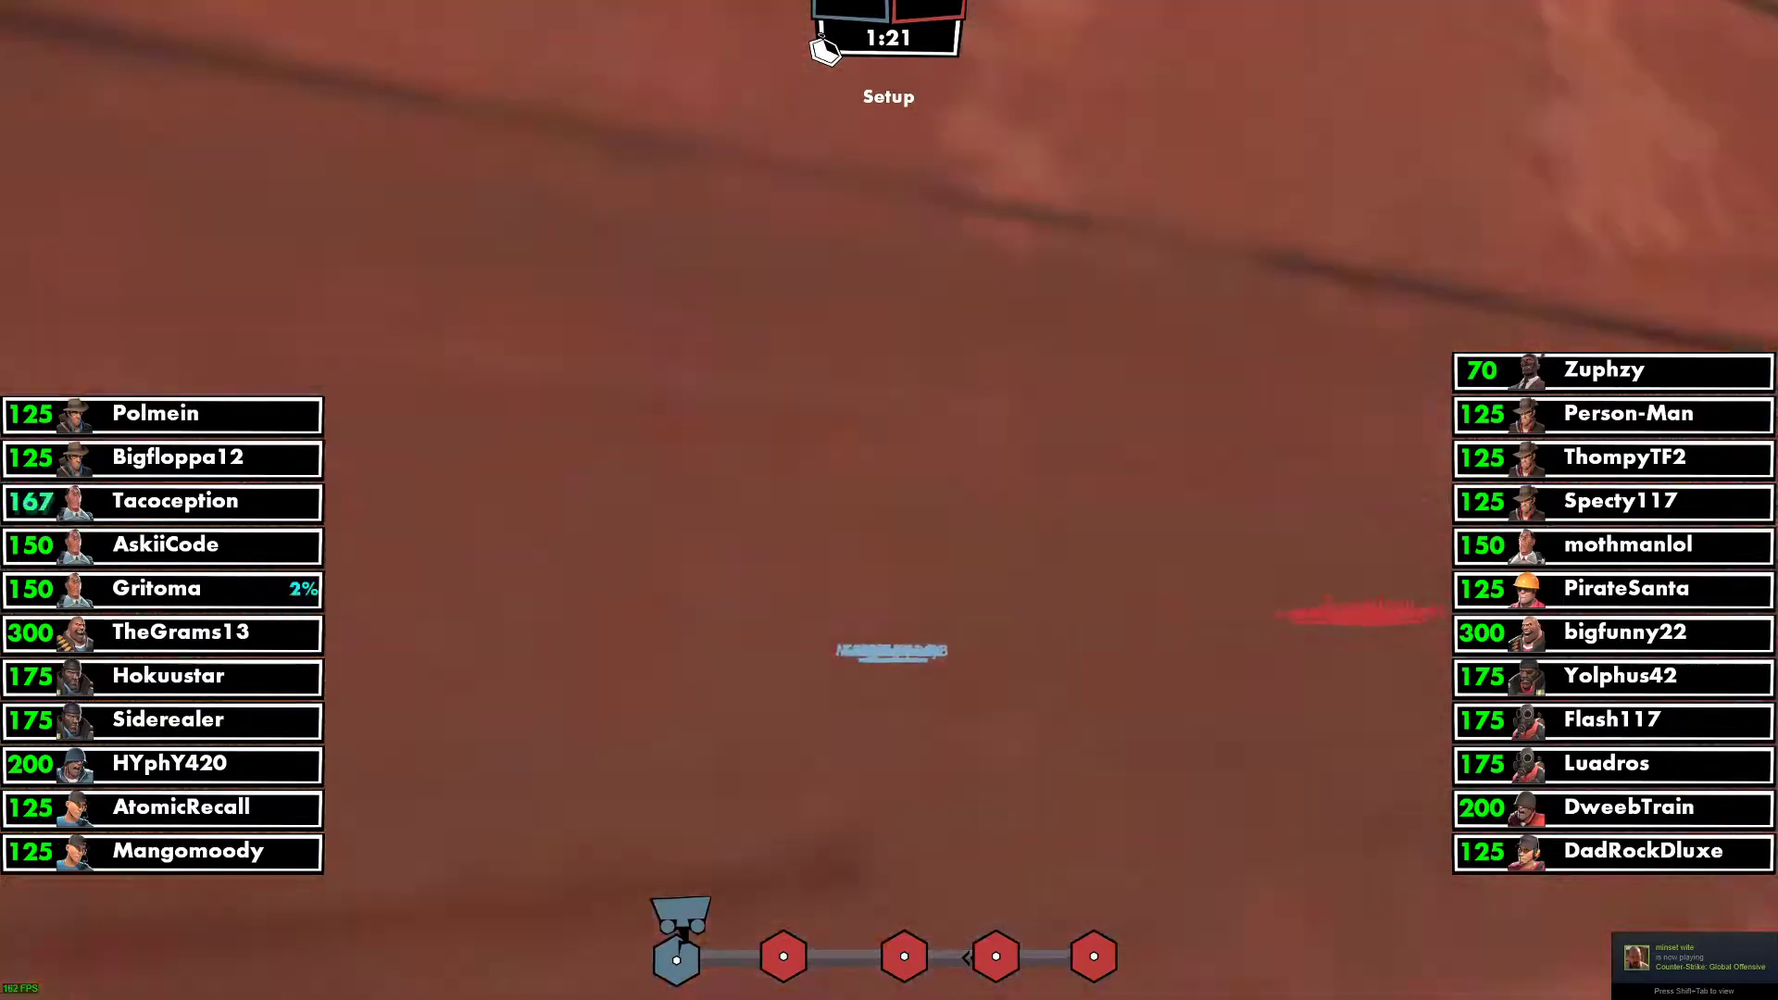
mouse_move(889, 500)
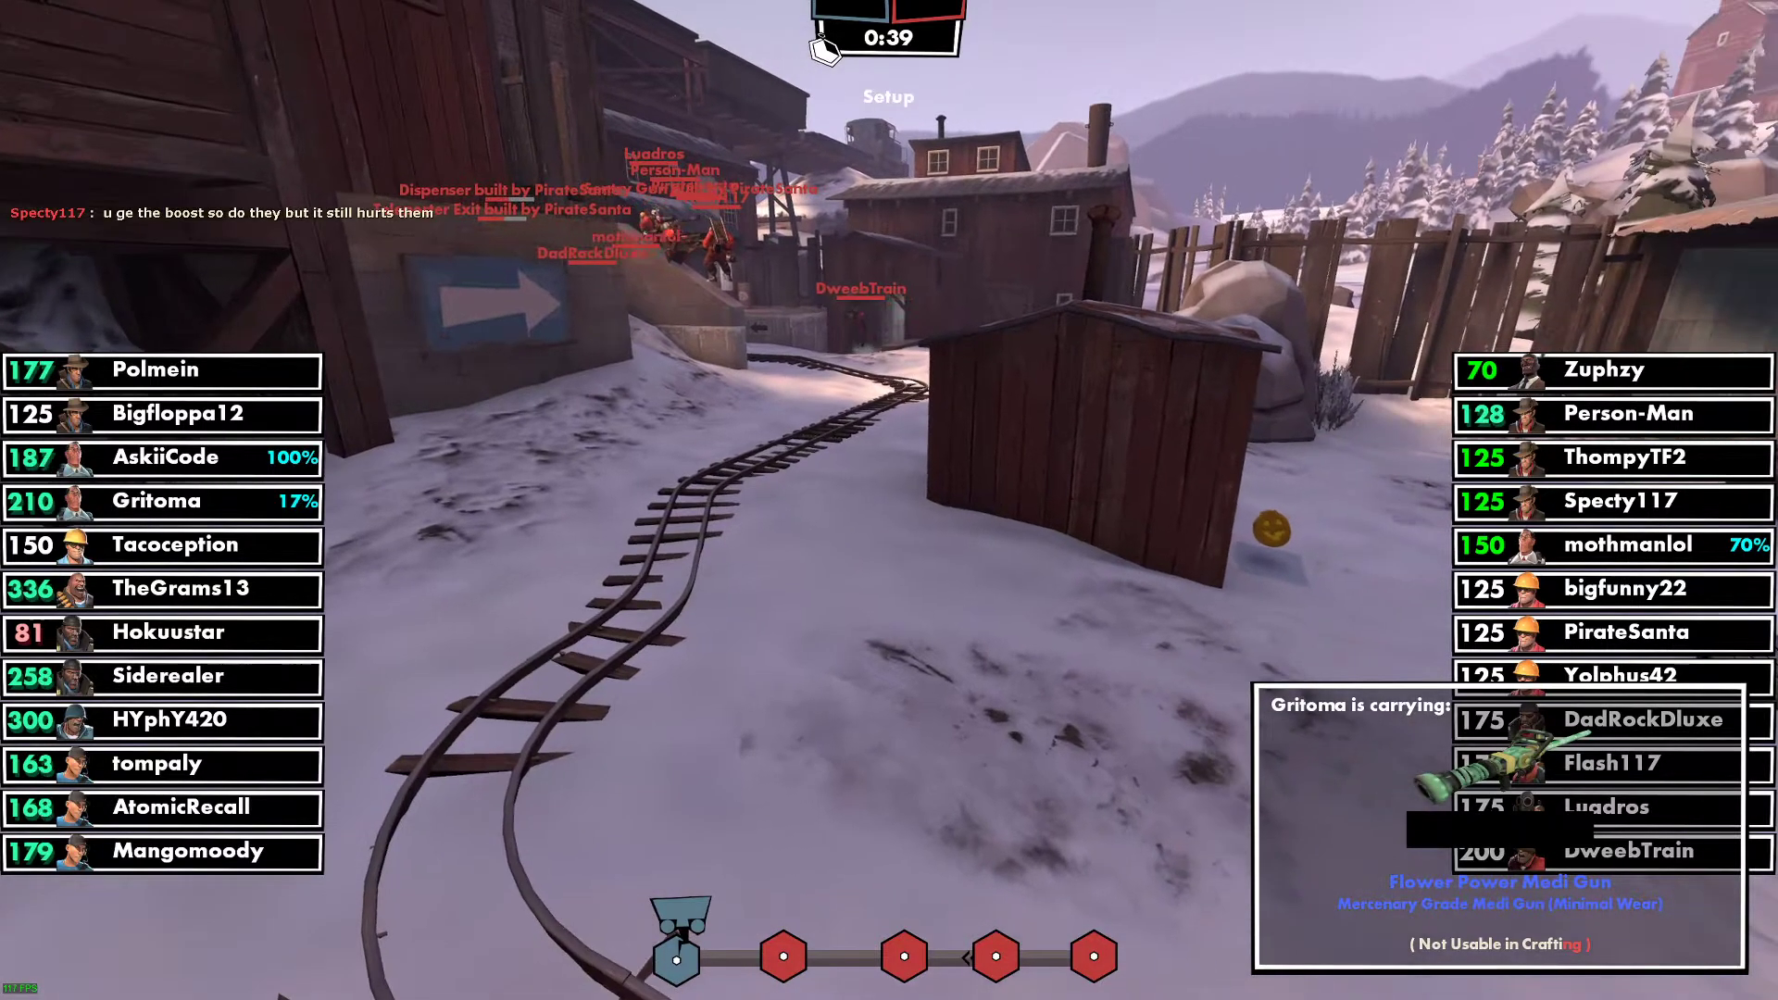
key("Escape")
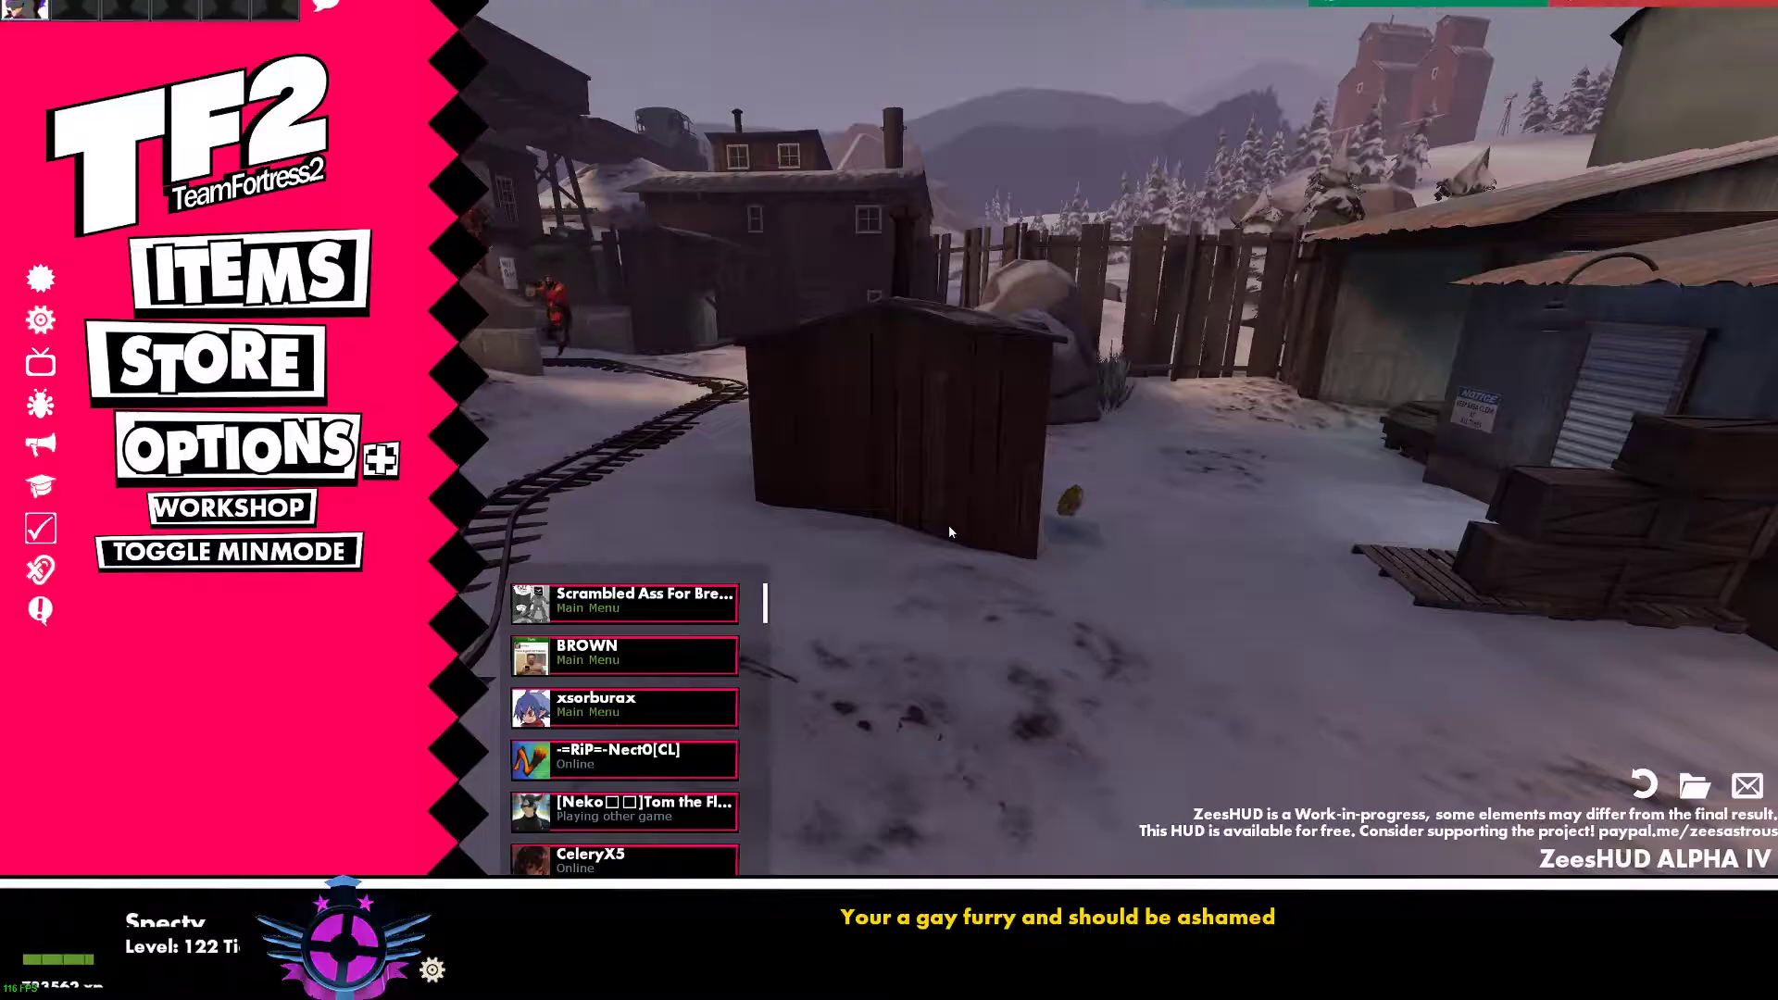
left_click(1647, 15)
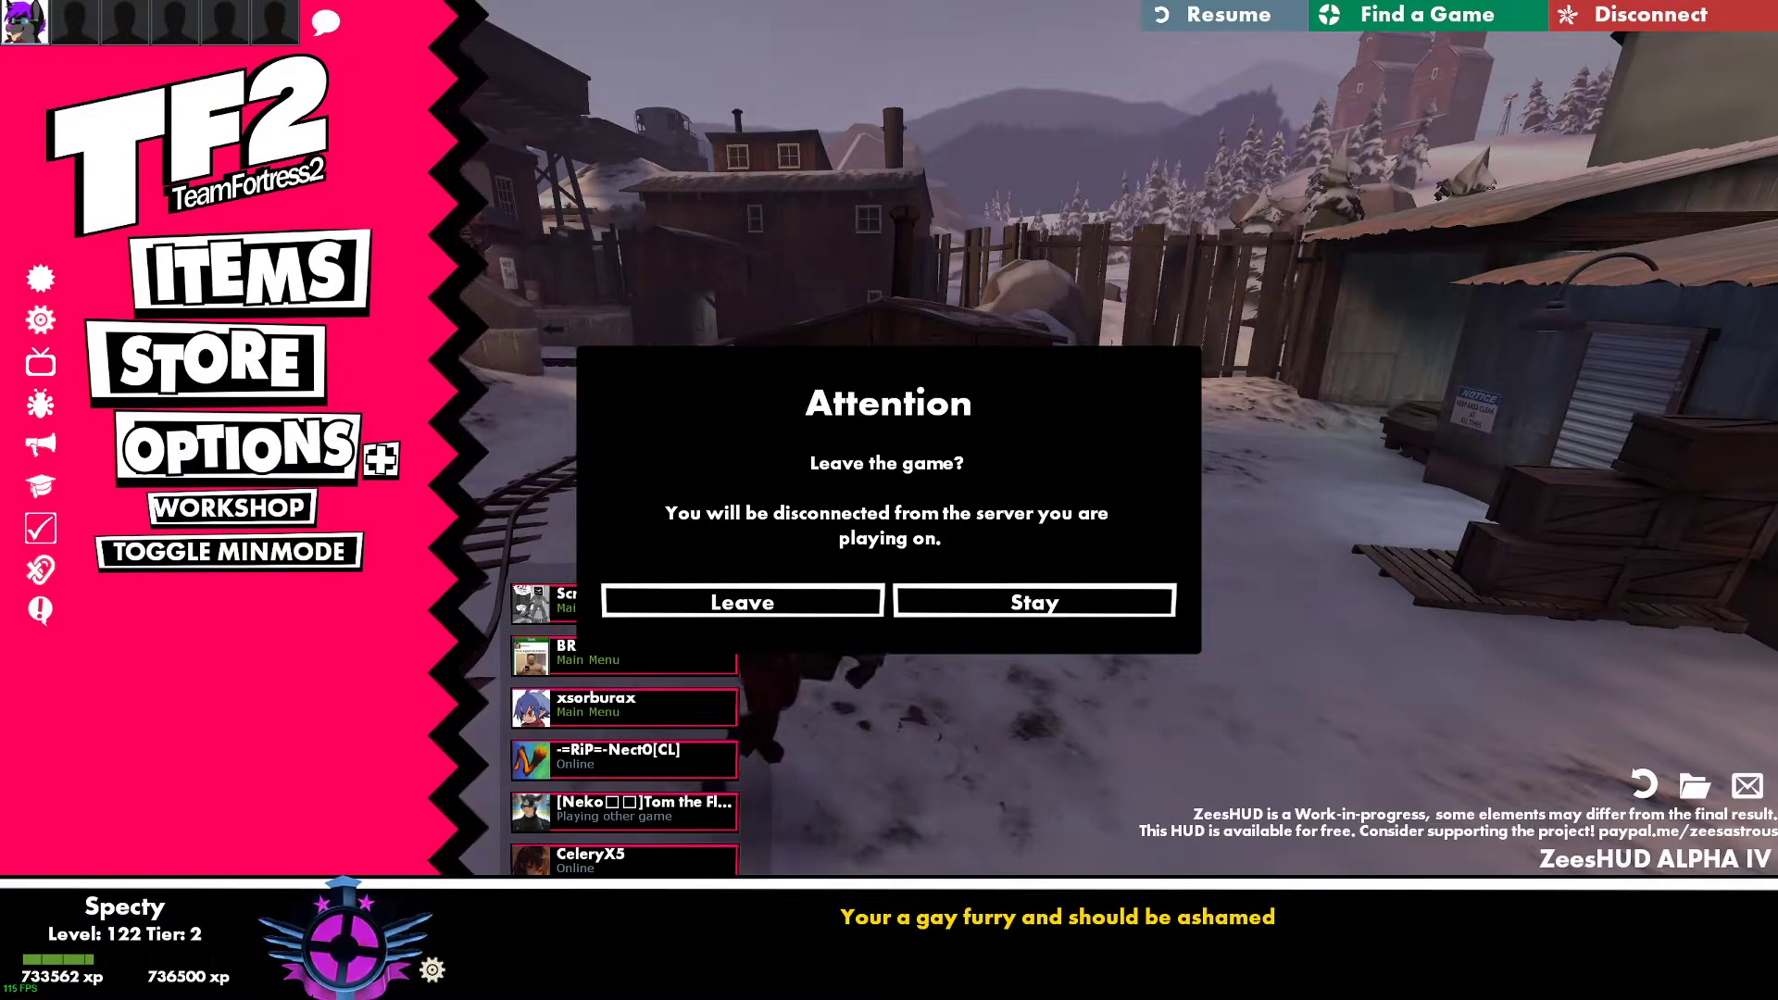
left_click(741, 601)
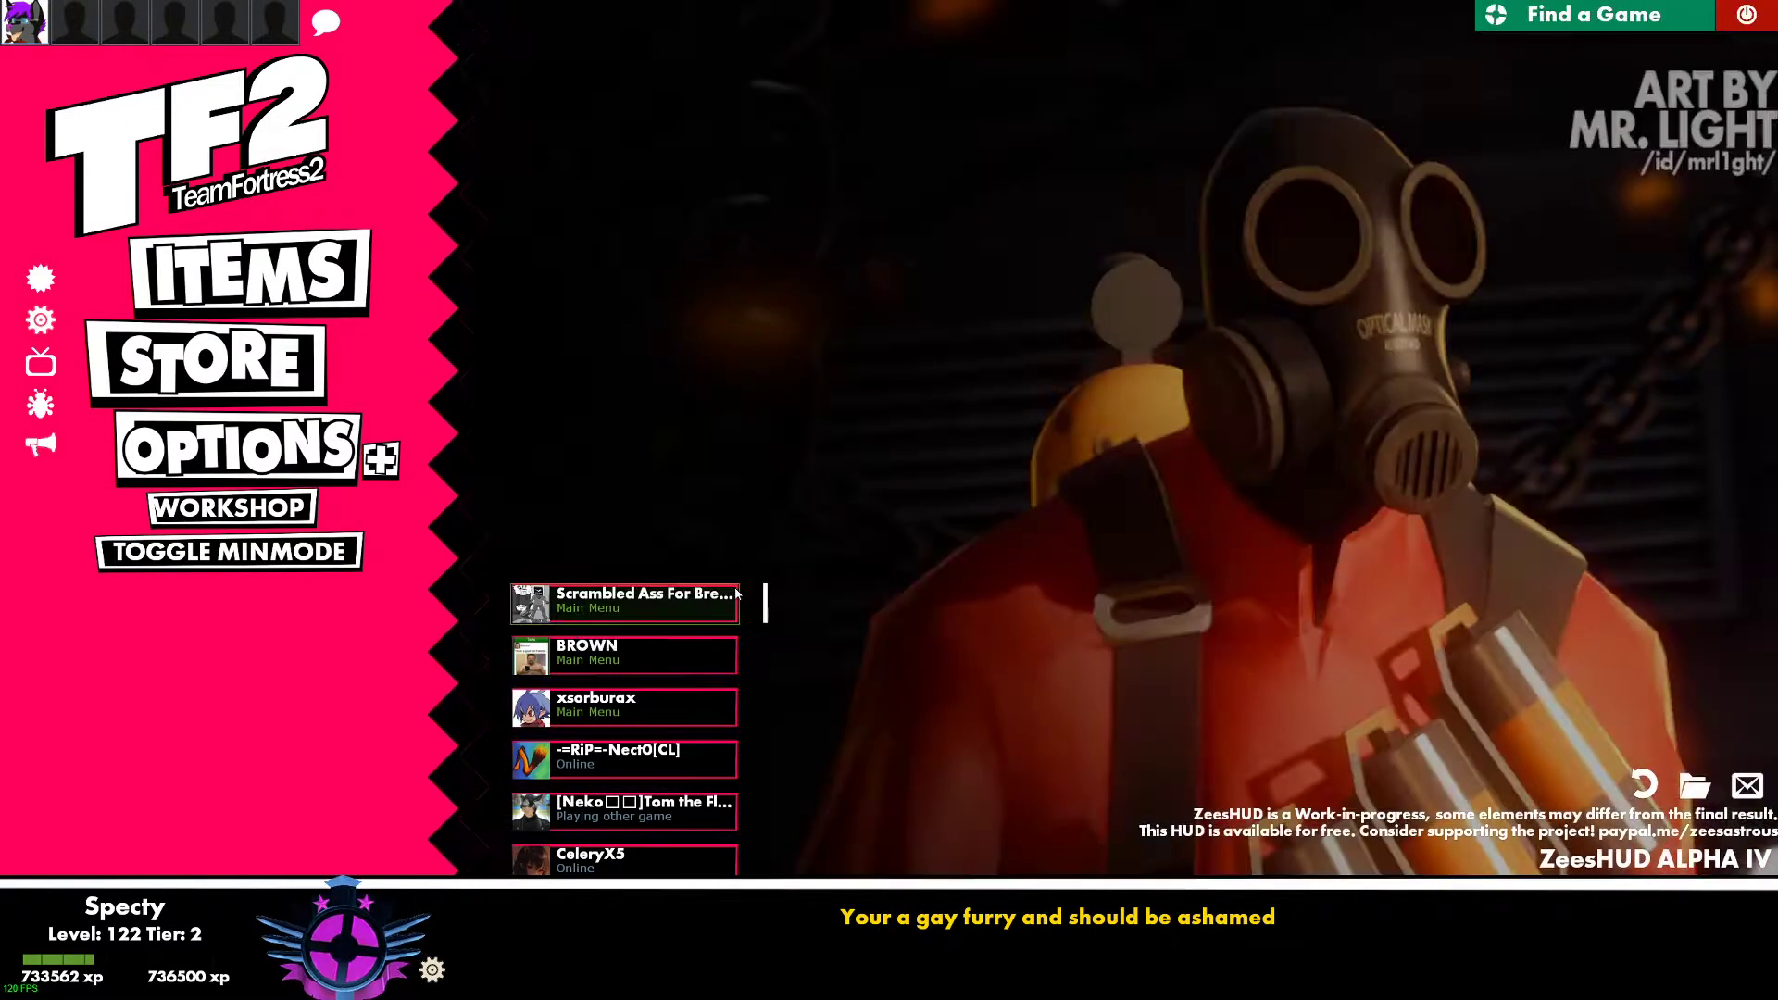
mouse_move(449, 479)
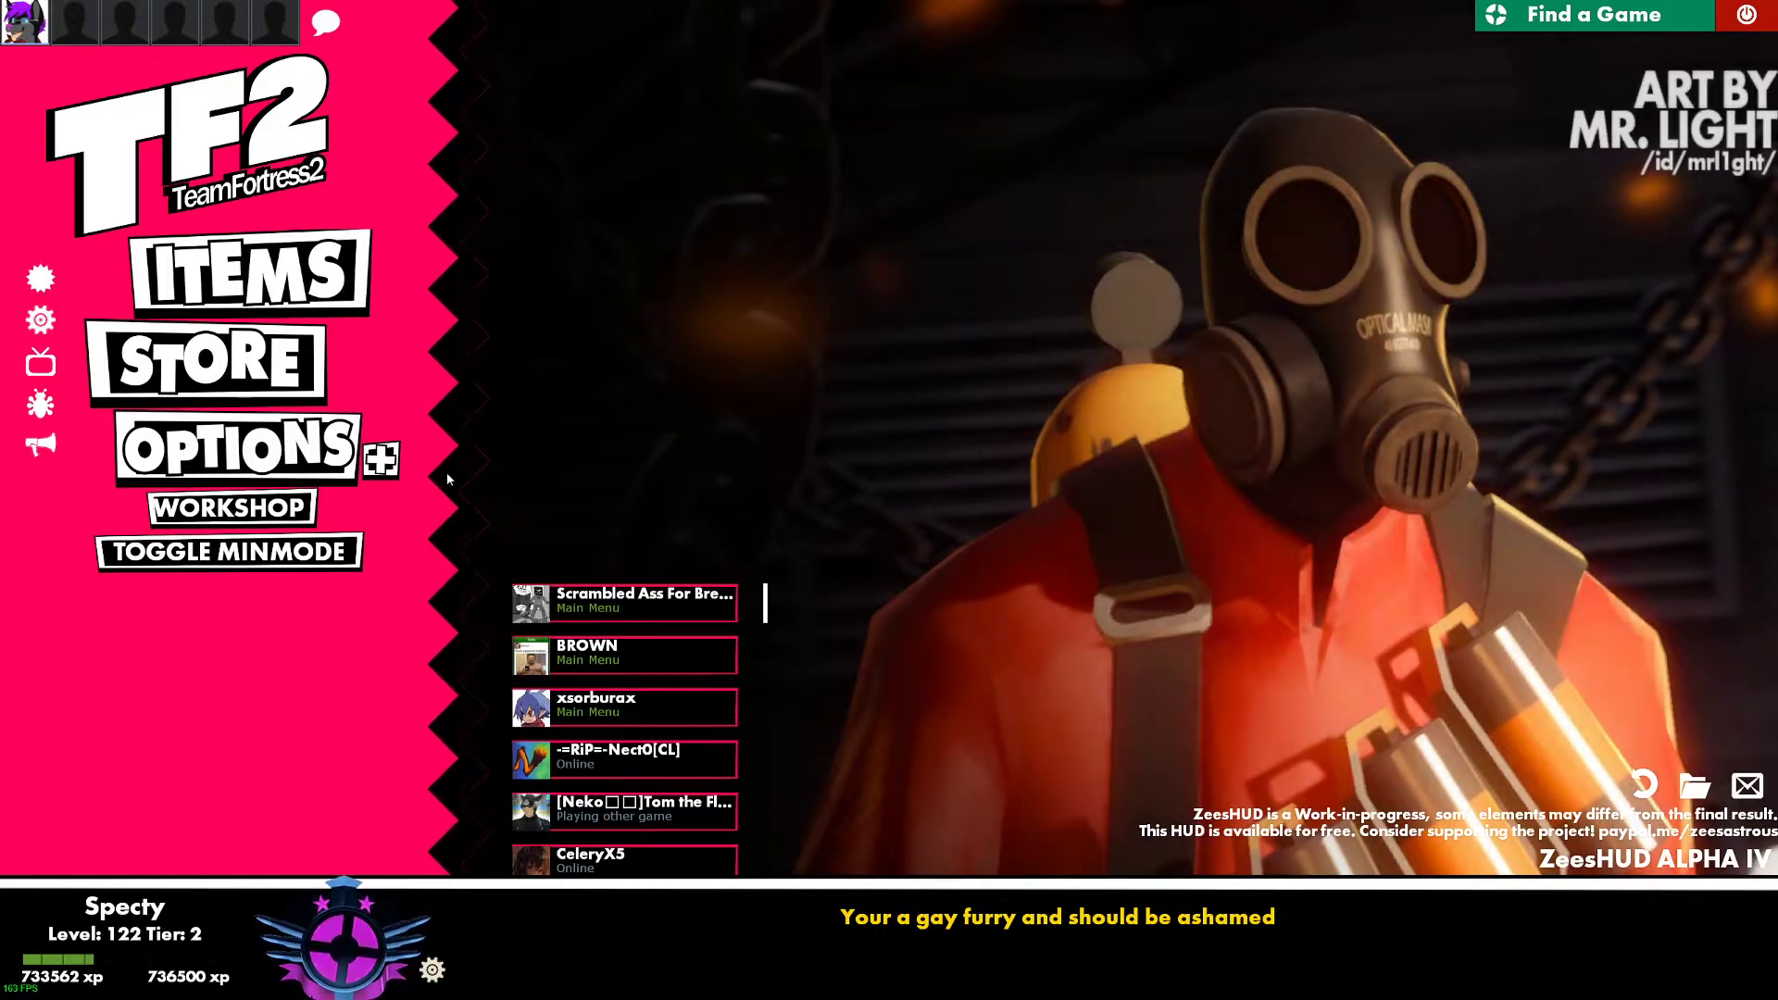
mouse_move(803, 480)
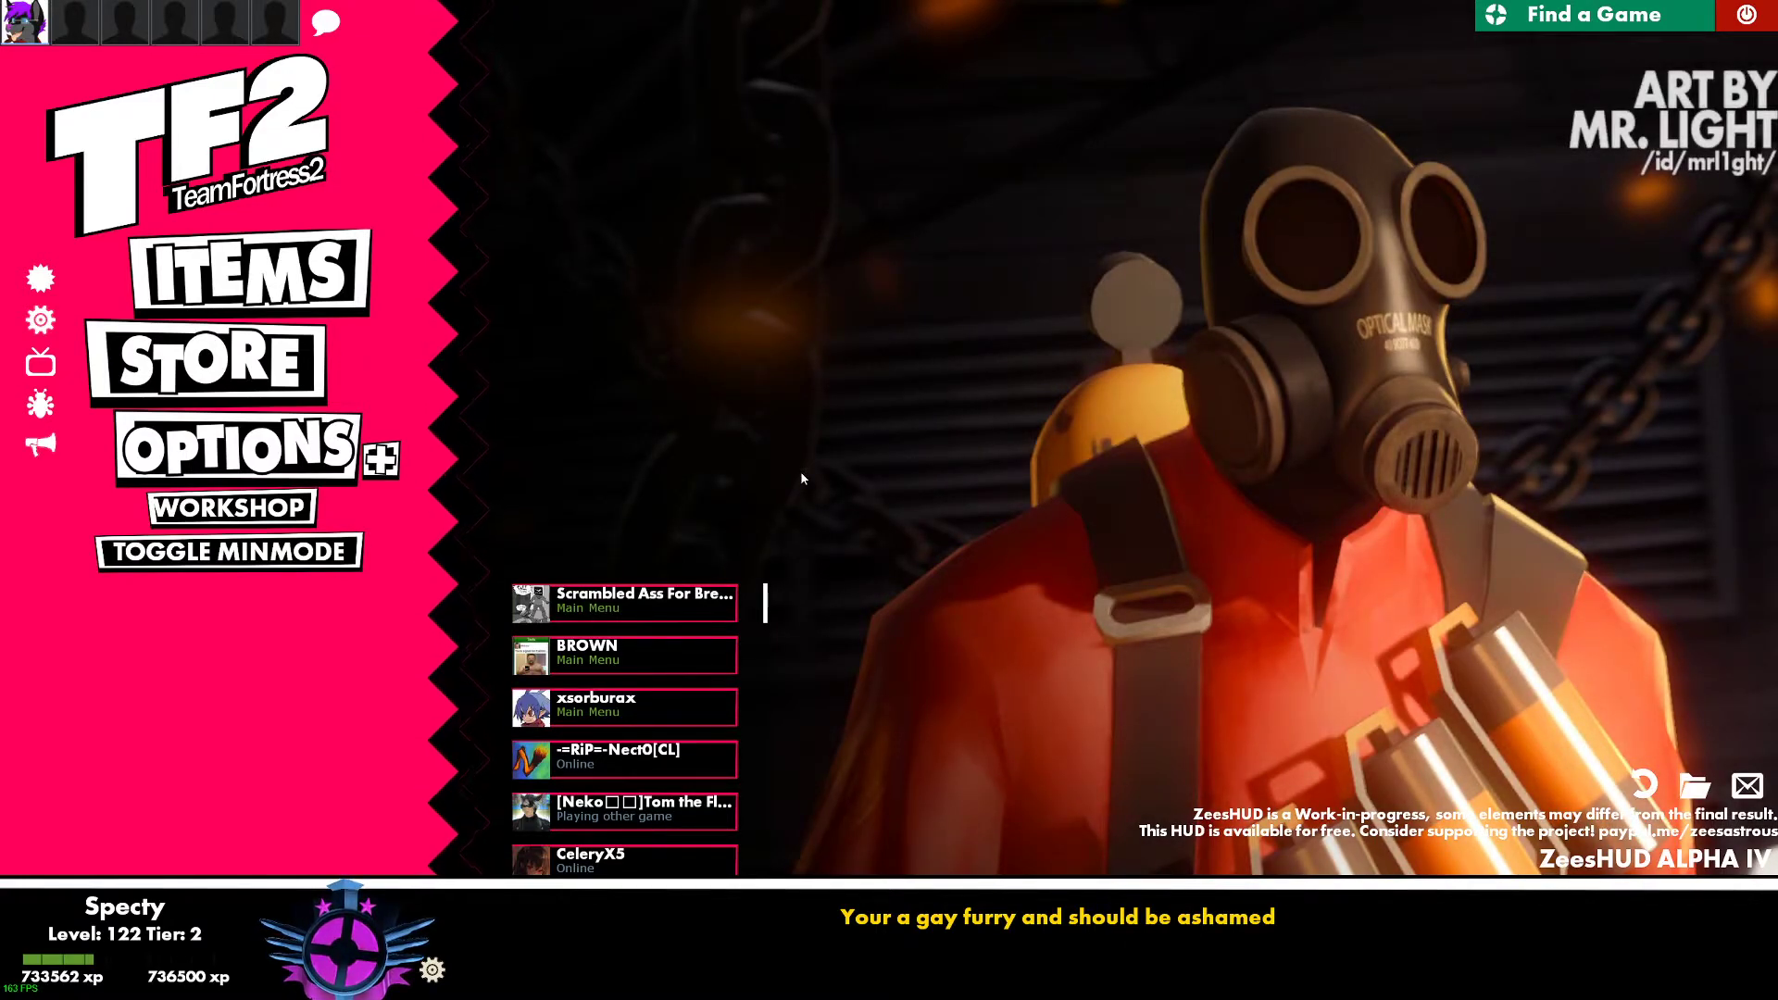
mouse_move(522, 478)
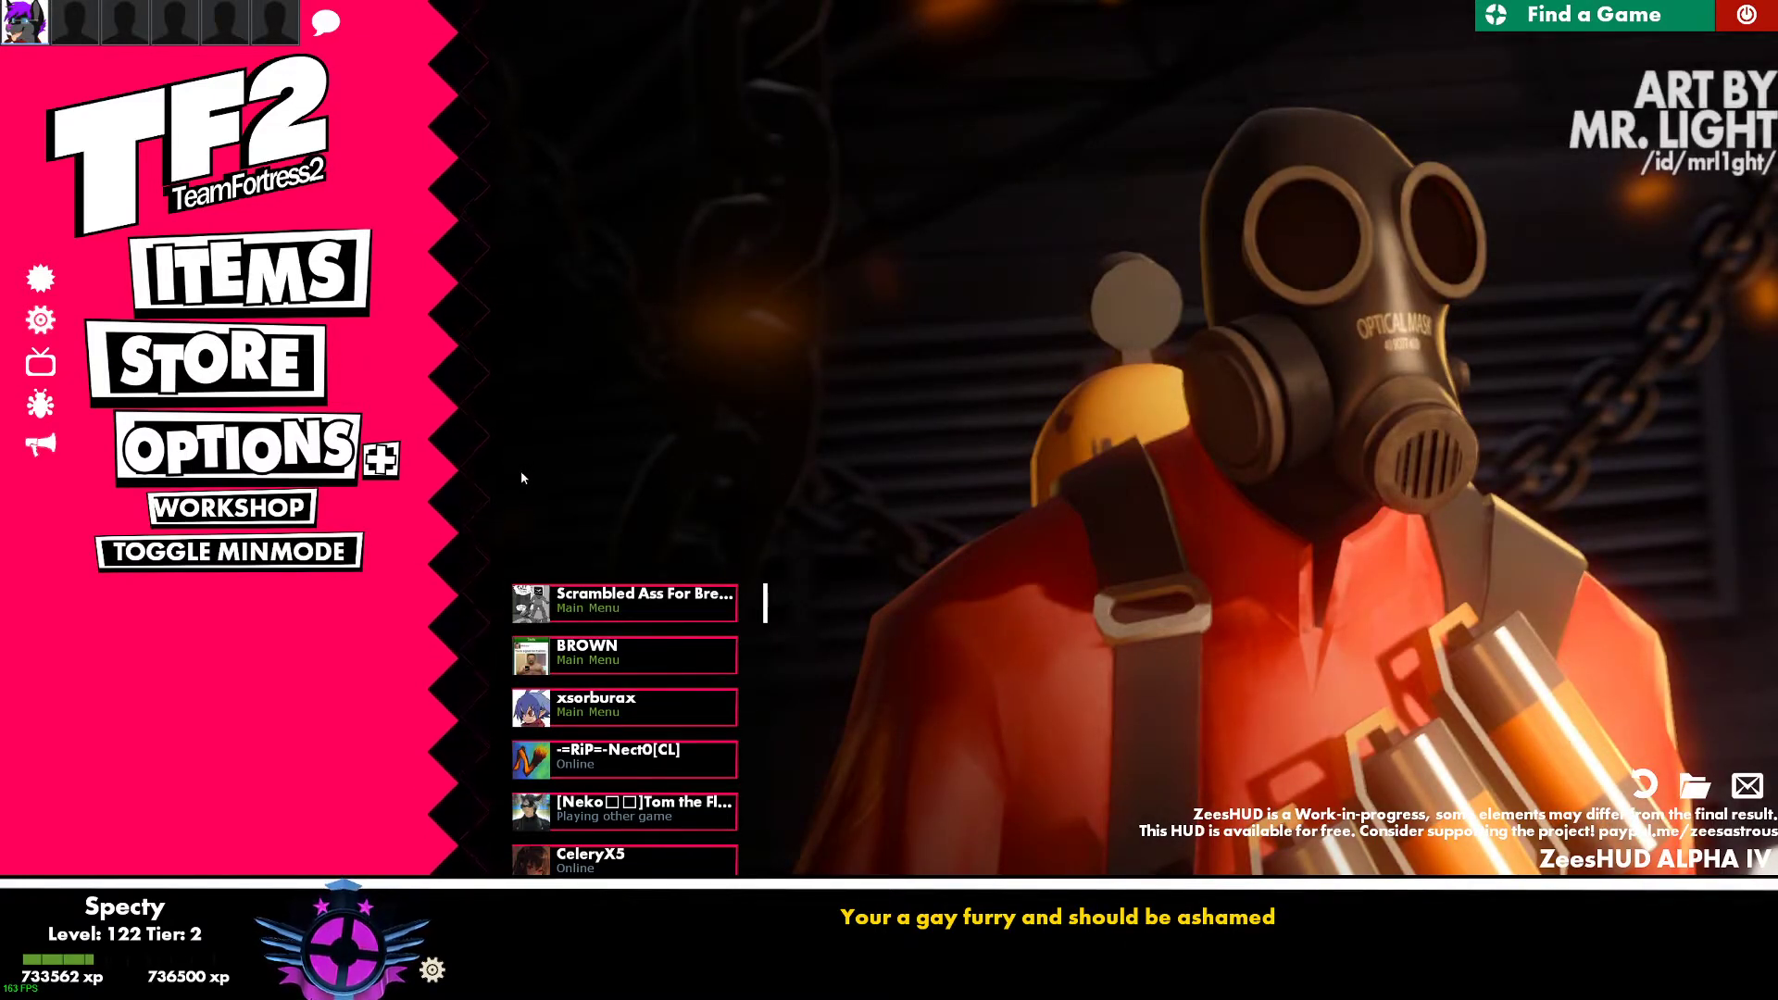
mouse_move(381, 458)
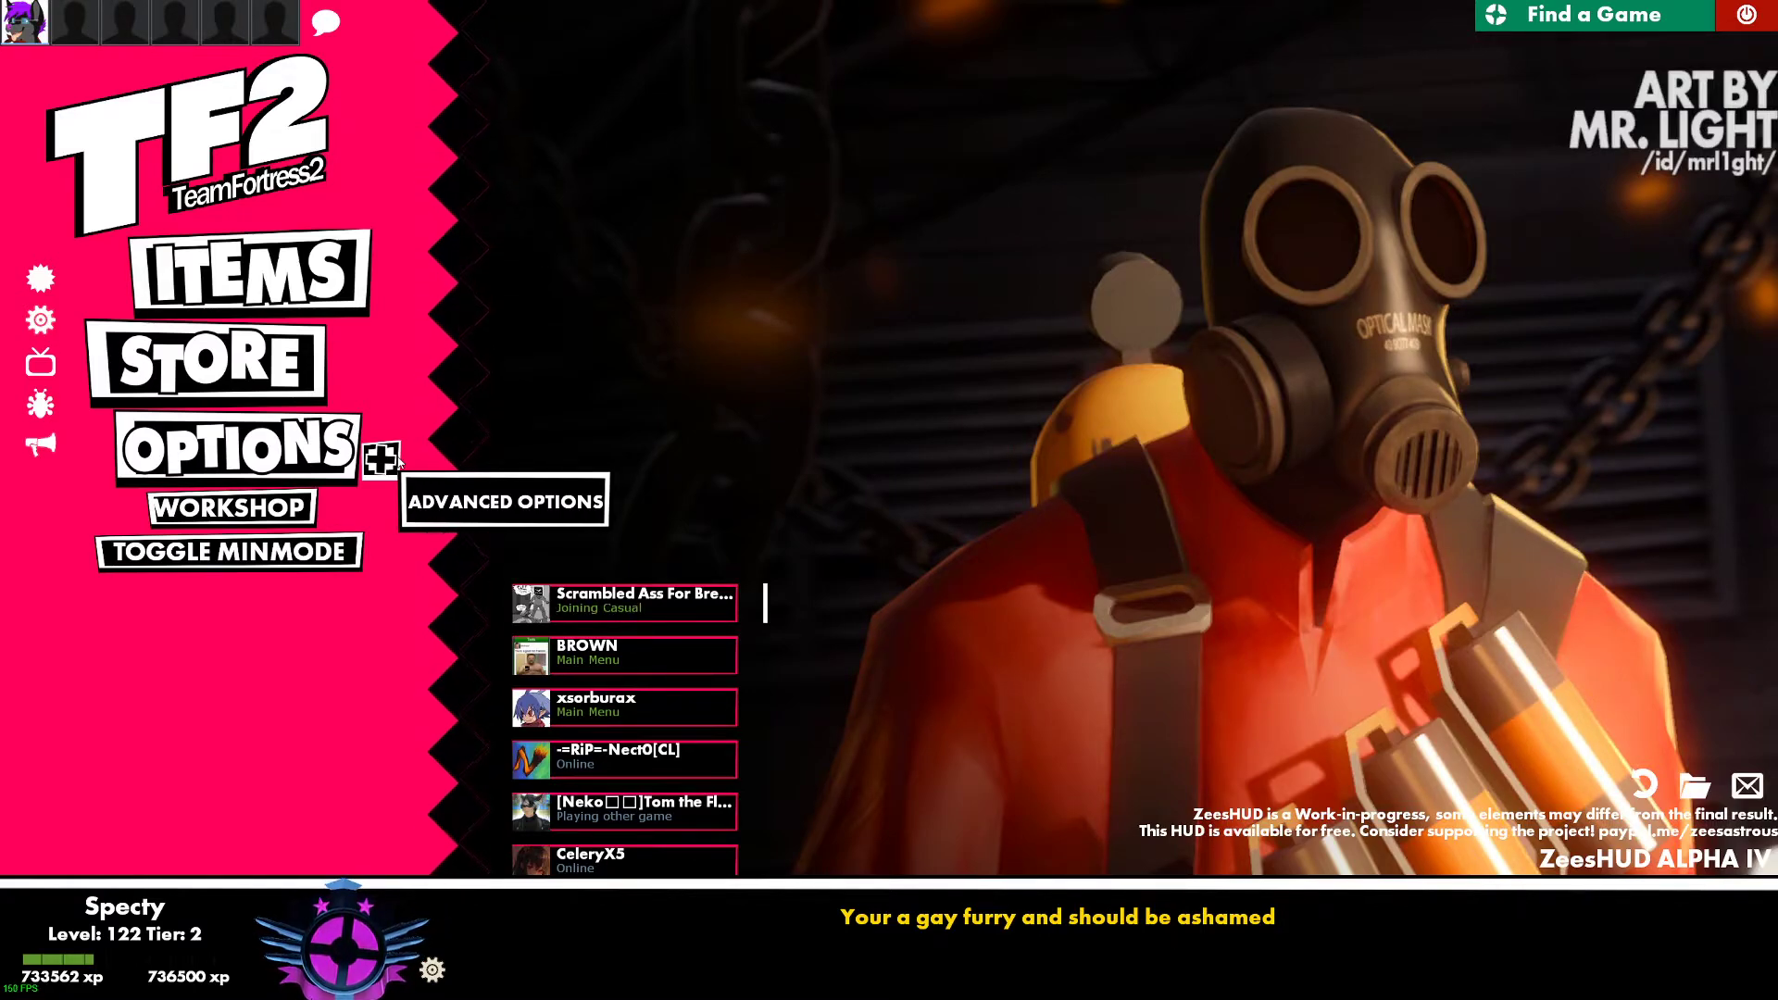
mouse_move(555, 433)
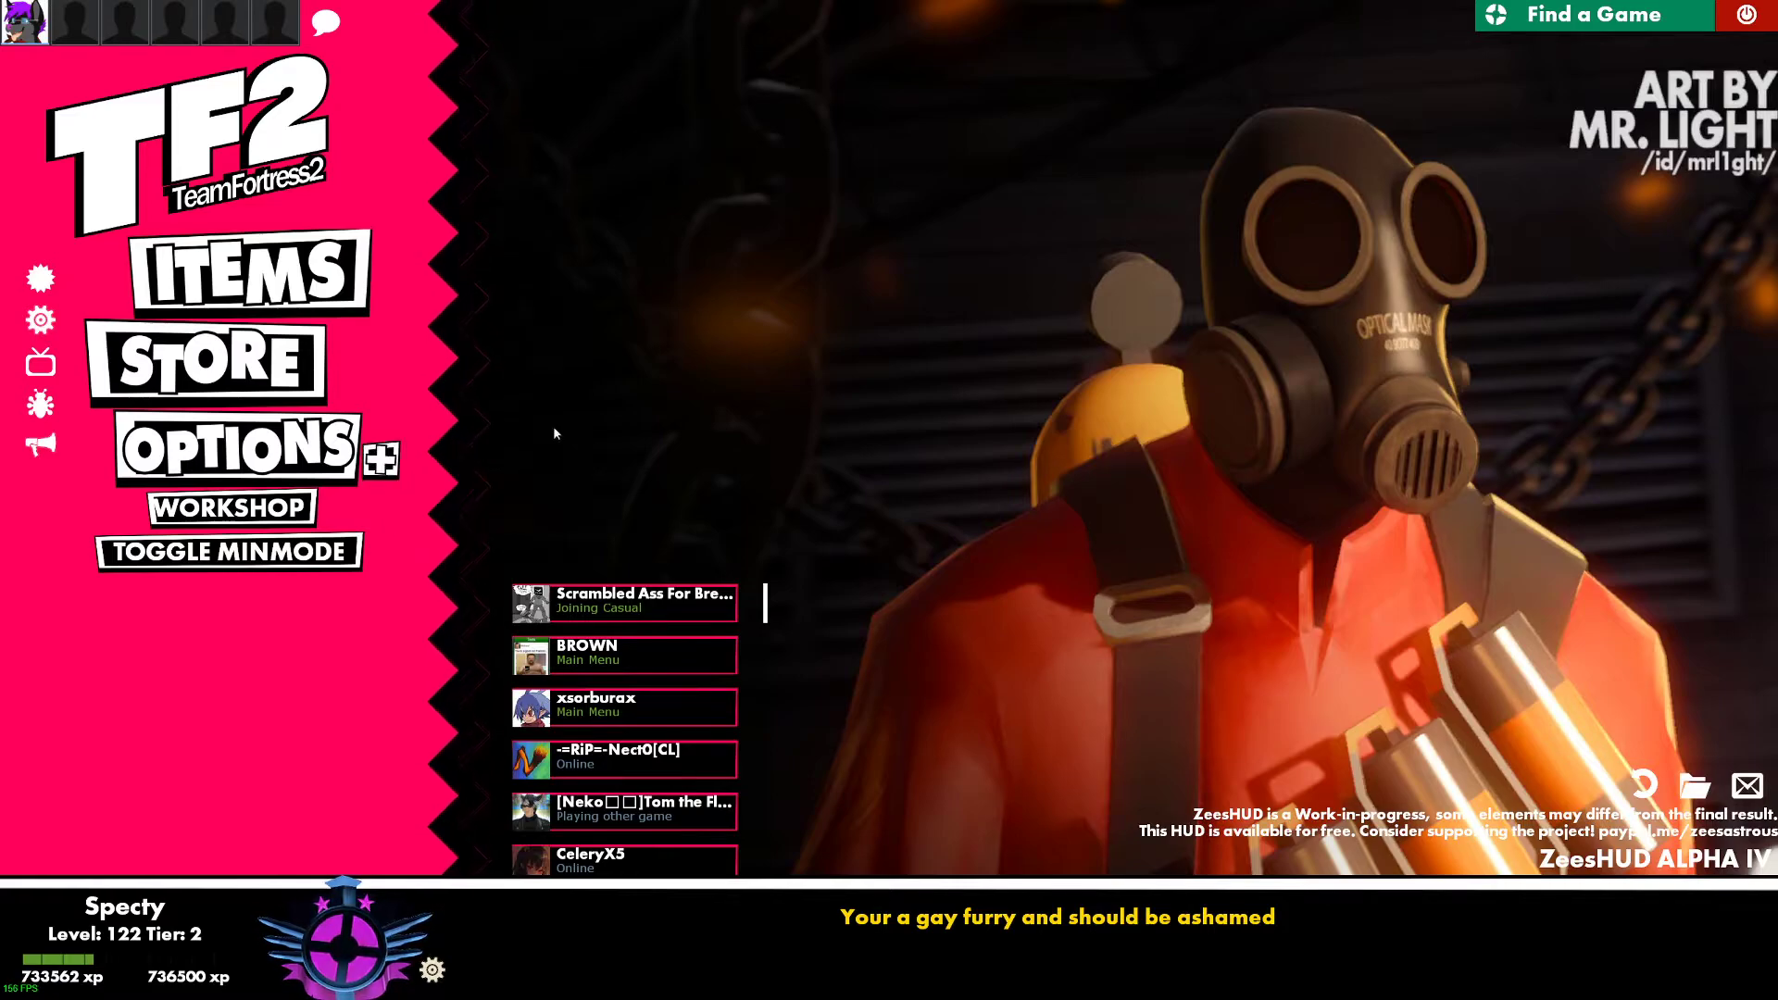
mouse_move(399, 495)
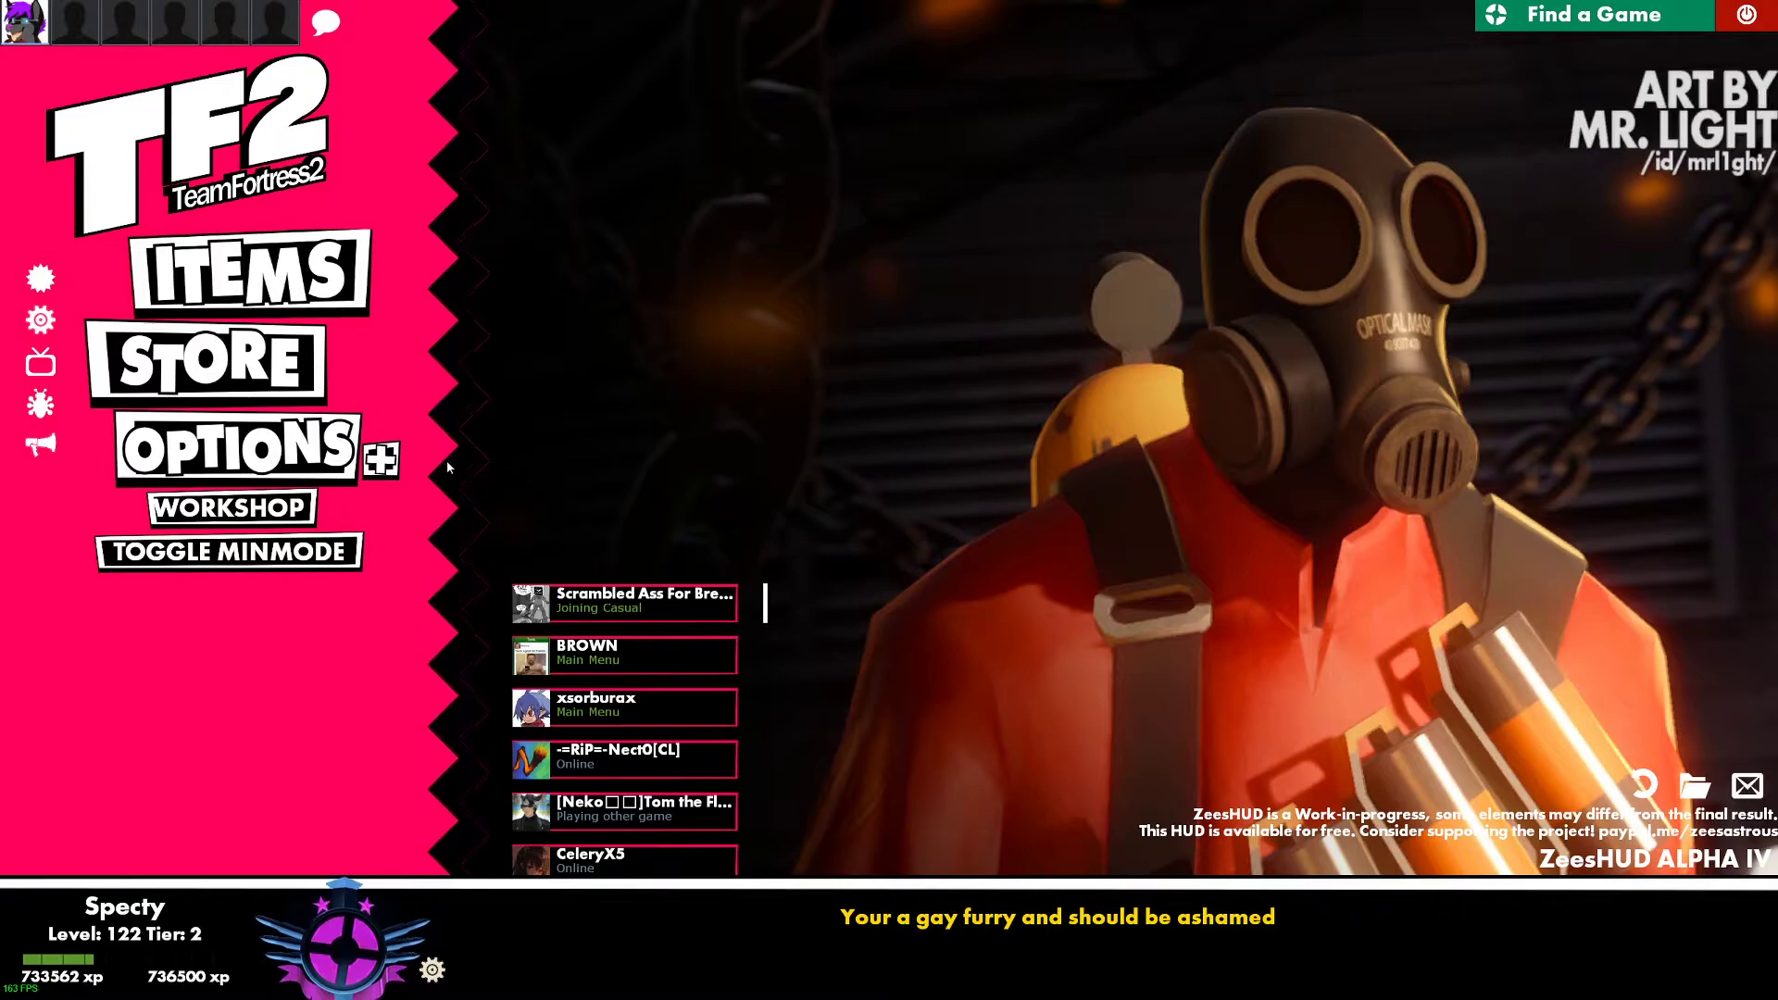
- Open Advanced Options and scroll down to the Demo Support Recording Mode setting
left_click(232, 443)
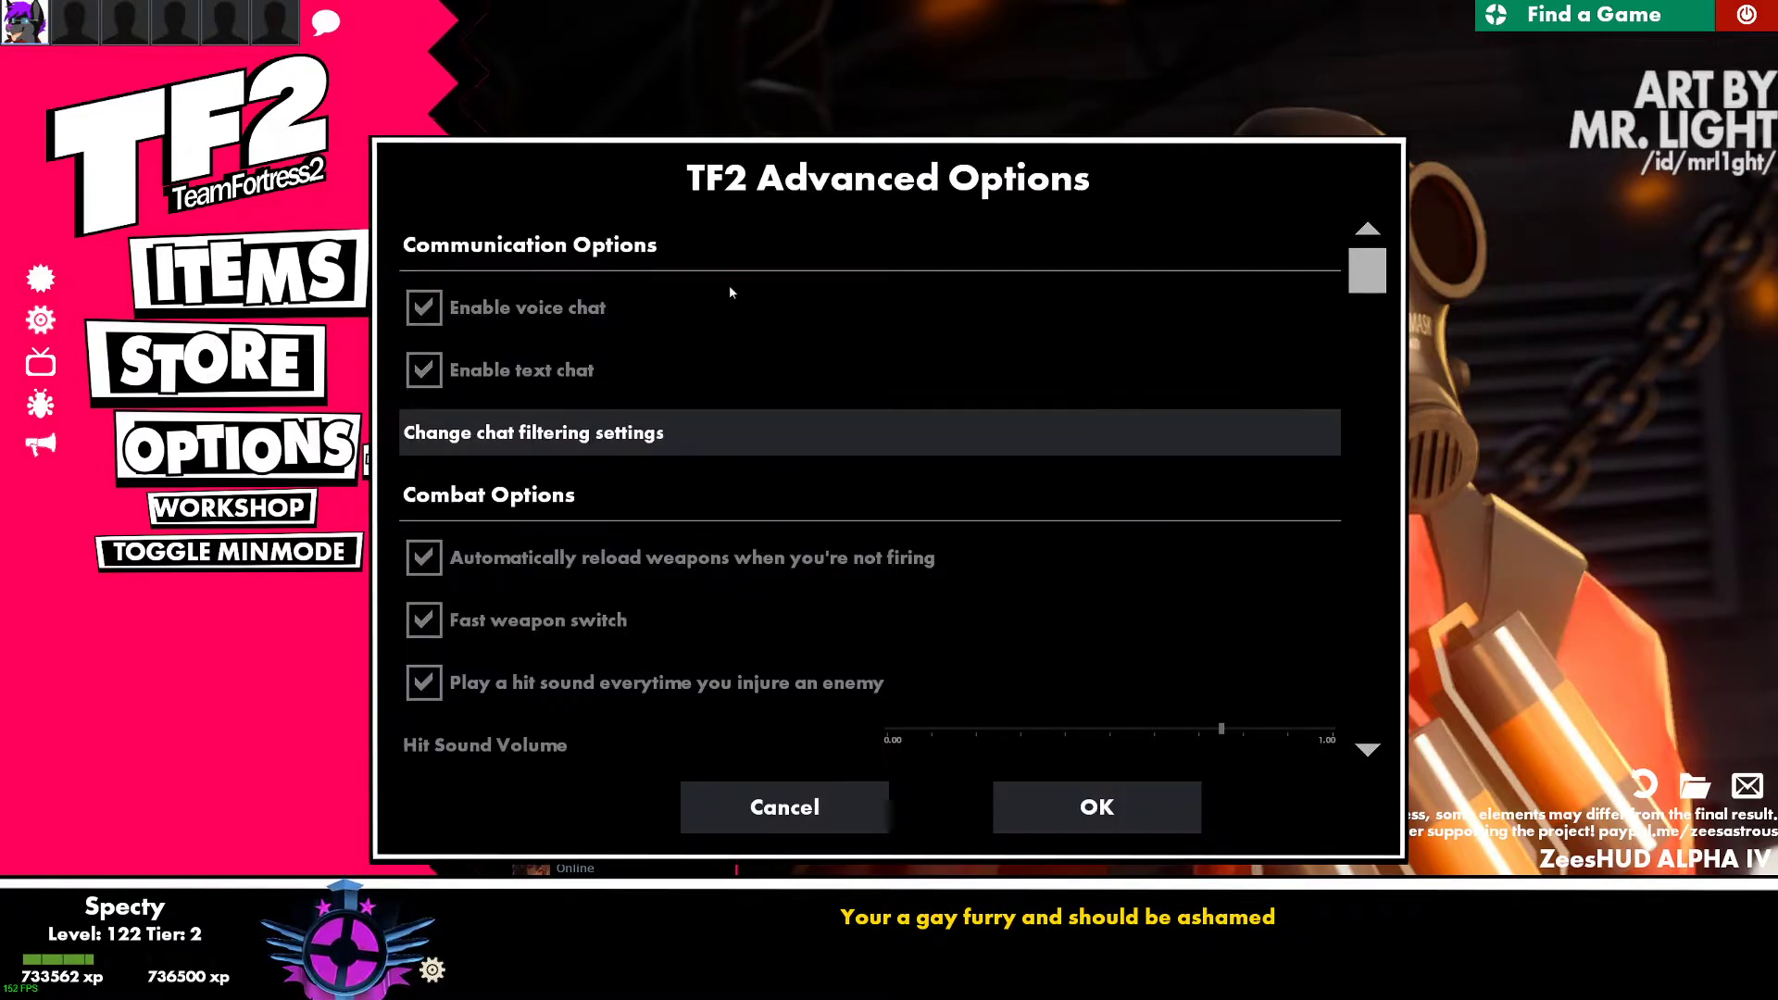
scroll("down", 3)
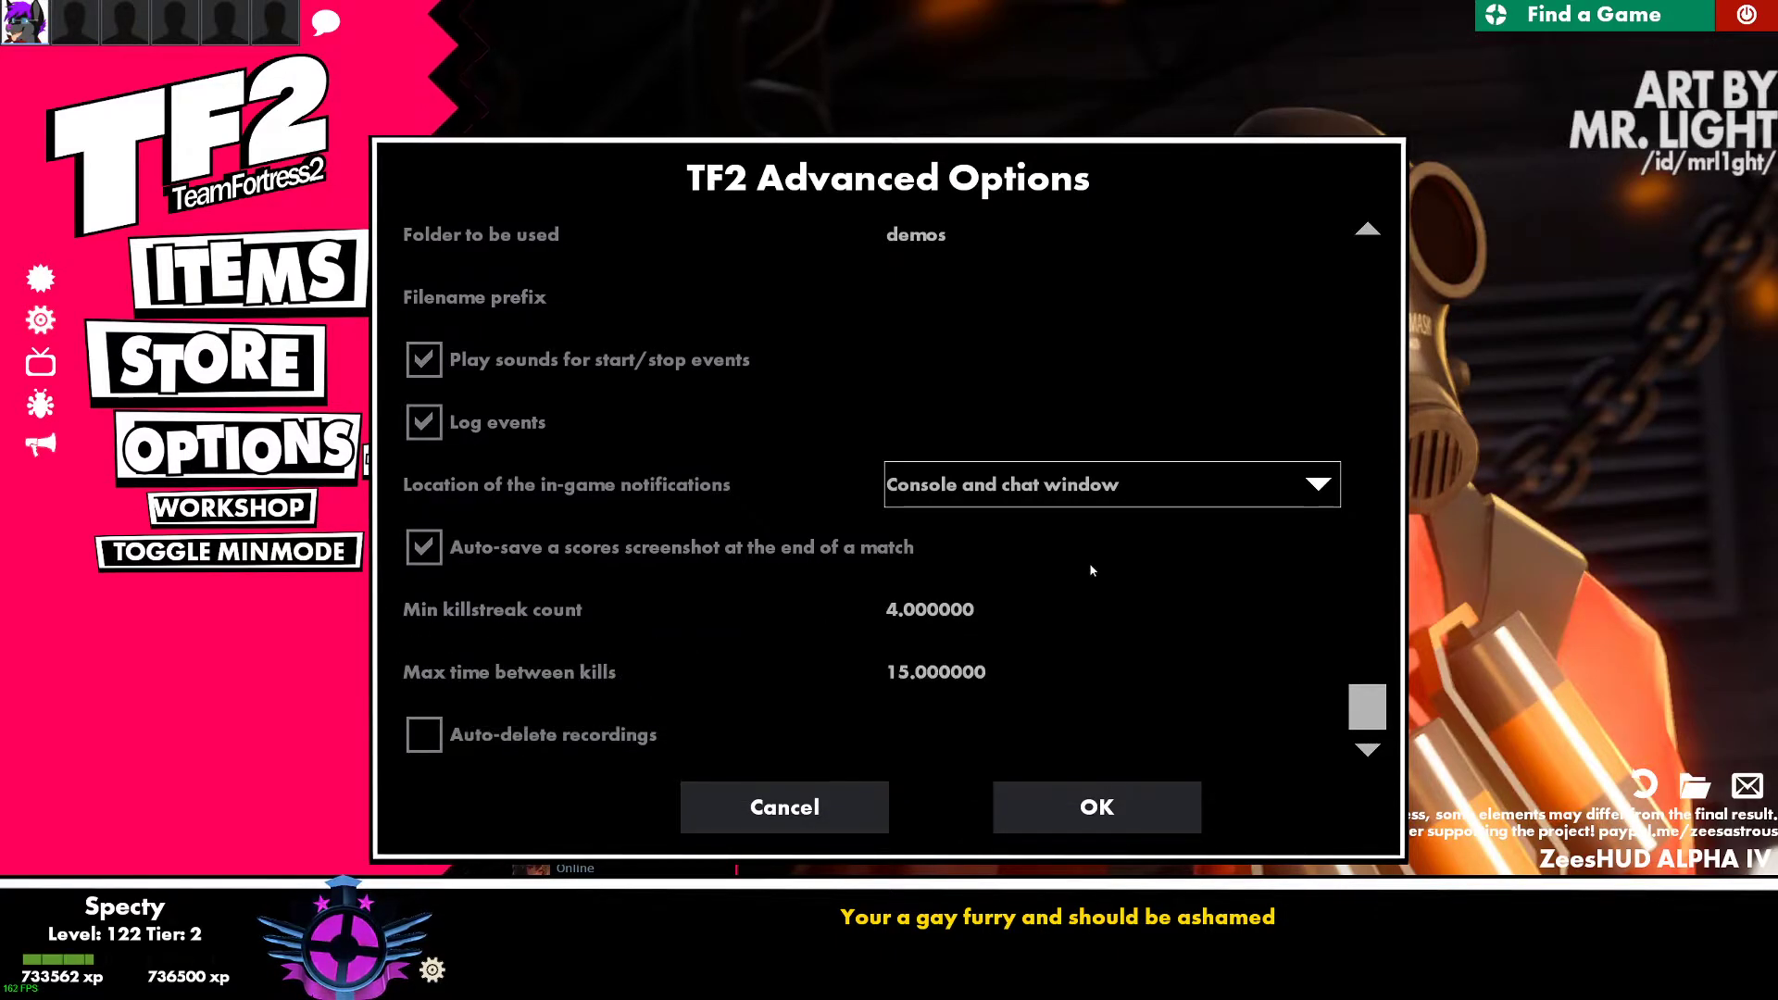
scroll("up", 3)
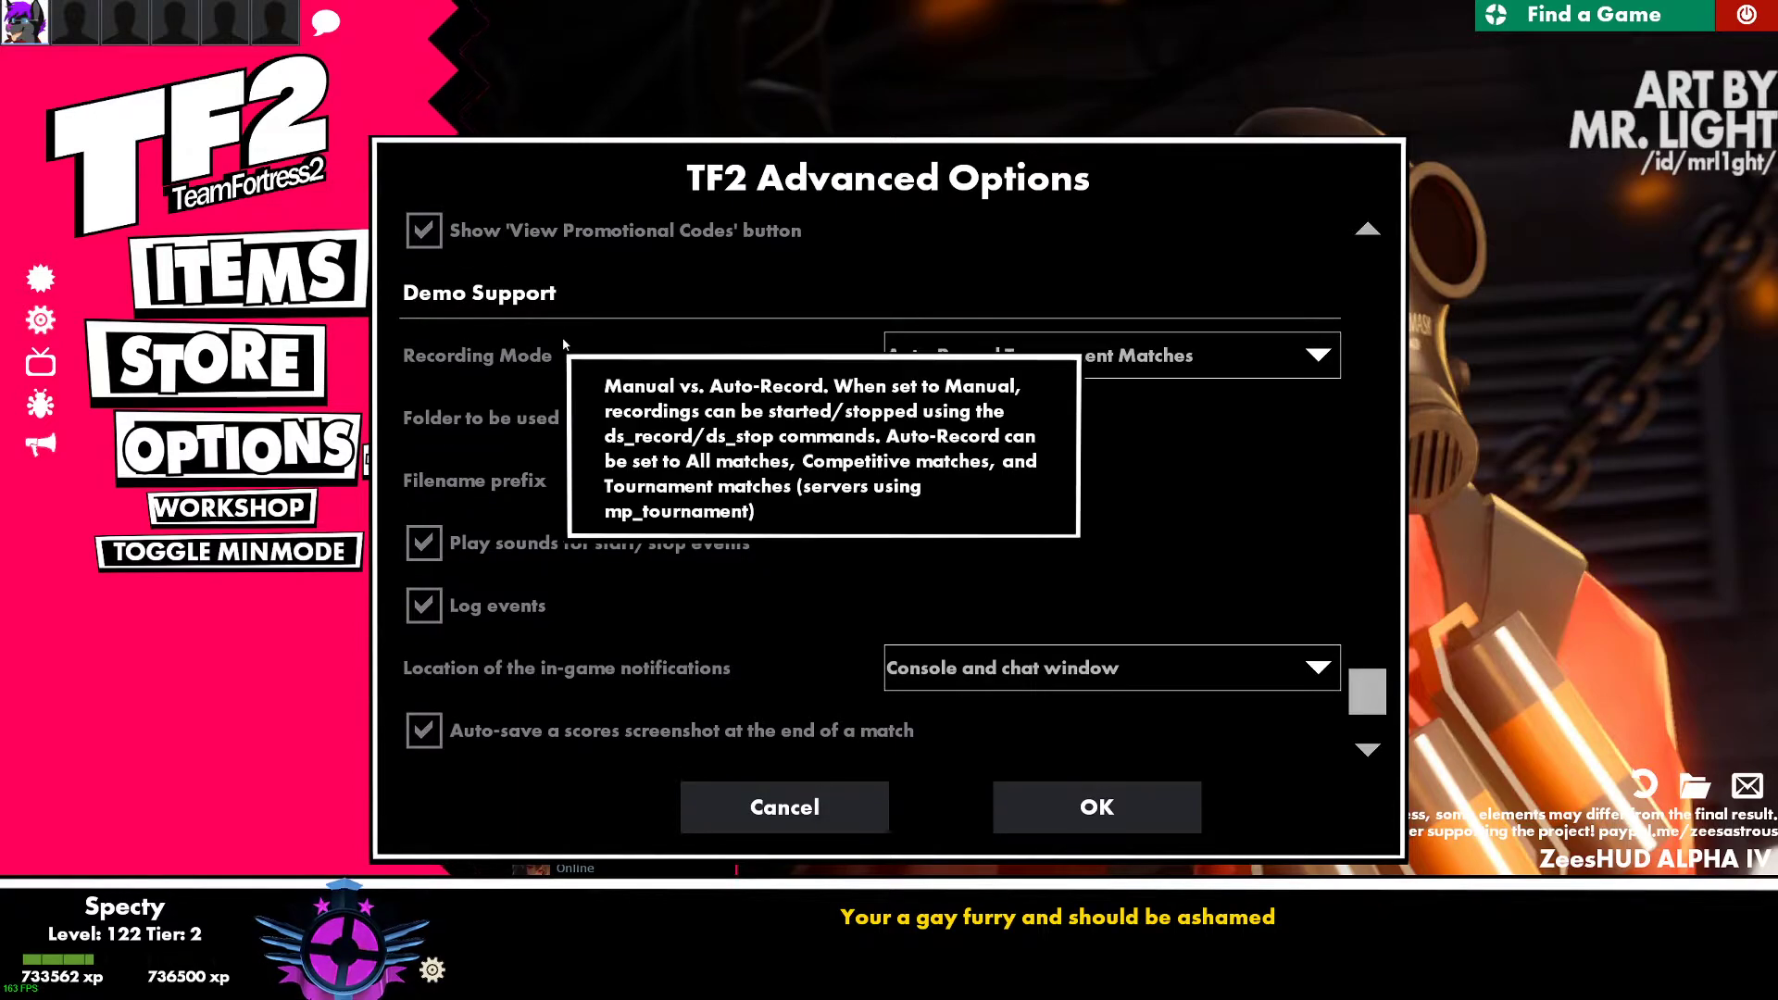
scroll("down", 3)
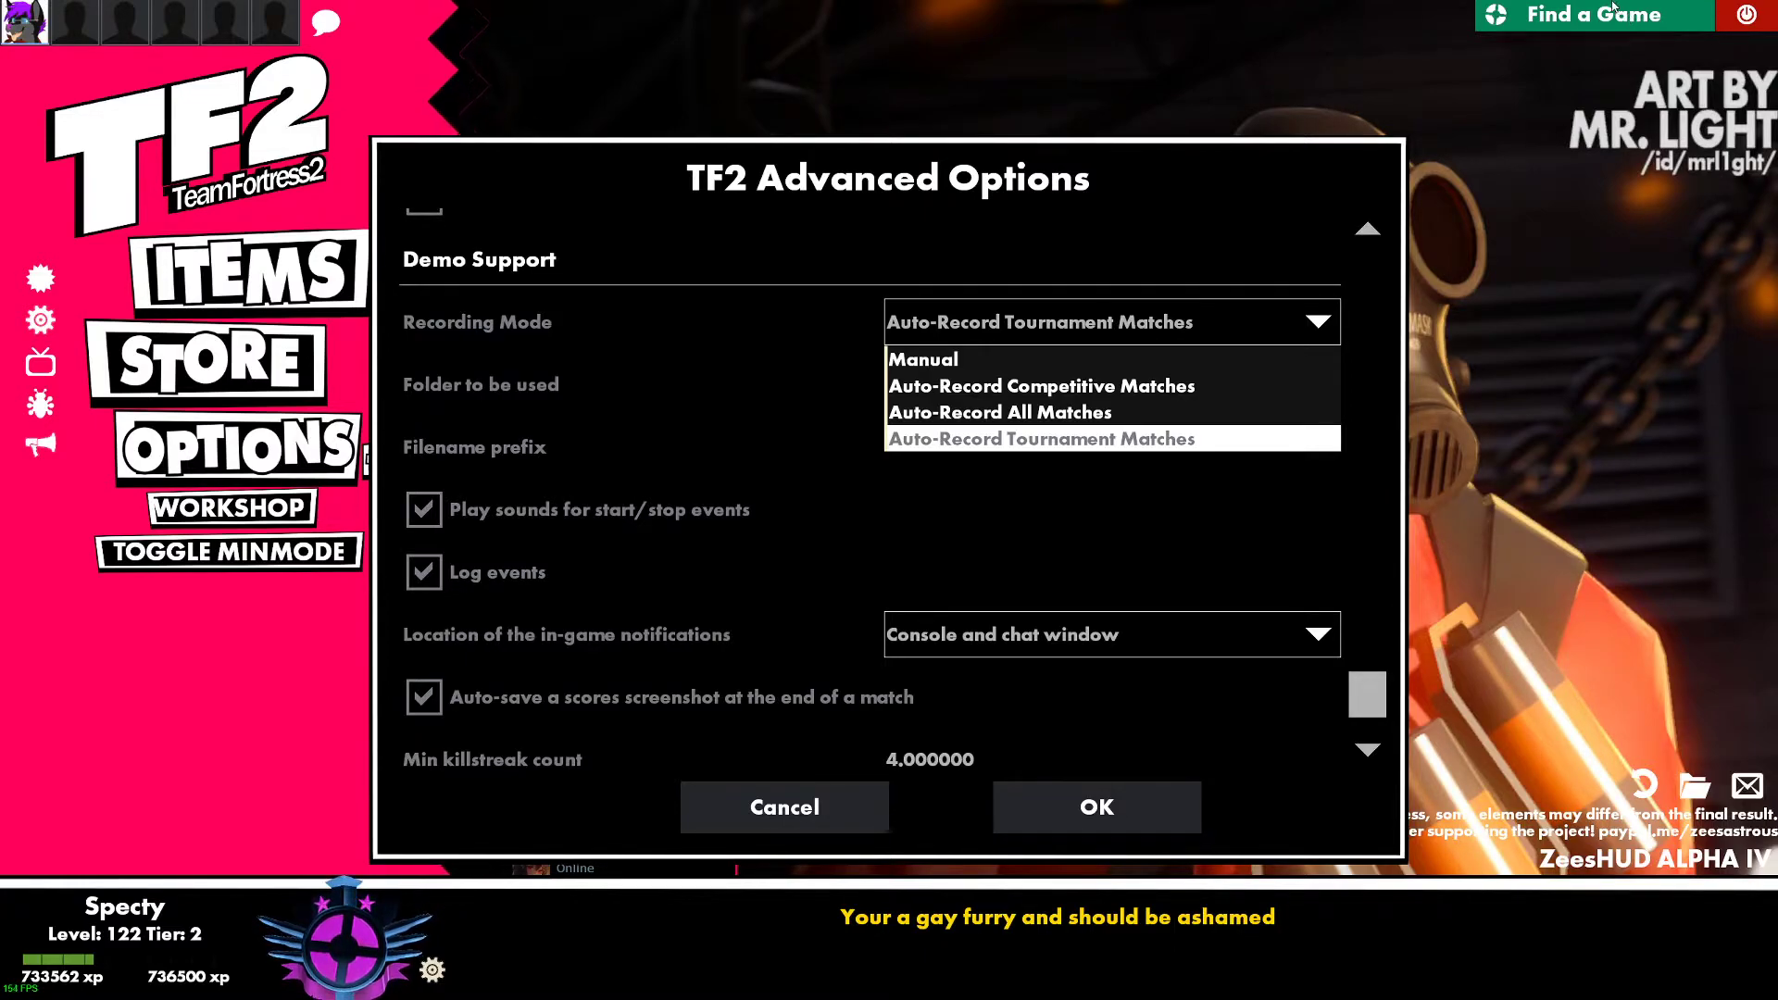
- Reselect Auto-Record Tournament Matches as the Recording Mode
left_click(1038, 439)
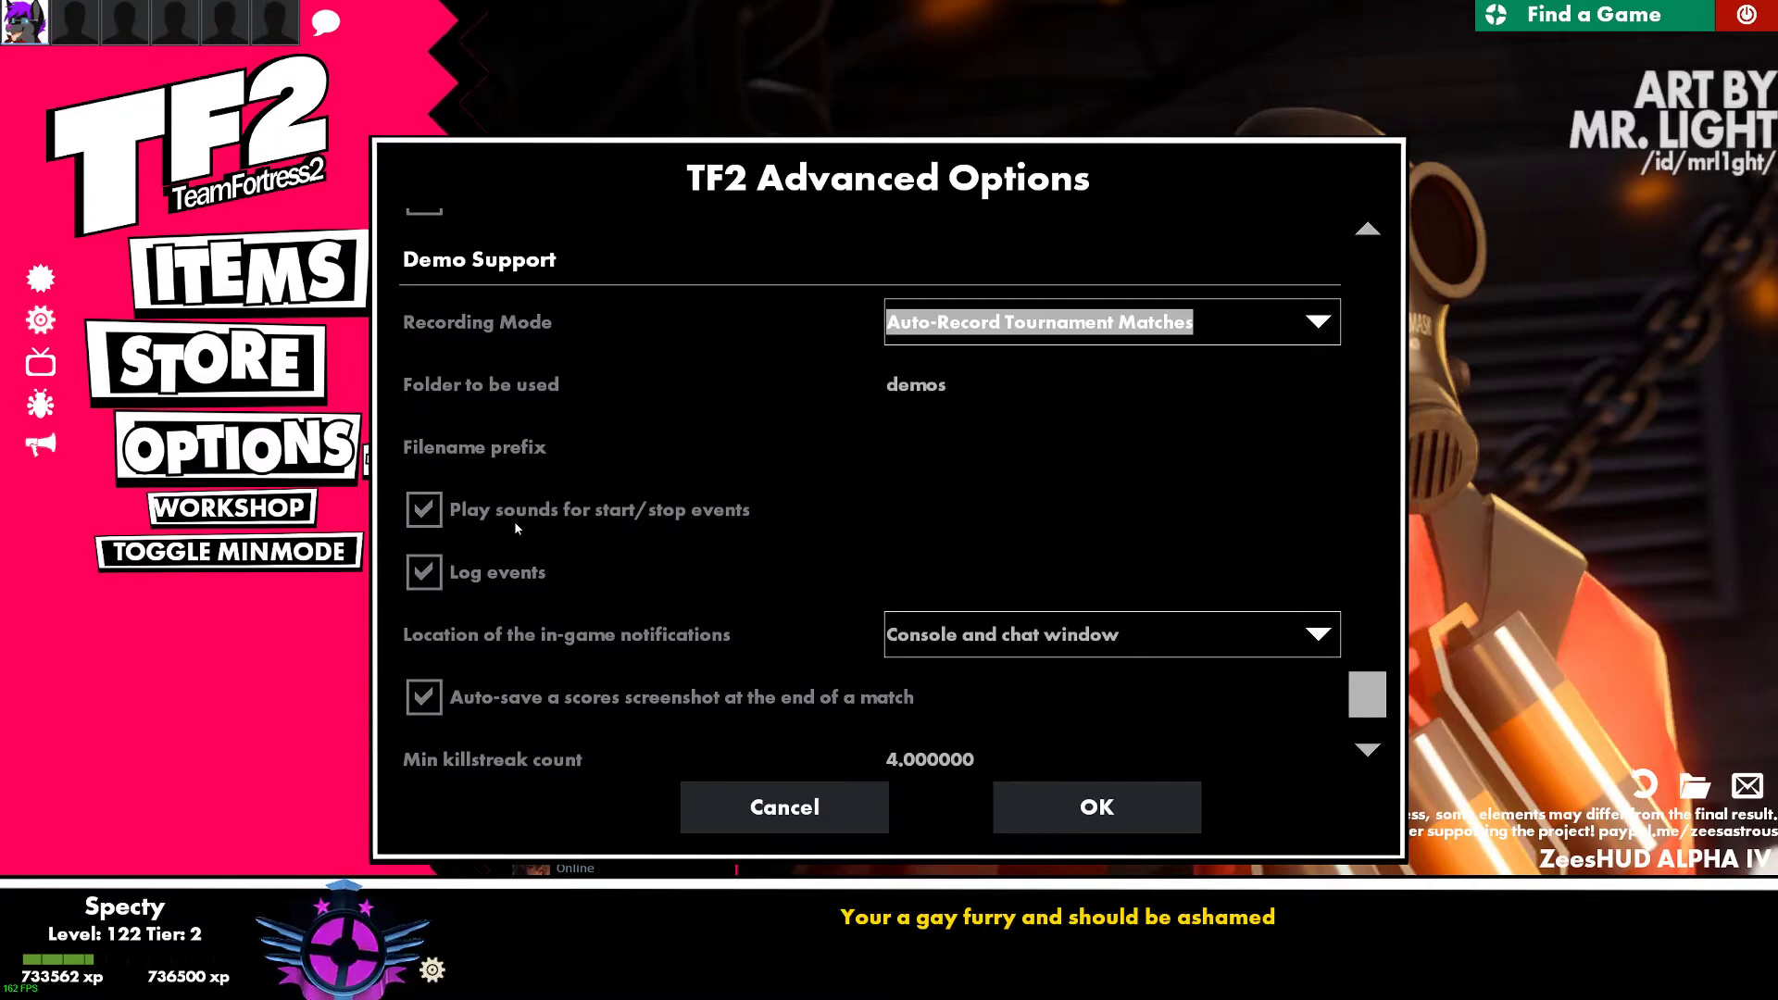
mouse_move(504, 571)
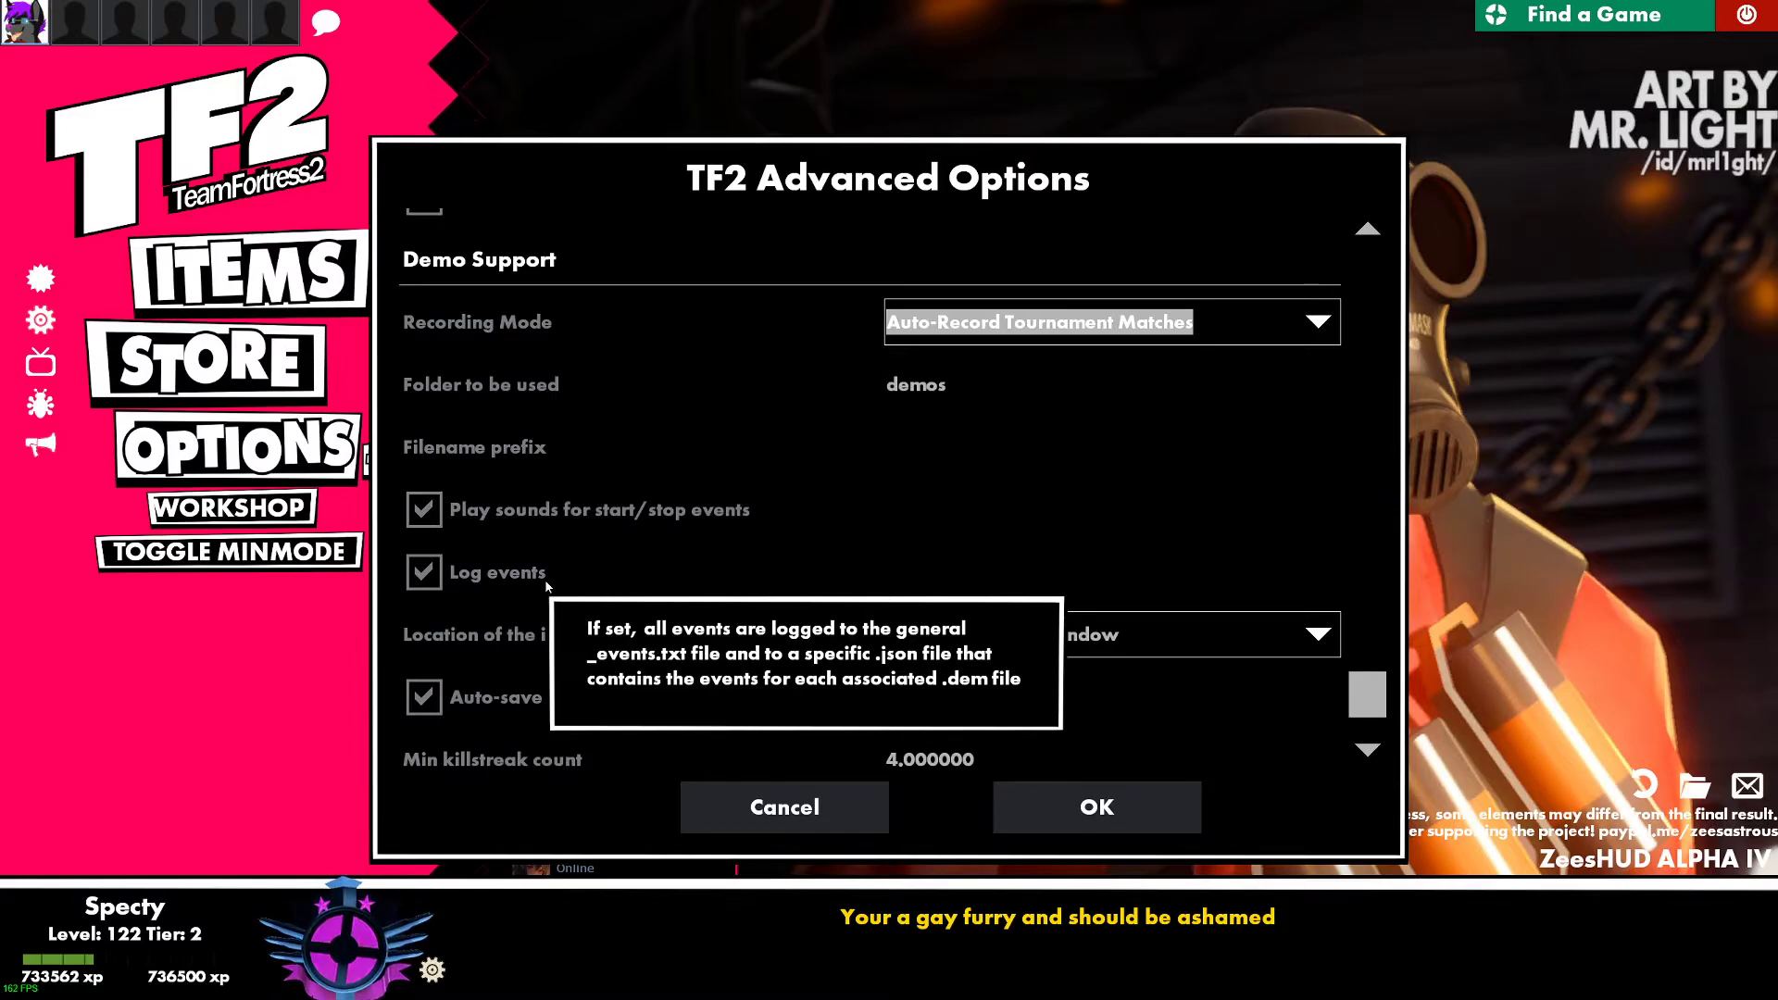
mouse_move(504, 660)
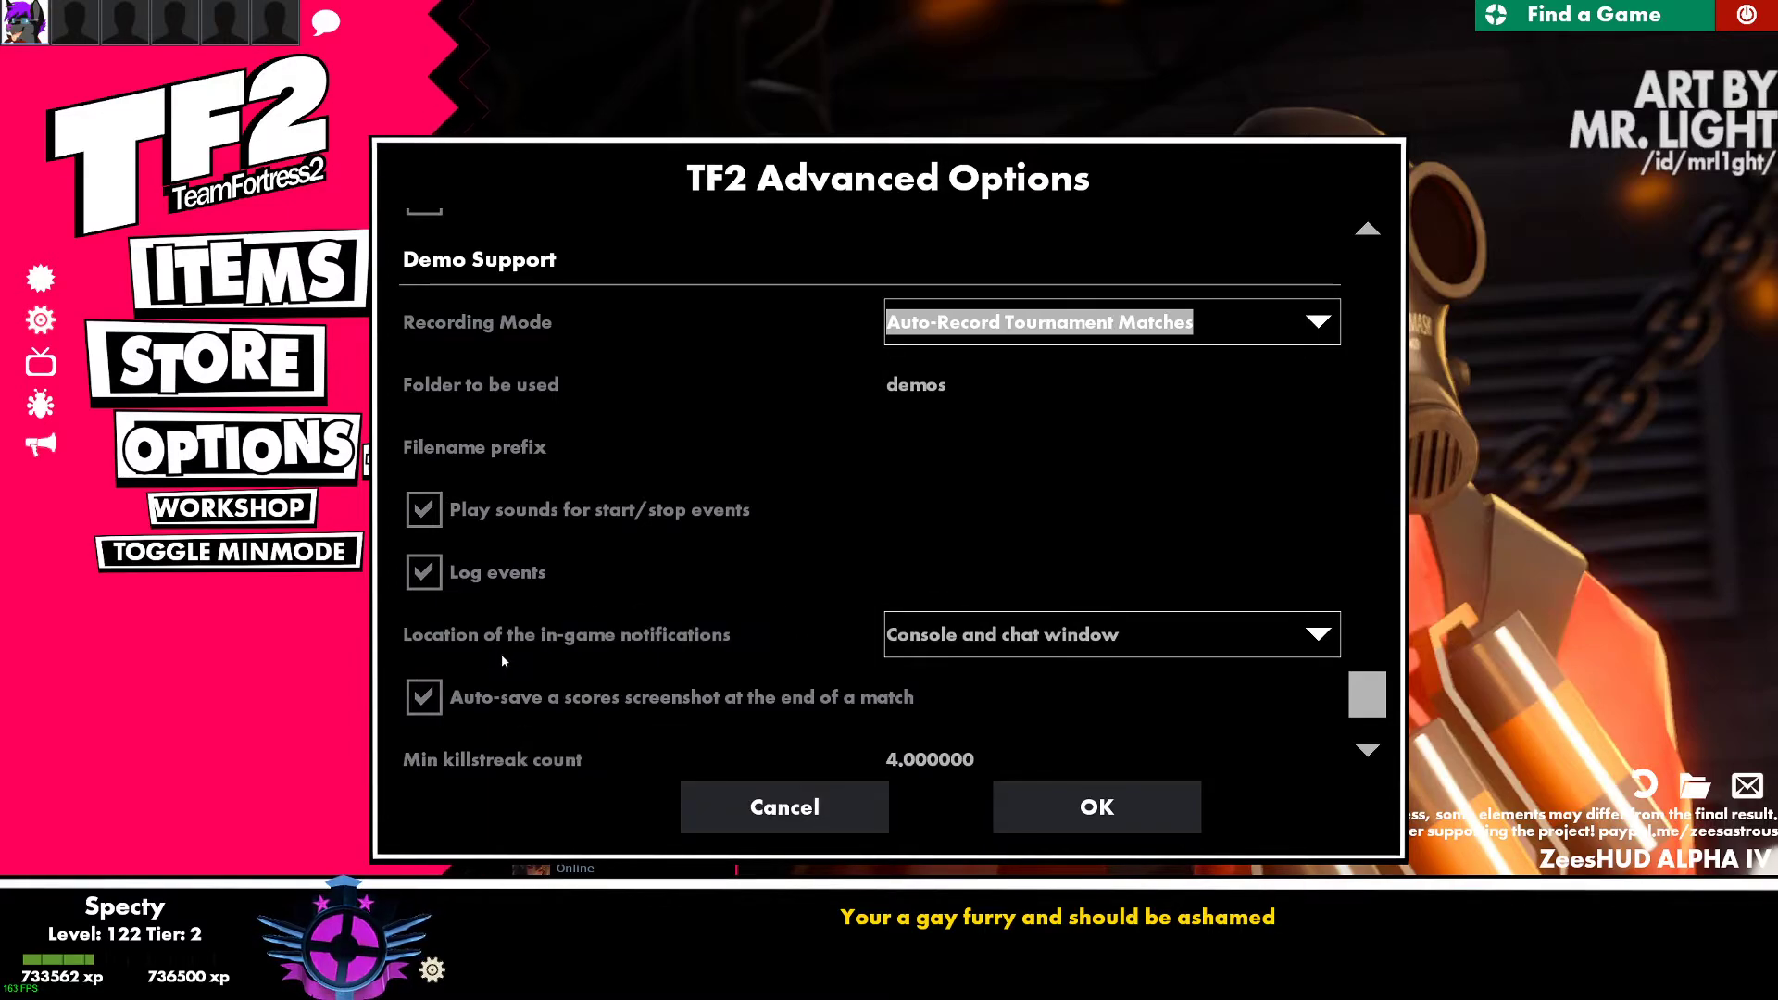
mouse_move(868, 641)
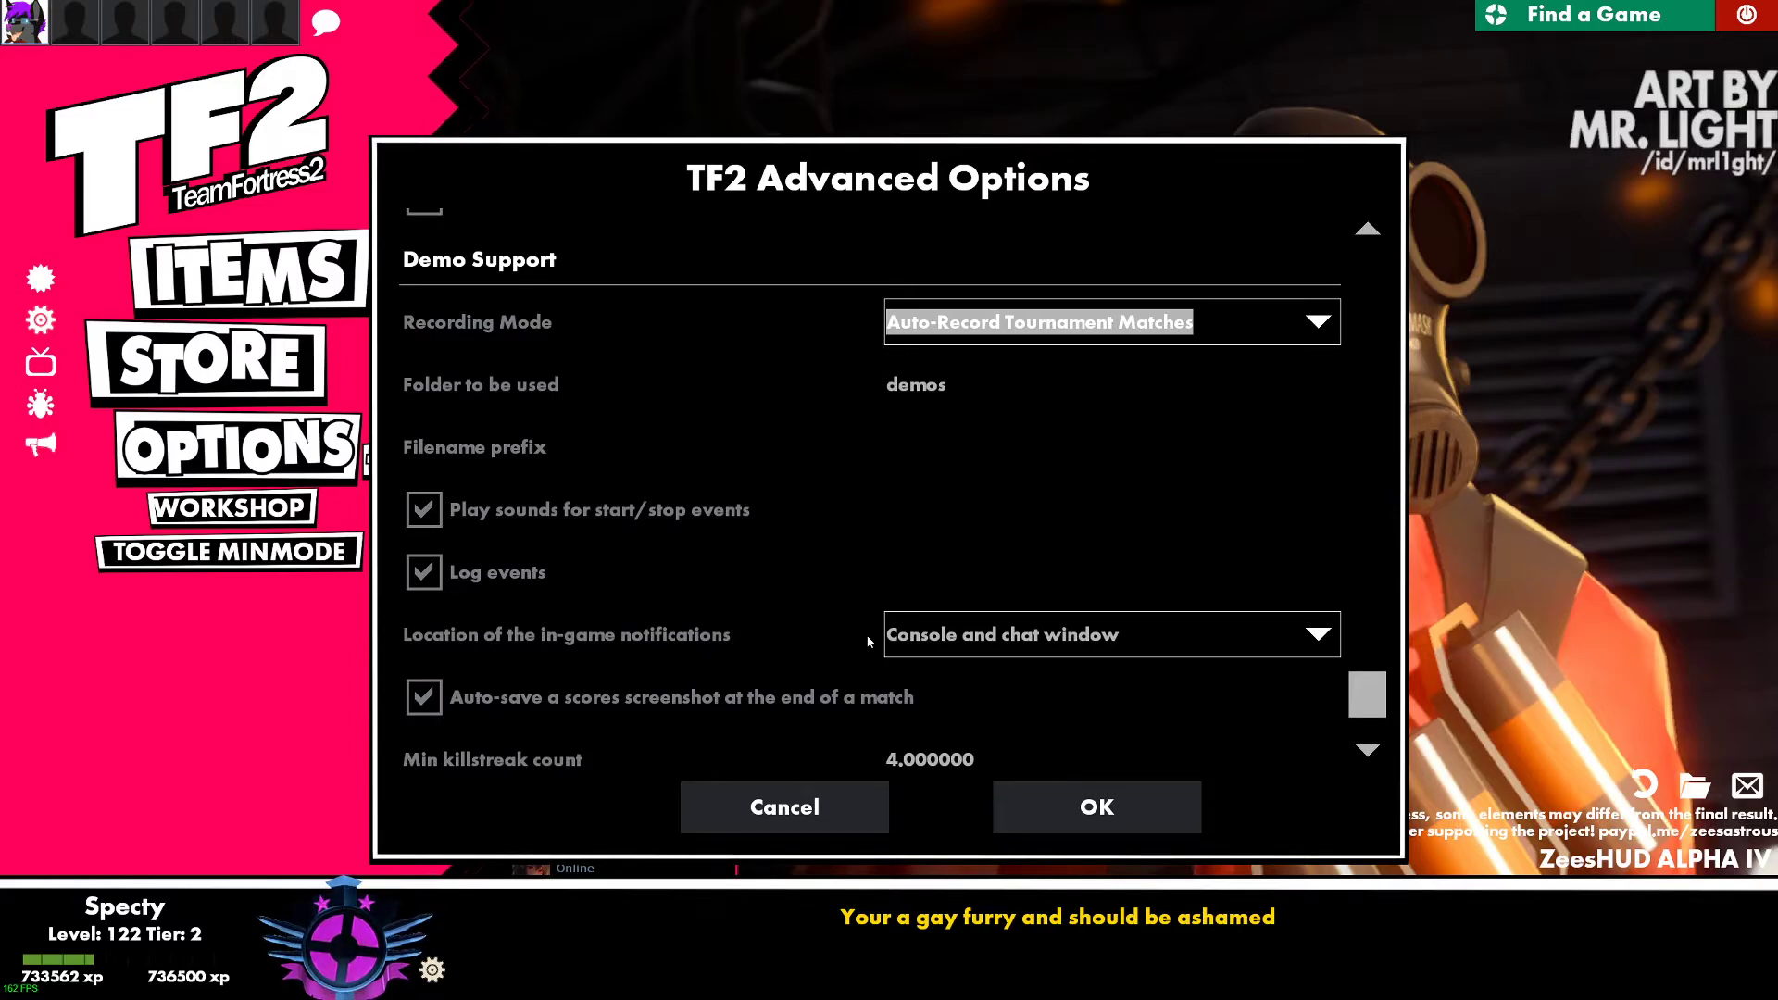
mouse_move(944, 615)
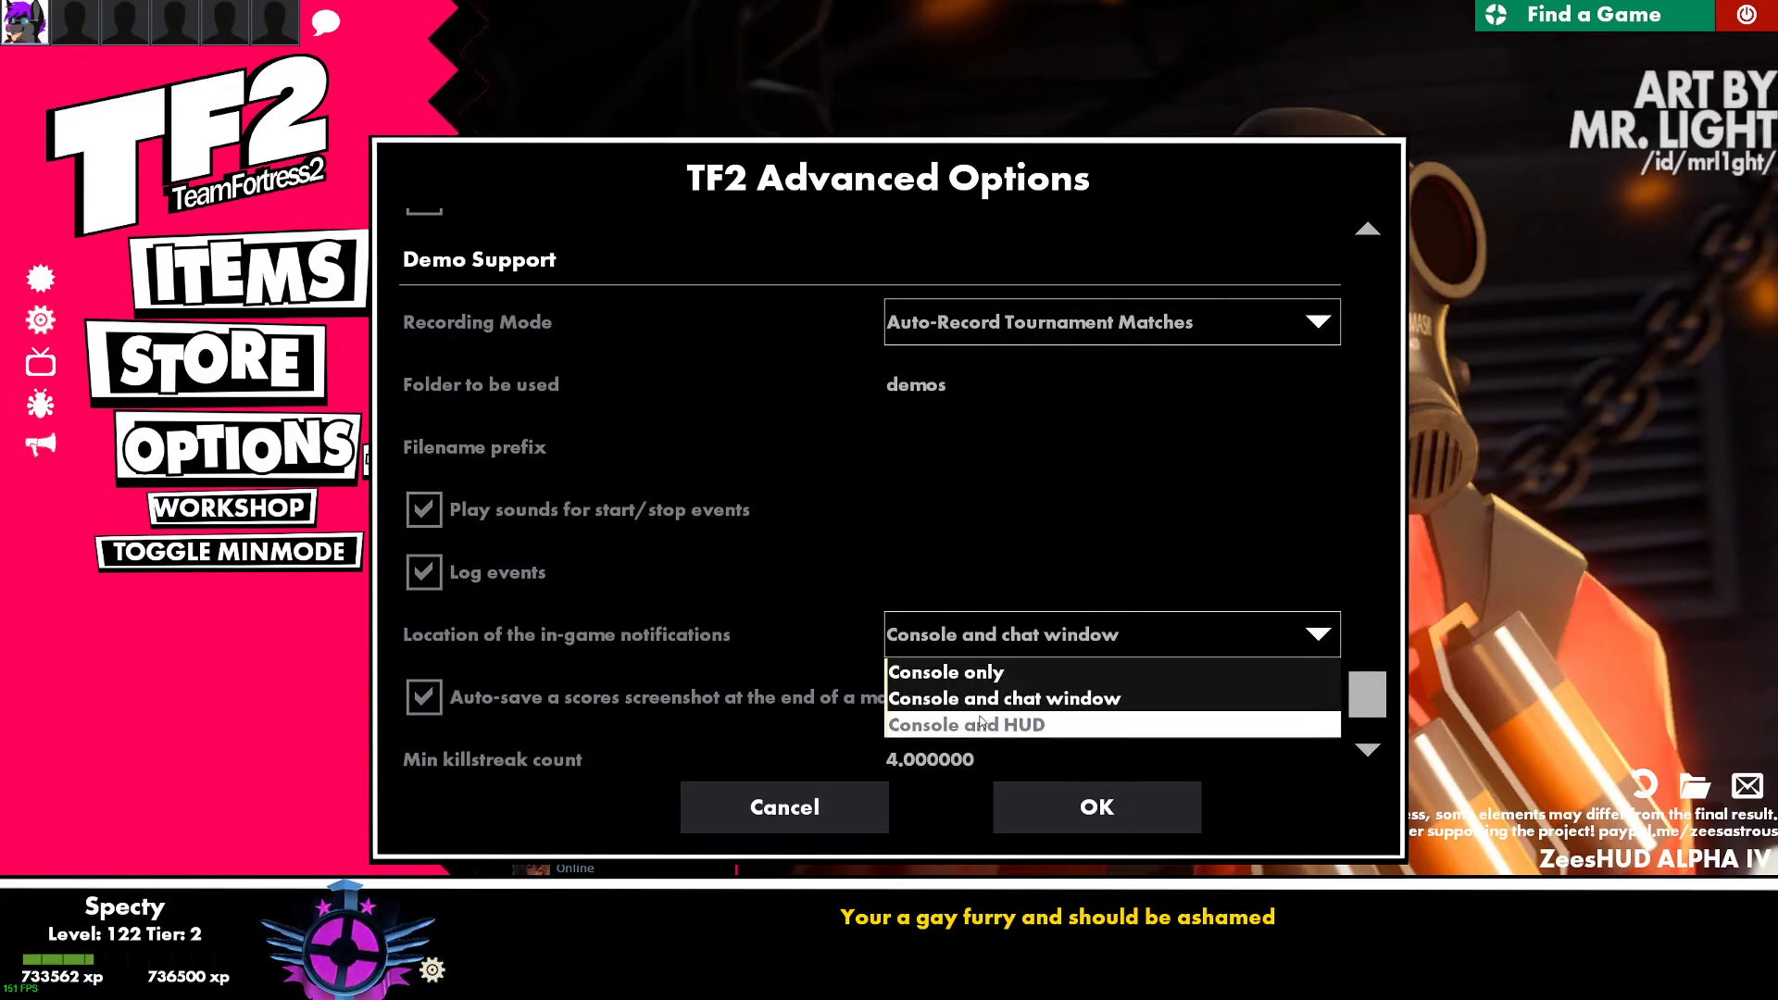
- Choose Console and chat window for notifications, then scroll through the killstreak and auto-delete settings
left_click(1002, 698)
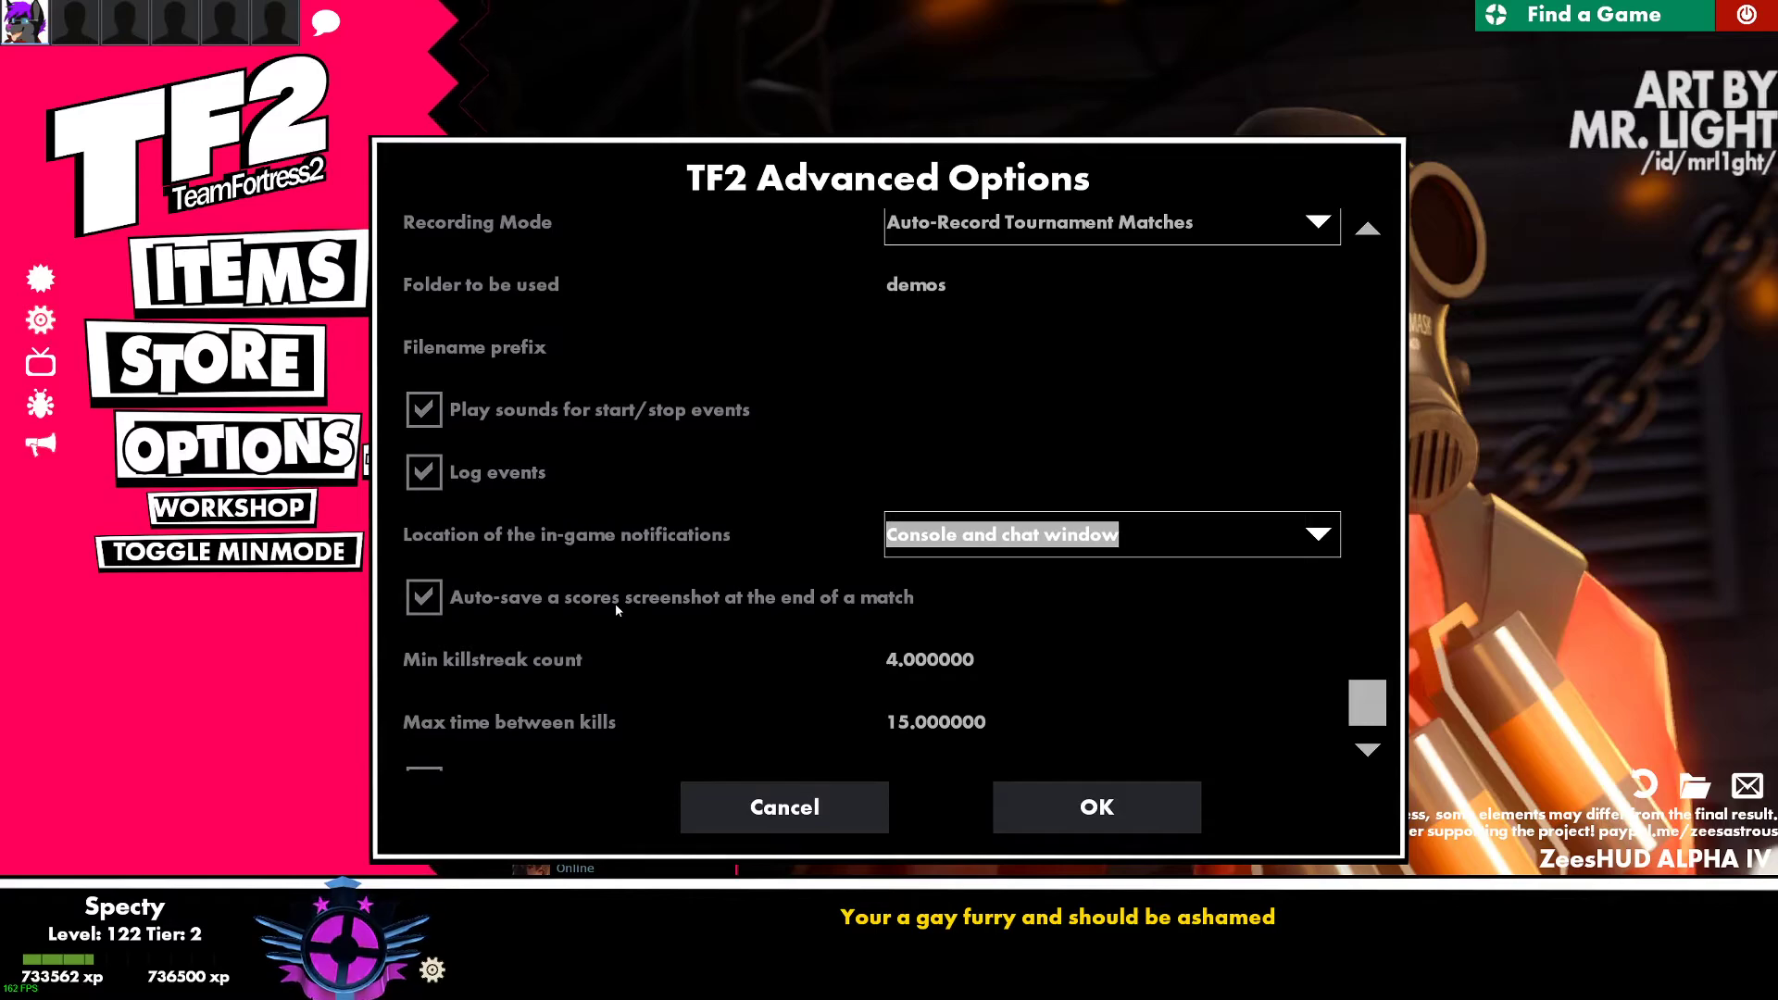
scroll("down", 3)
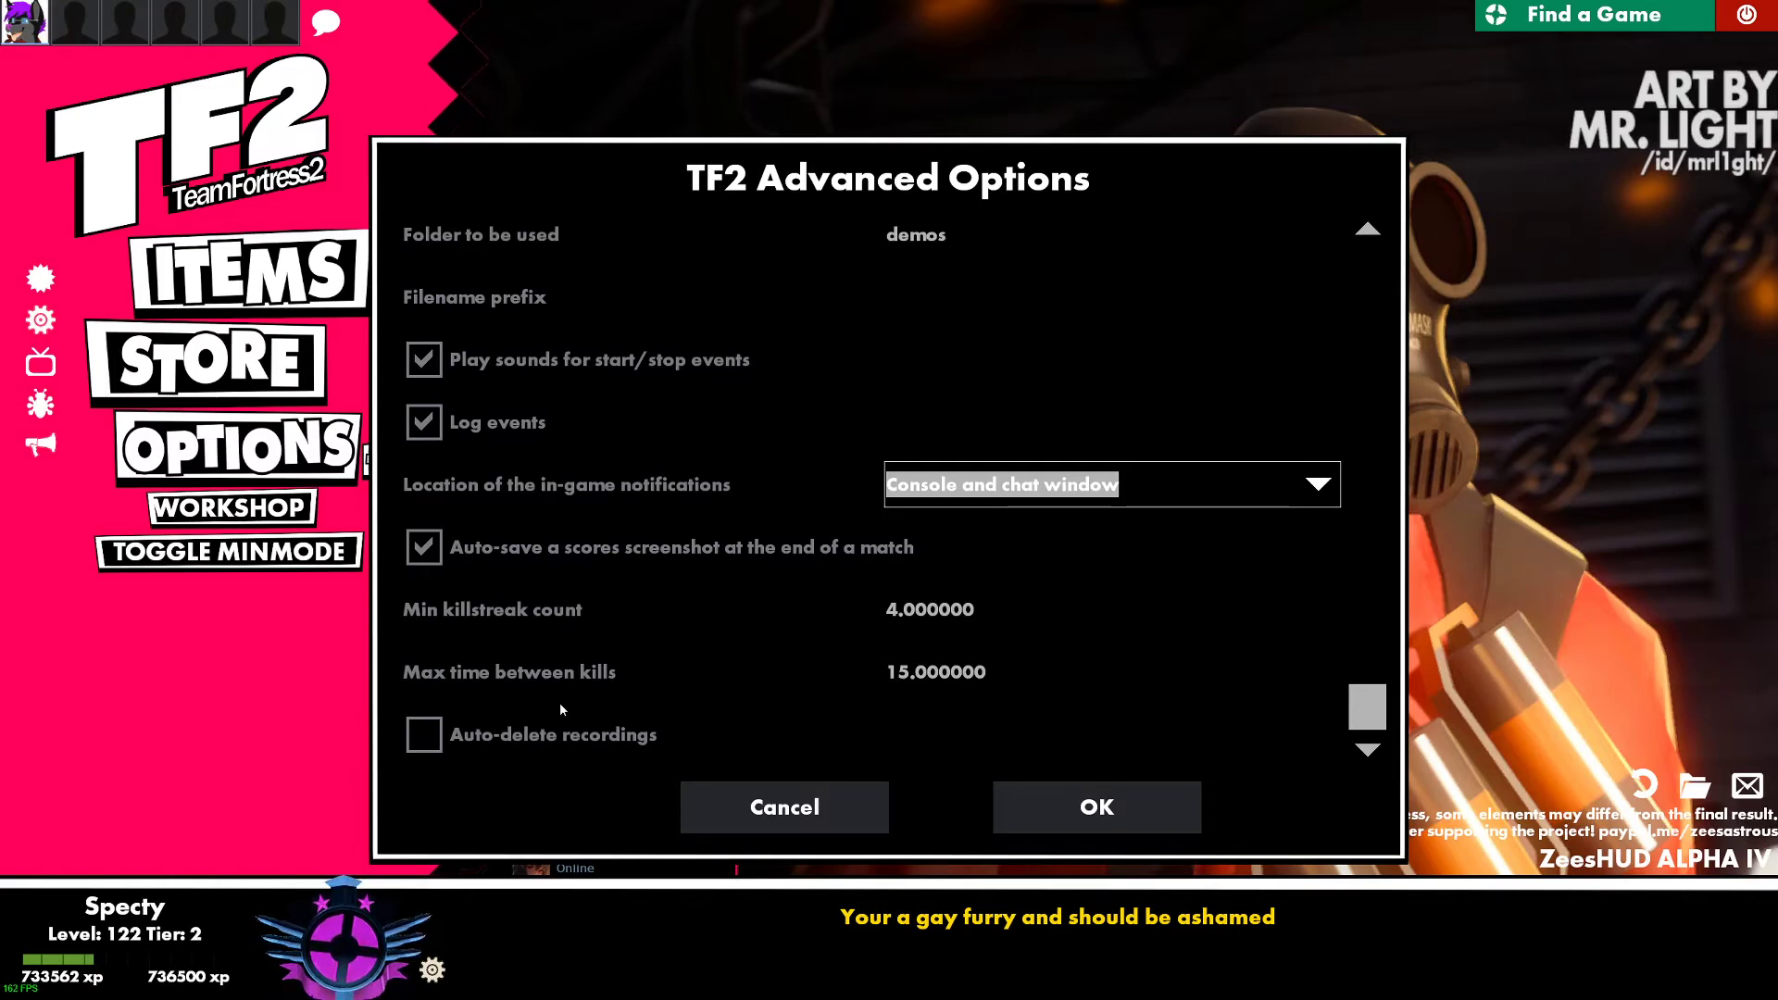
mouse_move(566, 672)
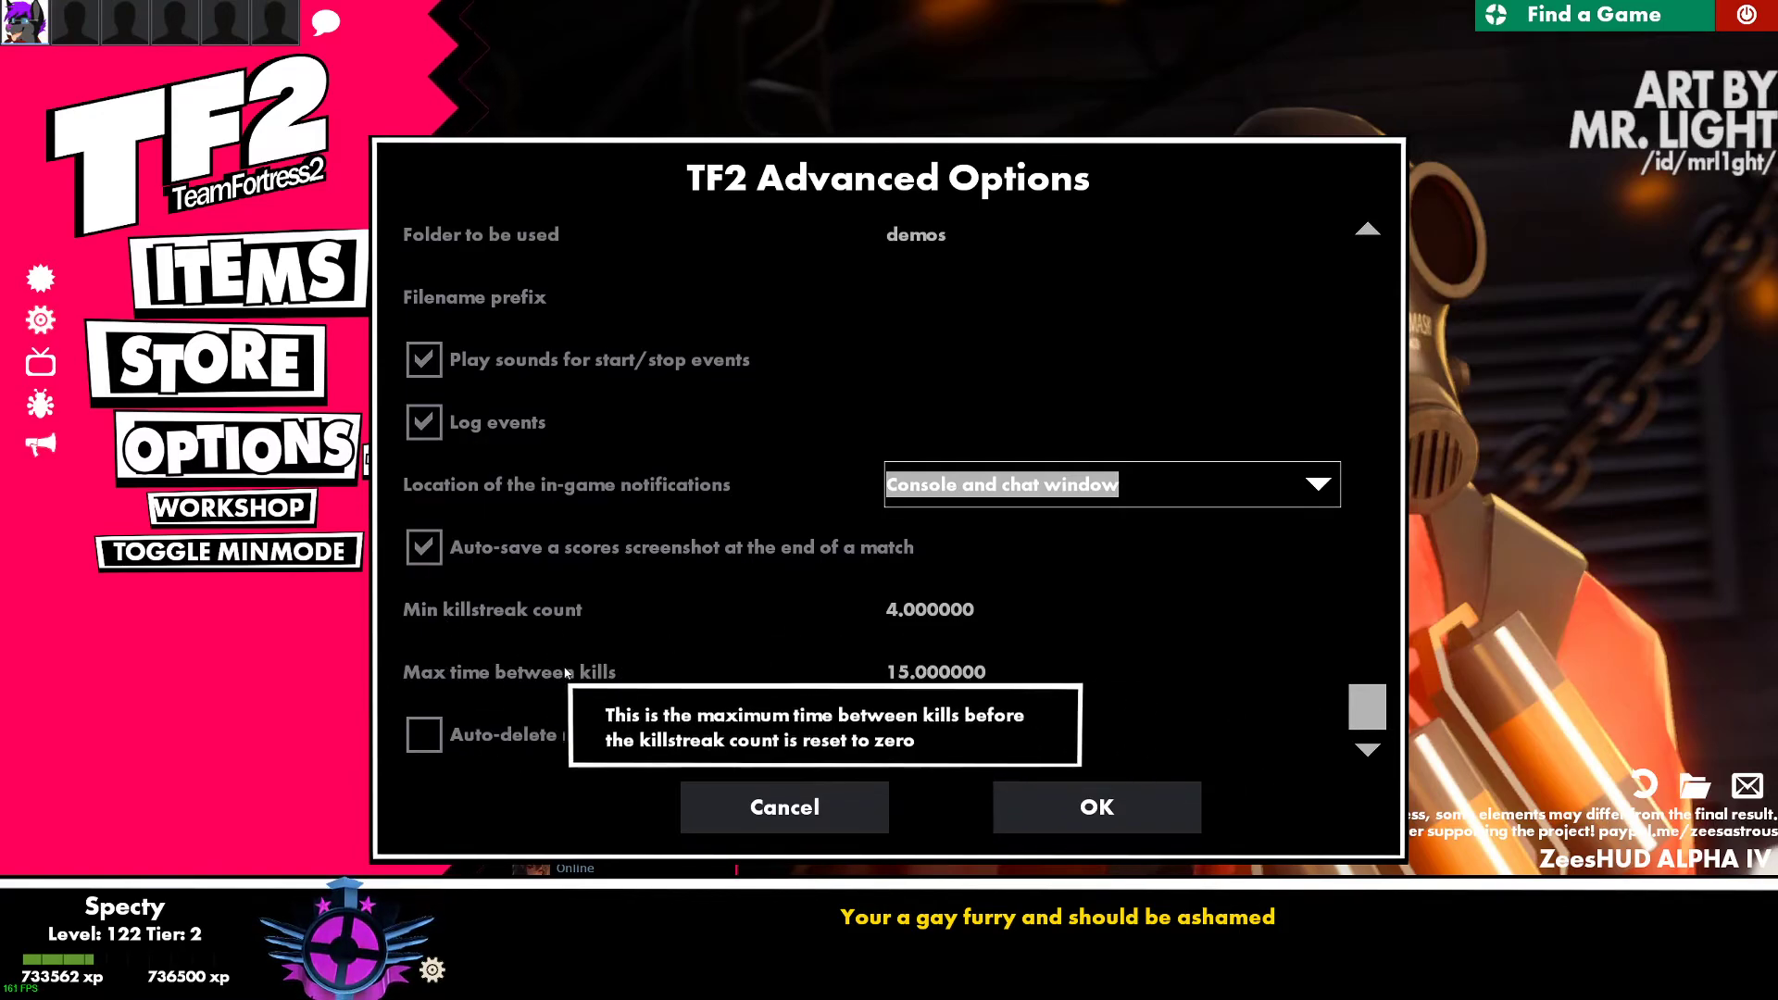
mouse_move(505, 635)
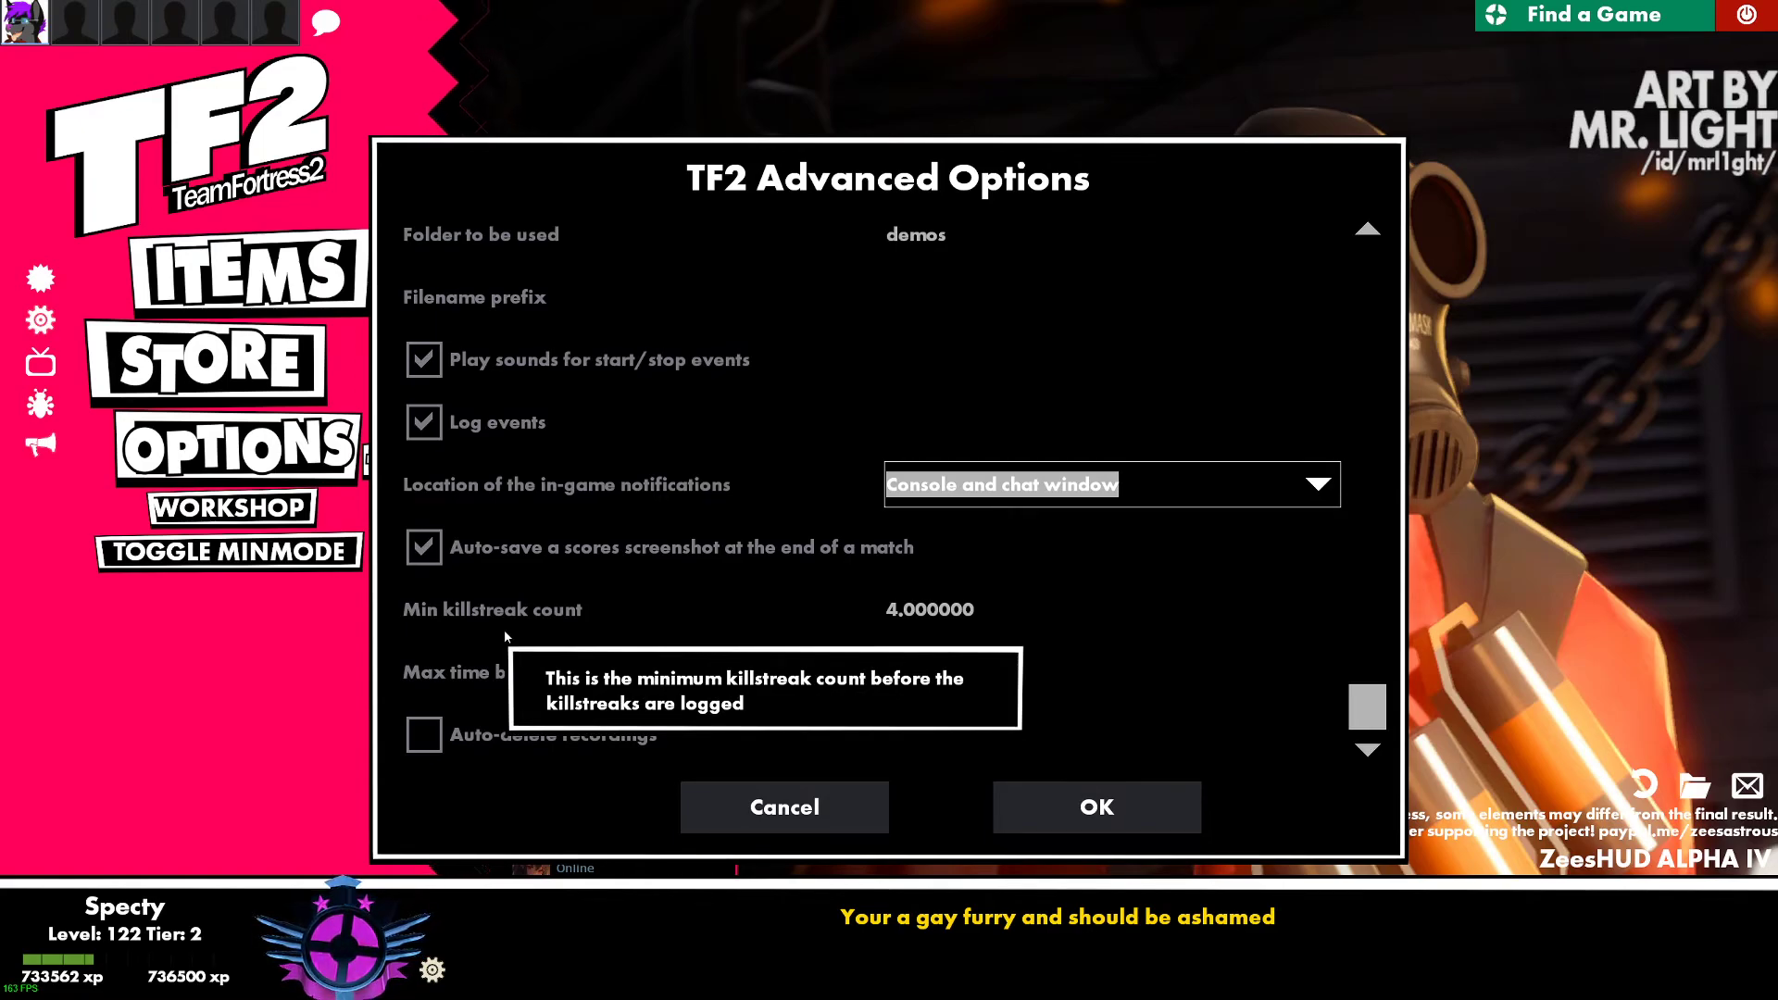
mouse_move(682, 698)
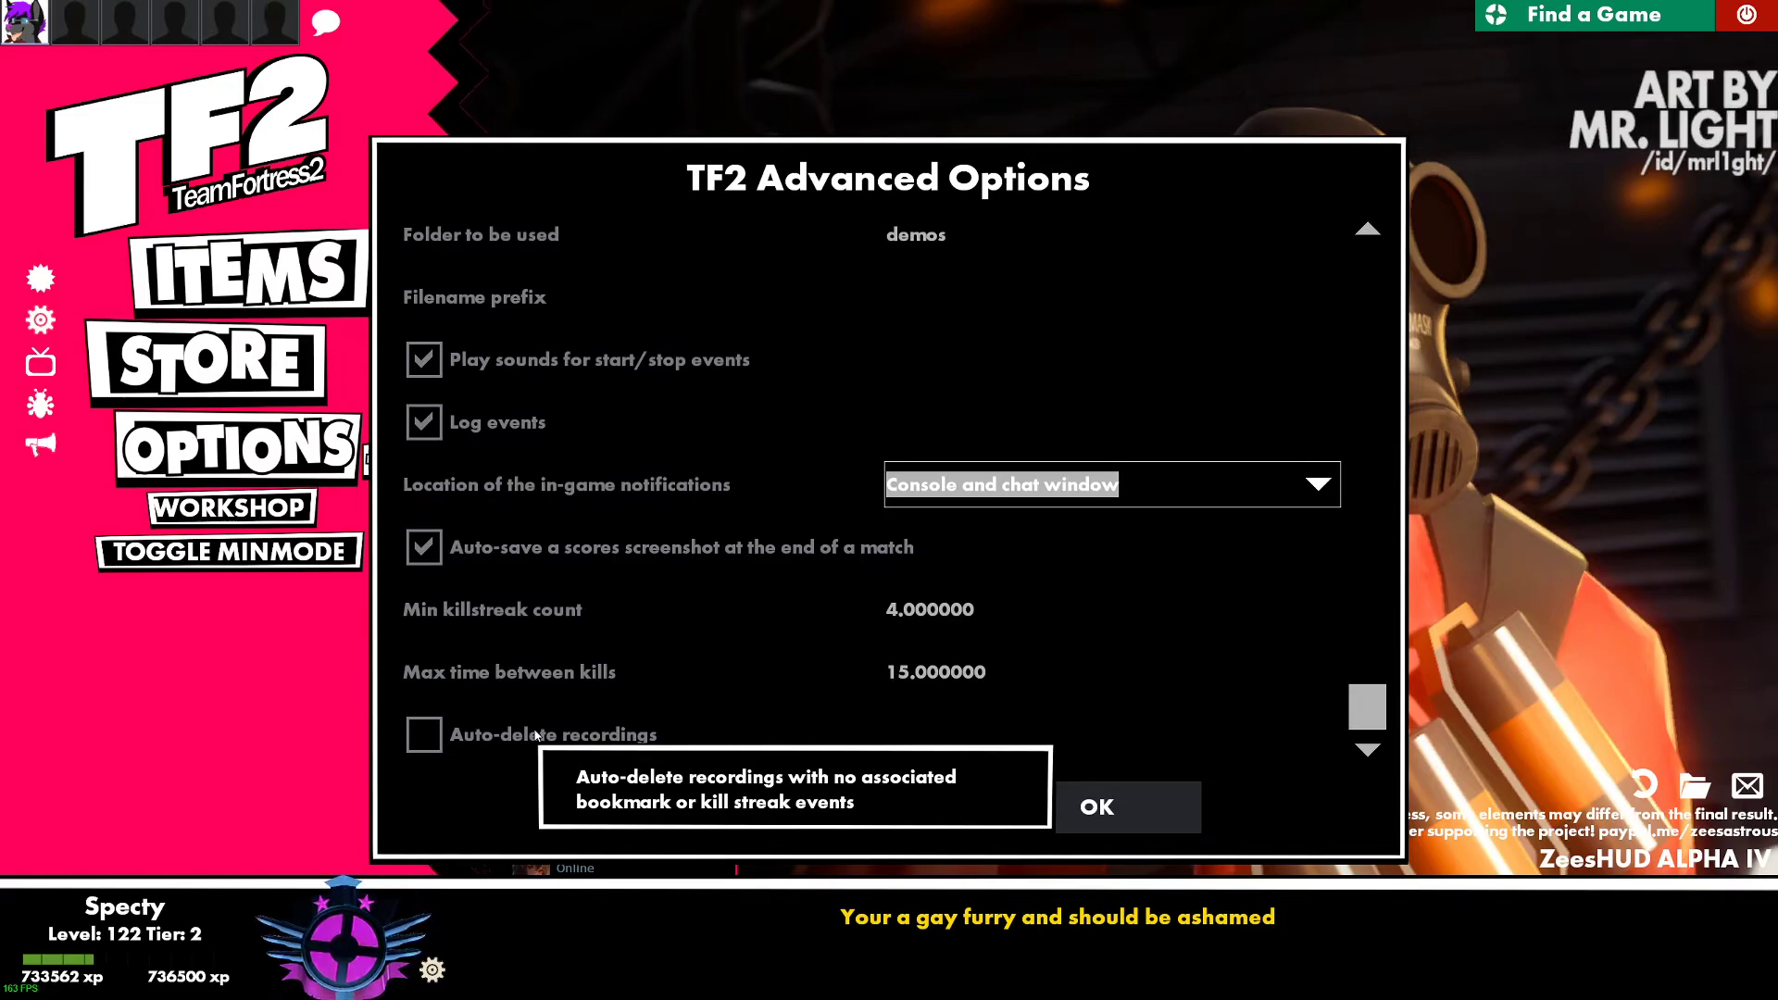
scroll("up", 3)
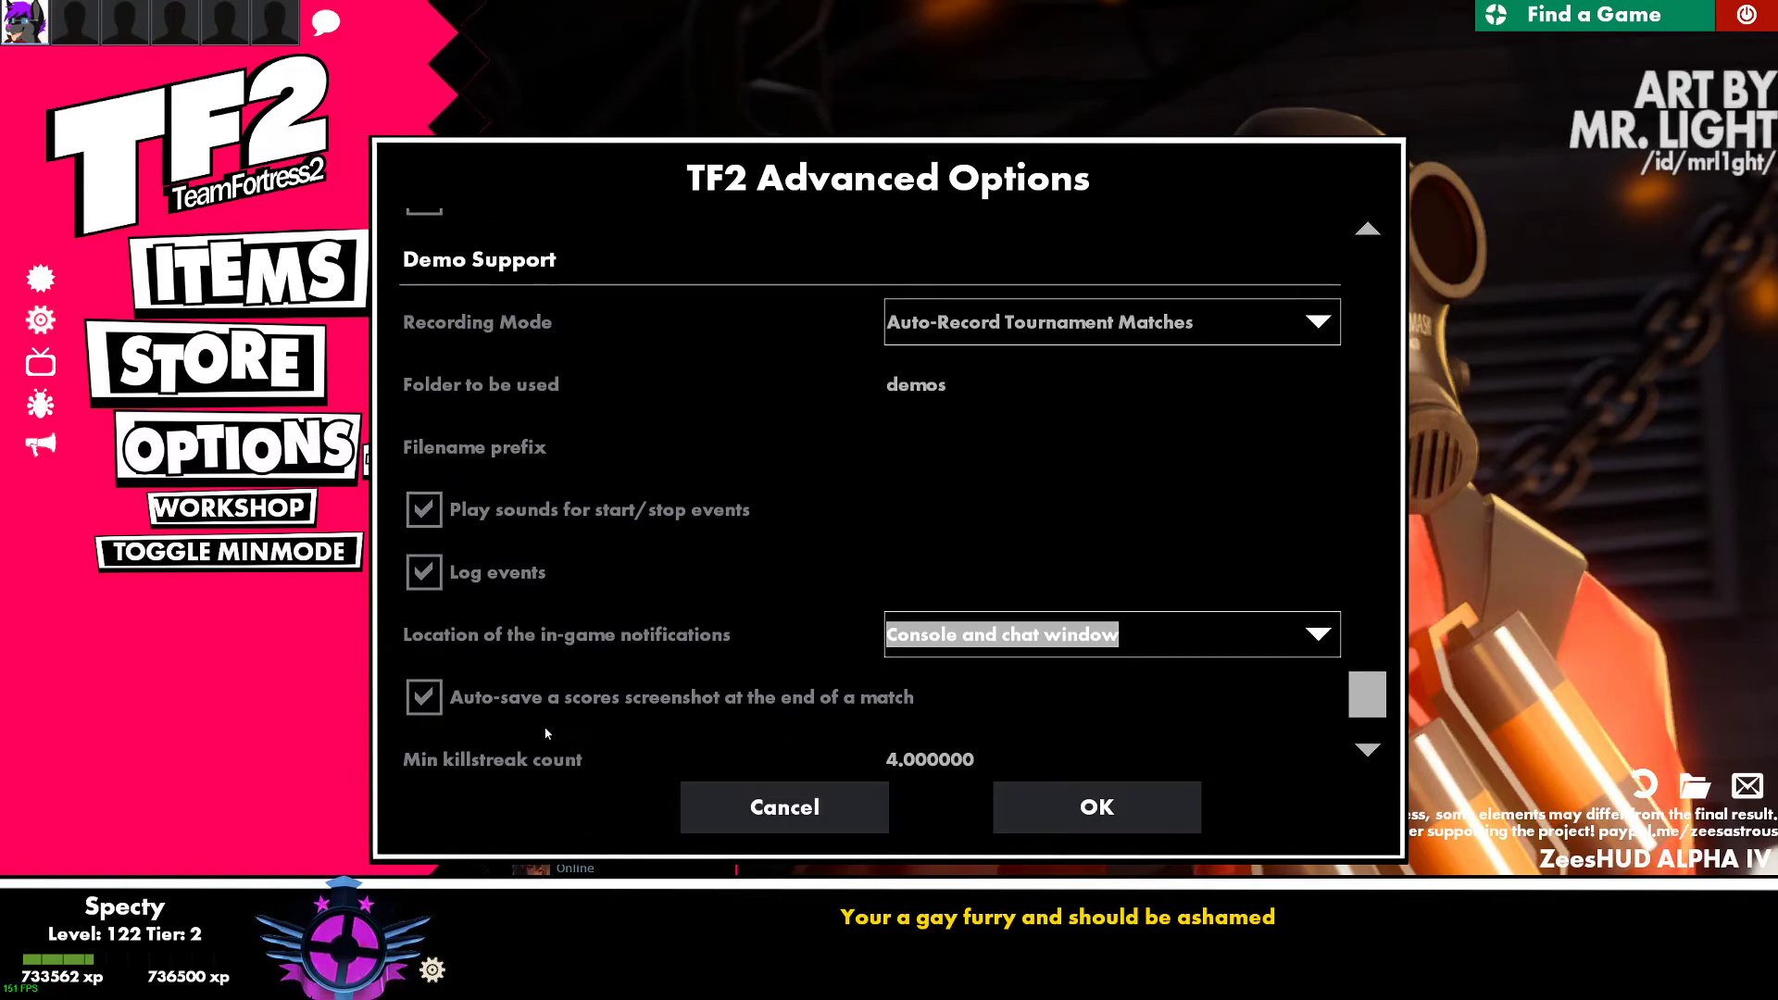
scroll("down", 3)
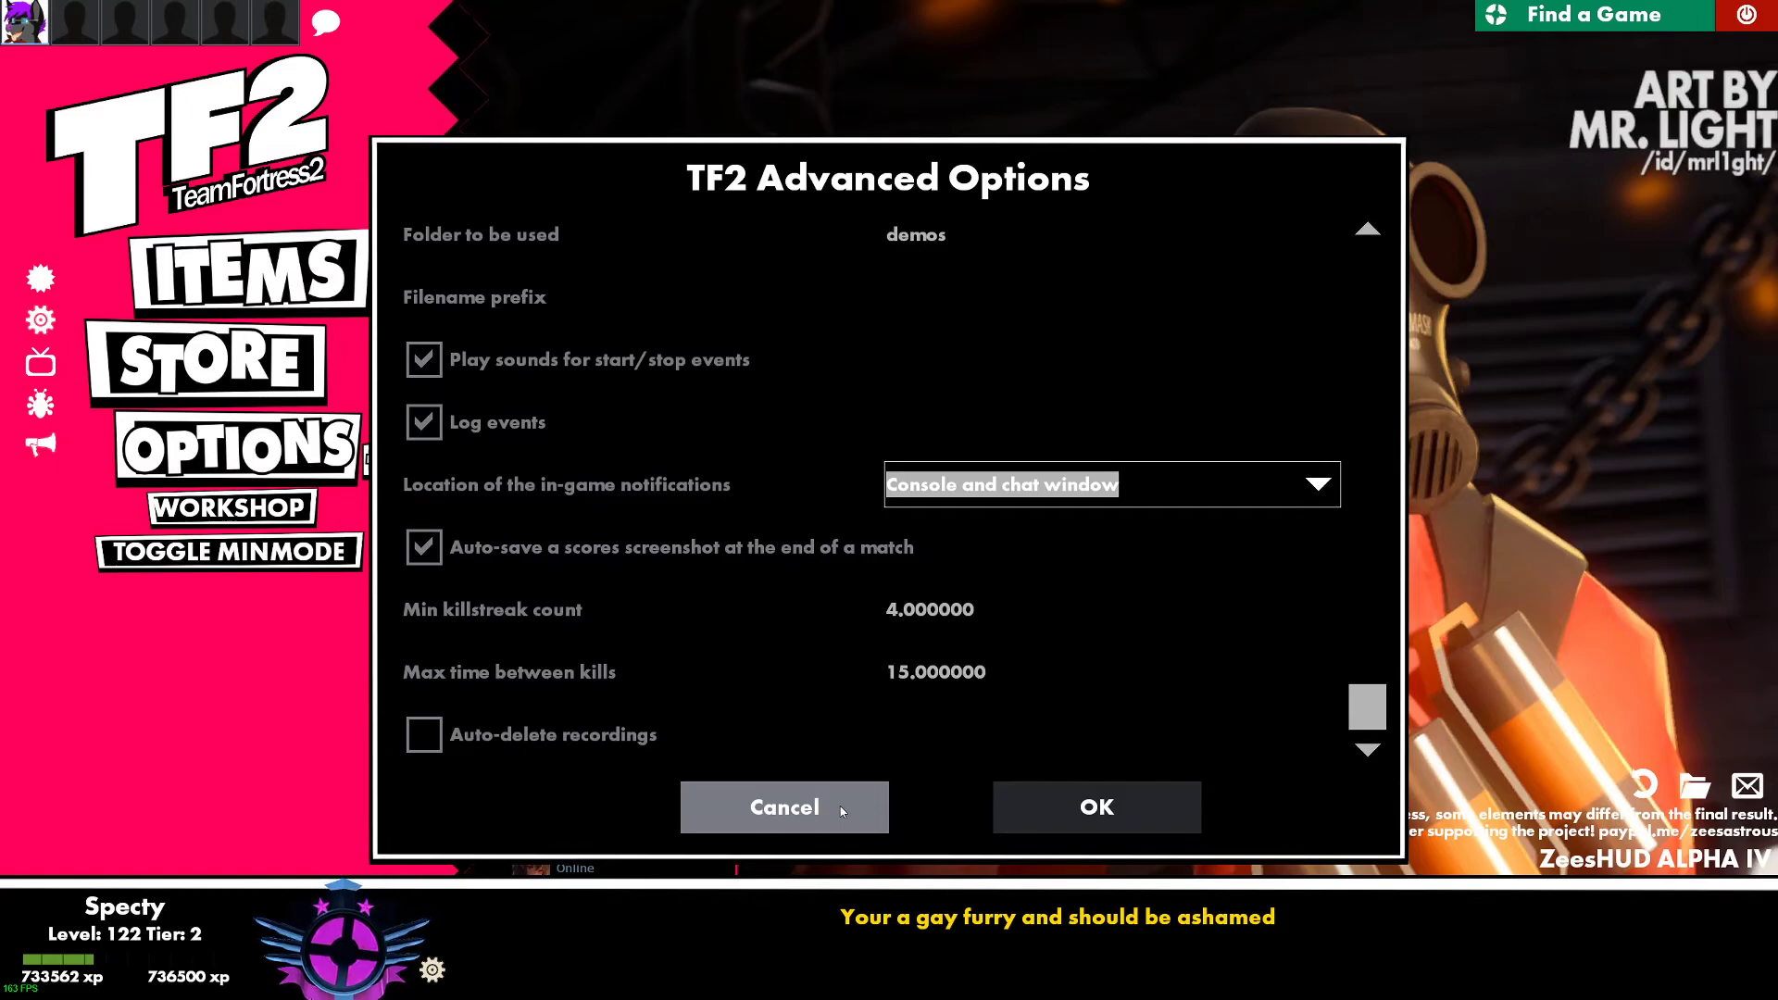
- Cancel Advanced Options without saving any changes
left_click(783, 807)
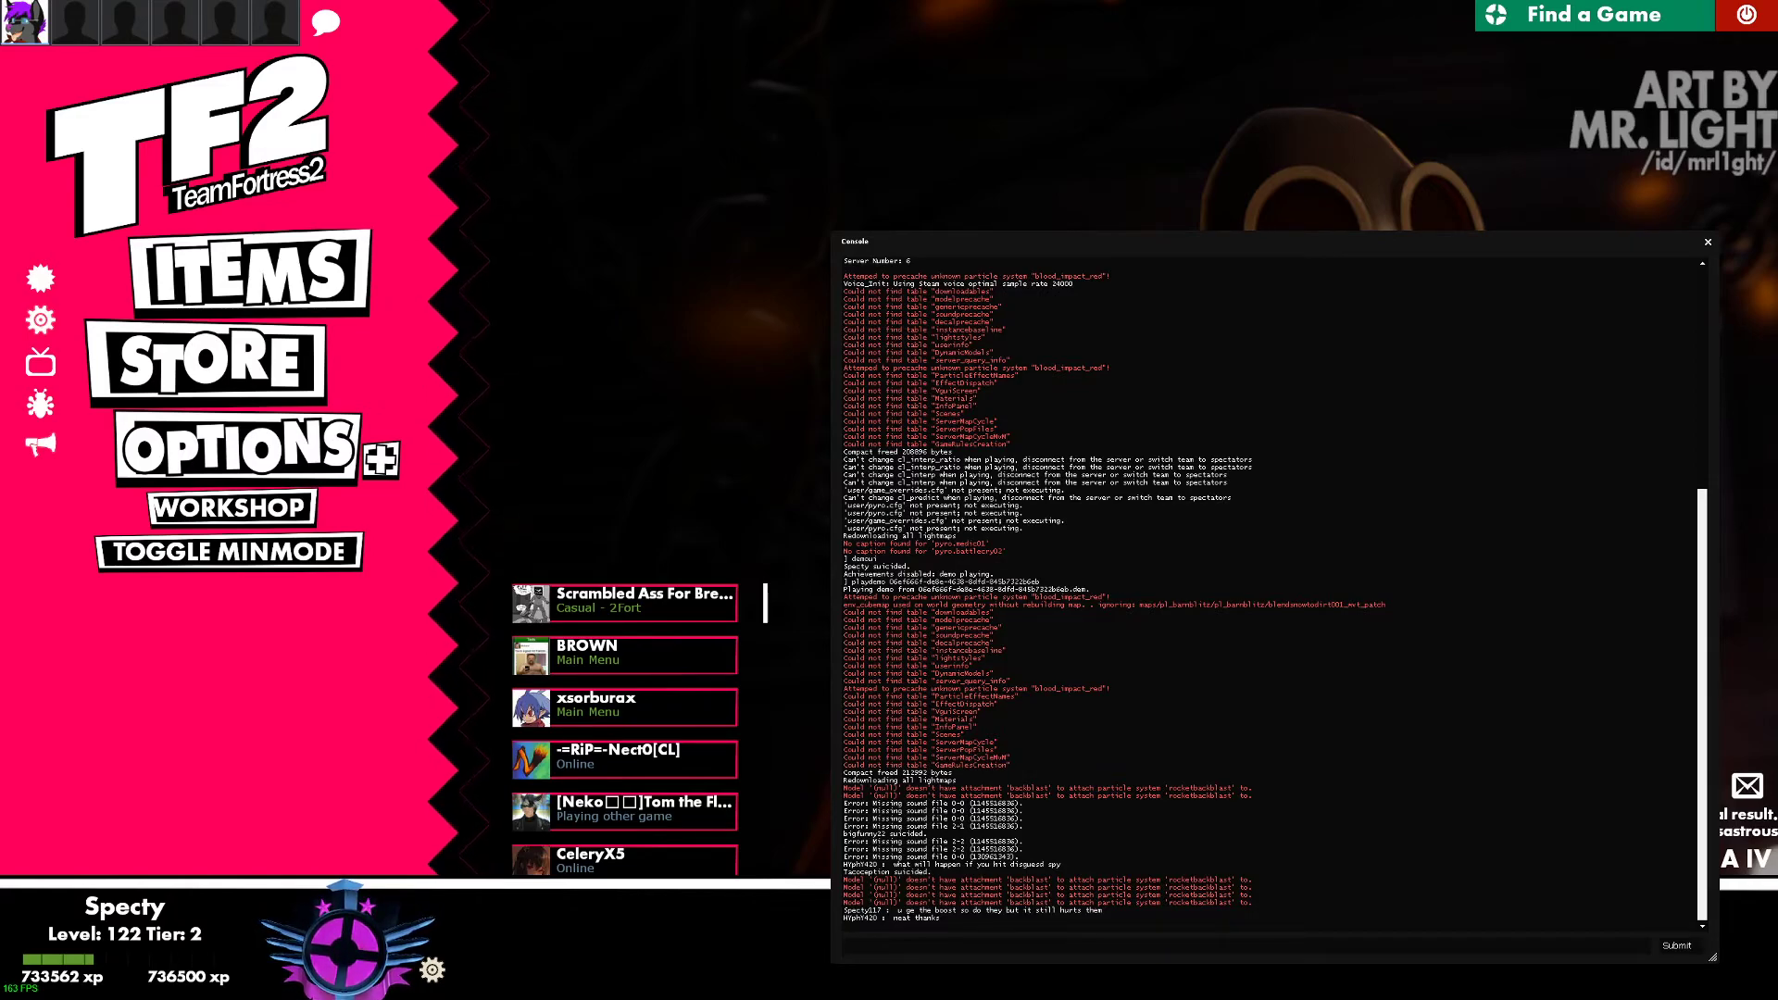
- Enter and submit playdemo tf/demos/2021-01-25_16-50-31 in the console
type("playdemo")
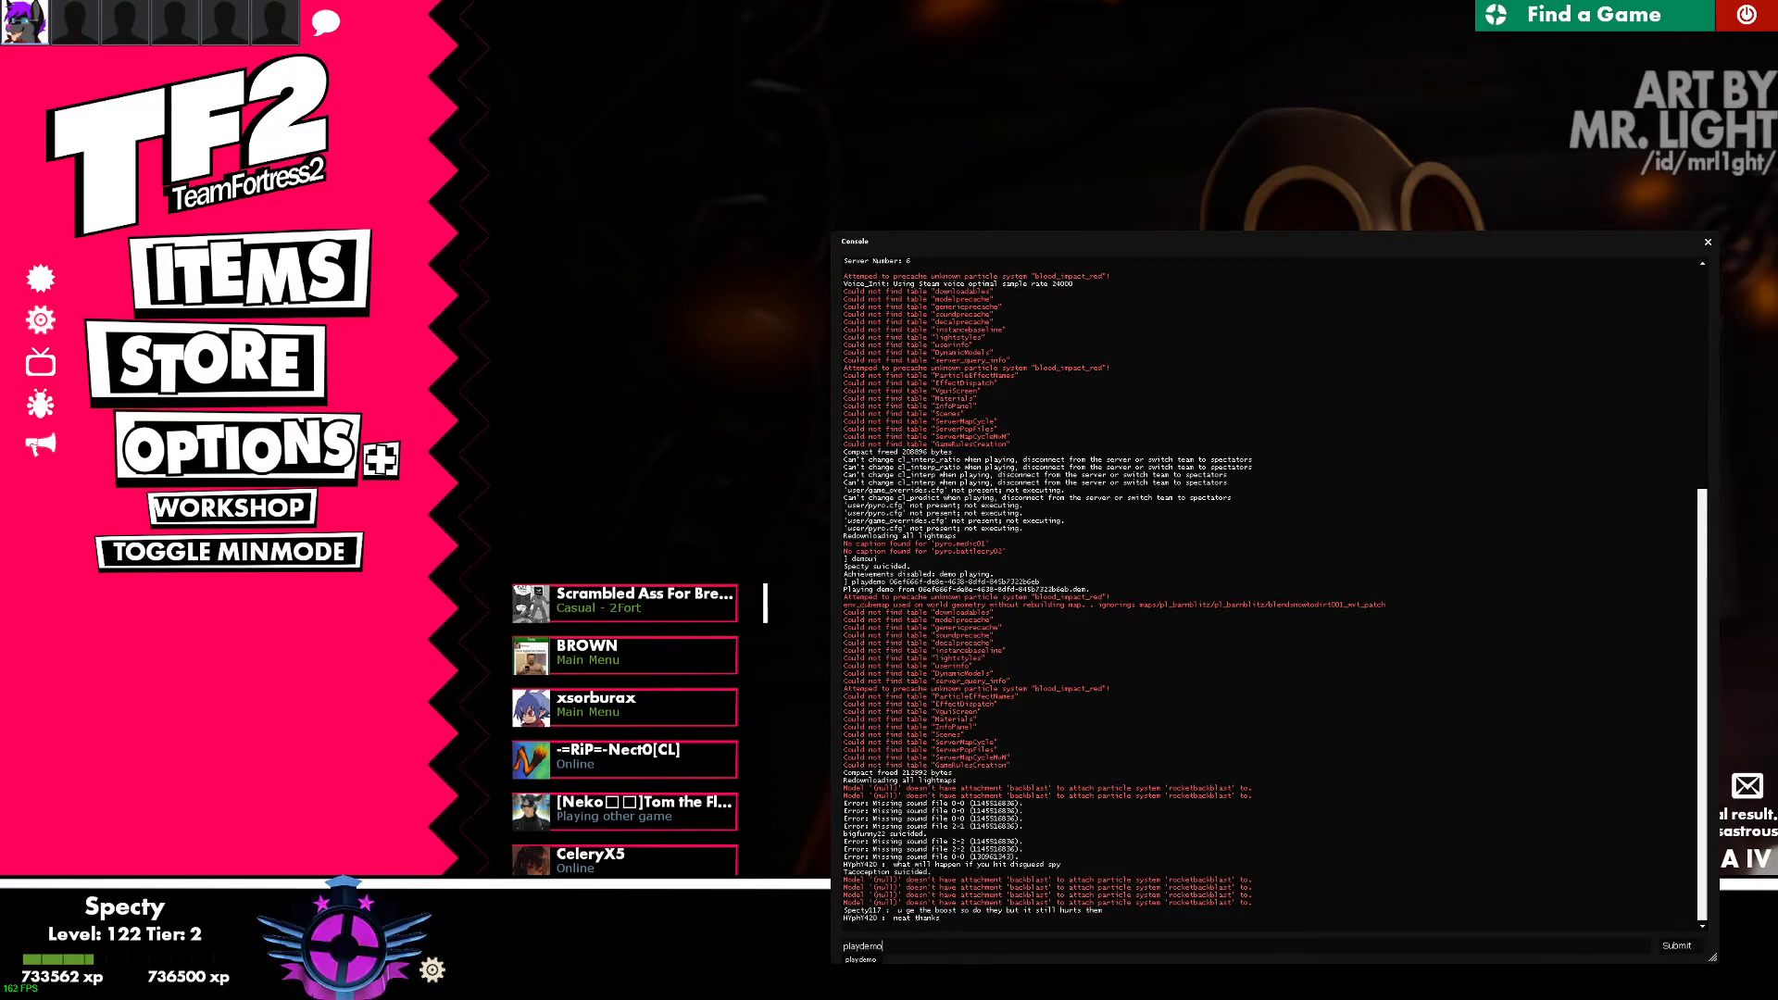
type("tg")
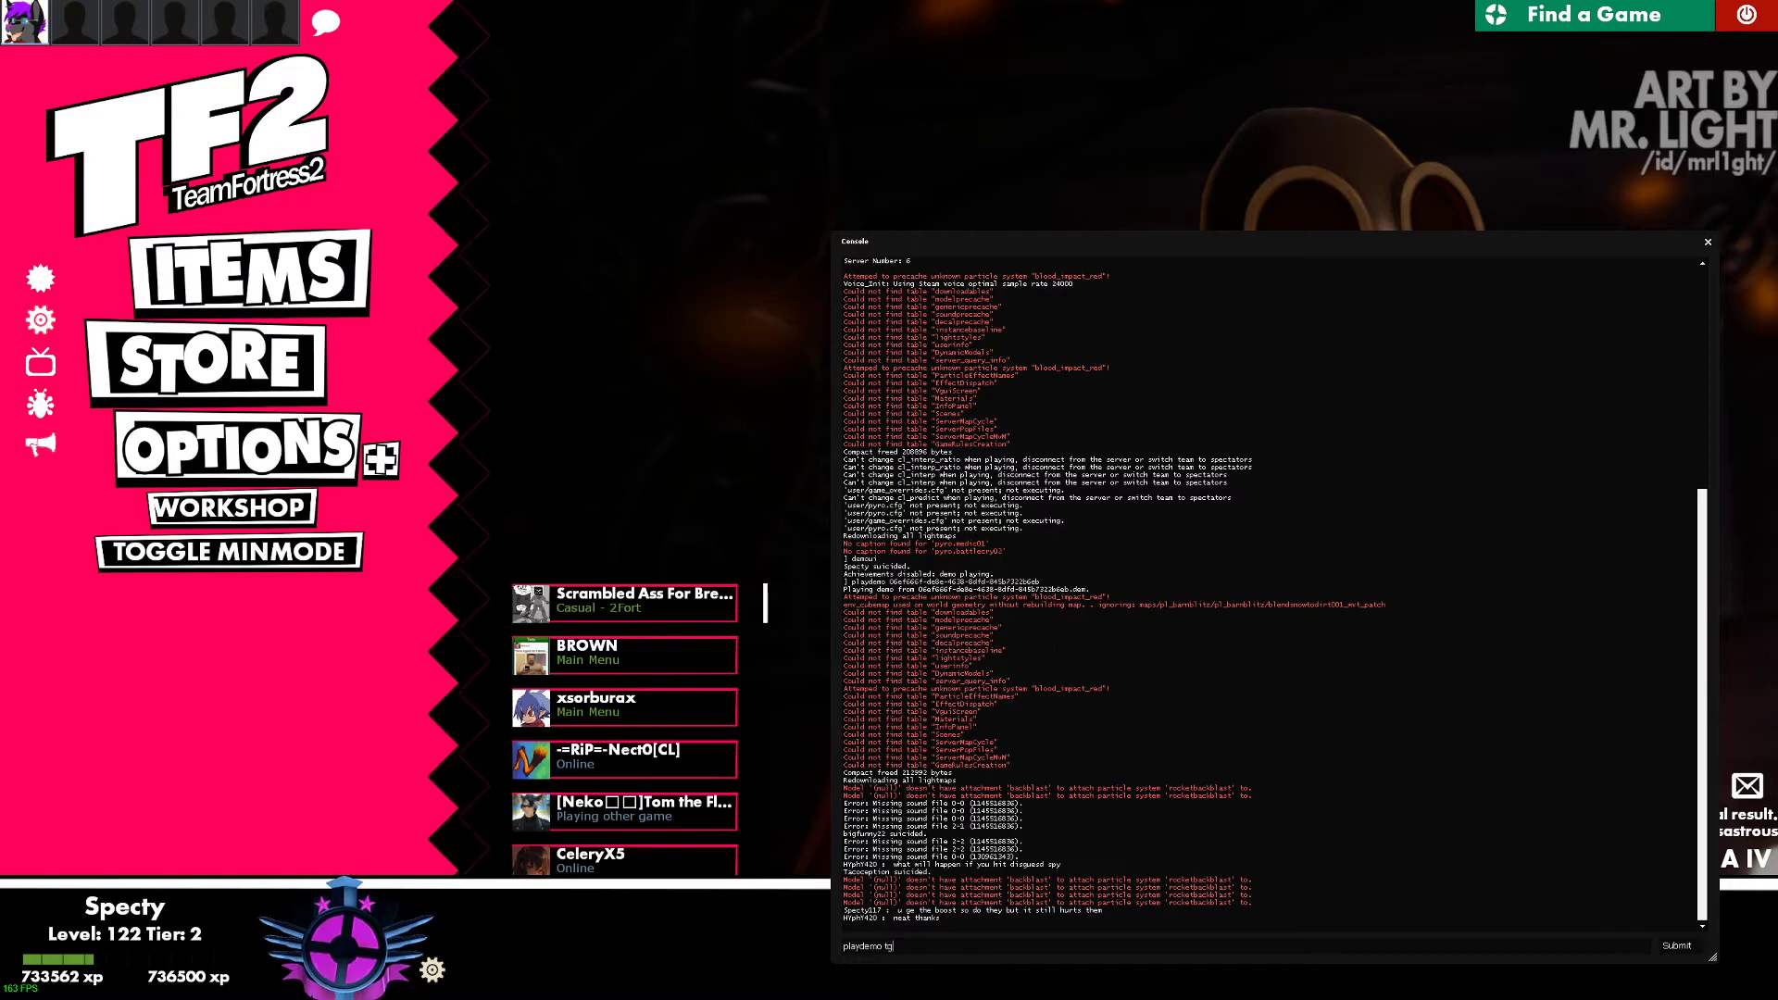
type("h")
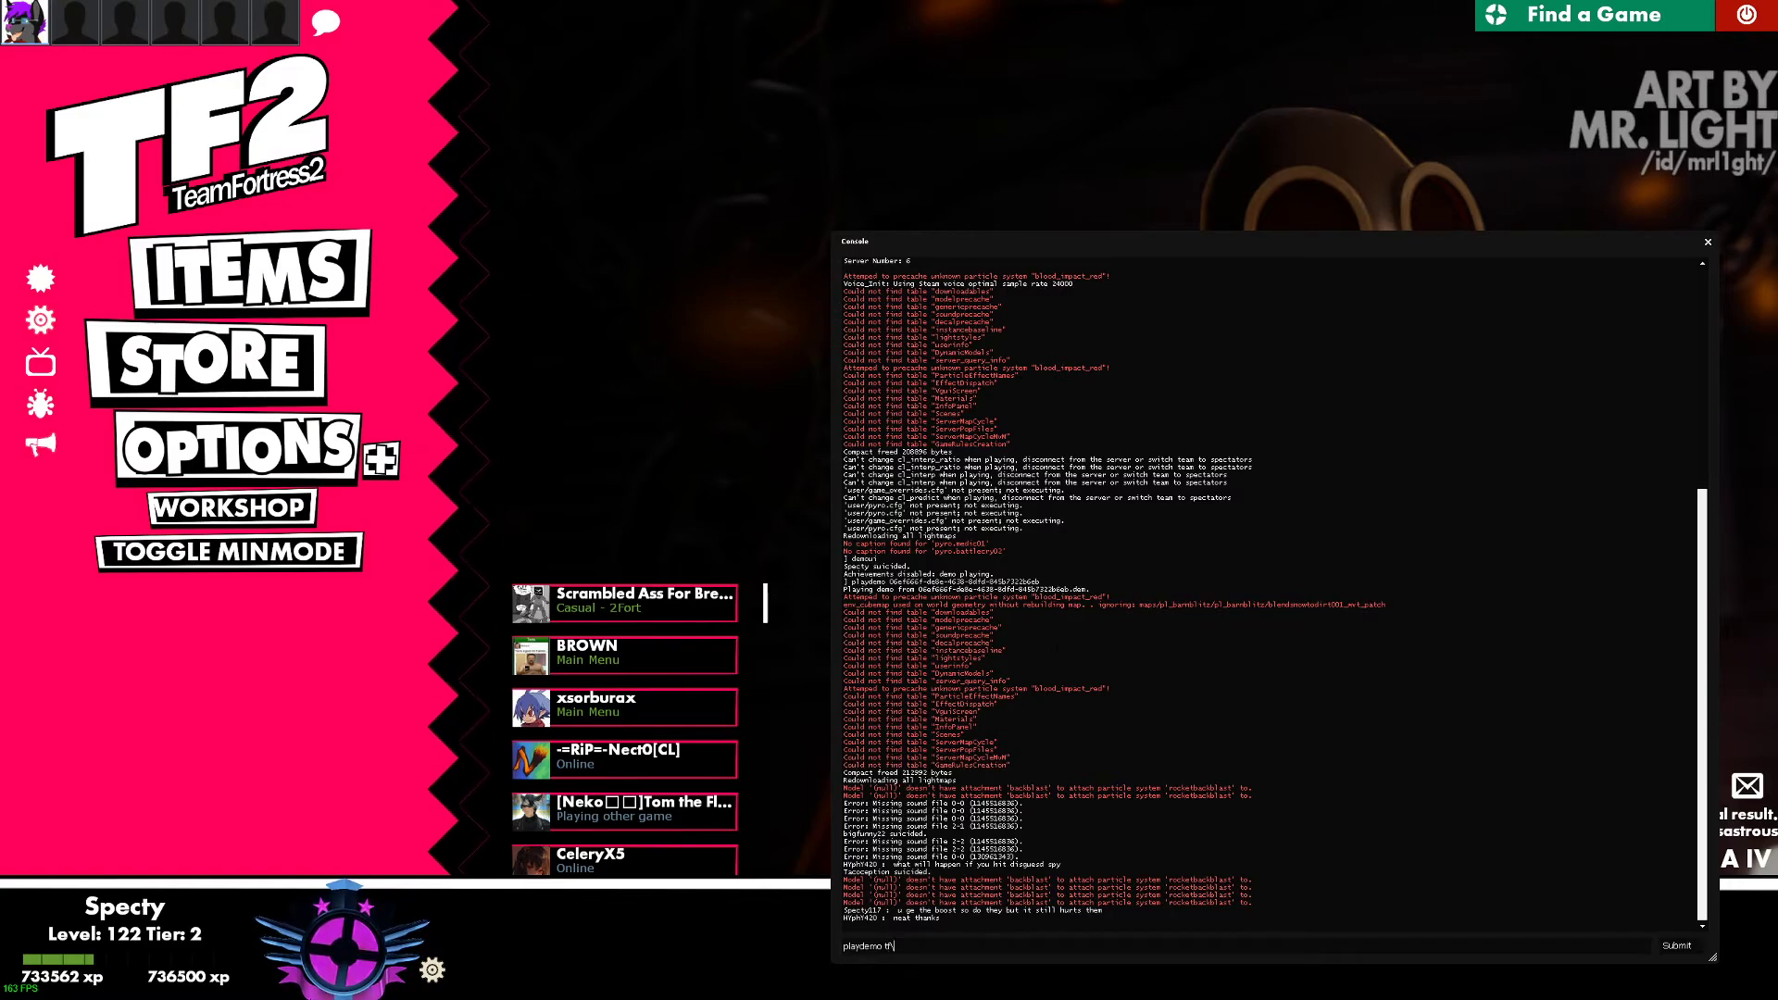
type("demos\\")
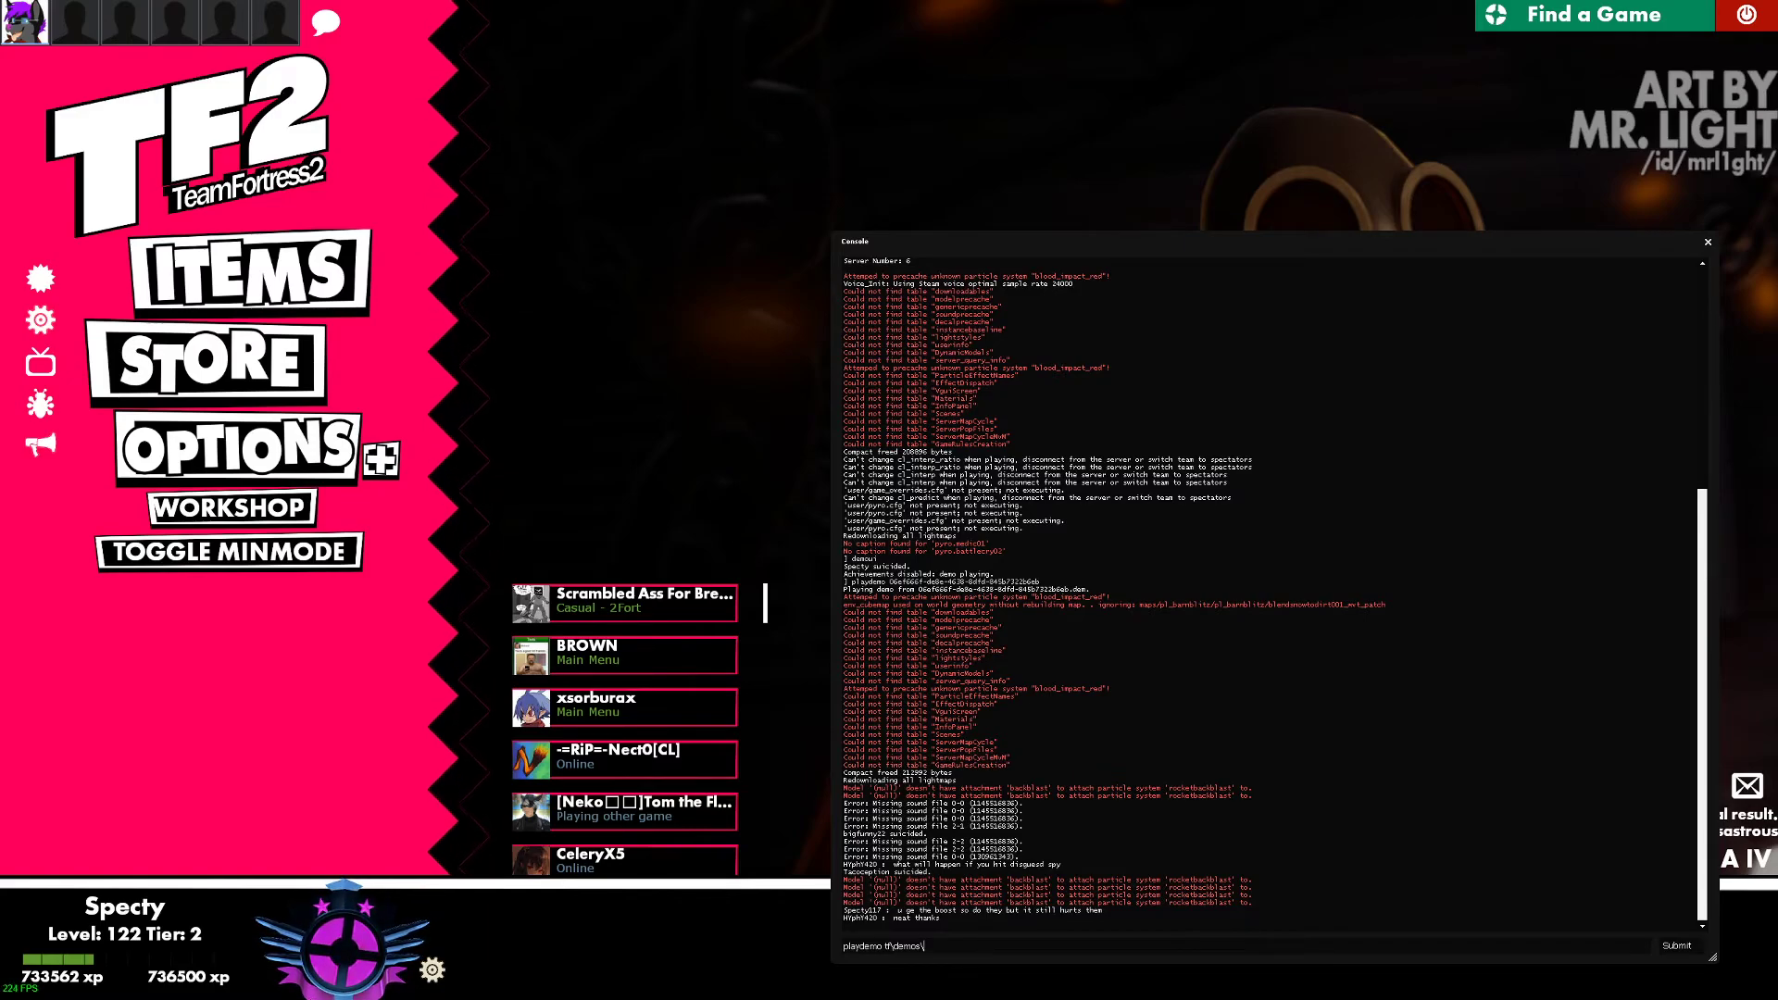
left_click(623, 759)
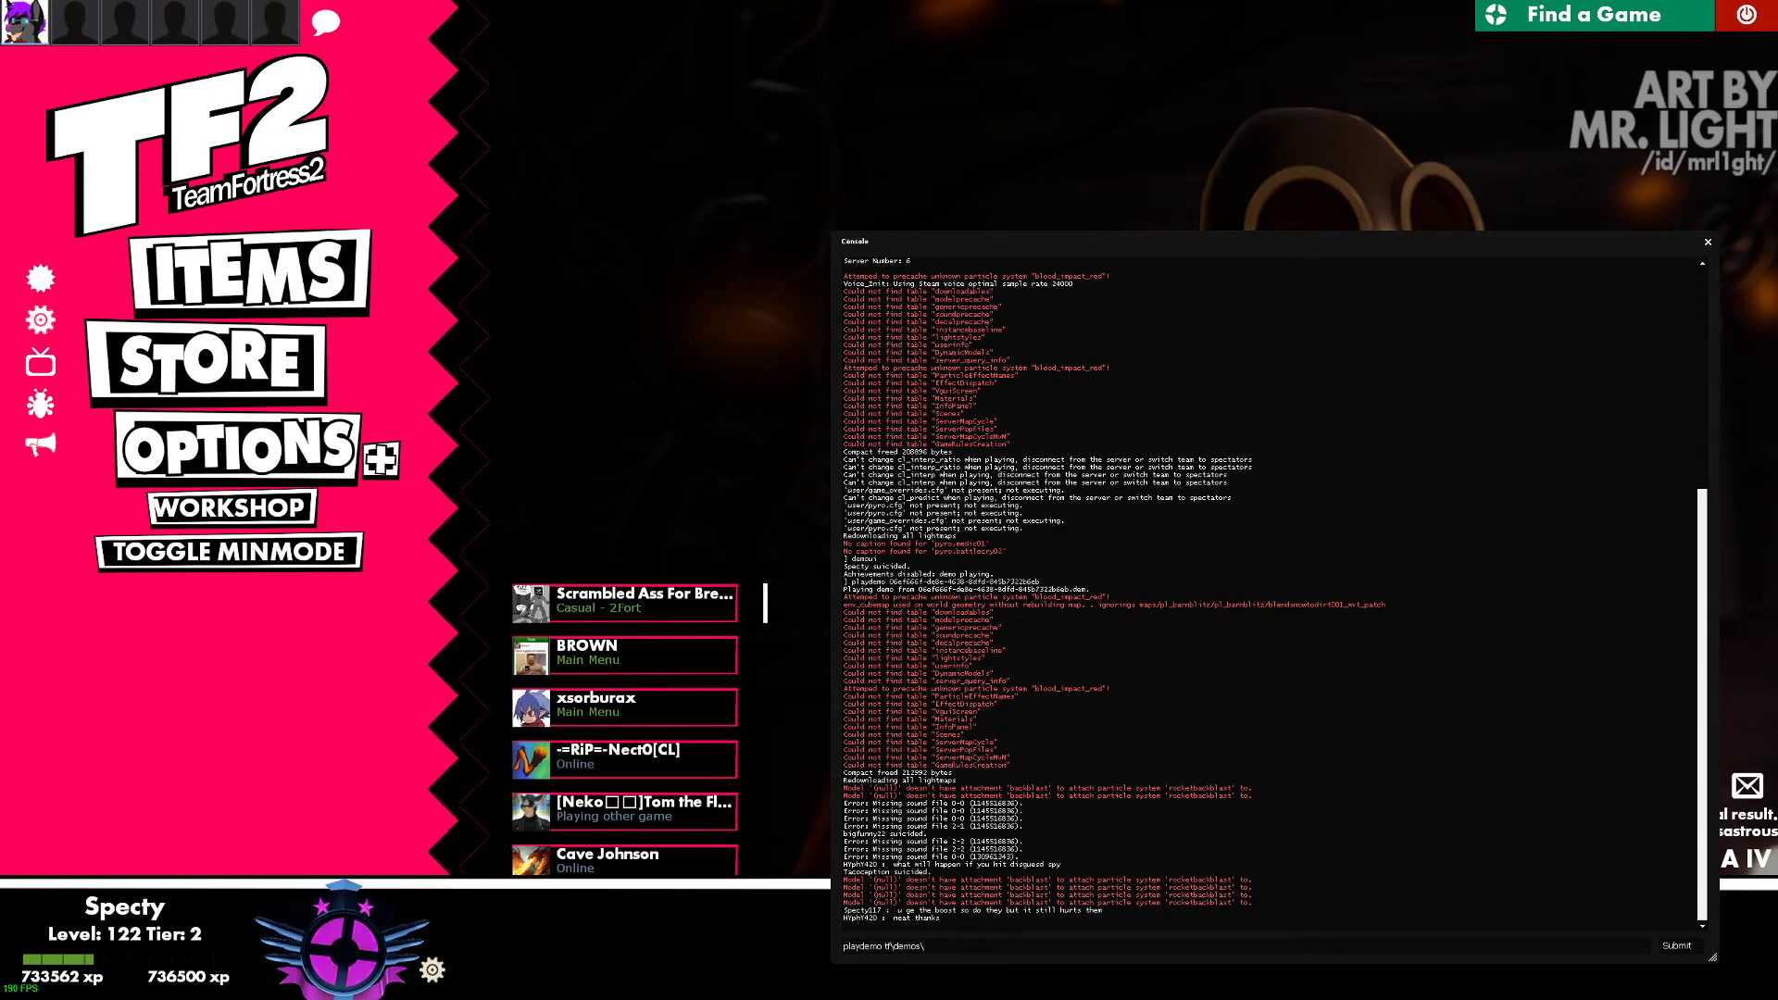
type("2021-01-25_16-50-31")
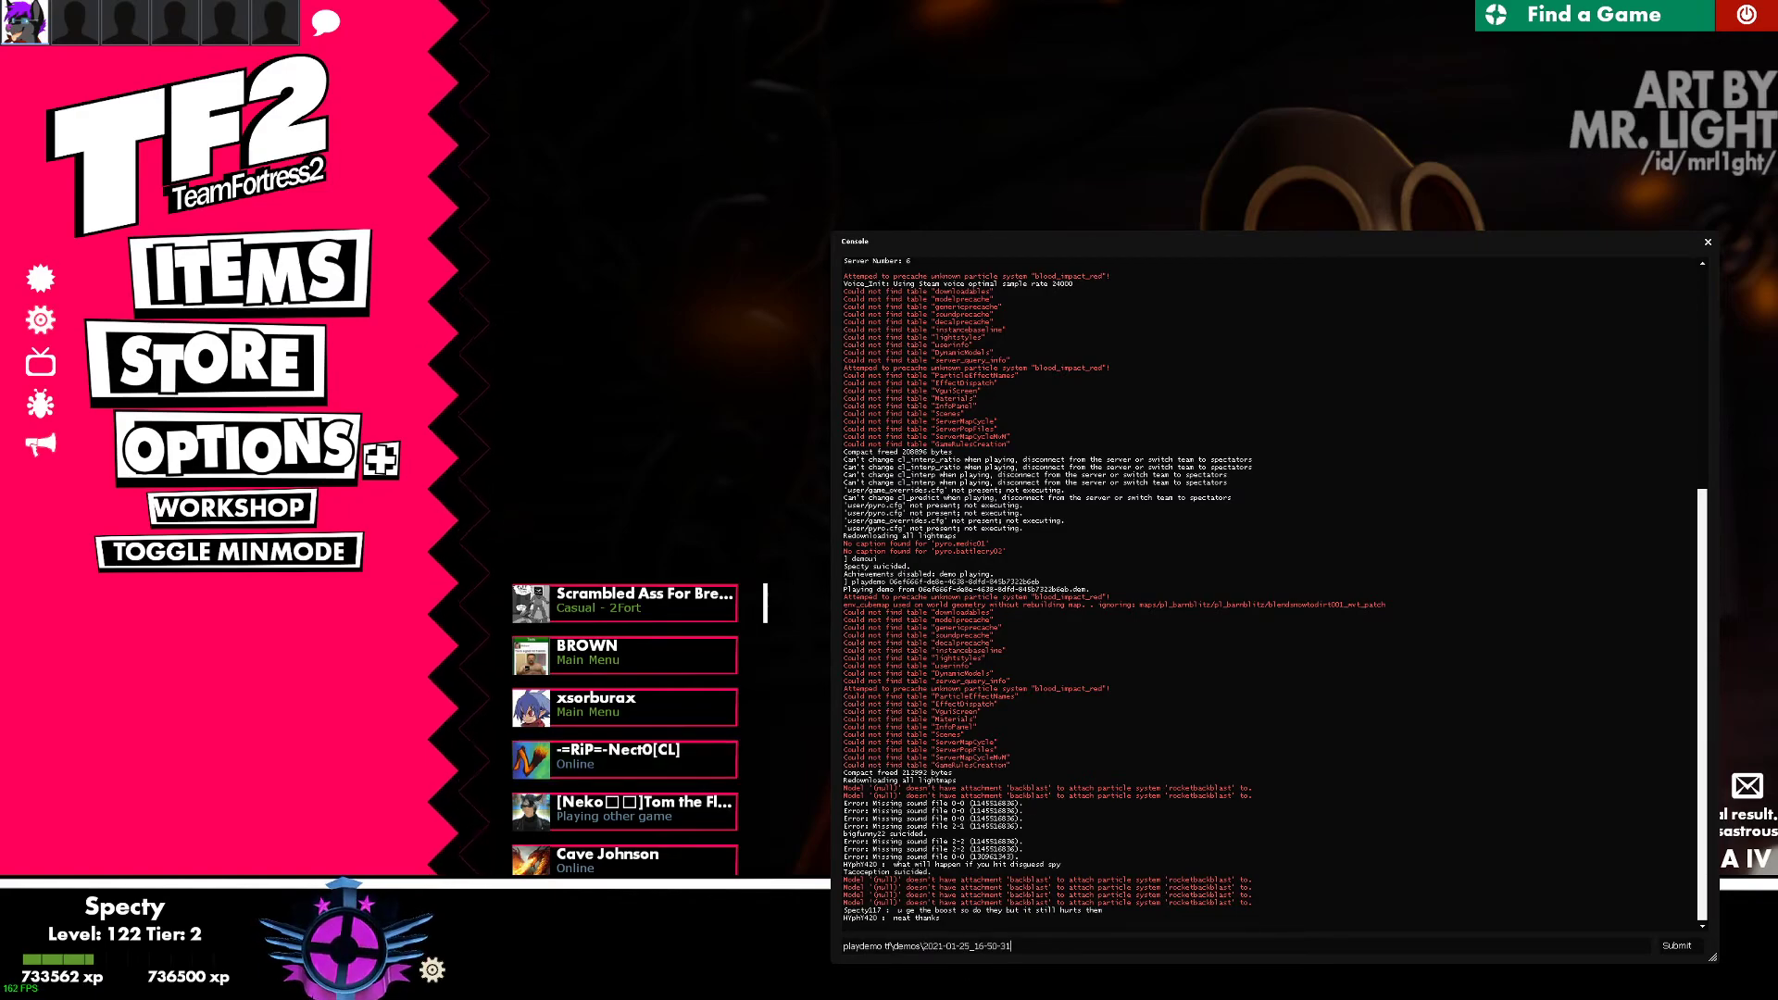
left_click(1675, 946)
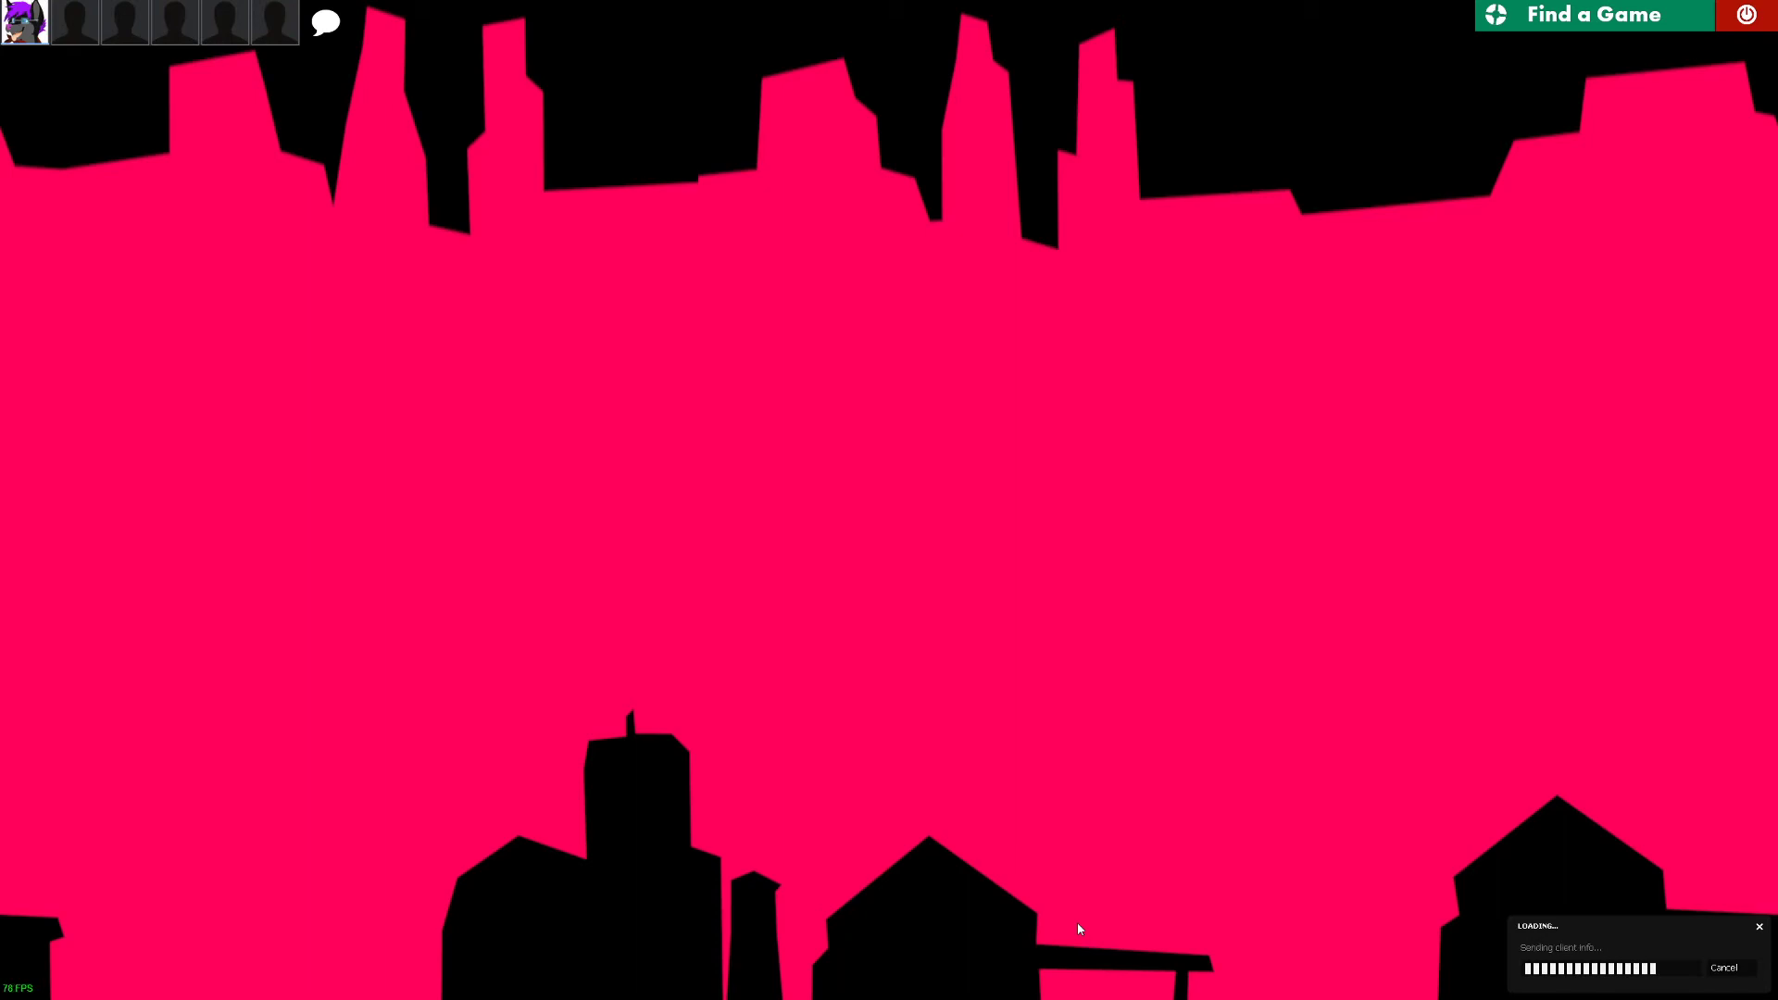